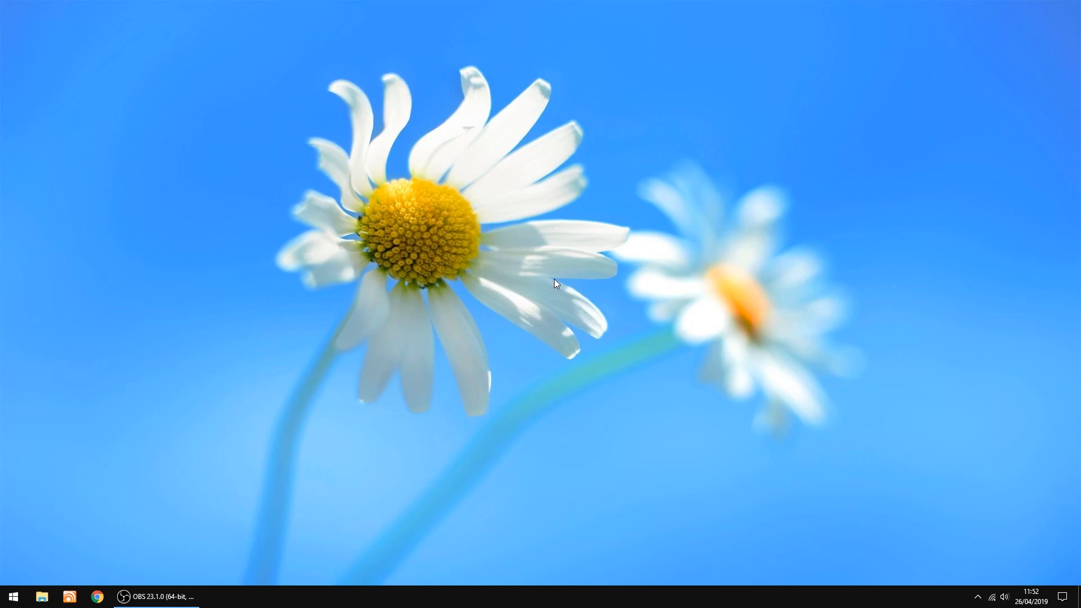
mouse_move(117, 580)
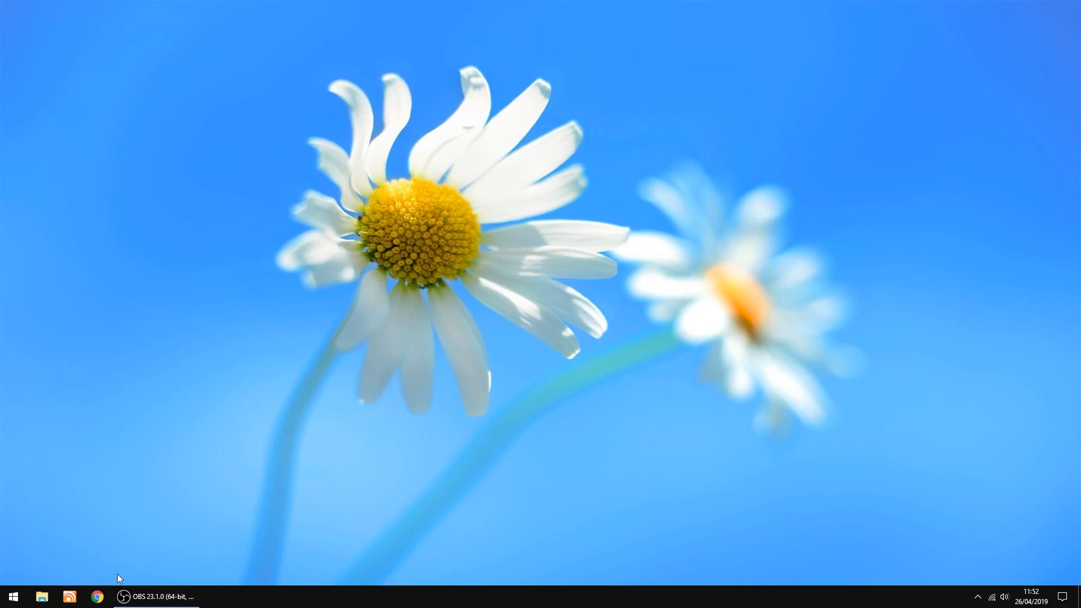
Launch Google Chrome from the taskbar to get a new tab page.
click(96, 597)
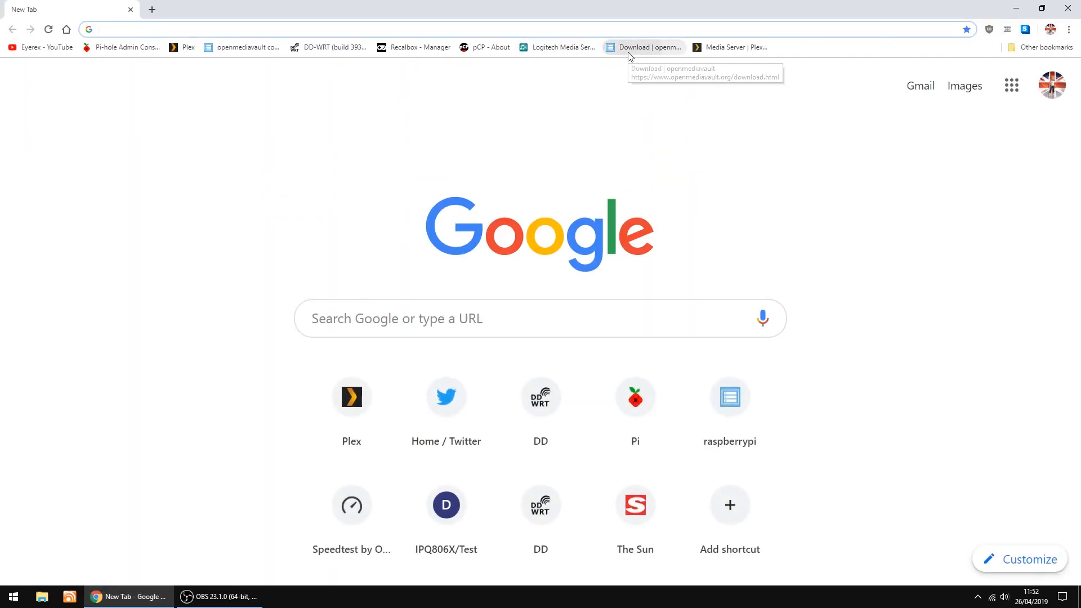
Open the 'Download | openmediavault' bookmark and follow its installation images link to SourceForge.
click(648, 46)
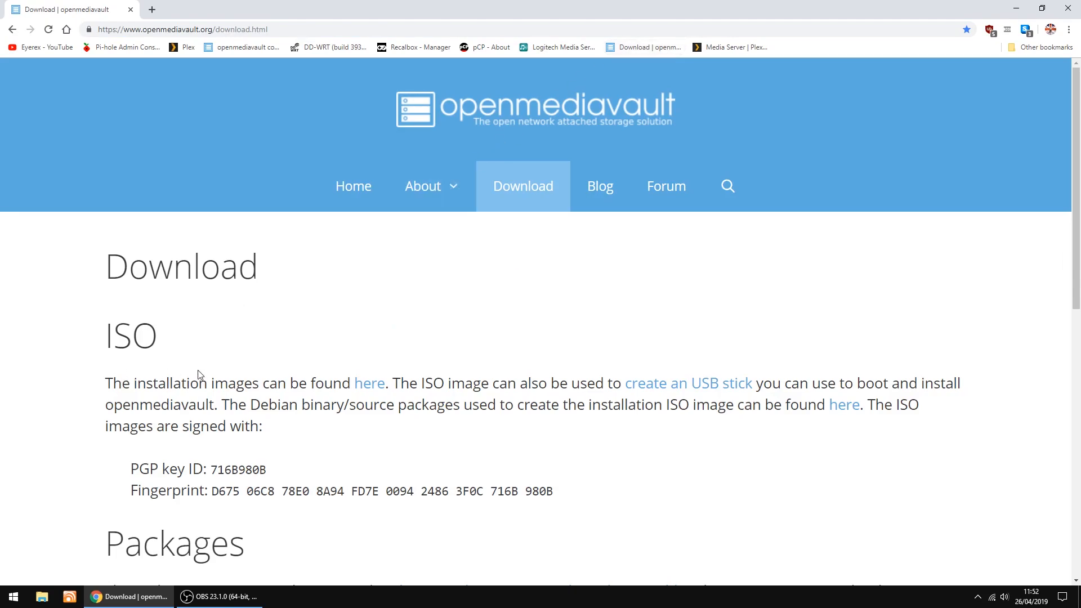
mouse_move(372, 388)
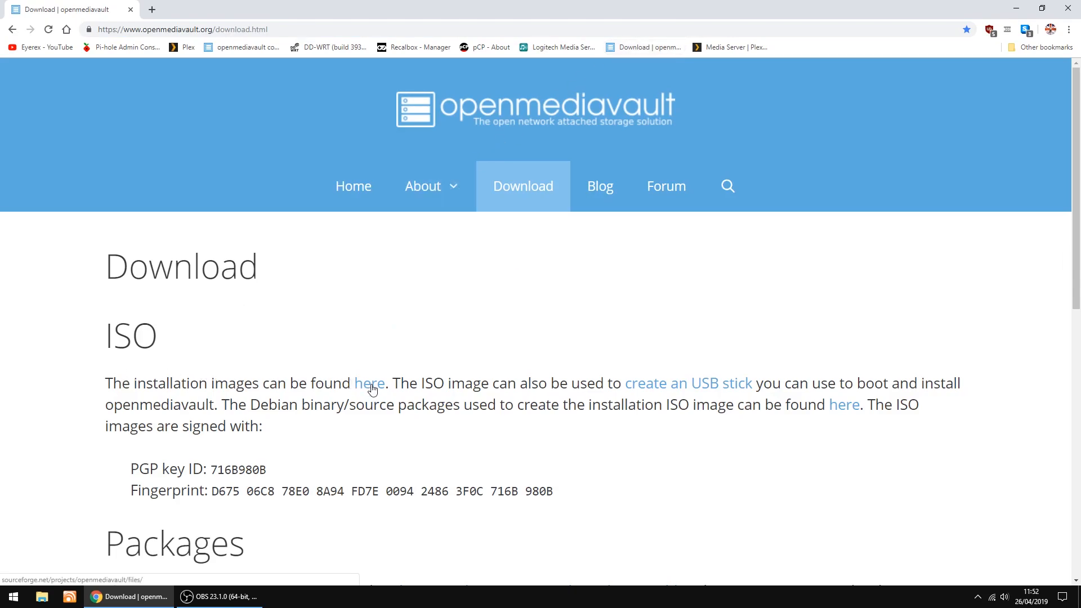
click(369, 384)
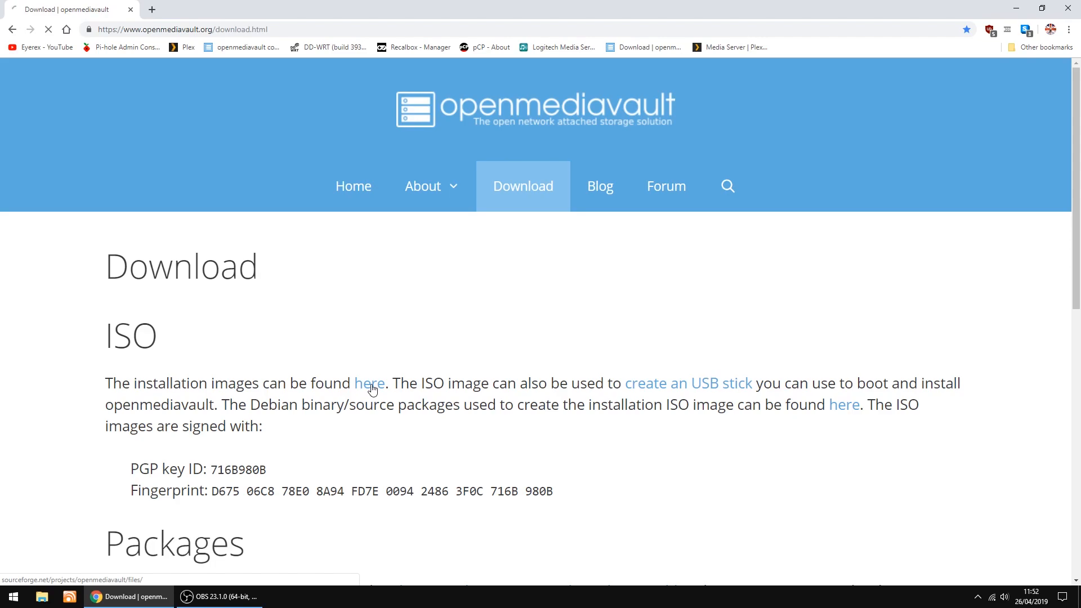
click(370, 384)
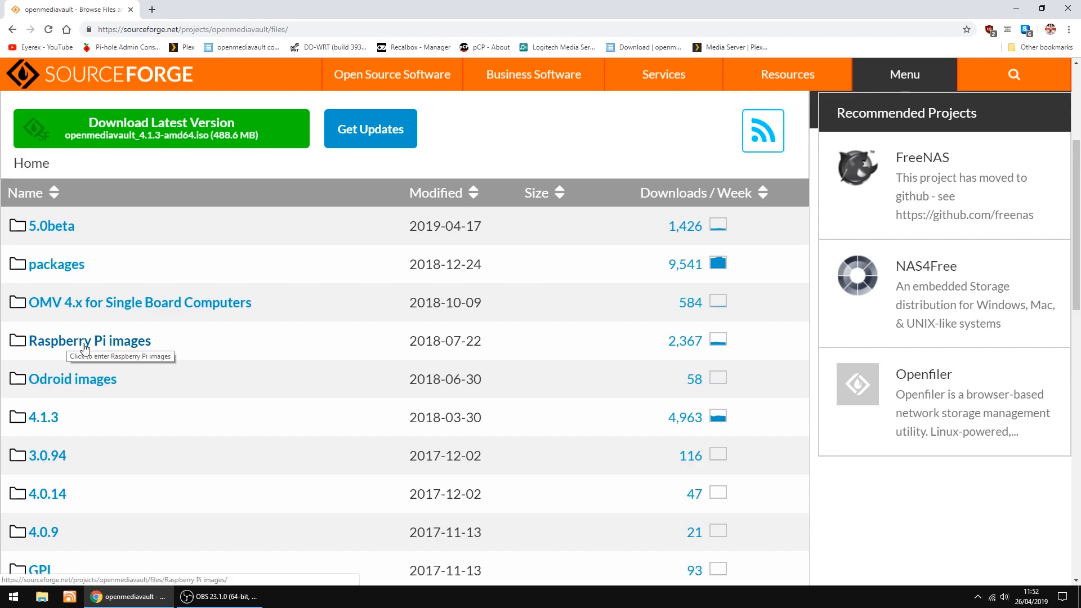
Save OMV_4_Raspberry_Pi_2_3_3Plus.img.xz from the Raspberry Pi images folder into Downloads via direct link.
click(89, 341)
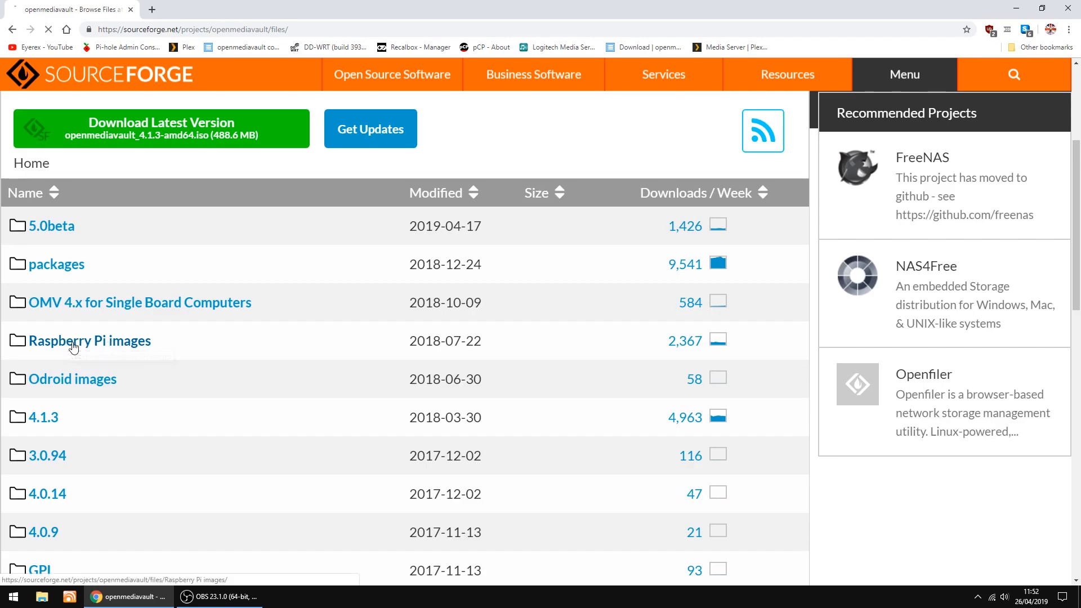
click(89, 340)
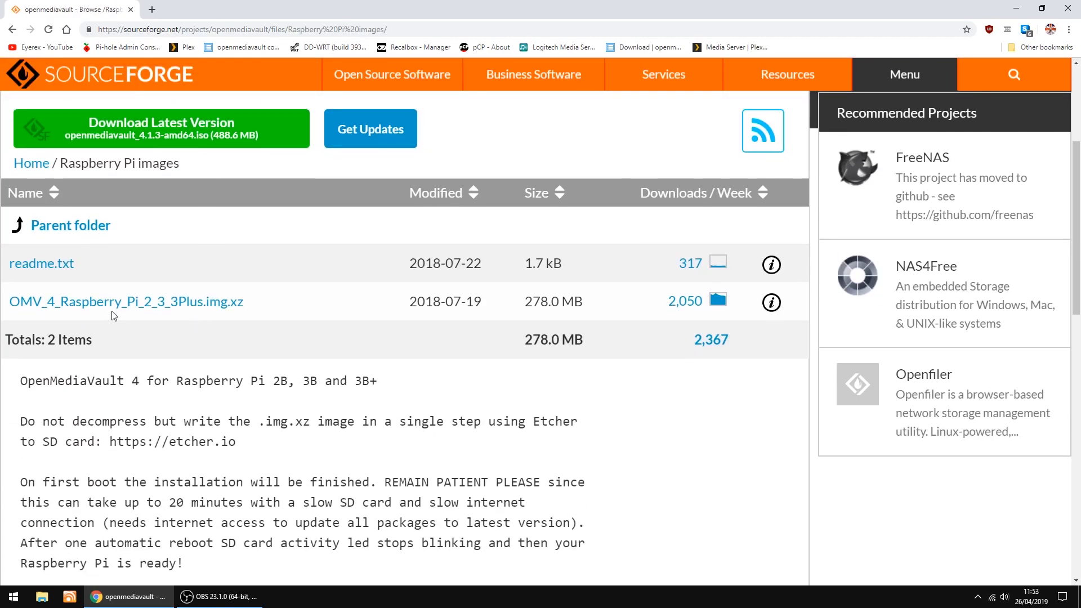
mouse_move(127, 301)
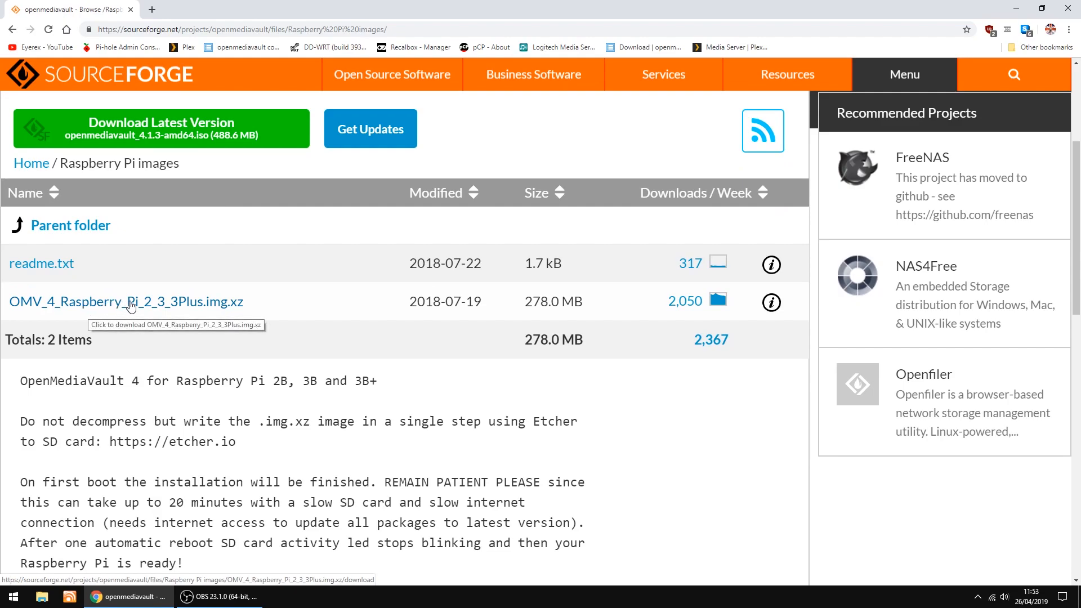
click(127, 302)
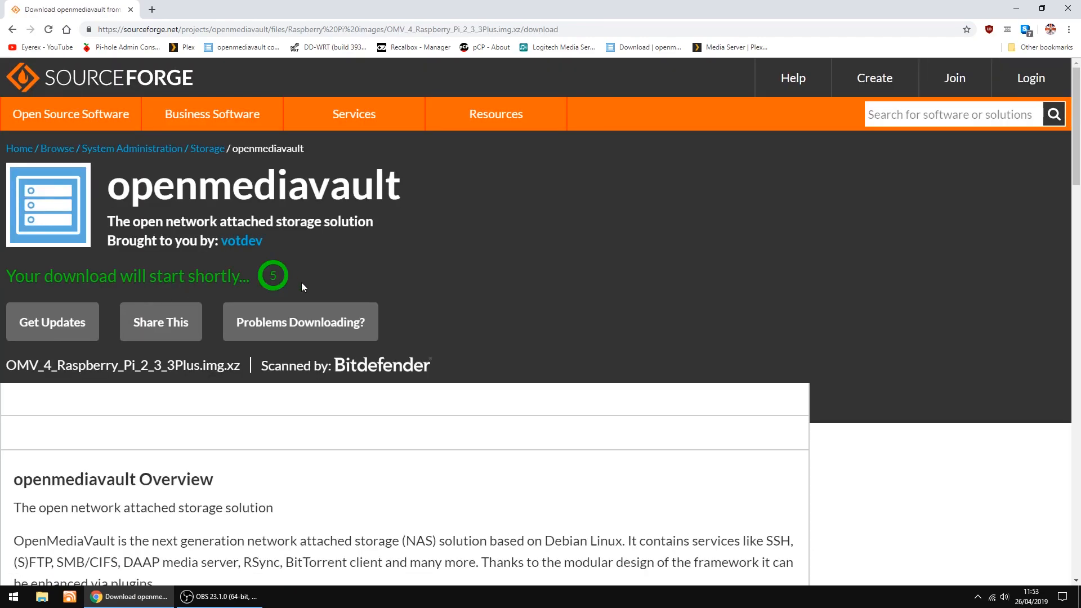
click(300, 322)
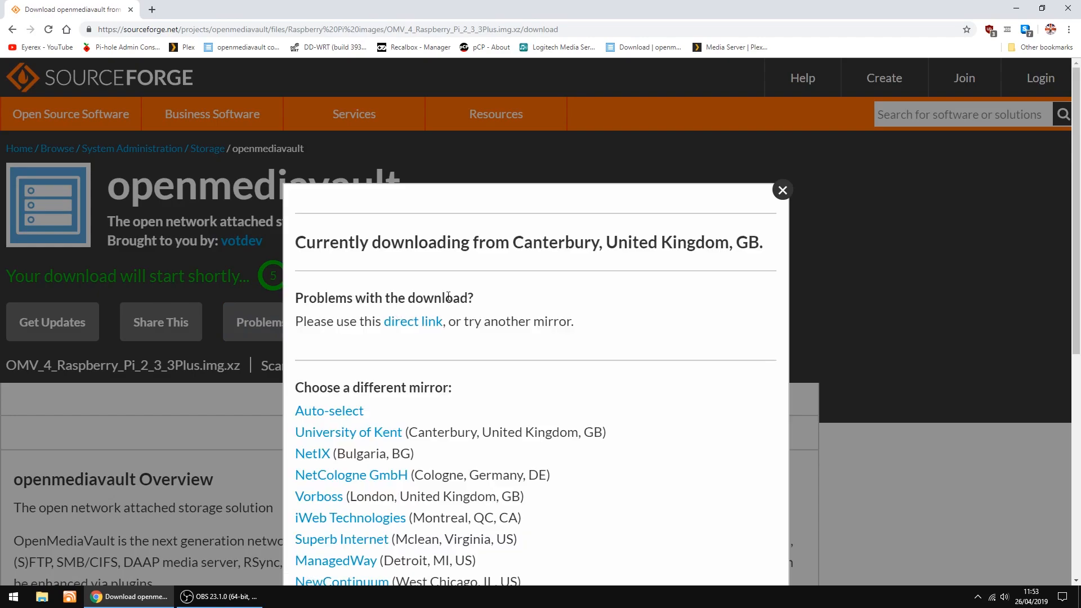
click(411, 322)
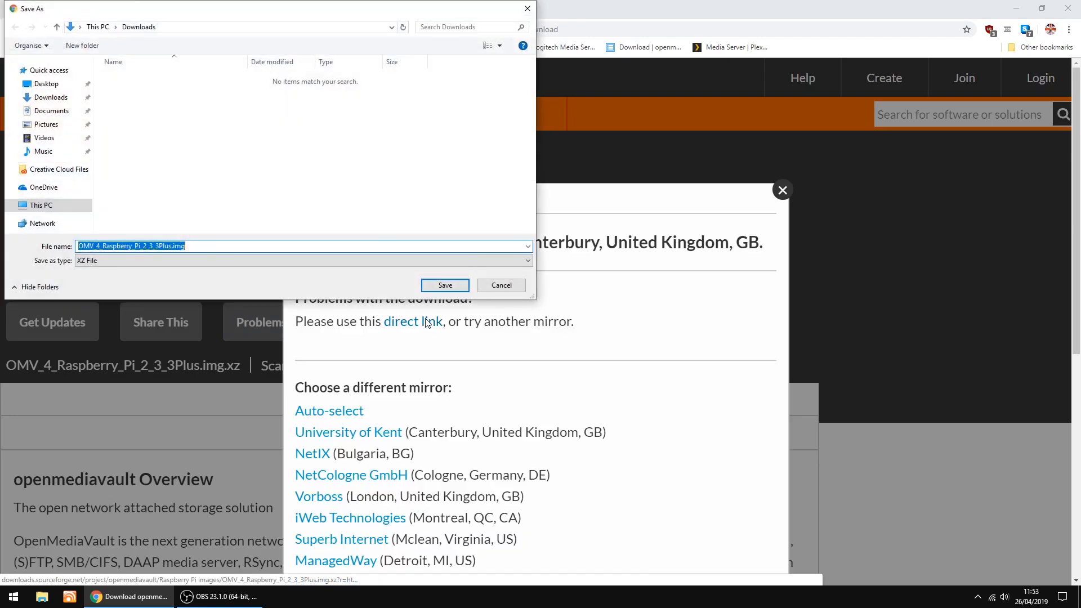
click(445, 285)
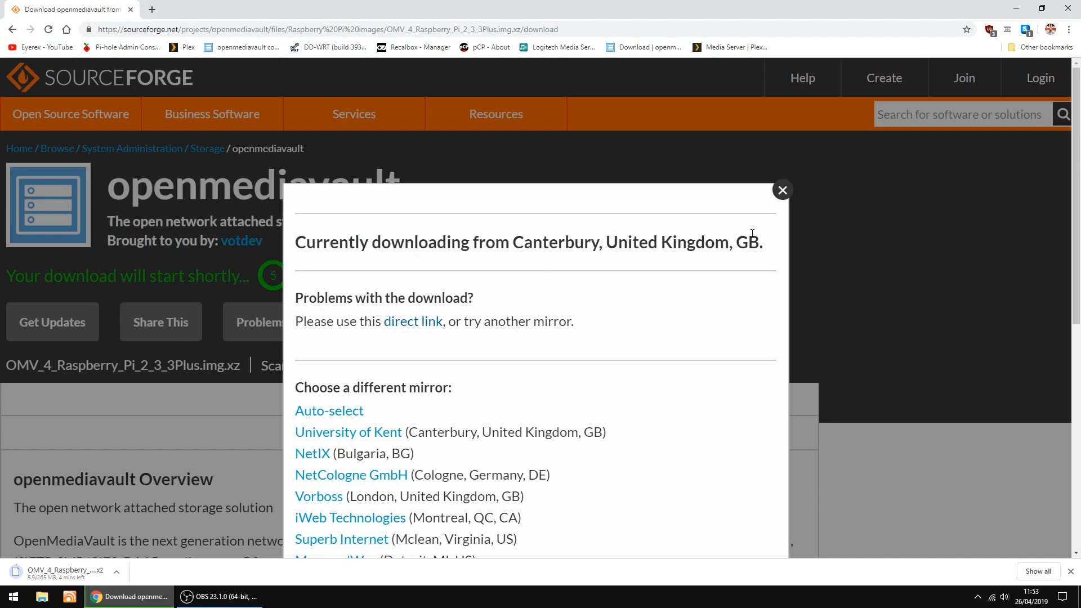
click(783, 189)
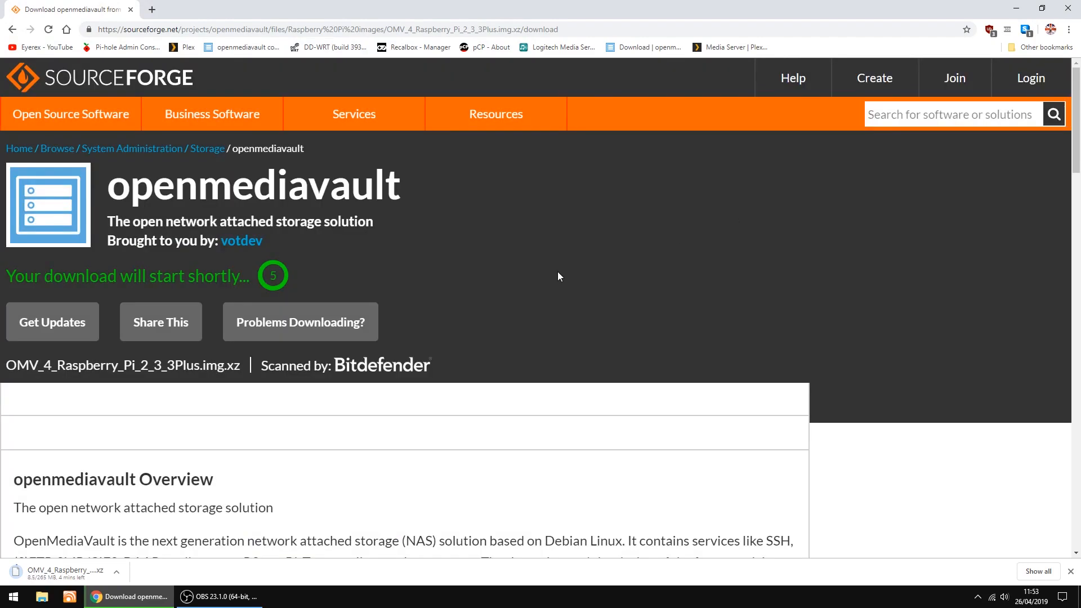
mouse_move(542, 286)
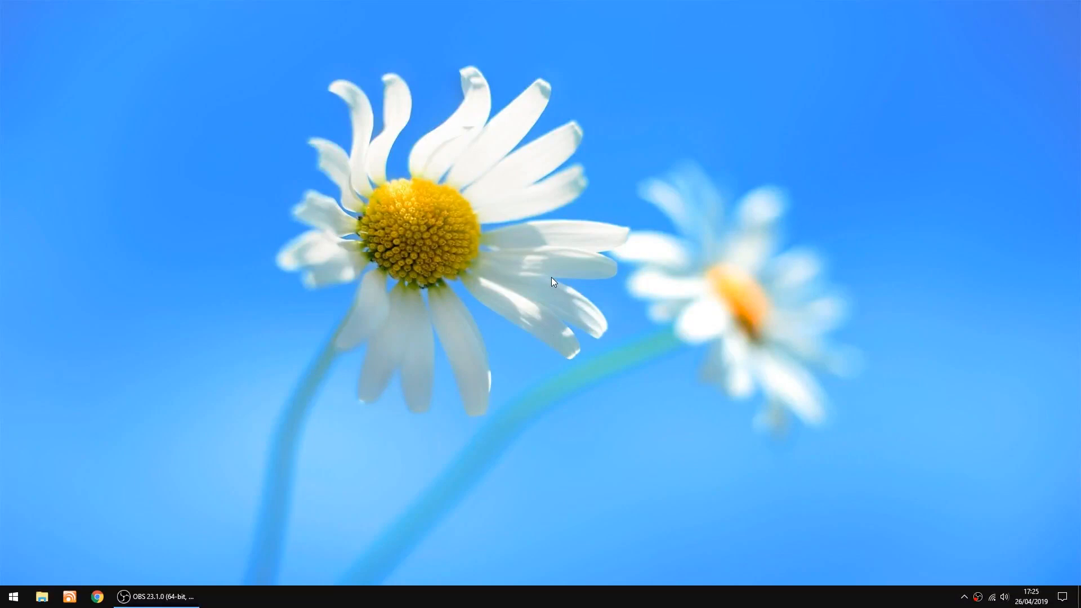
mouse_move(11, 597)
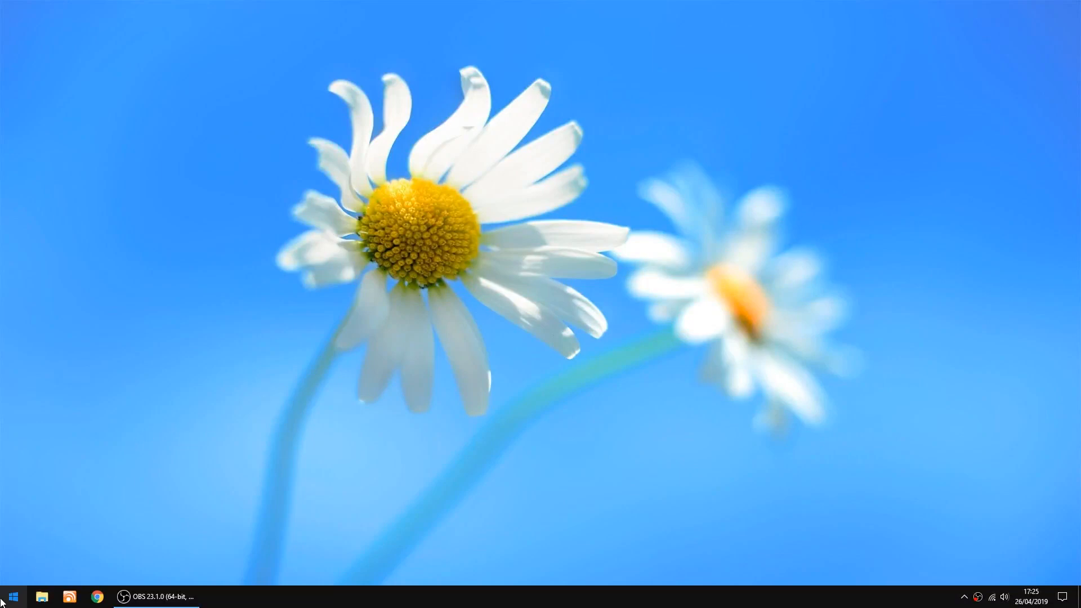
Start balenaEtcher from its tile in the Start menu.
click(11, 596)
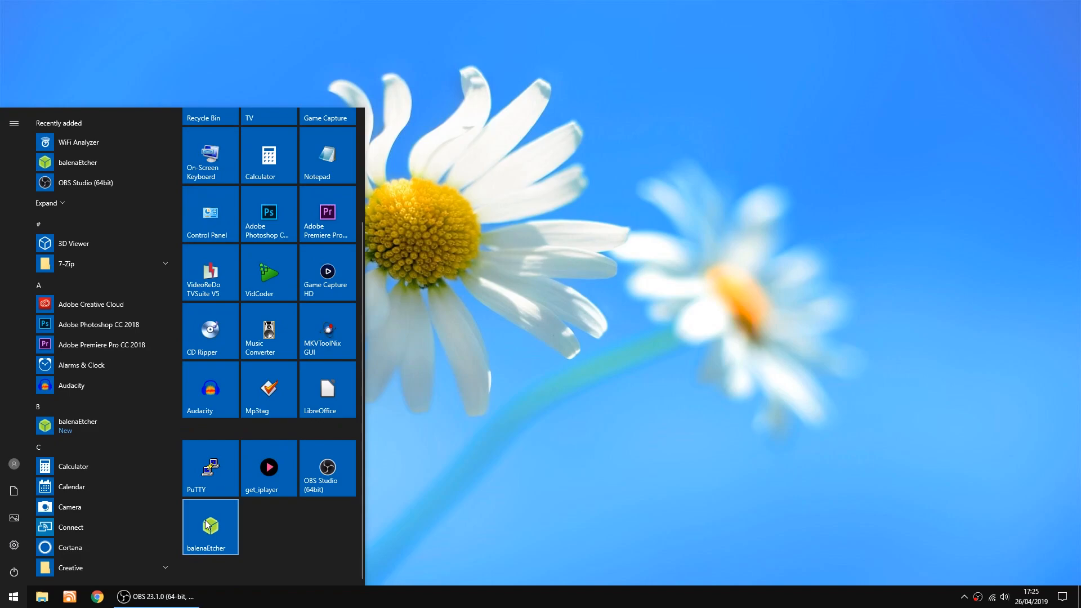
click(370, 381)
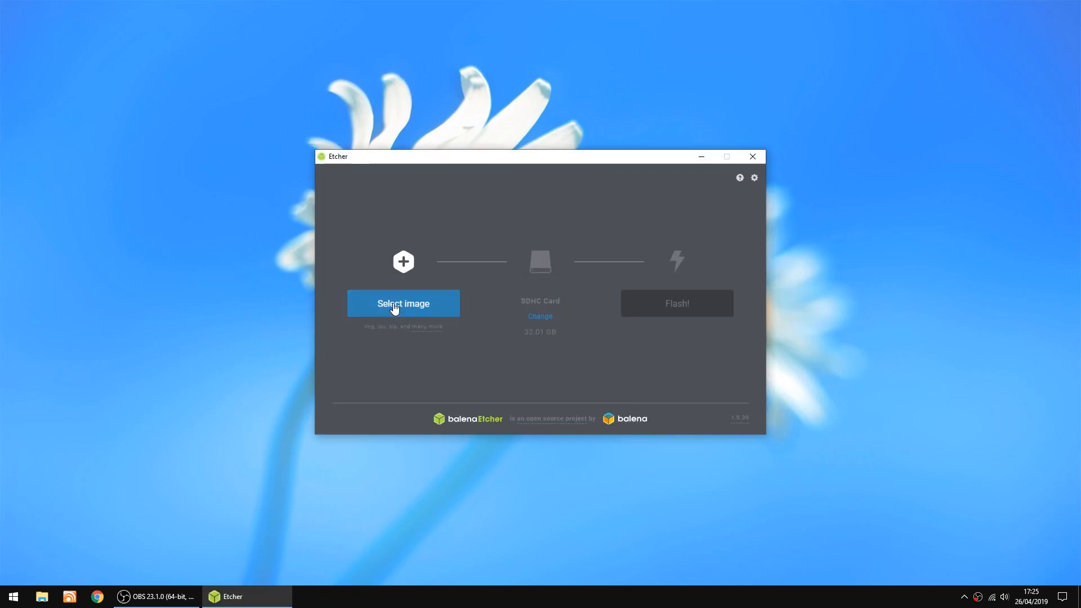
Flash the OMV_4_Raspberry_Pi_2_3_3Plus.img.xz image onto the 32.01 GB SDHC card.
click(403, 304)
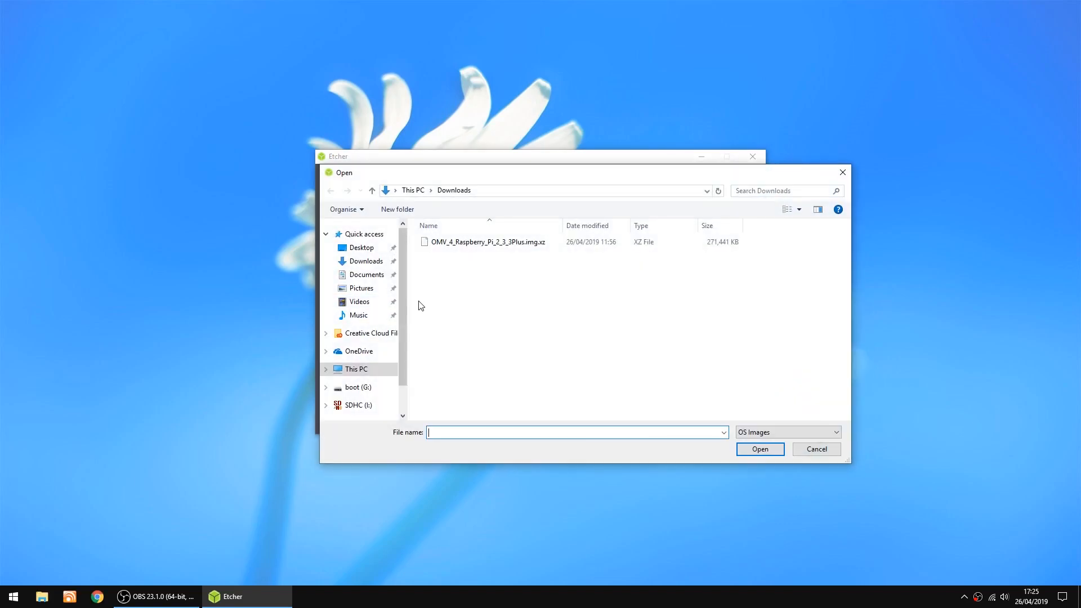
click(487, 243)
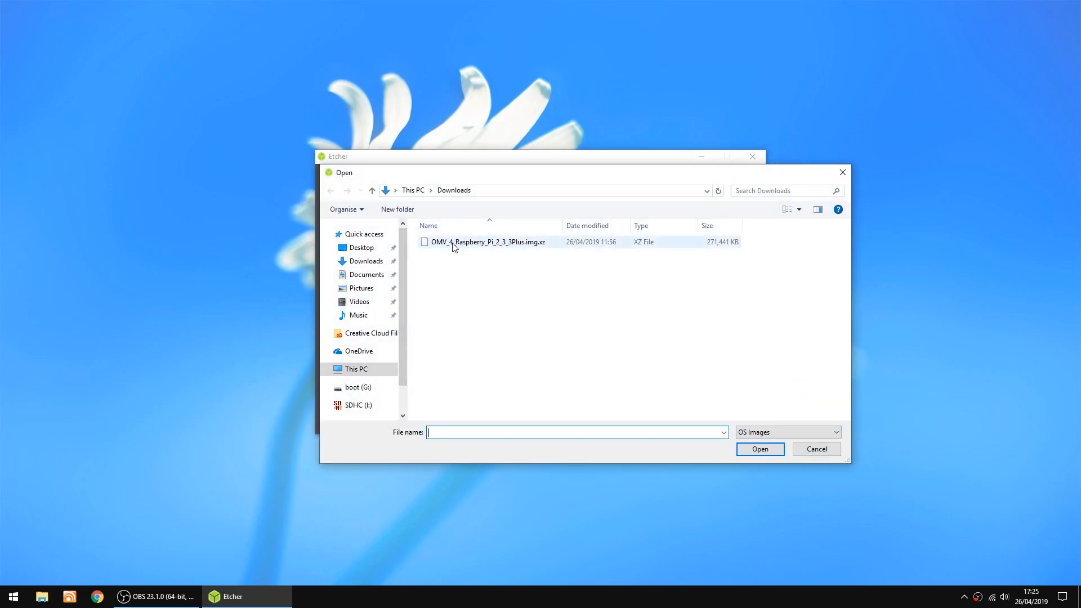
mouse_move(470, 249)
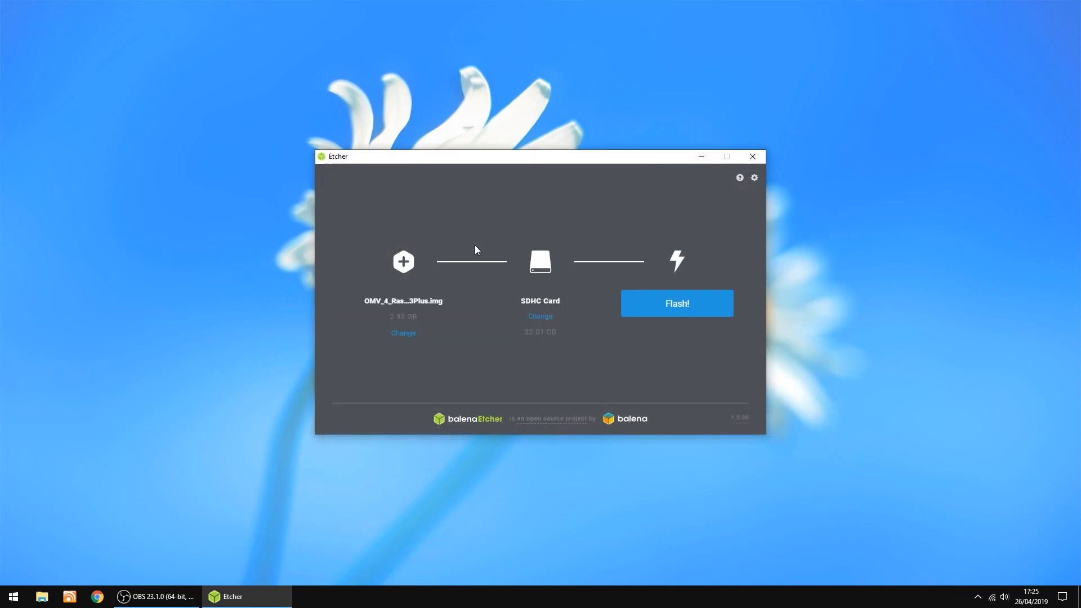
mouse_move(560, 339)
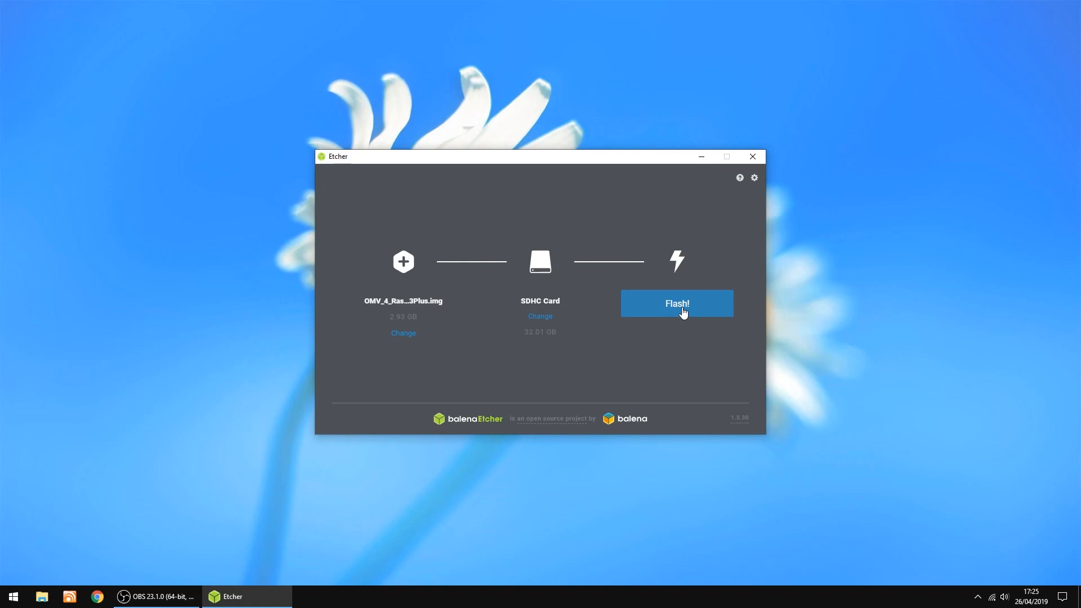
click(676, 304)
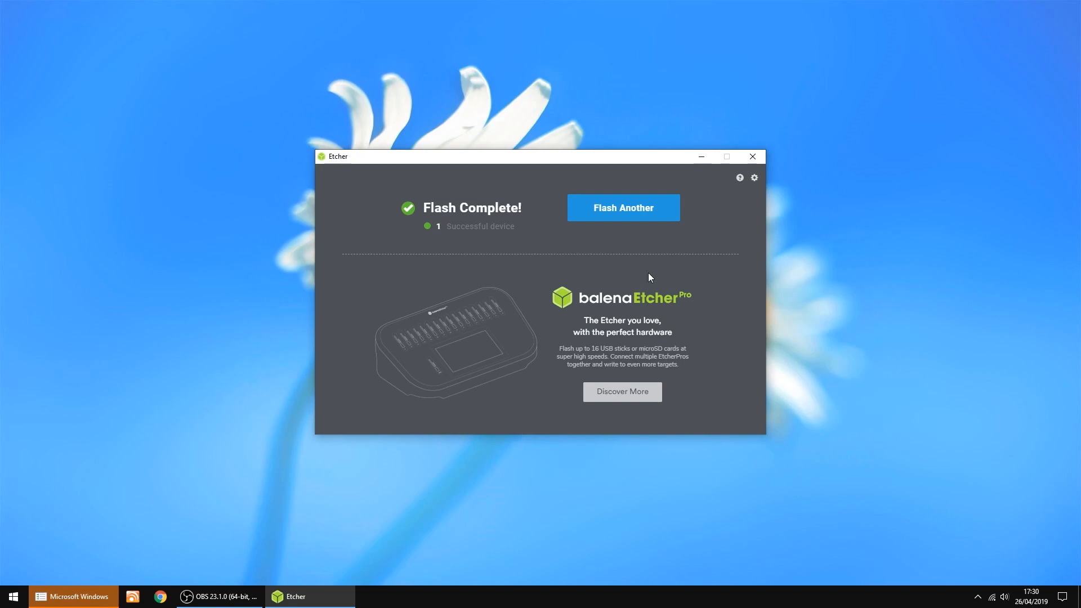
mouse_move(752, 156)
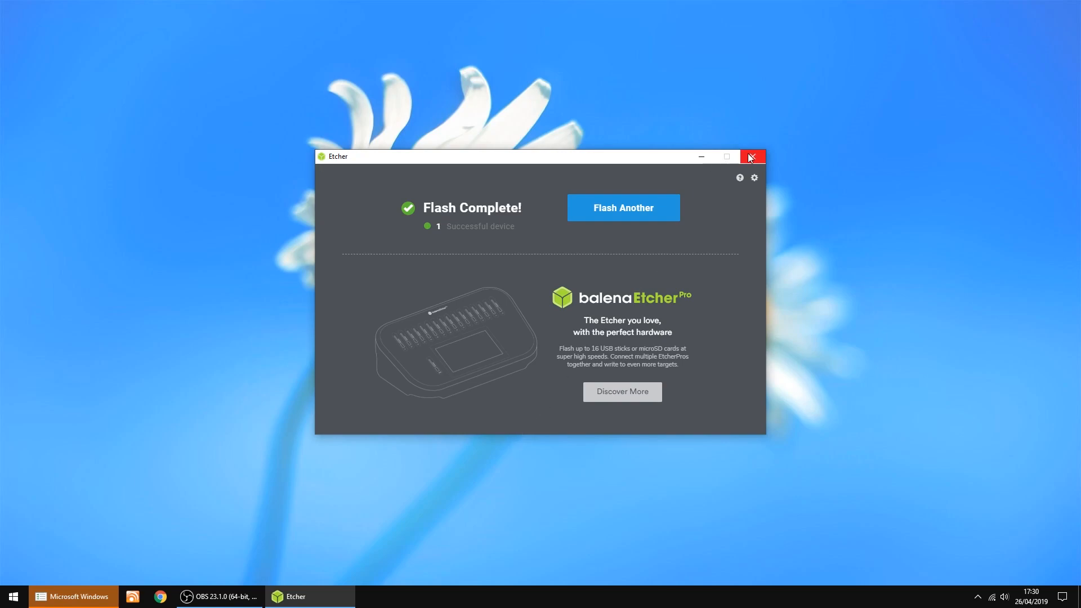
Close balenaEtcher and cancel Windows' prompt to format the disk in drive H.
click(752, 157)
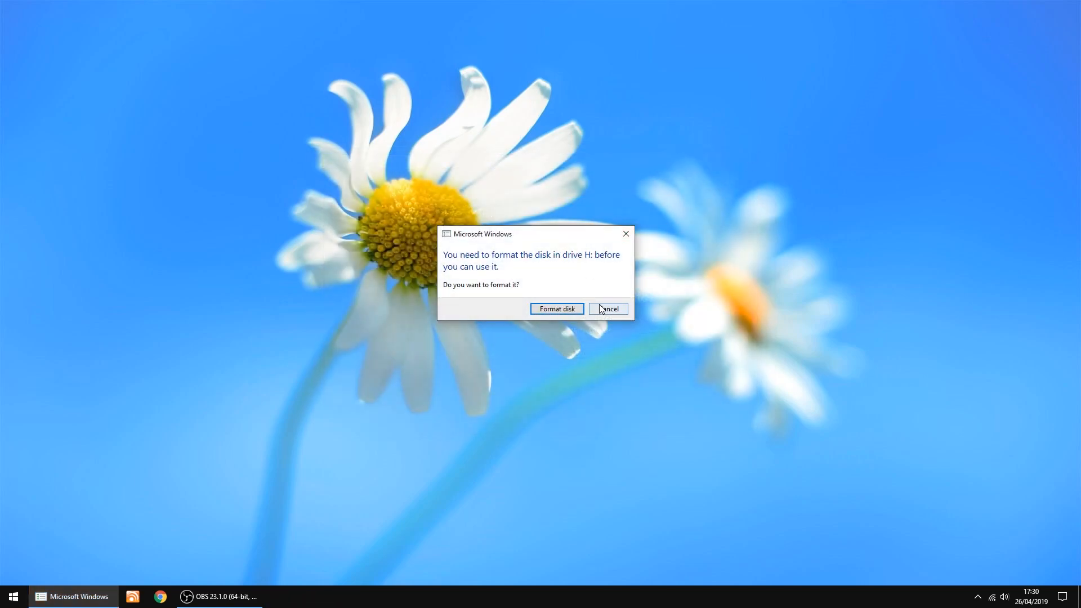
click(607, 308)
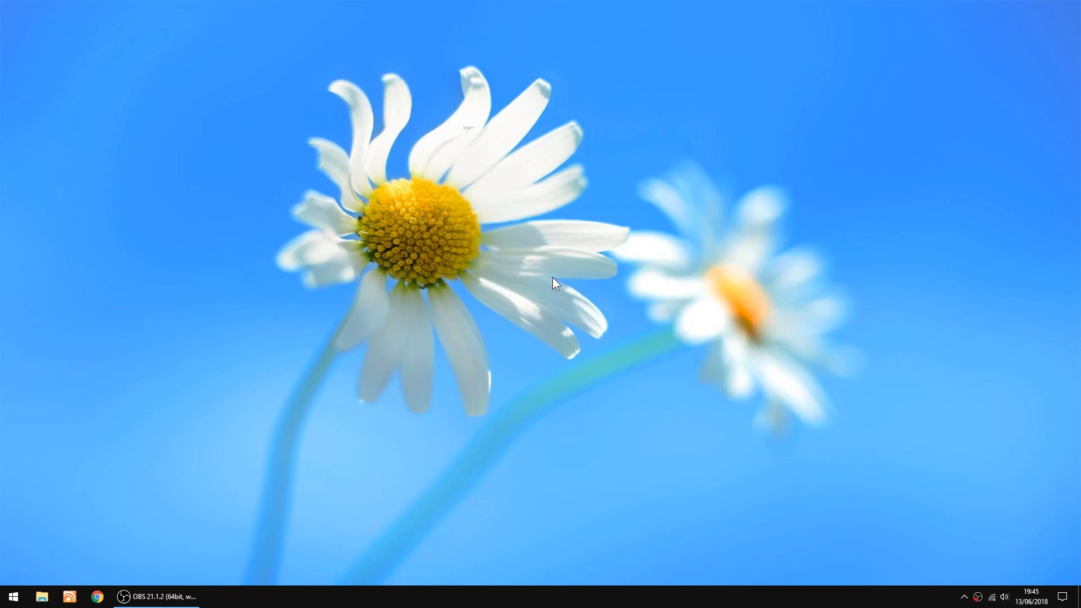
mouse_move(119, 561)
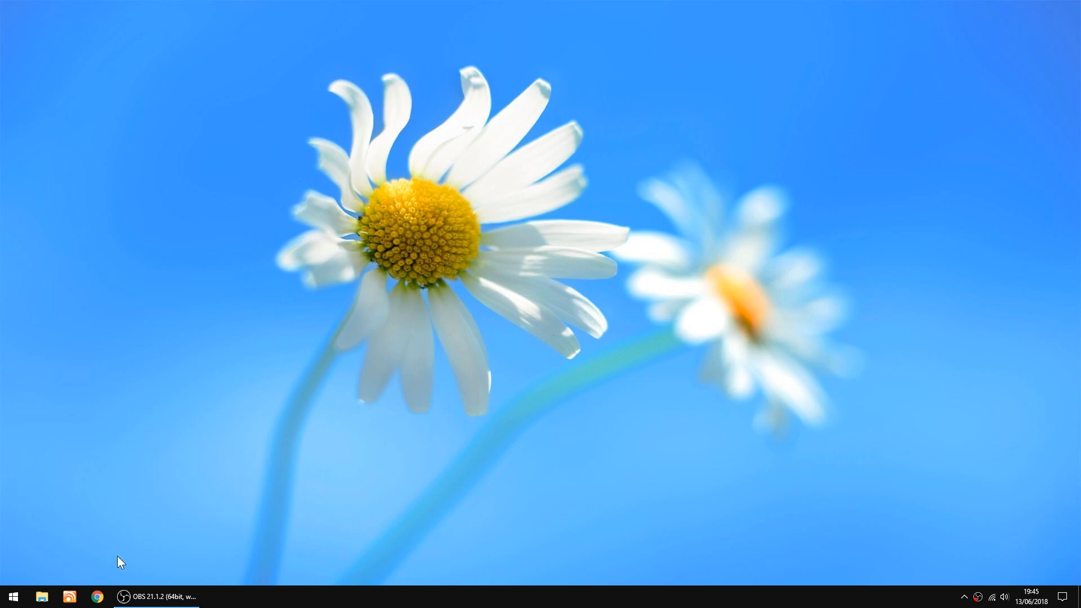
Open the openmediavault control panel at 192.168.1.120 in Chrome and log in.
click(98, 597)
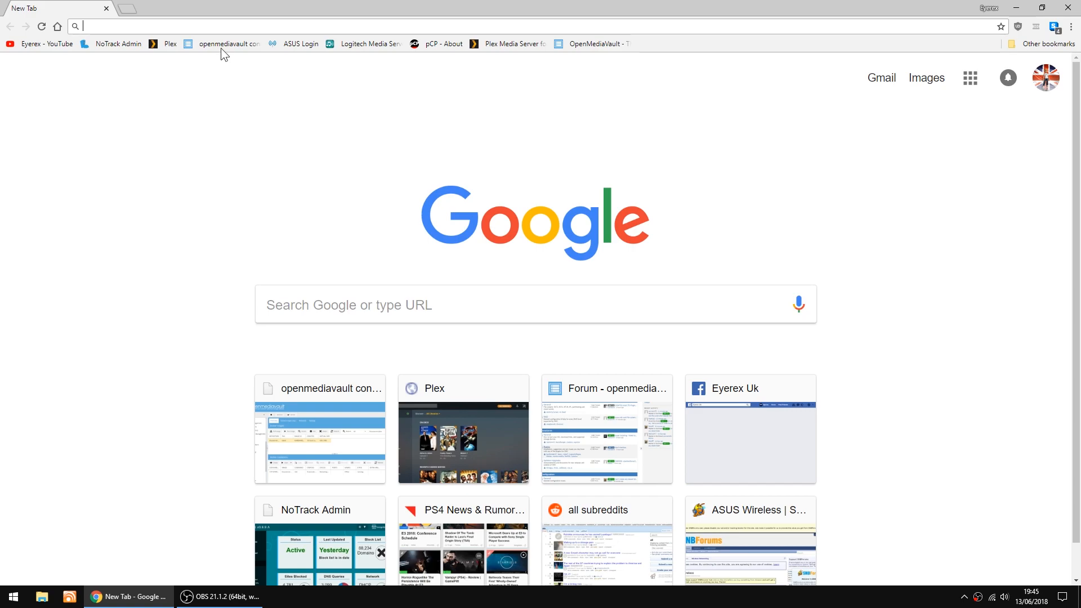
click(222, 43)
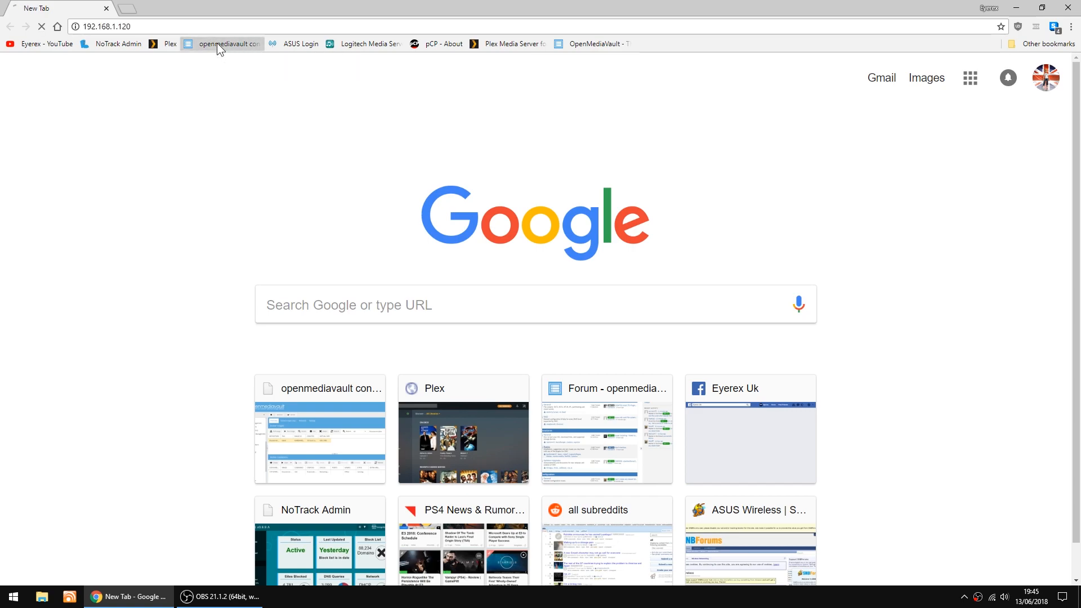
click(222, 44)
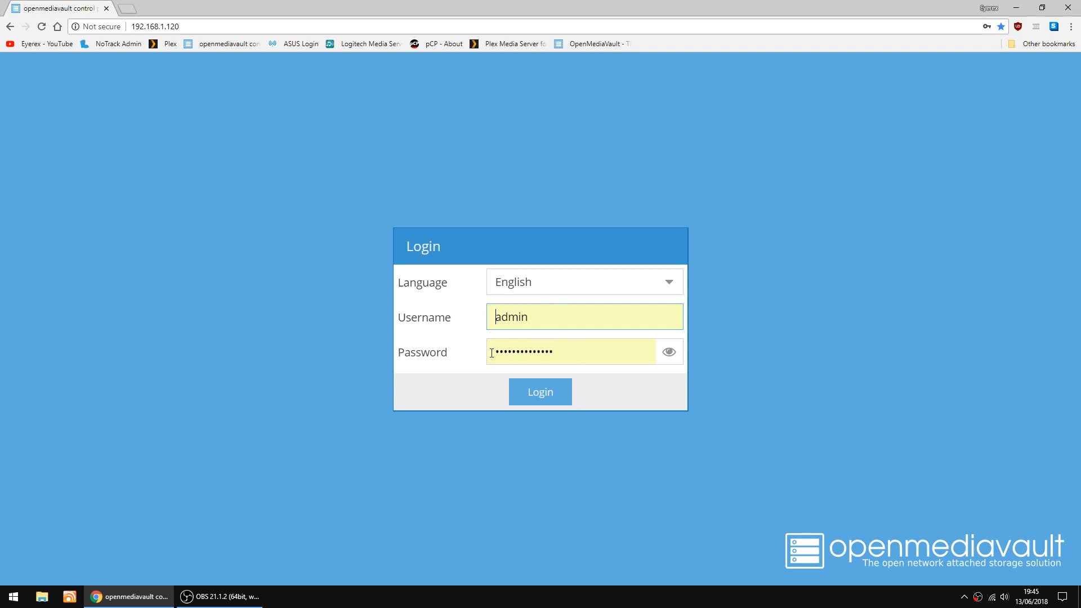
click(540, 392)
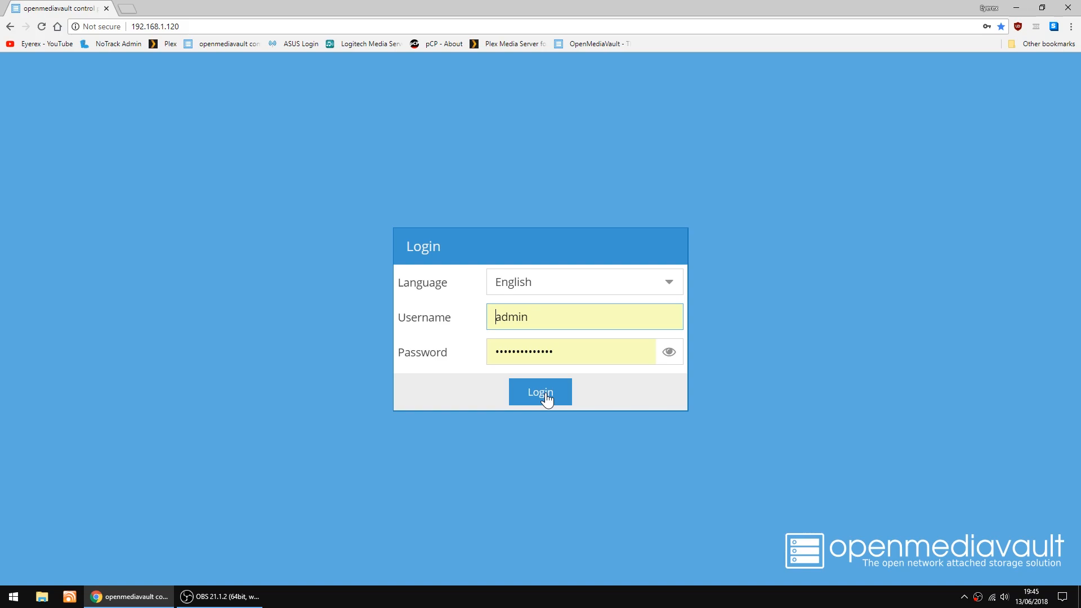
click(540, 392)
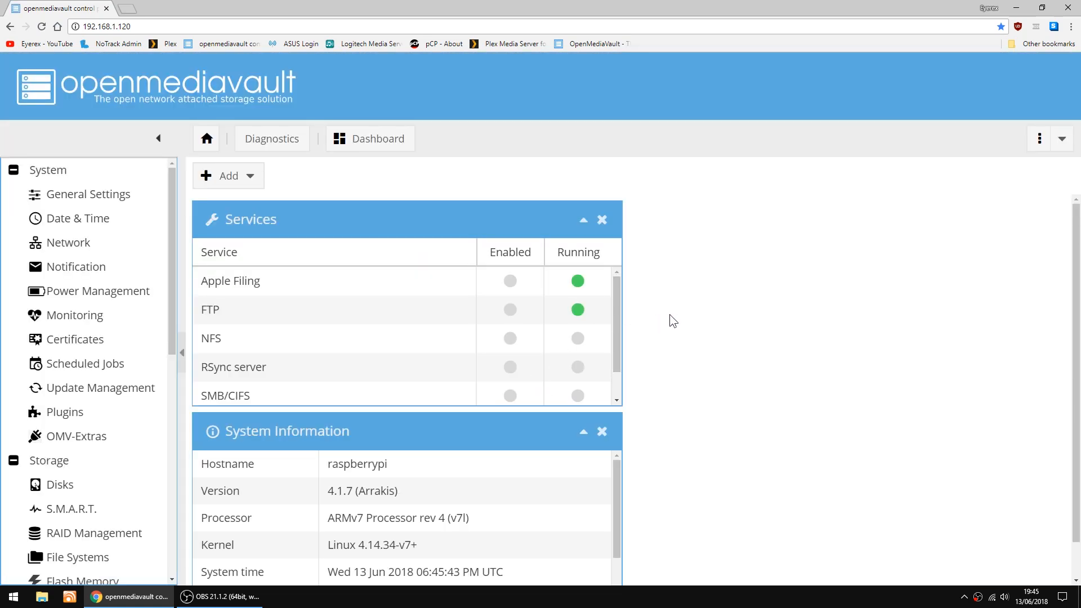
mouse_move(86, 364)
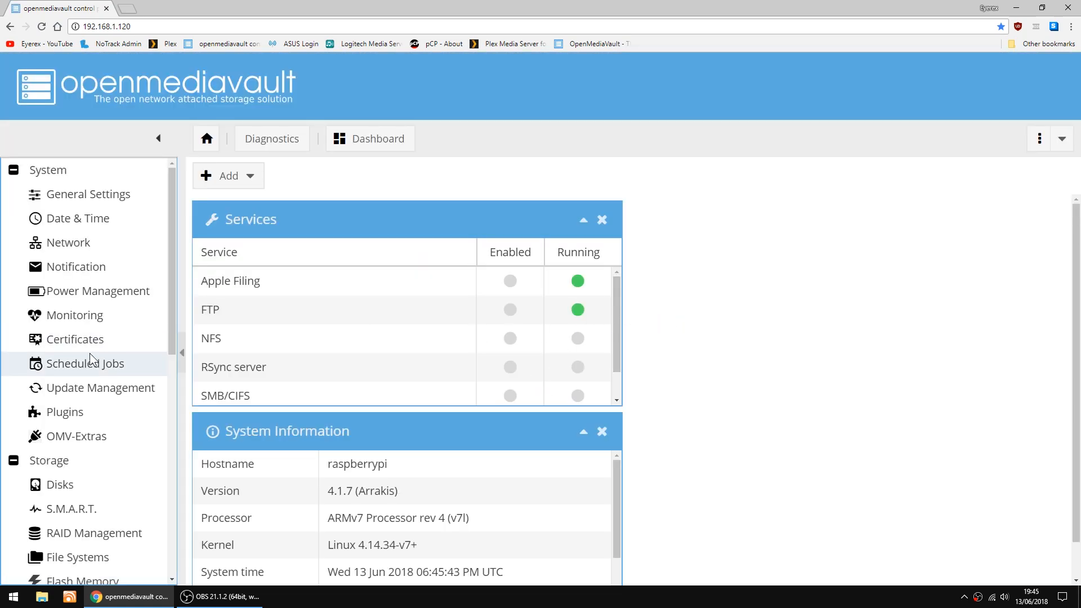
Go to Storage > File Systems in the left navigation panel.
scroll(down, 3)
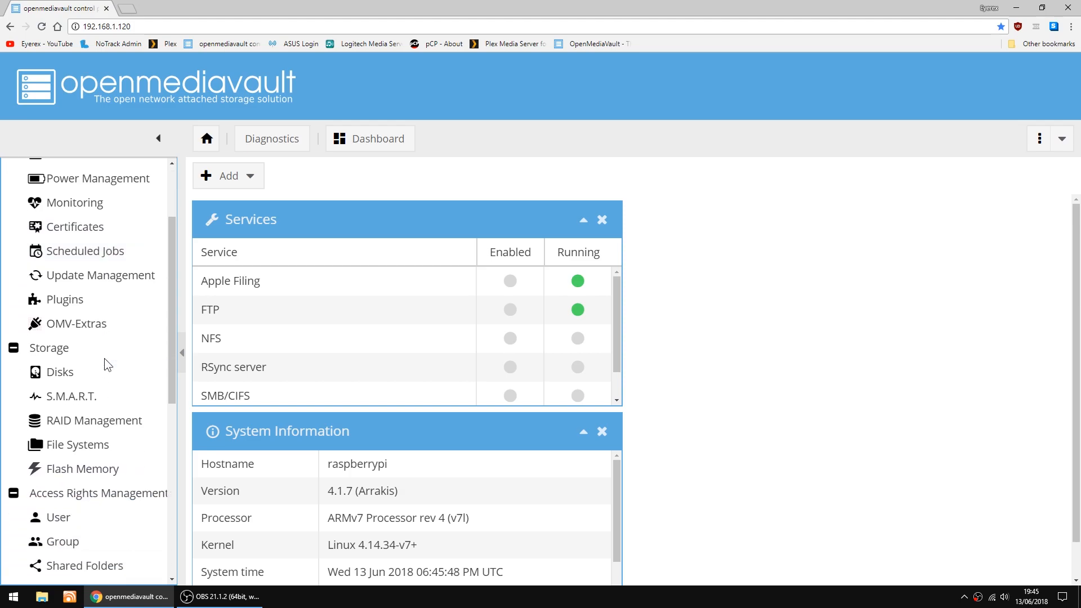
scroll(down, 3)
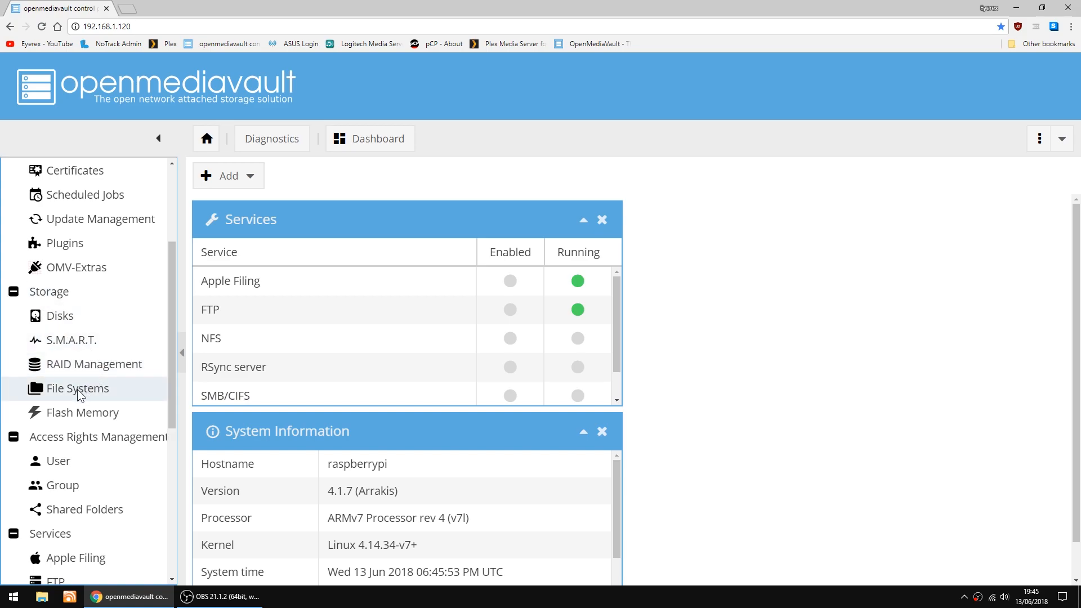
click(77, 388)
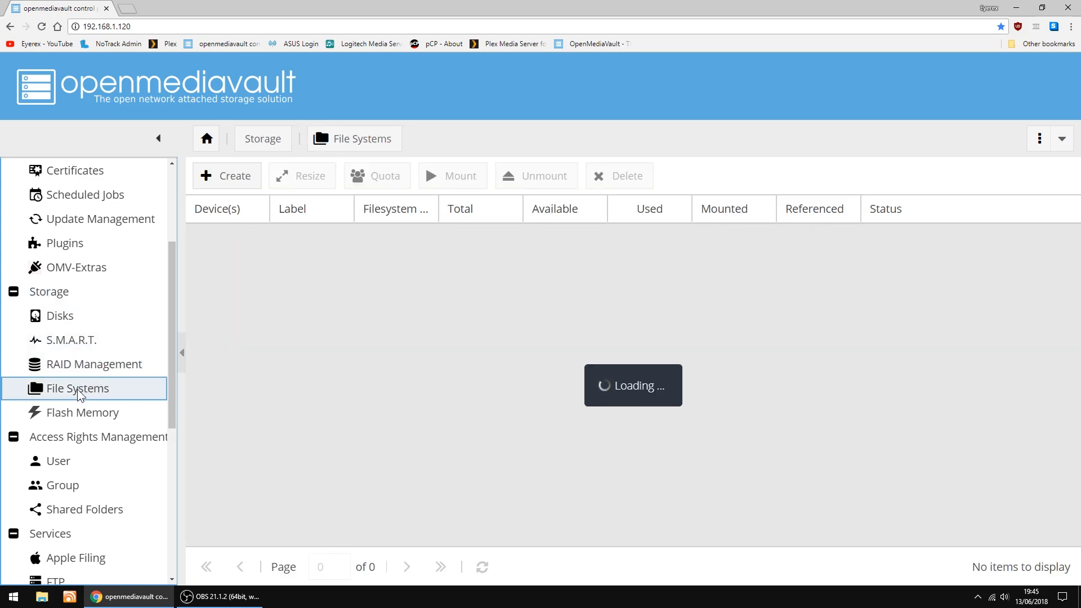
Mount the Seagate NTFS drive /dev/sda1 and apply the configuration change.
click(77, 388)
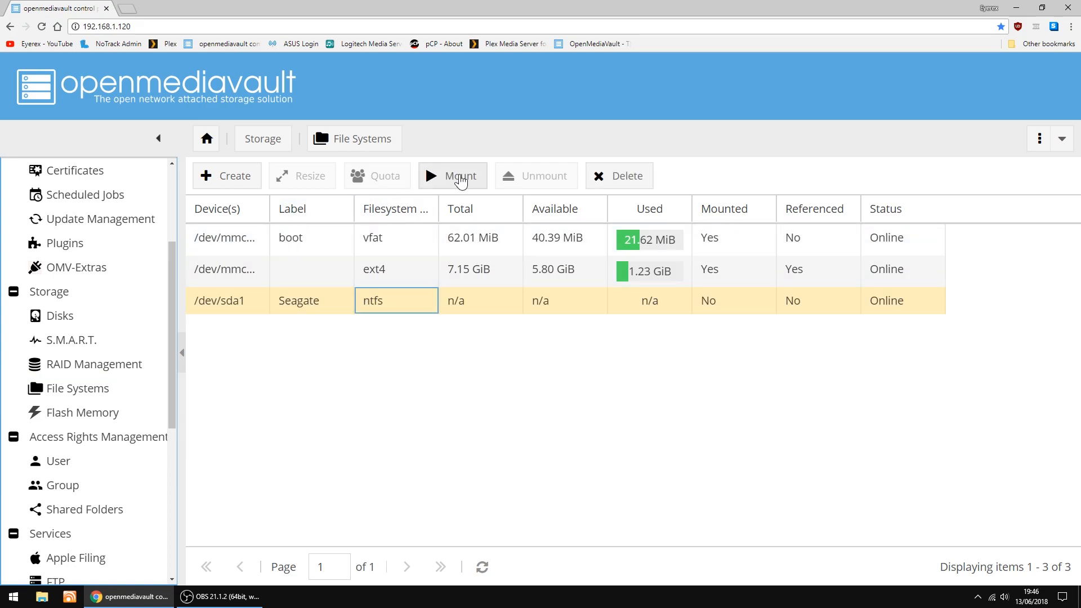
click(452, 175)
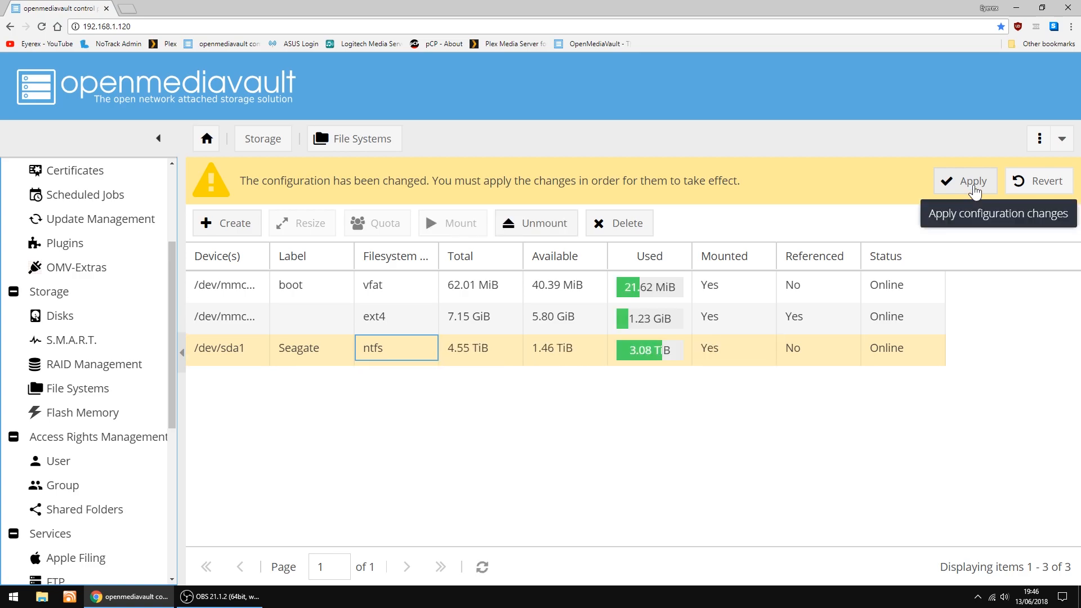
click(971, 180)
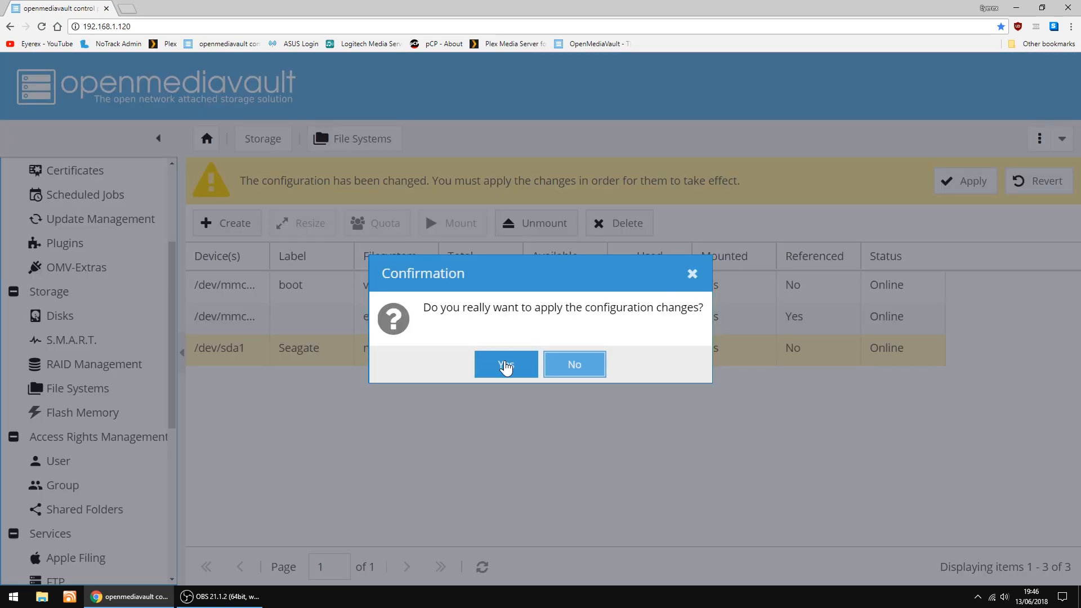
click(506, 364)
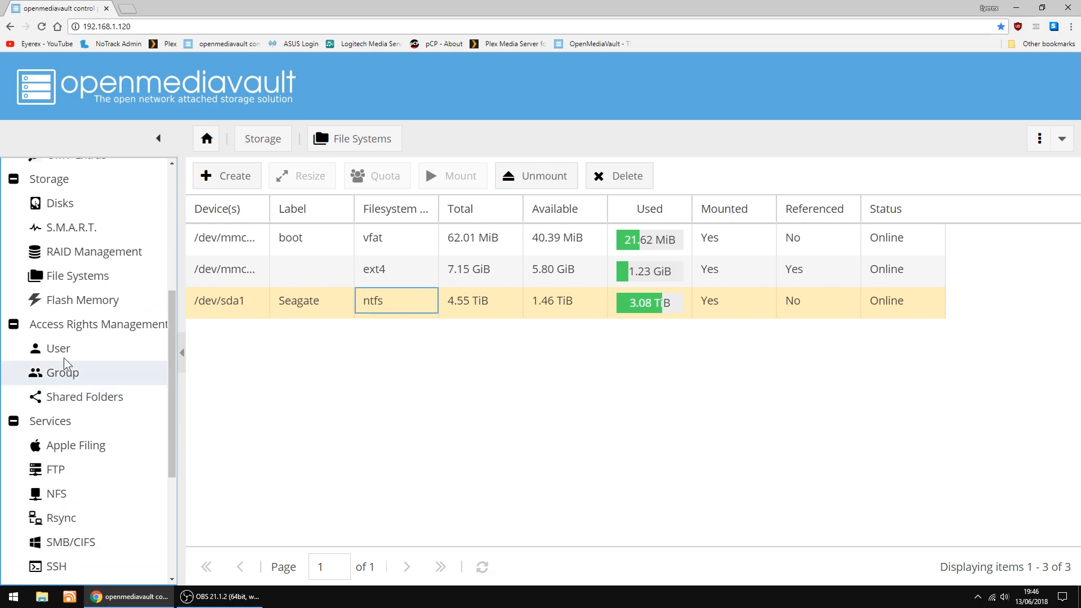
mouse_move(50, 393)
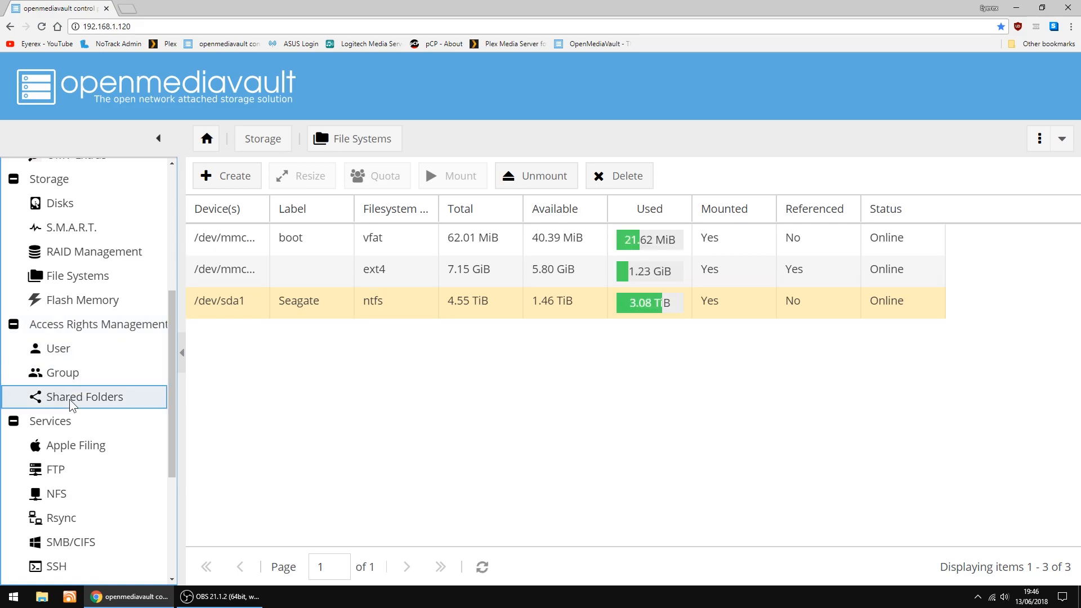
Add a shared folder named 'Movies' on the Seagate drive with path /Movies.
click(83, 396)
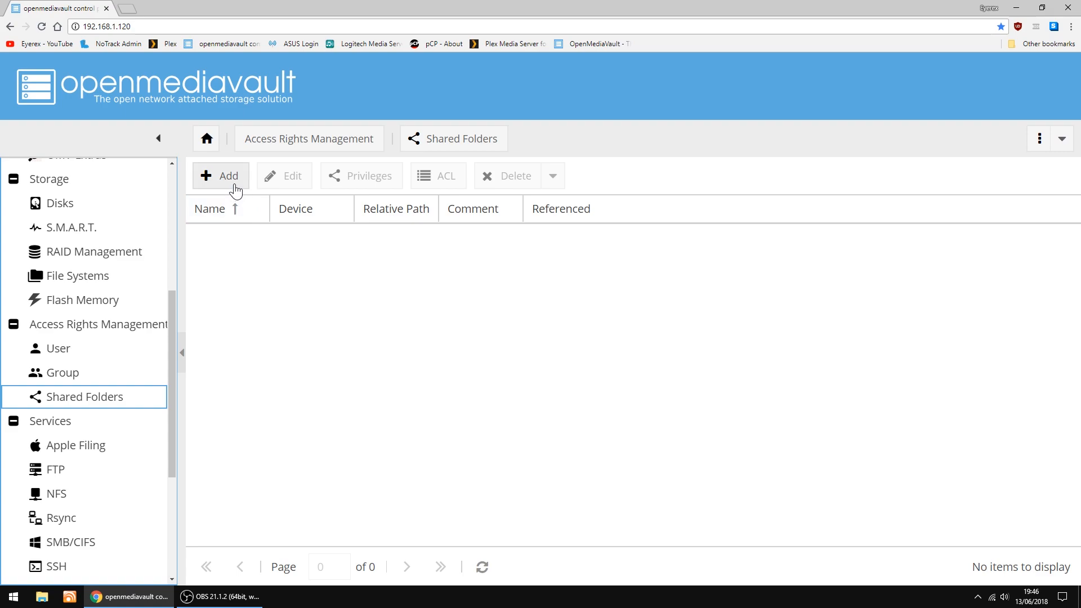
click(221, 176)
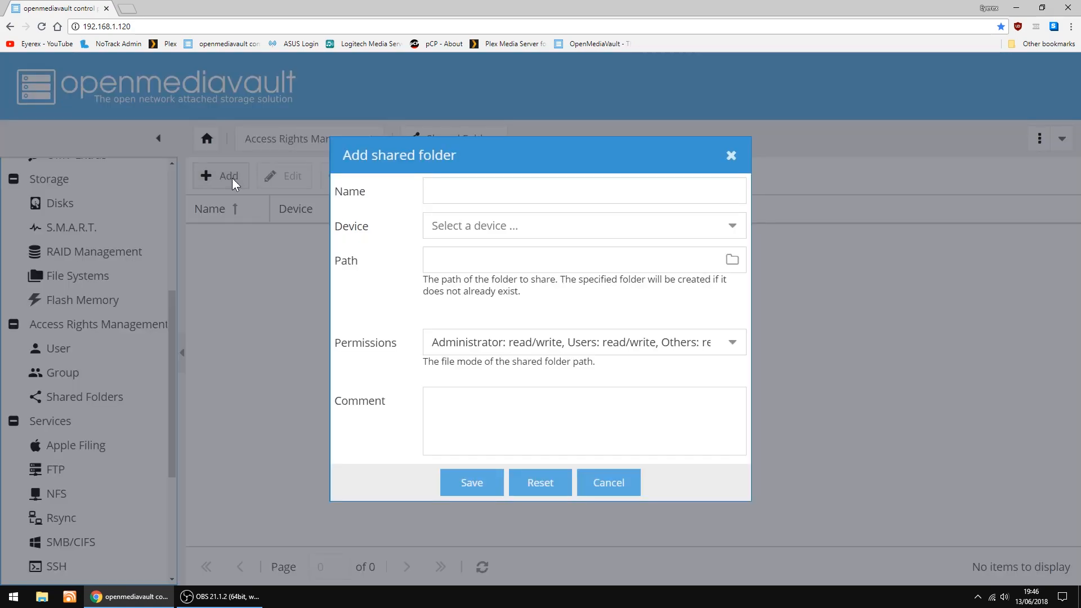
click(583, 191)
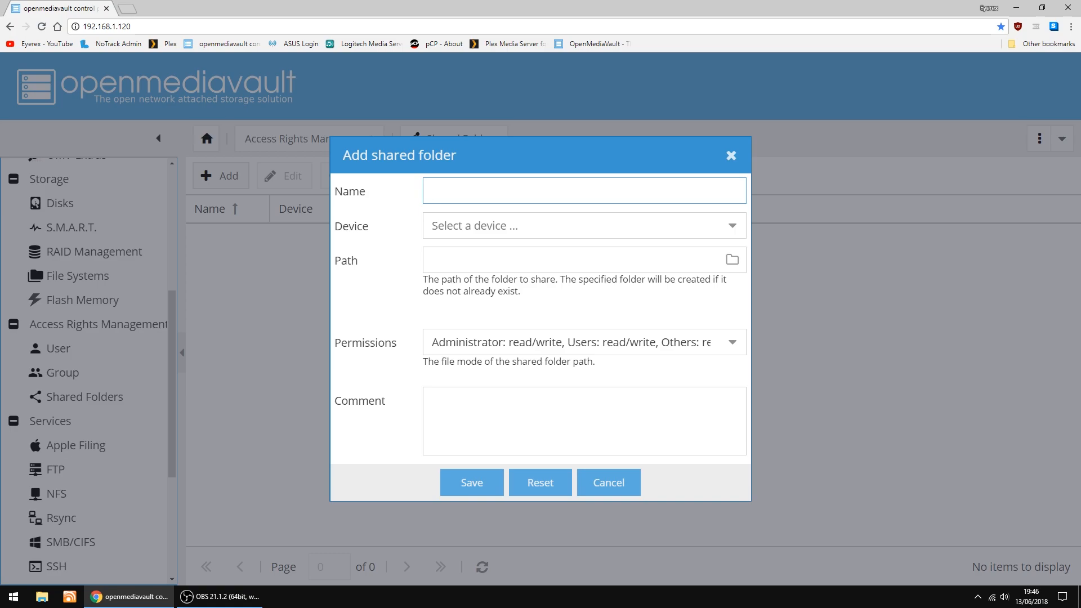
text(Movie)
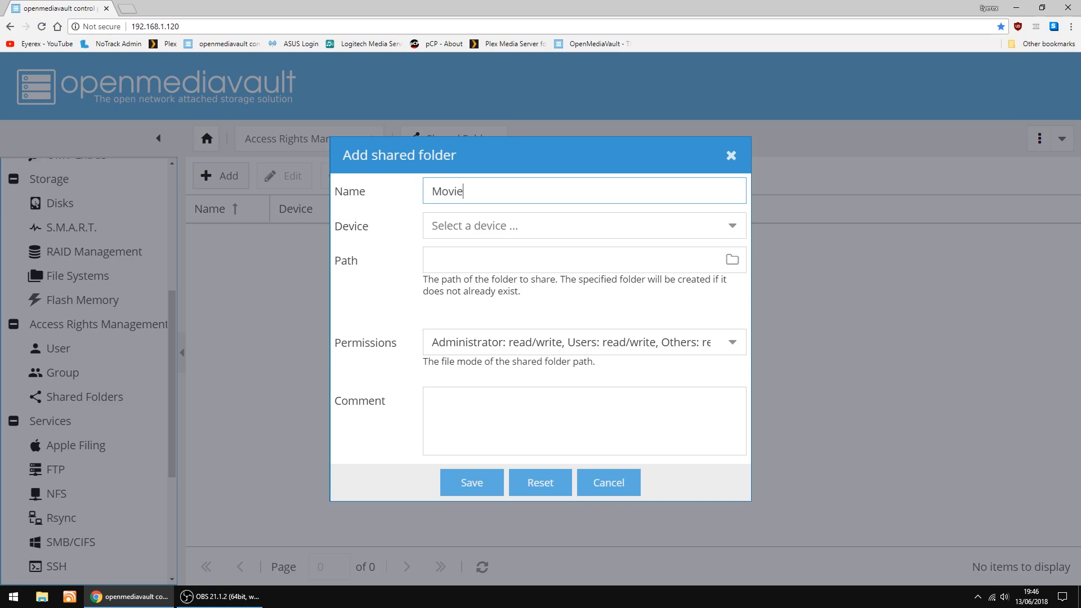
text(s)
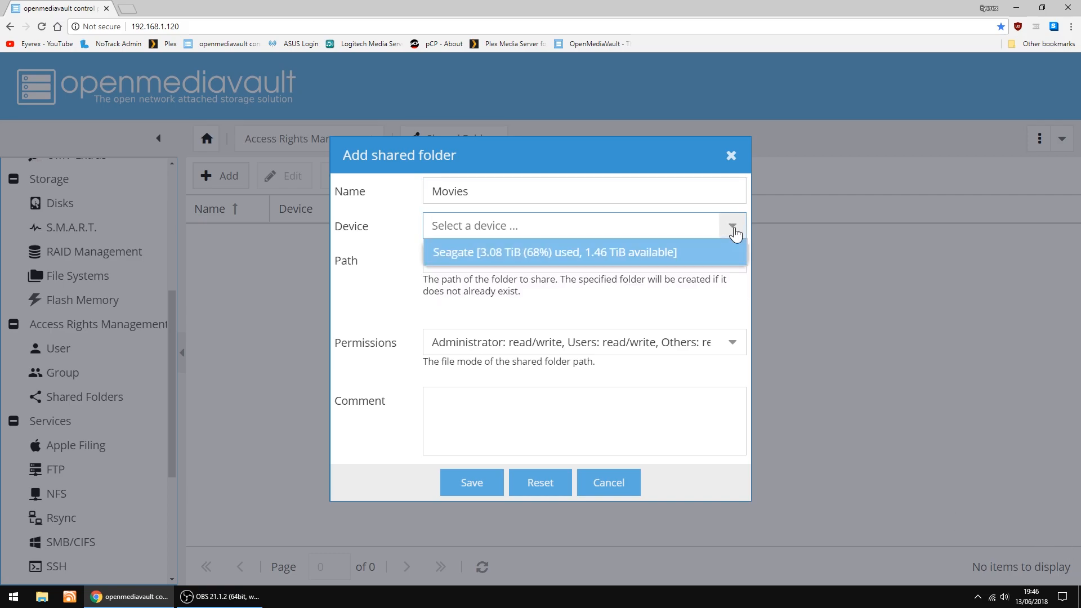
click(554, 252)
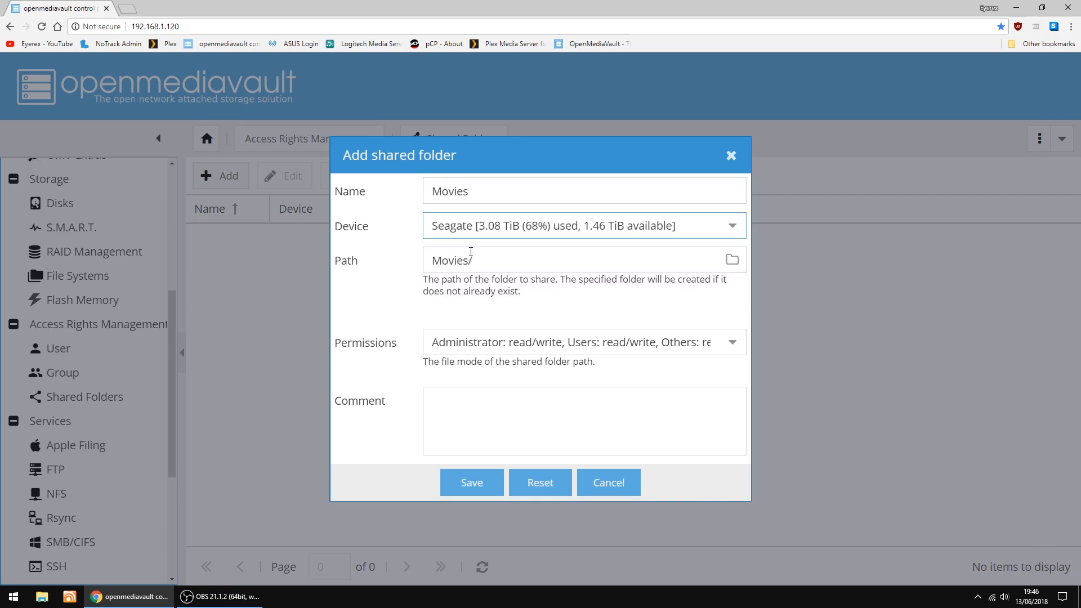
click(732, 260)
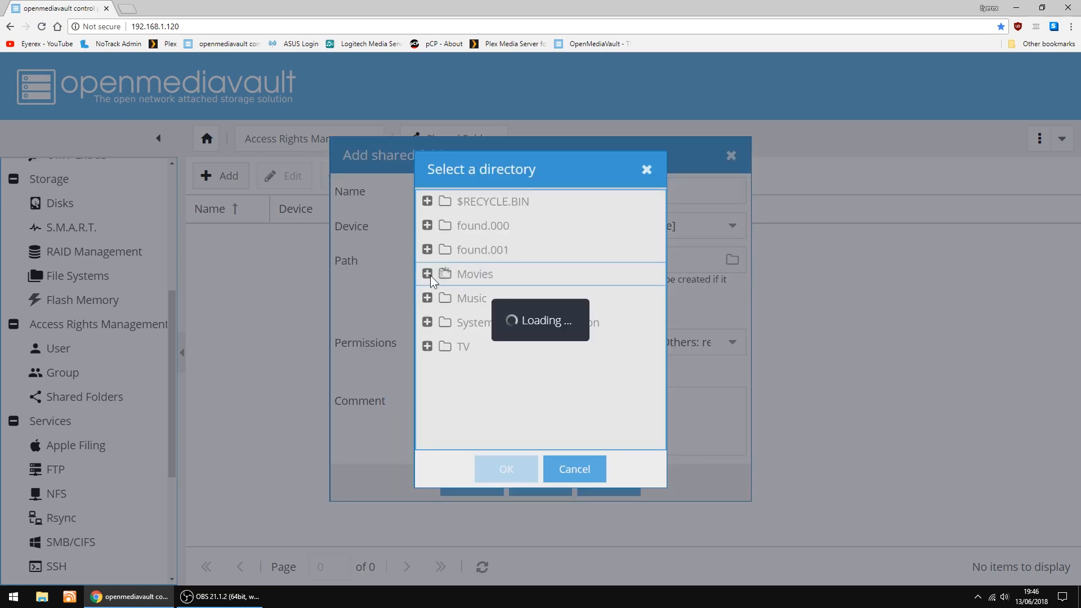
click(427, 274)
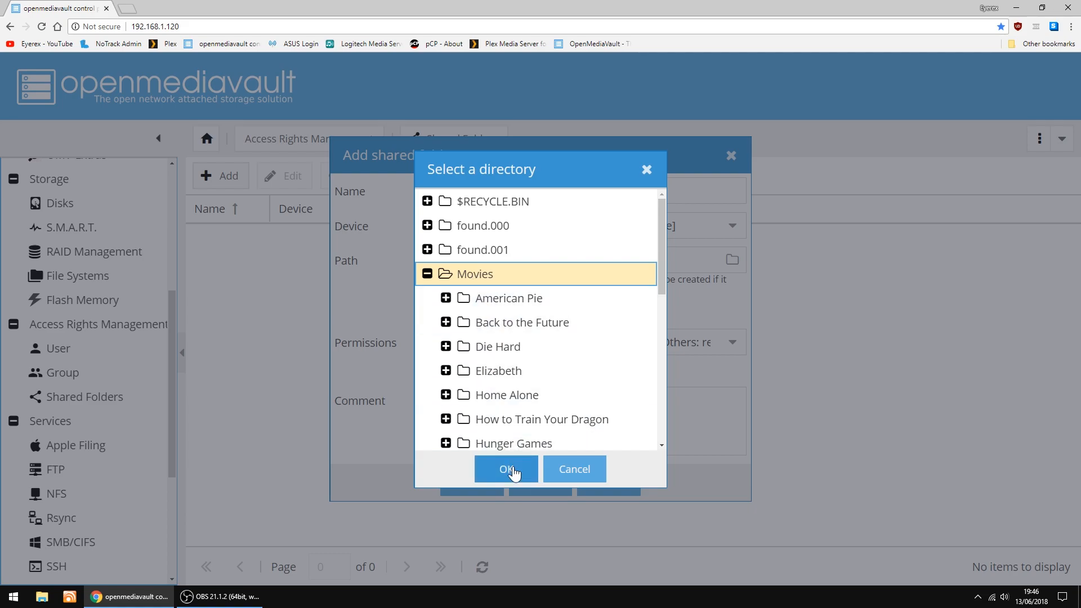
click(506, 470)
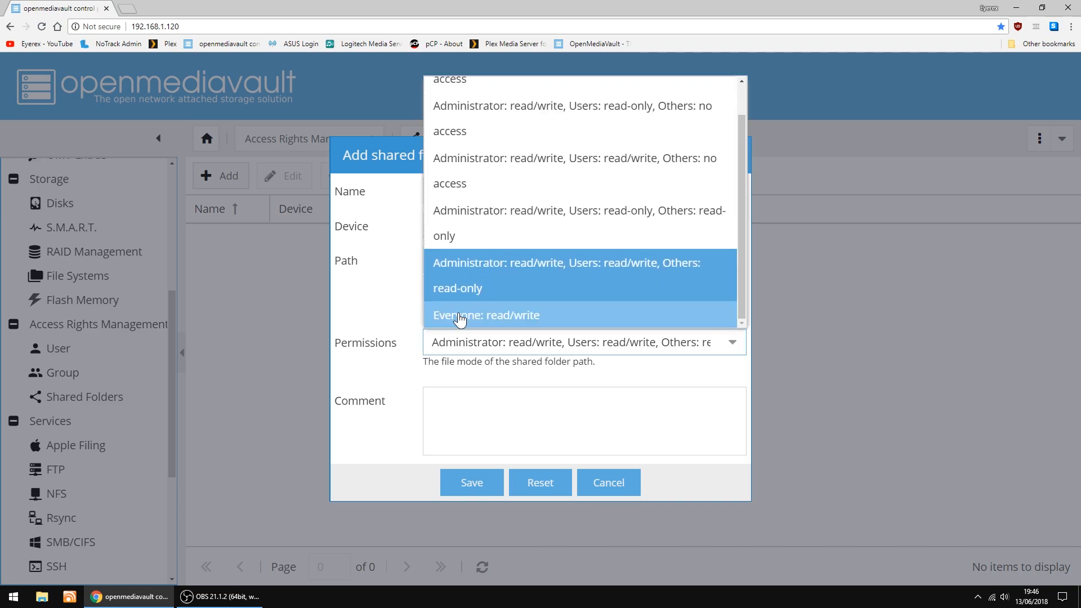
Give Everyone read/write access, save the Movies folder, and apply the change.
click(486, 316)
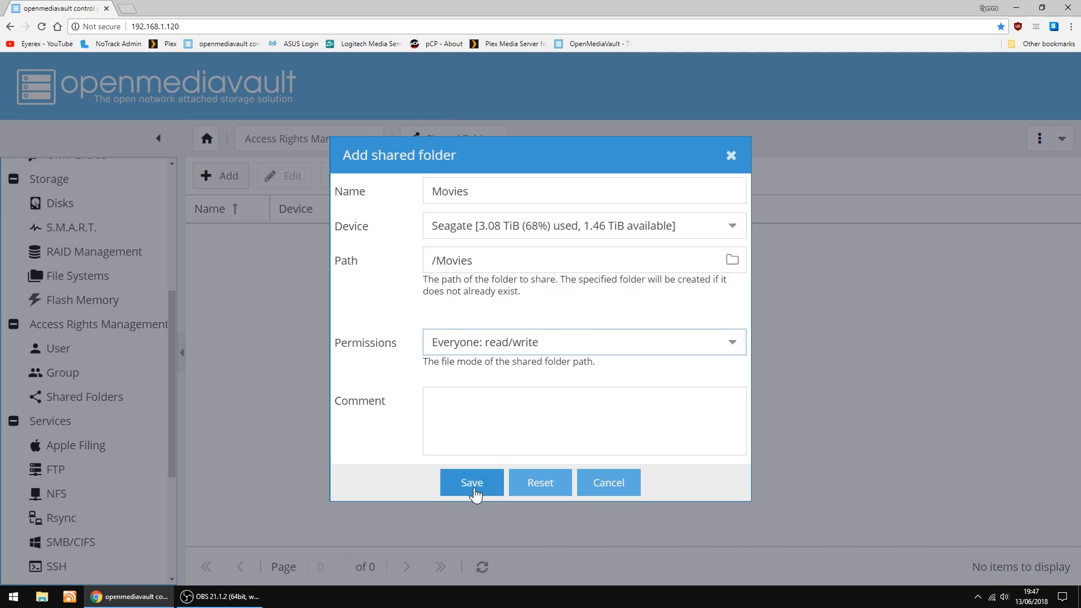
click(472, 482)
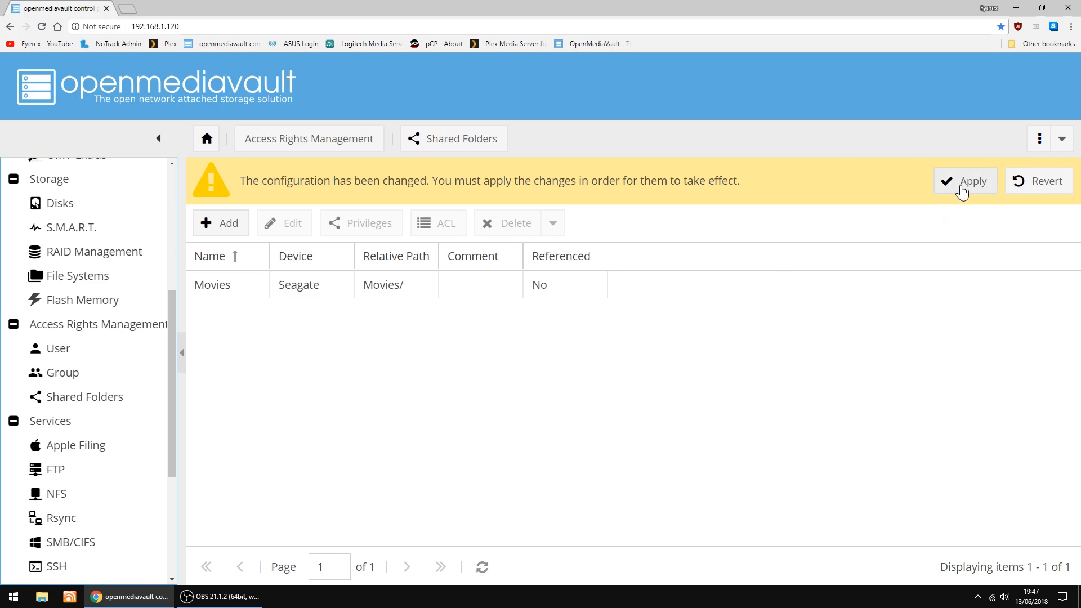
click(965, 181)
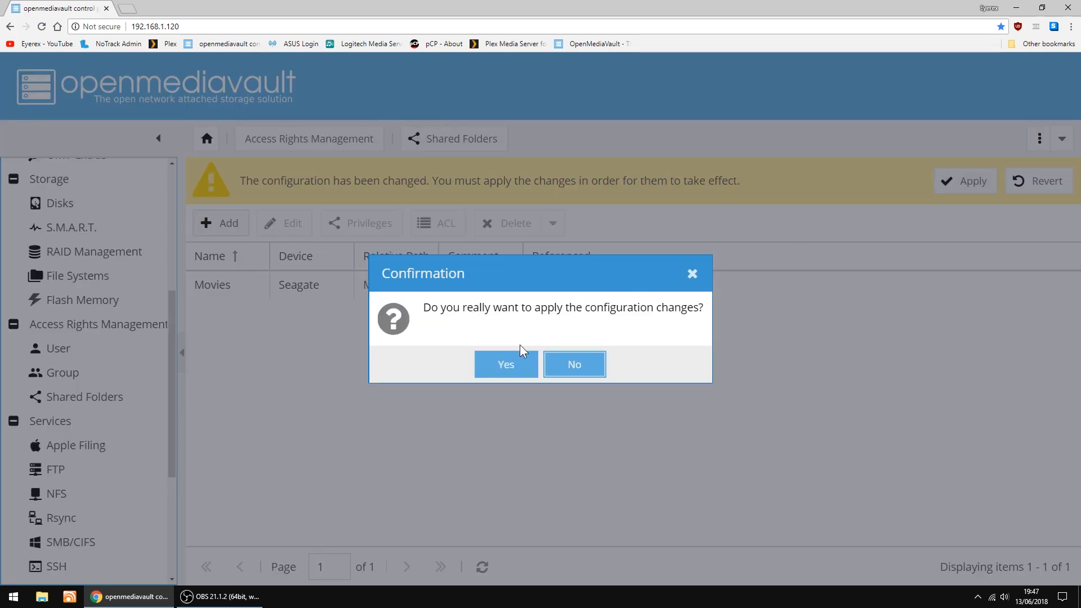
click(506, 364)
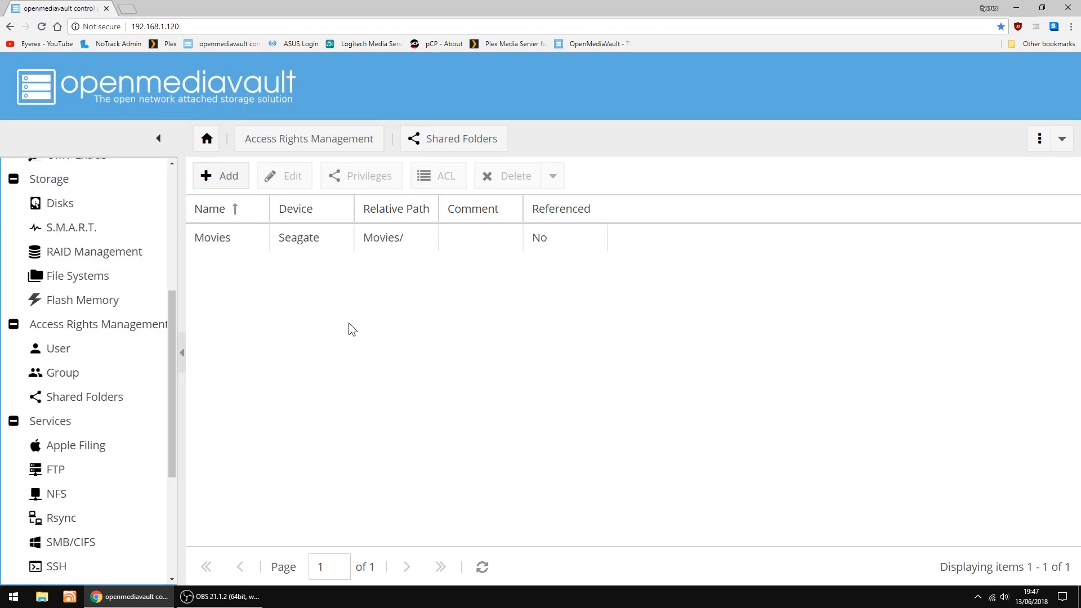
Create a shared folder named TV on the Seagate drive, using the existing TV folder path.
click(220, 175)
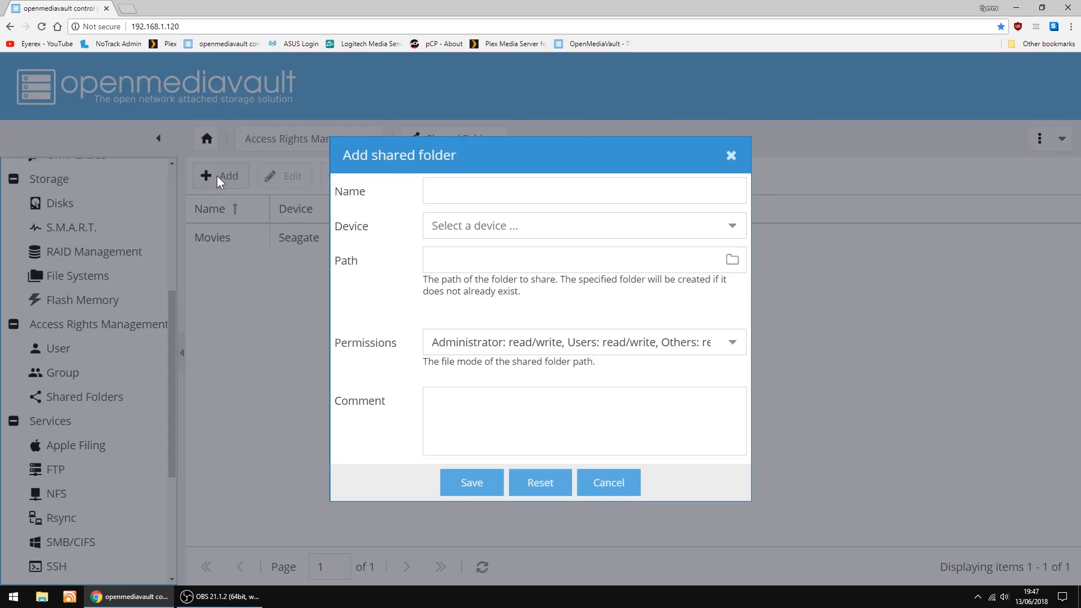
click(583, 191)
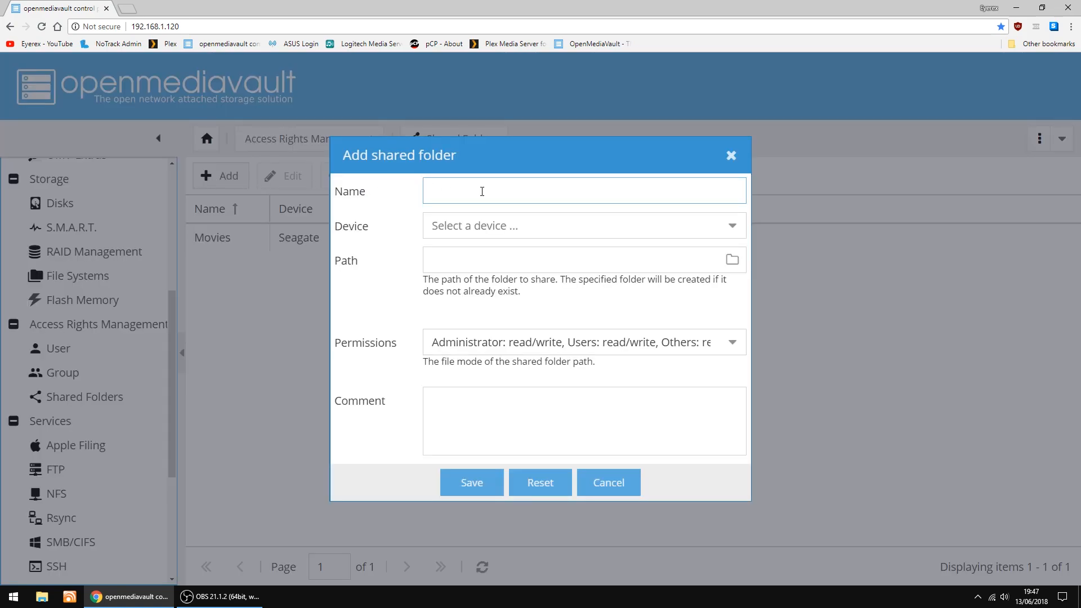
text(TV)
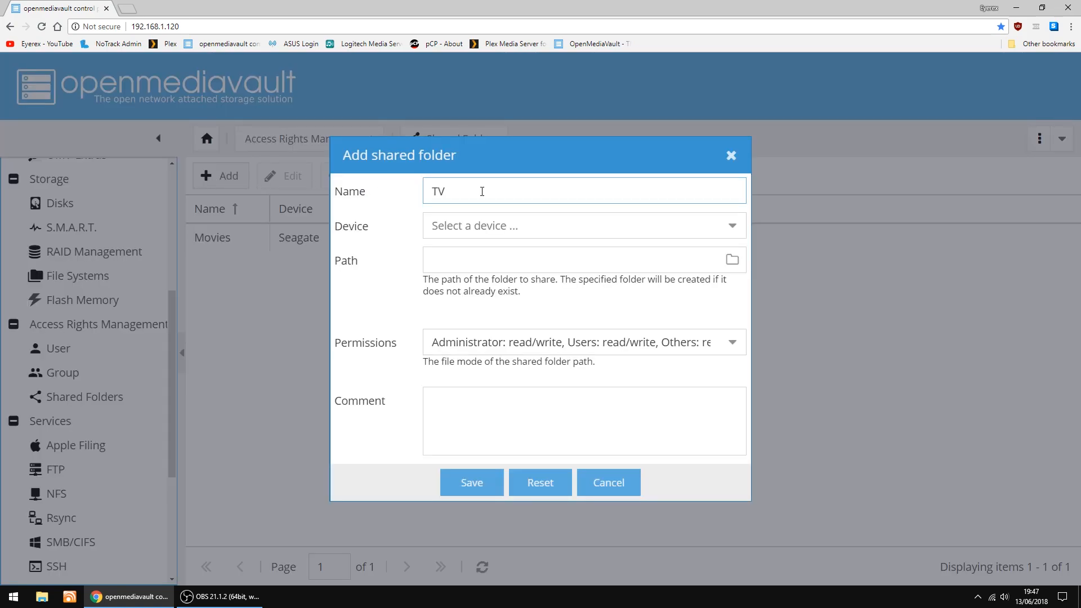
click(731, 226)
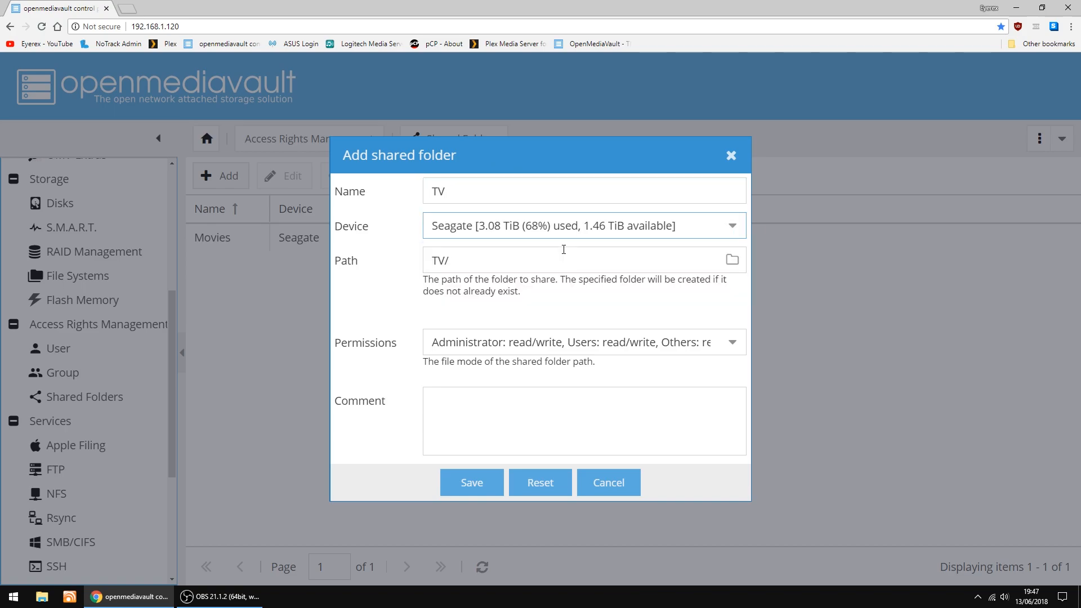
click(731, 259)
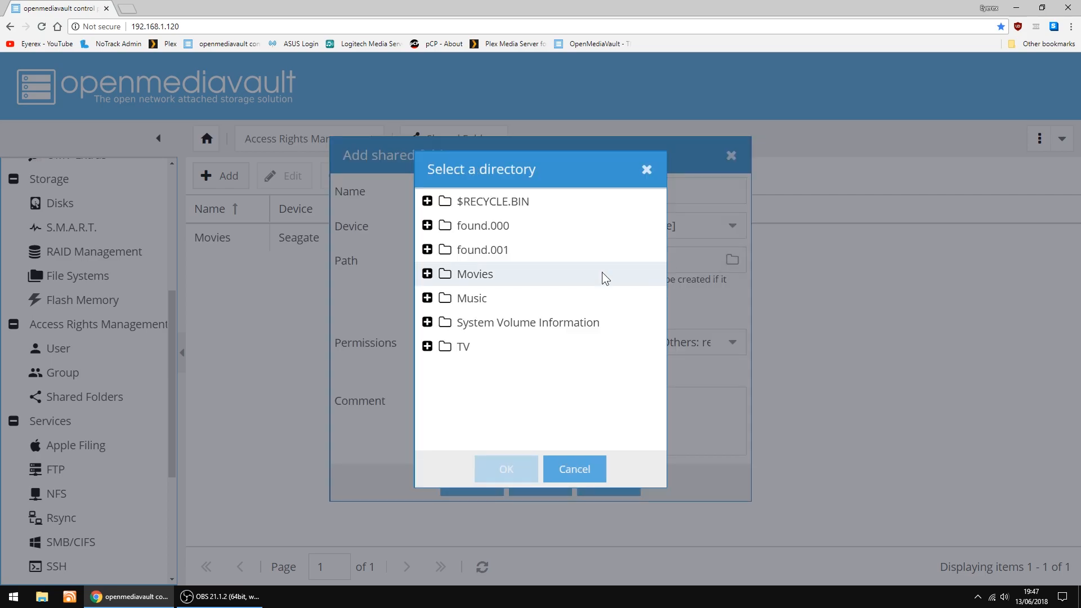
click(427, 346)
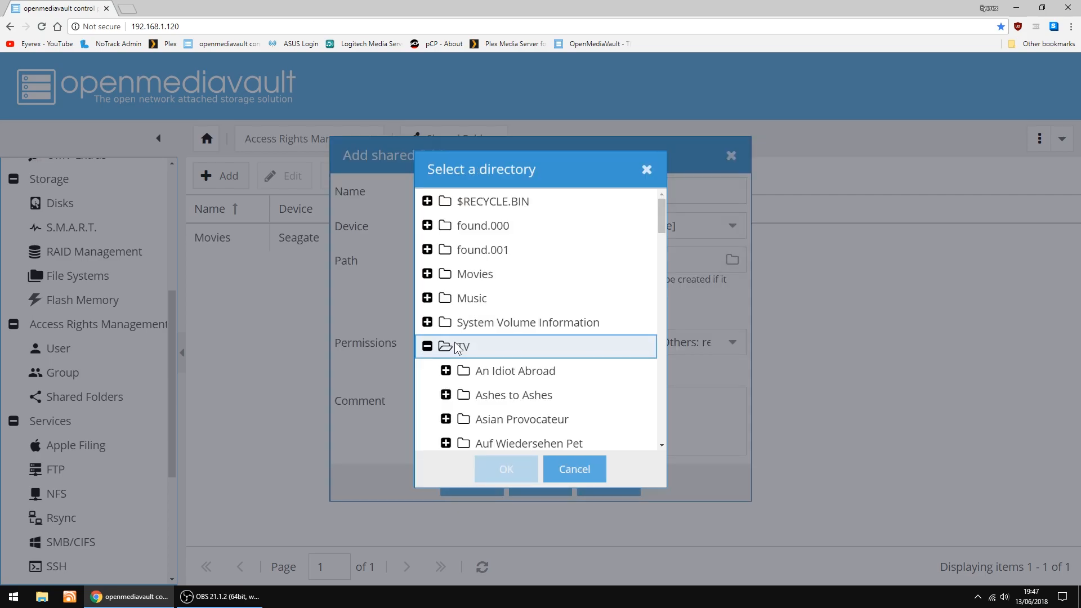
click(463, 345)
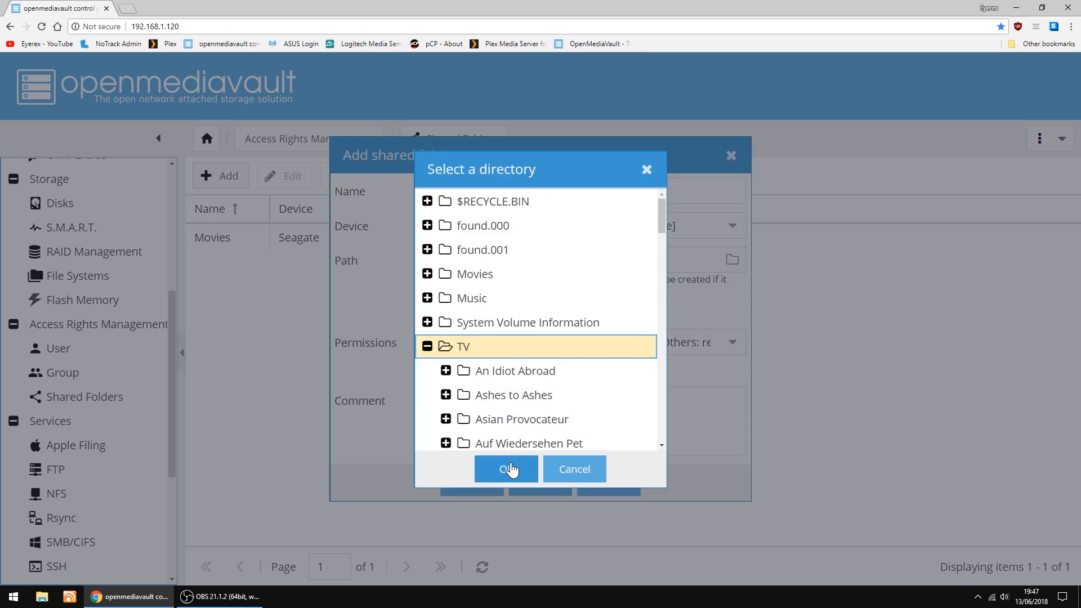
click(506, 469)
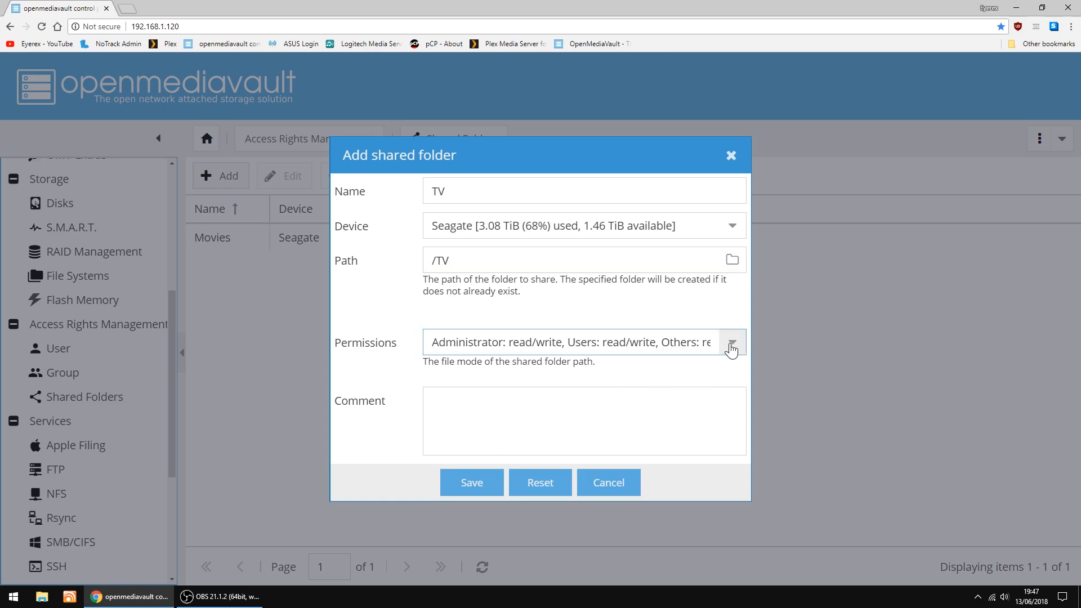
Give everyone read/write access, save the TV shared folder, and apply the changes.
click(731, 342)
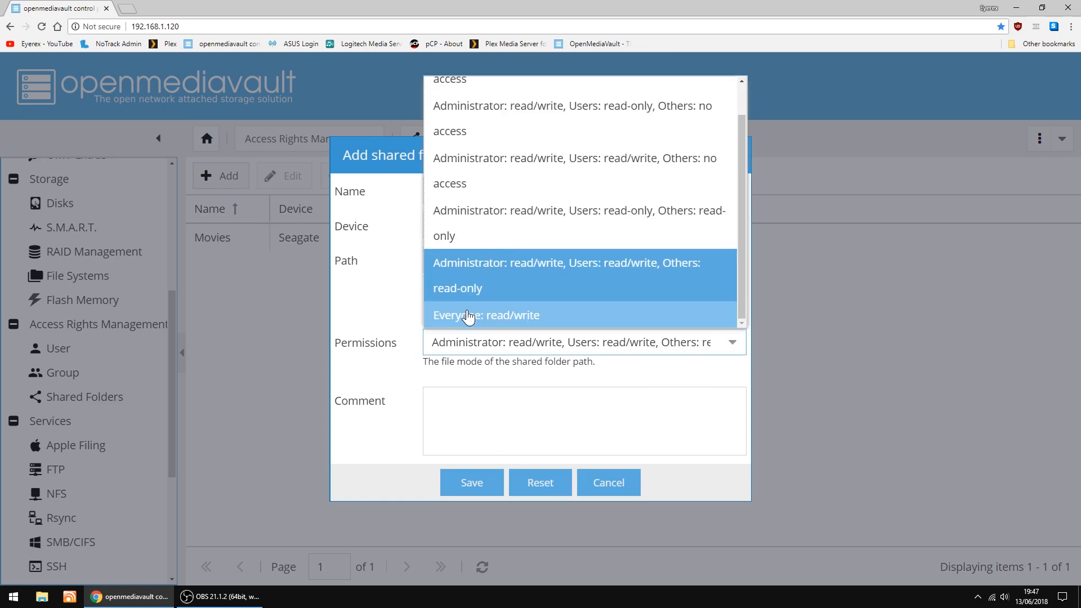
click(486, 315)
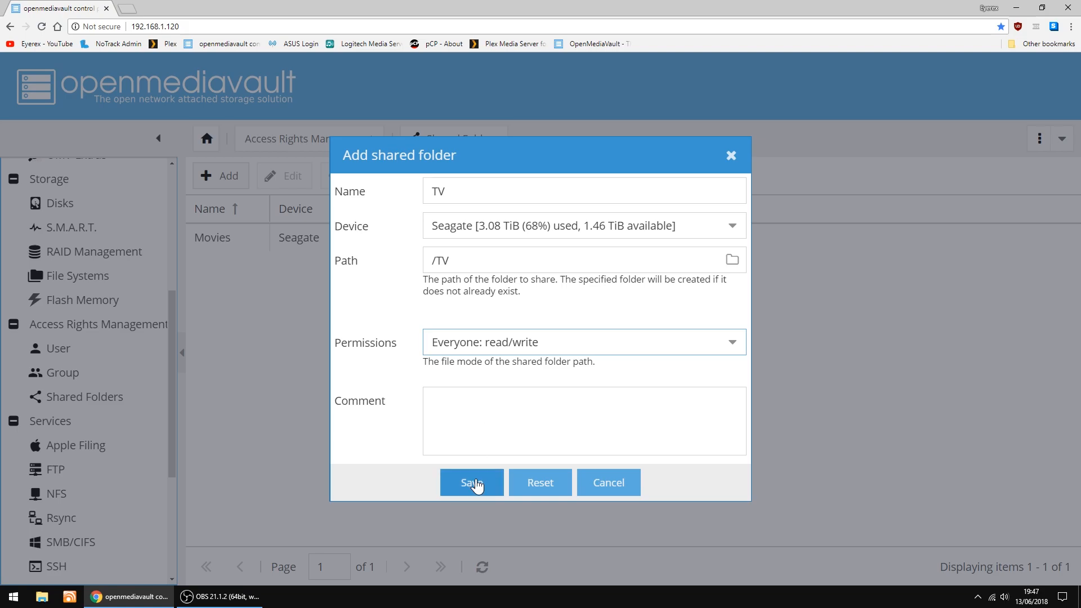
click(472, 482)
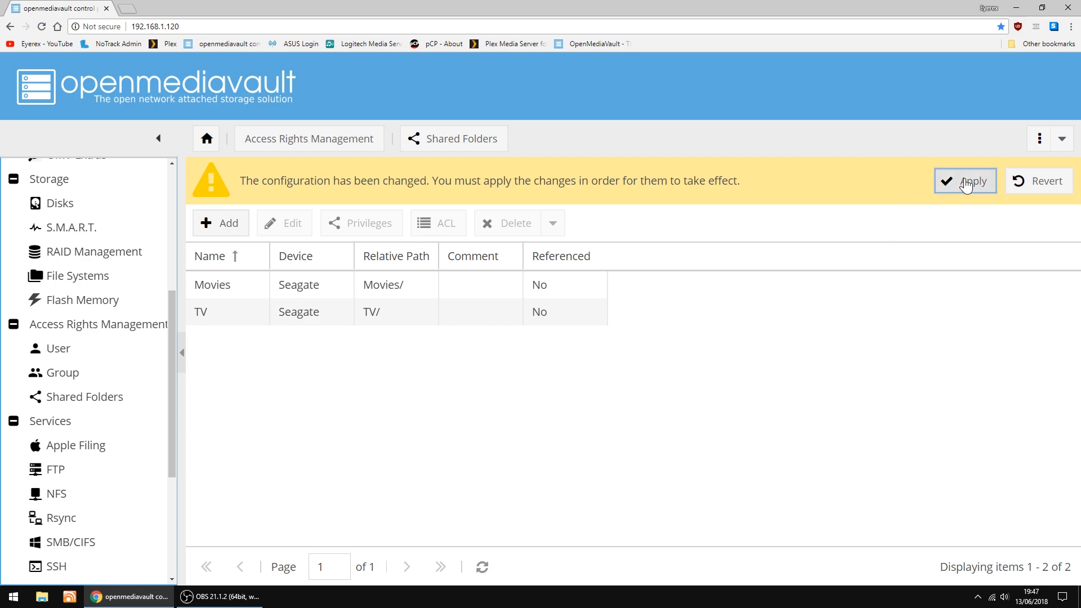
click(965, 181)
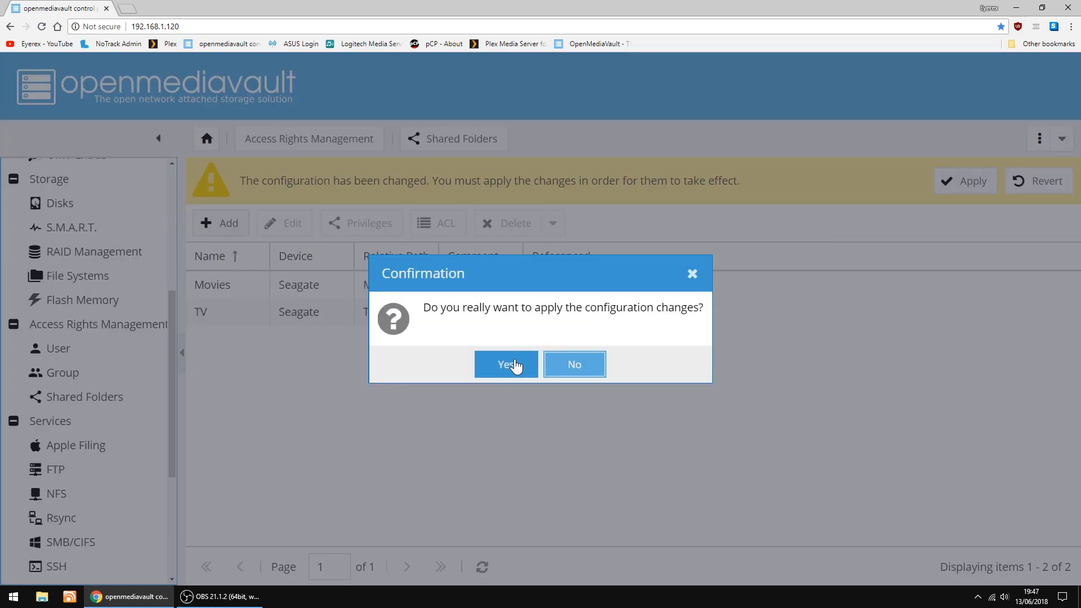
click(506, 365)
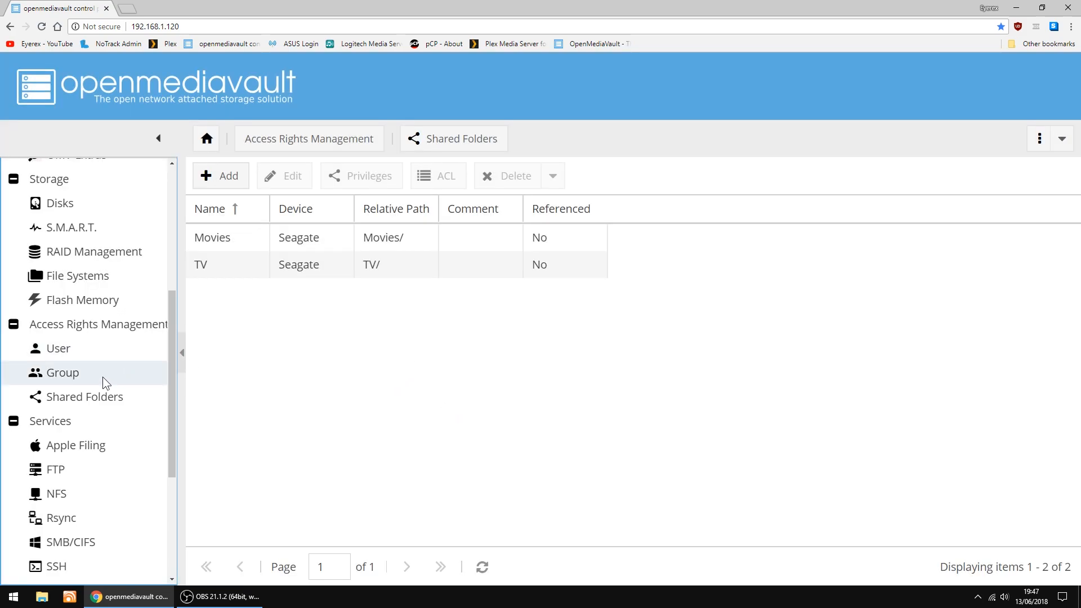
Switch on the SMB/CIFS service under Services and apply the pending configuration.
scroll(down, 3)
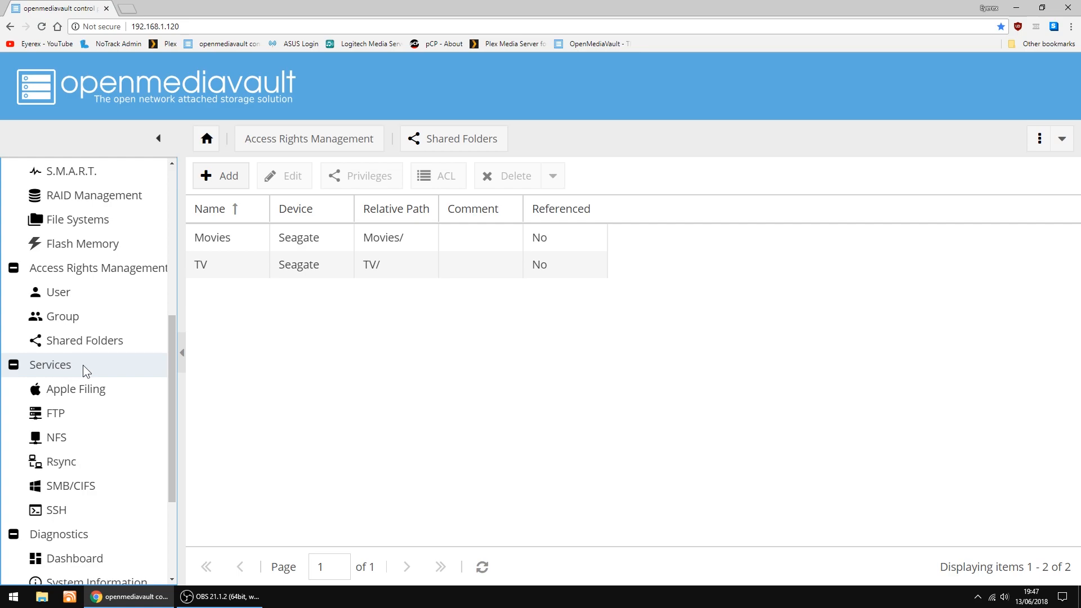
mouse_move(70, 486)
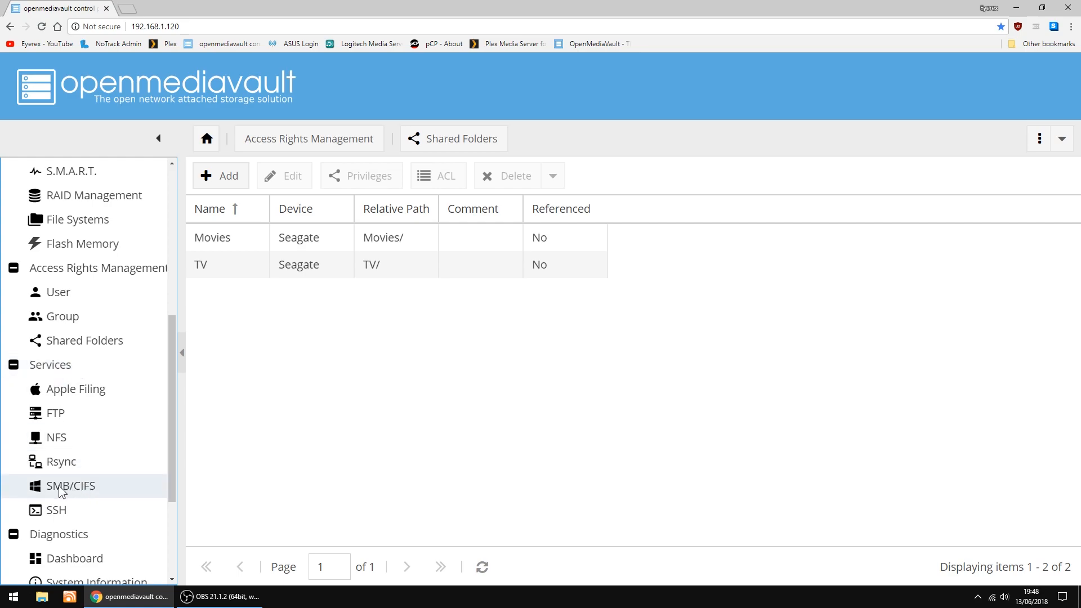
click(70, 485)
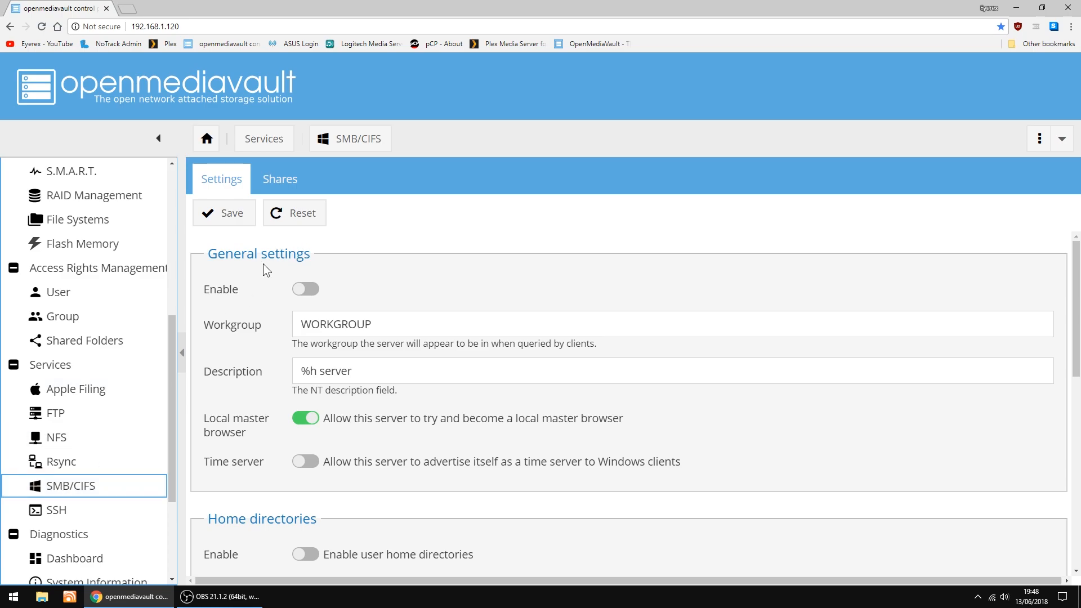
mouse_move(312, 295)
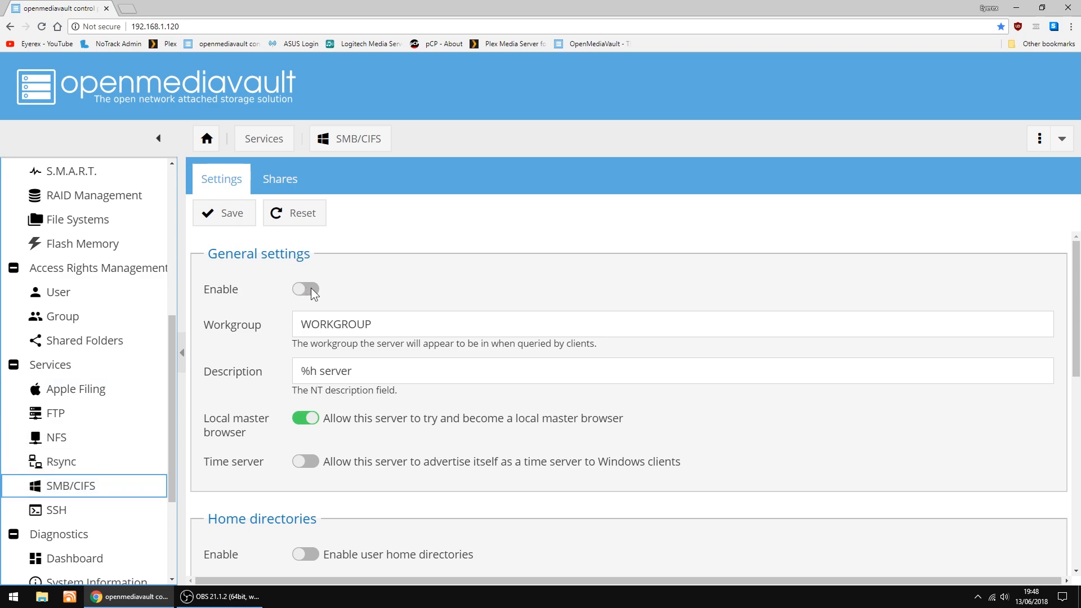
click(305, 289)
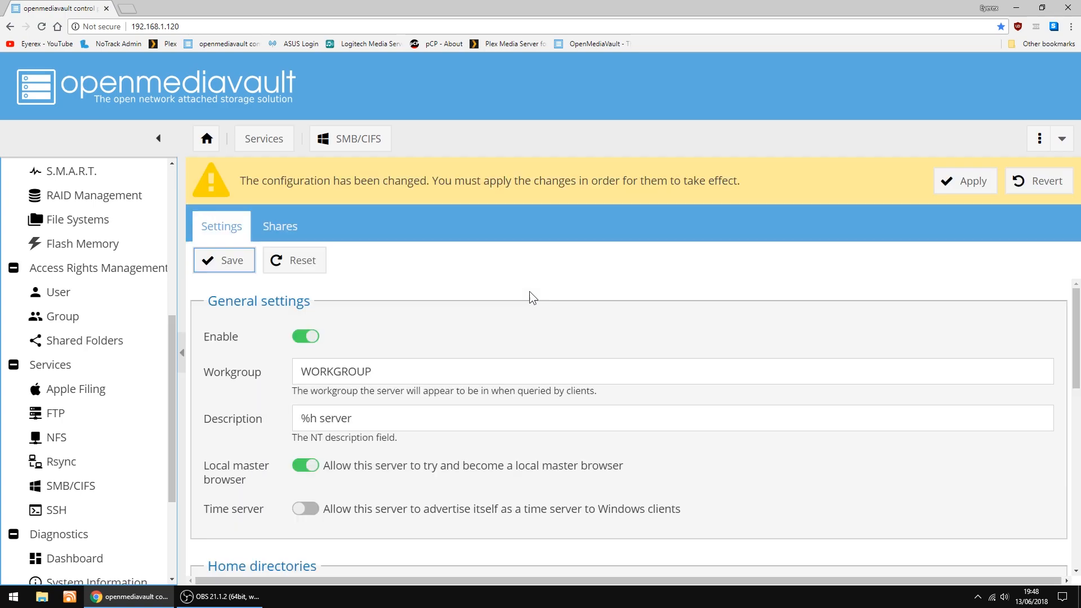
mouse_move(973, 181)
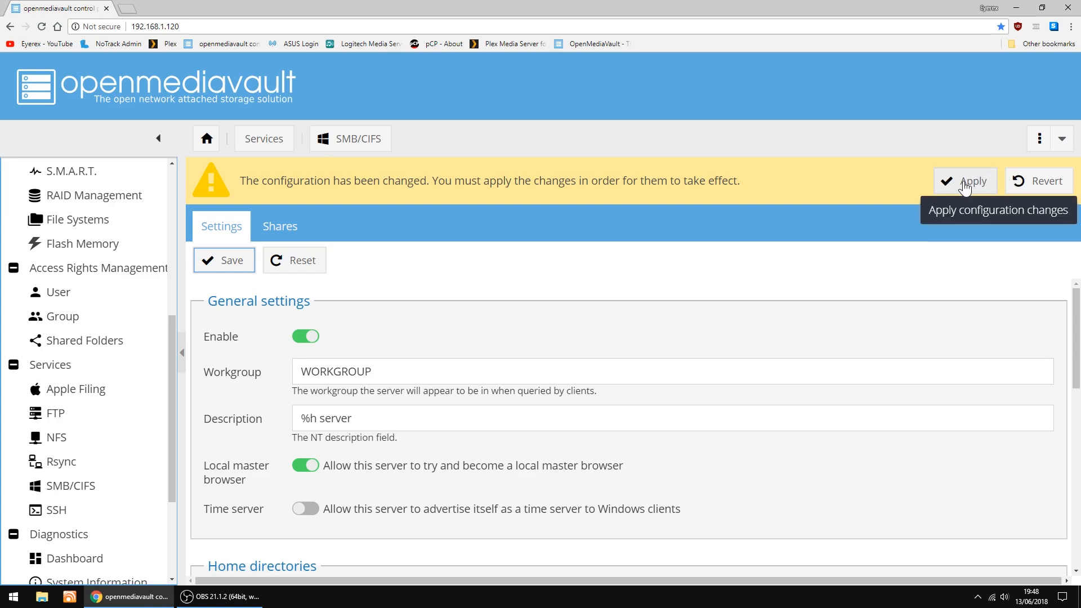
click(972, 181)
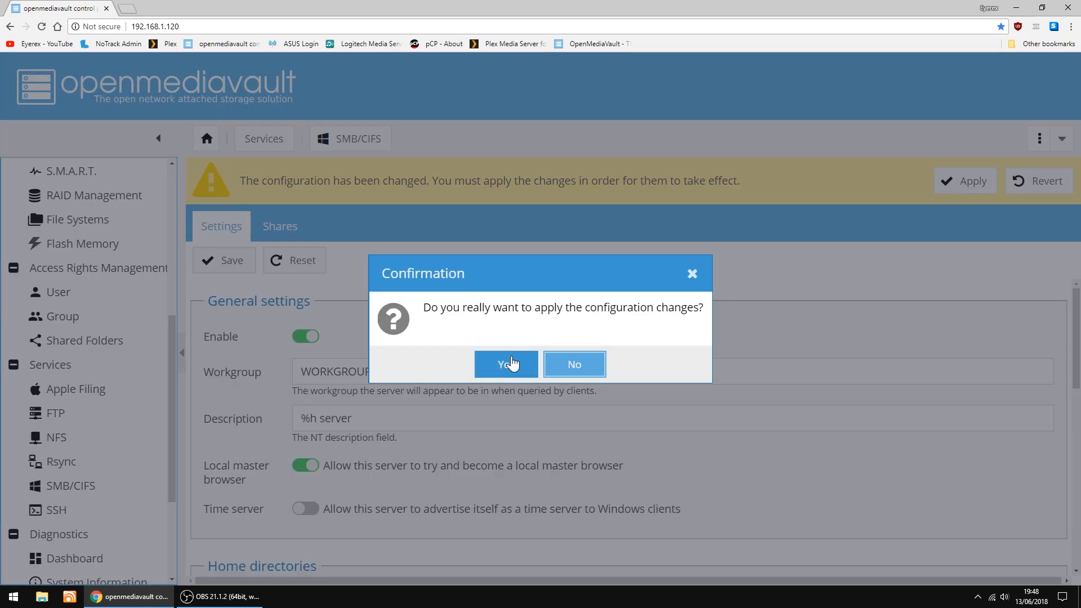
click(506, 364)
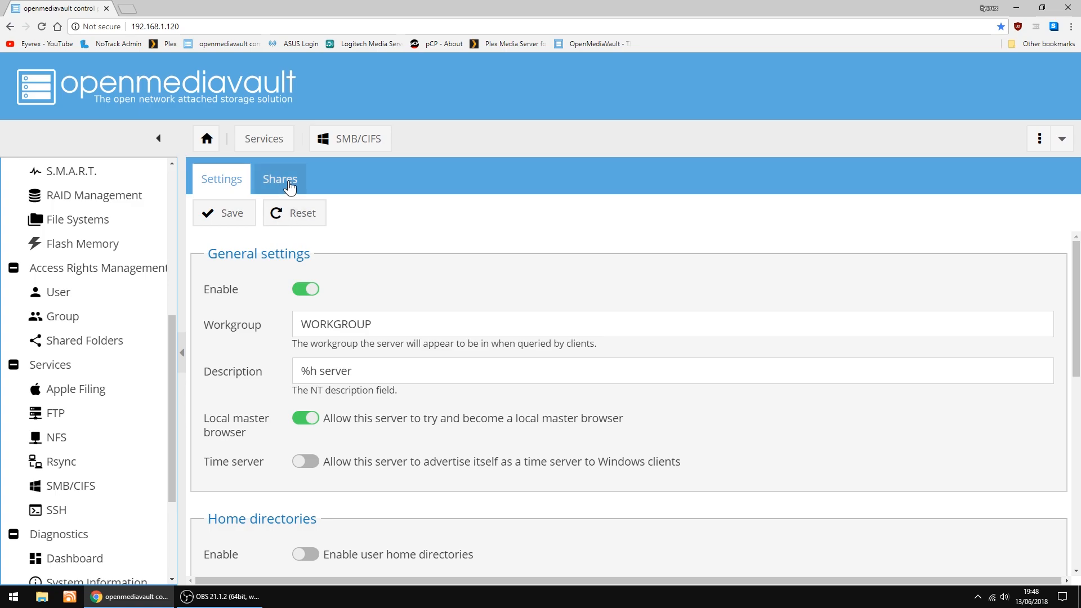
Add an SMB share for the Movies folder with Public set to Guests allowed, then apply.
click(279, 179)
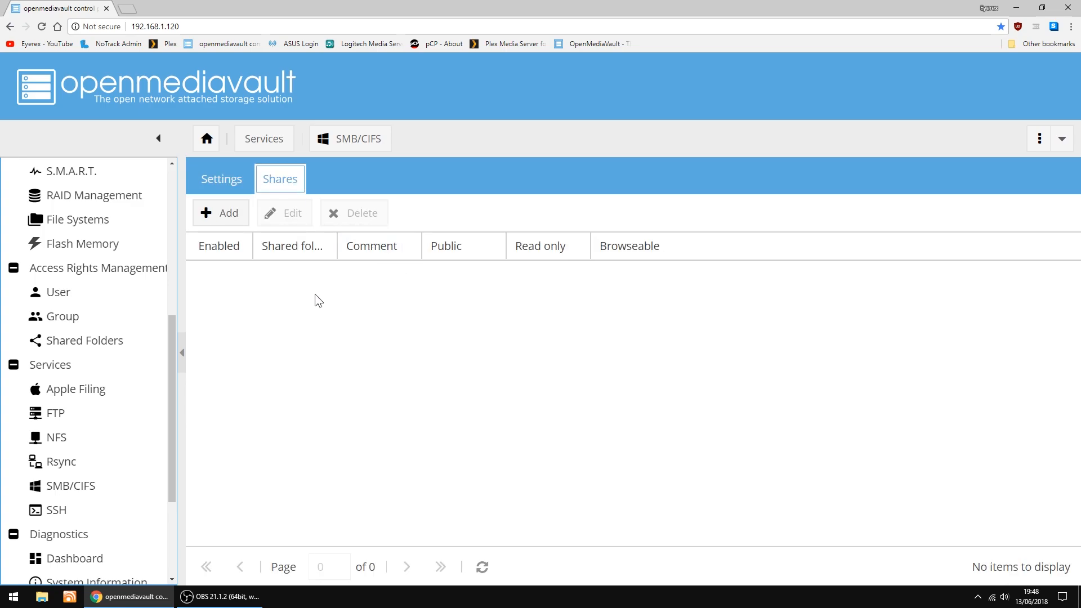
click(221, 212)
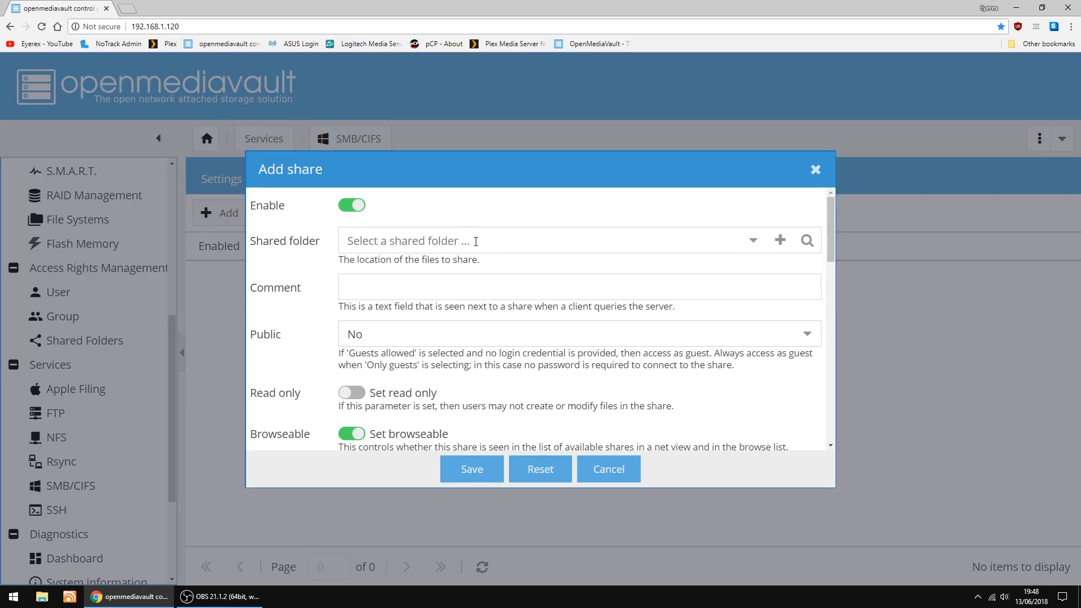
click(751, 240)
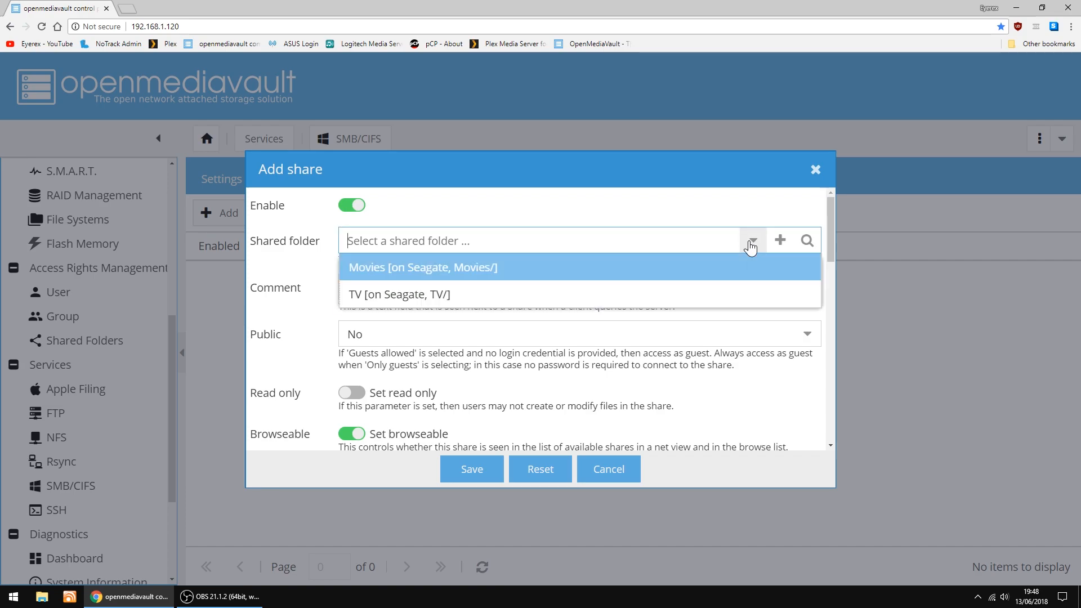
click(423, 267)
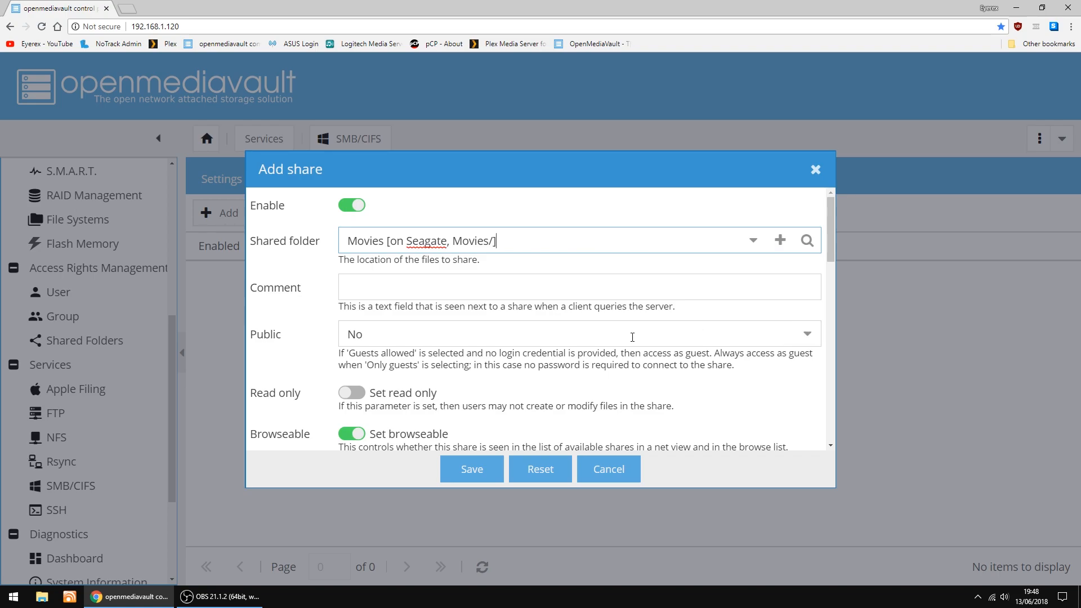
click(580, 334)
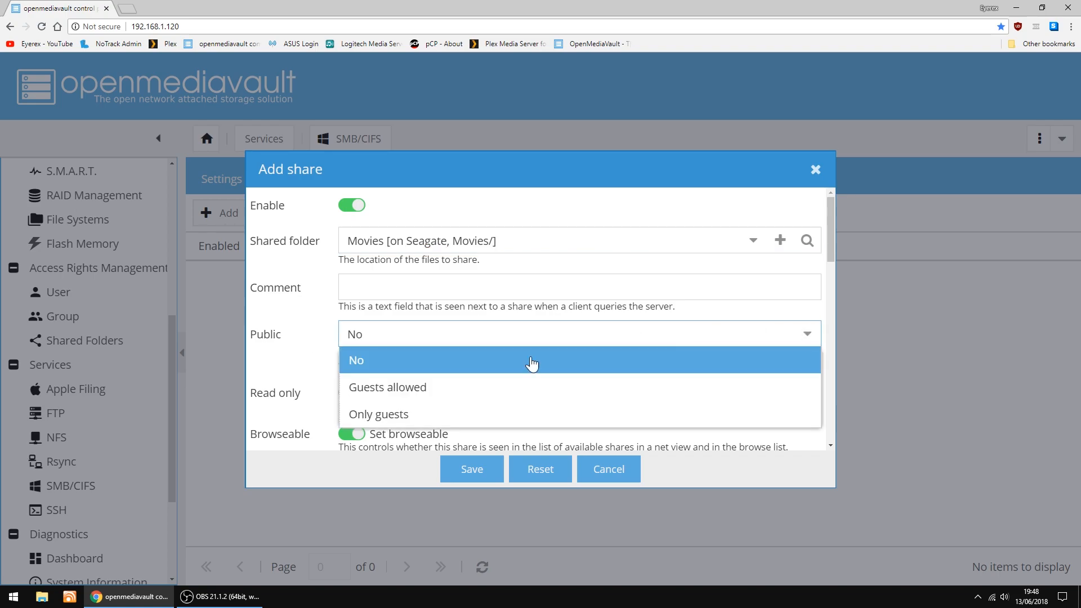
click(387, 386)
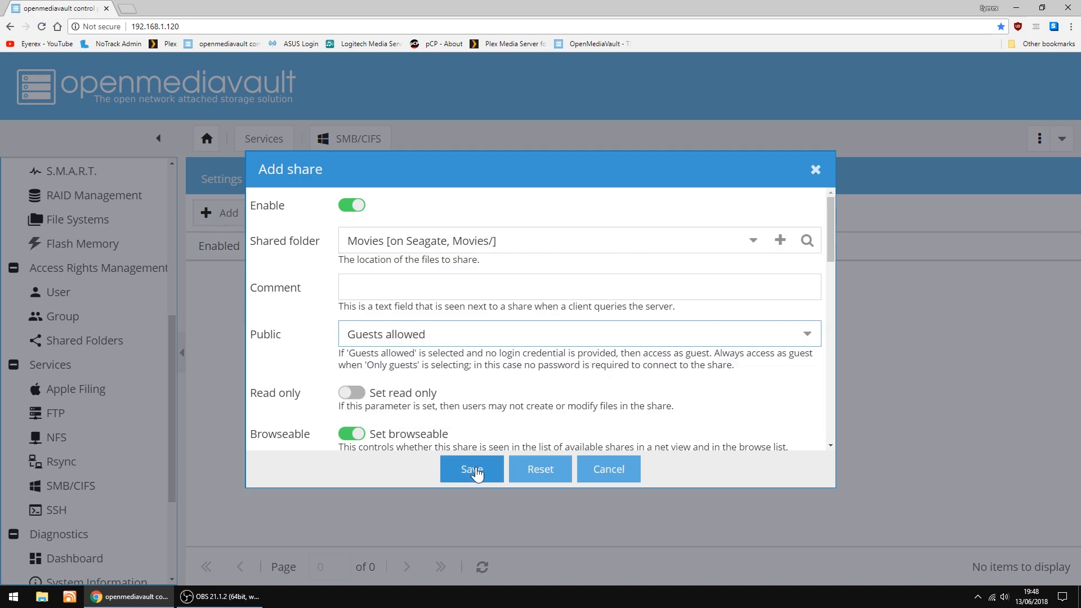
click(472, 469)
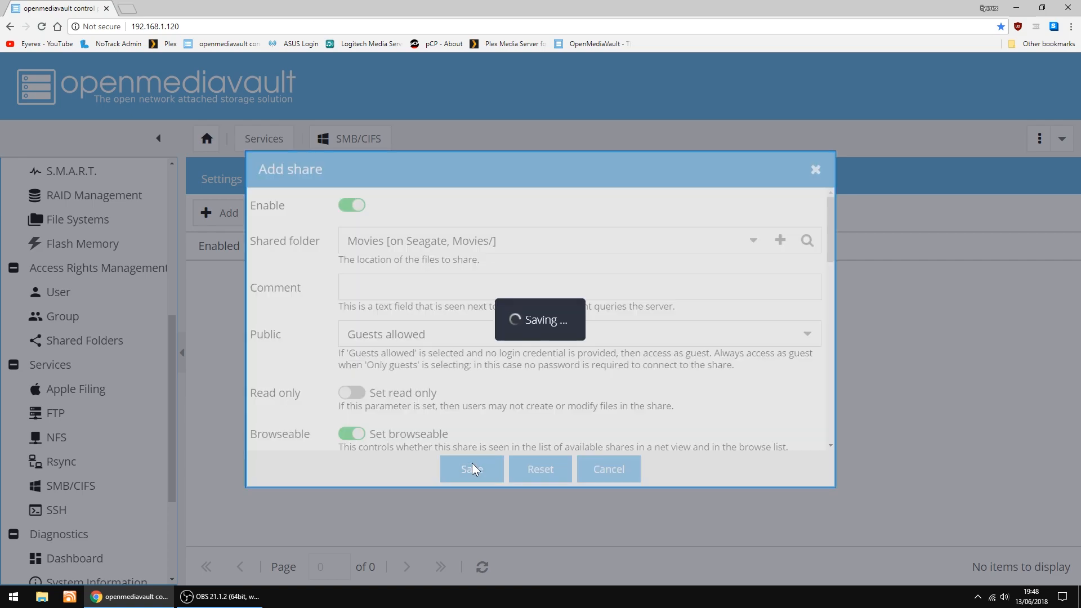
click(472, 469)
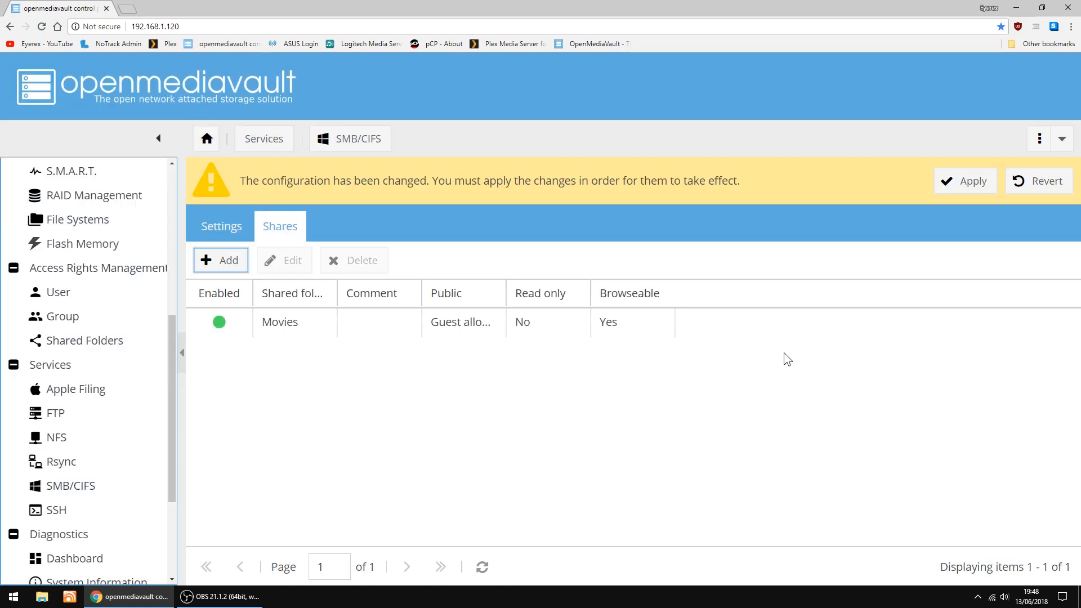
click(965, 181)
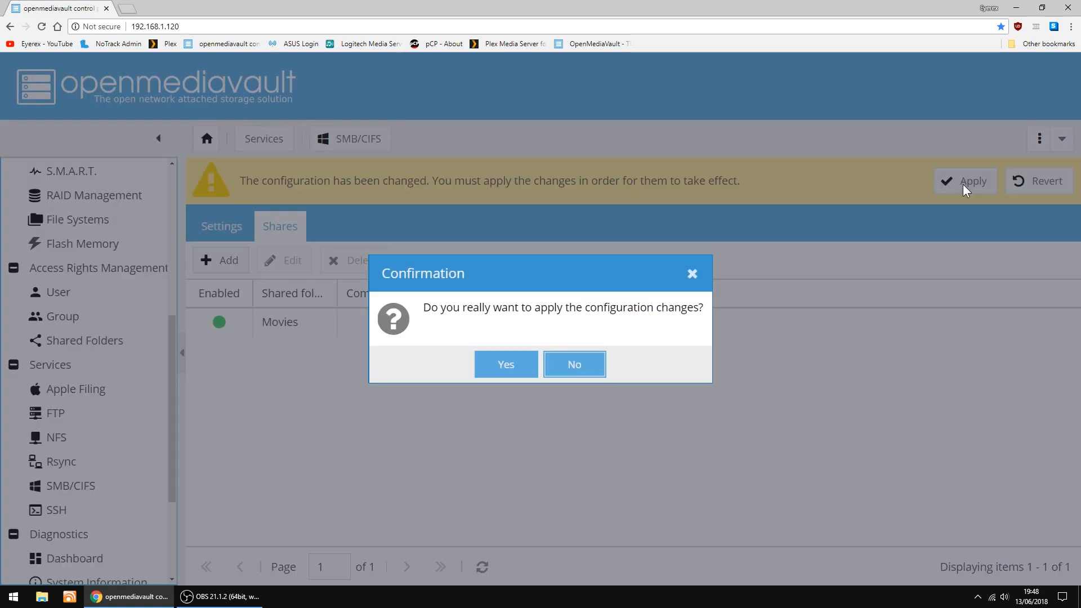
click(506, 364)
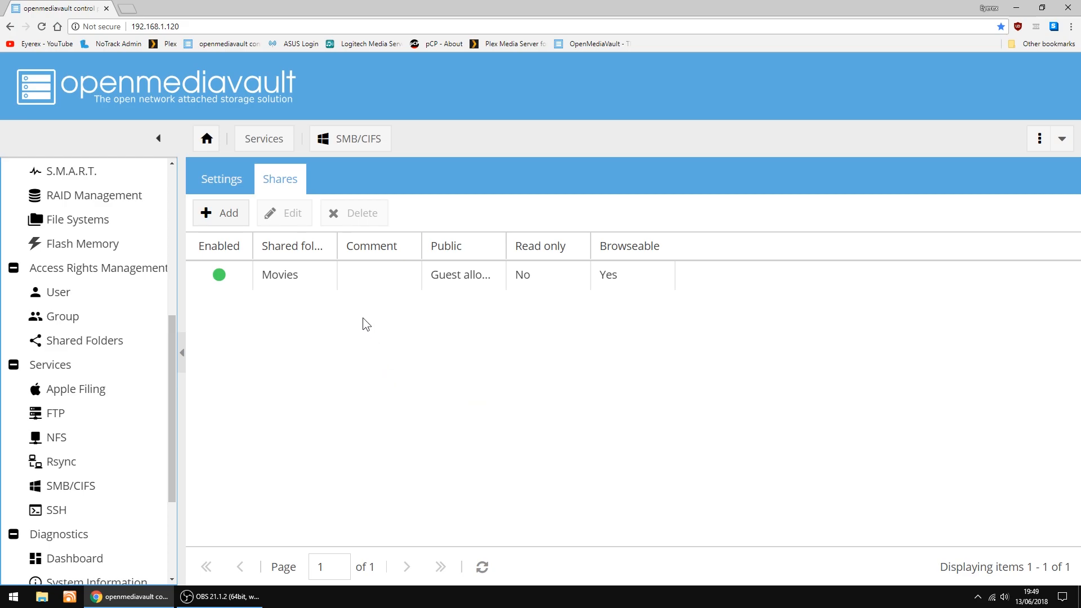
mouse_move(220, 212)
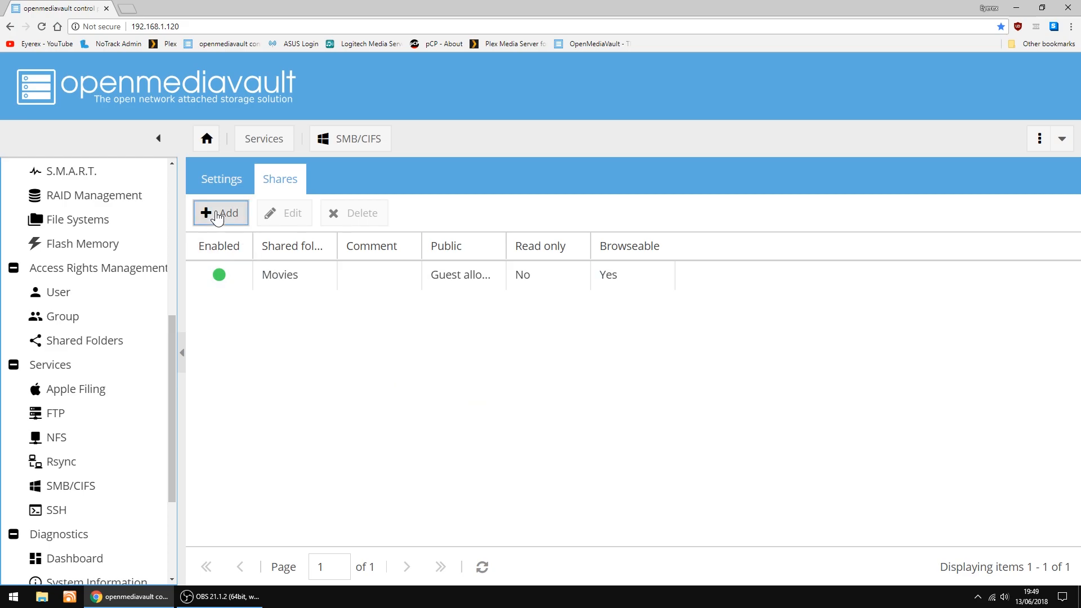
Add a TV SMB share with guests allowed, save it, and apply the change.
click(220, 212)
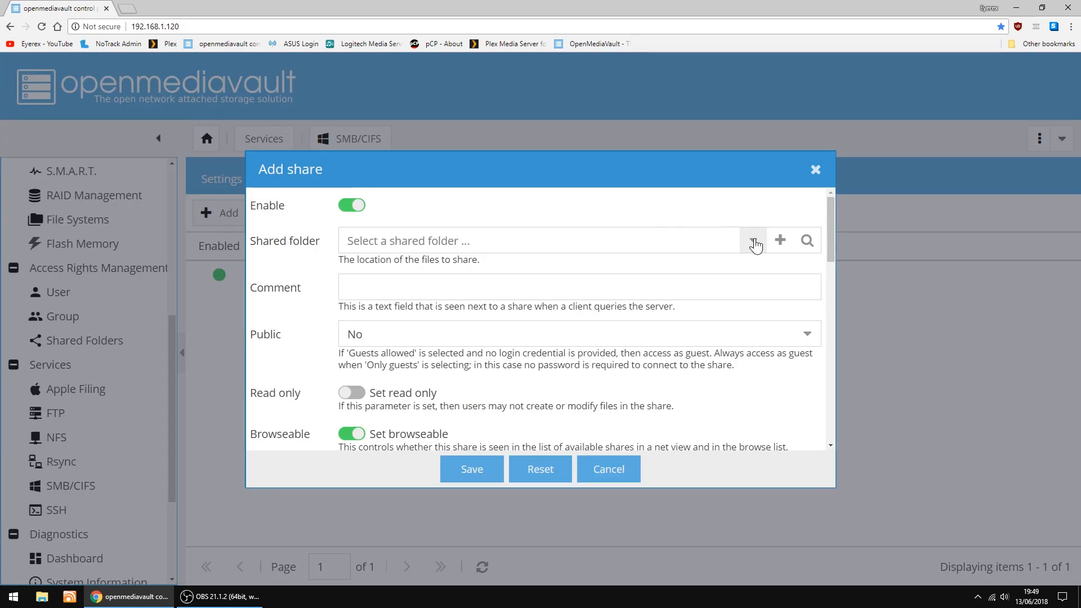
click(752, 240)
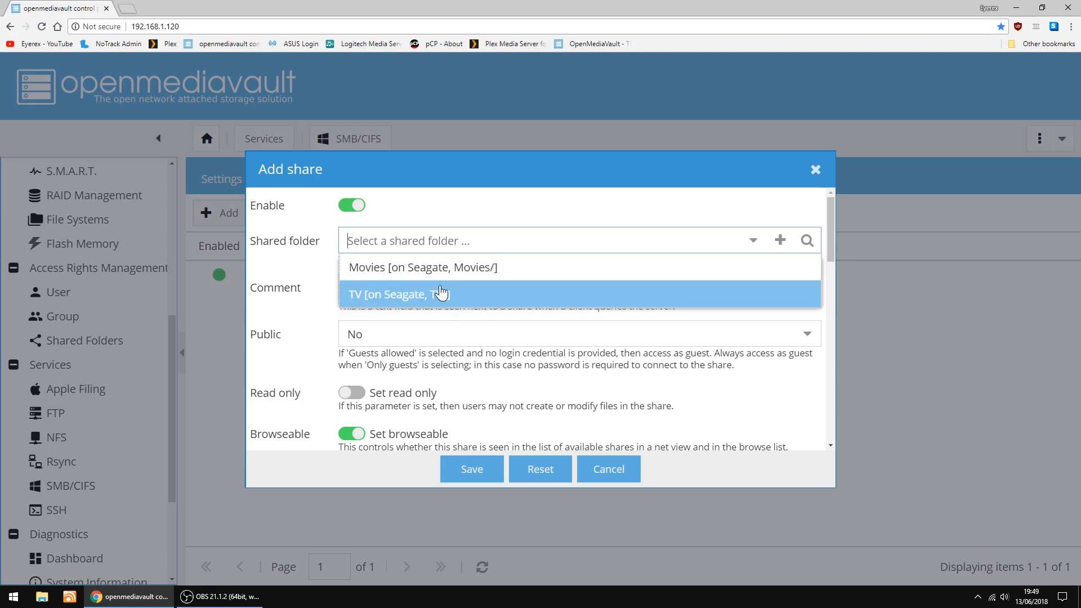
click(397, 294)
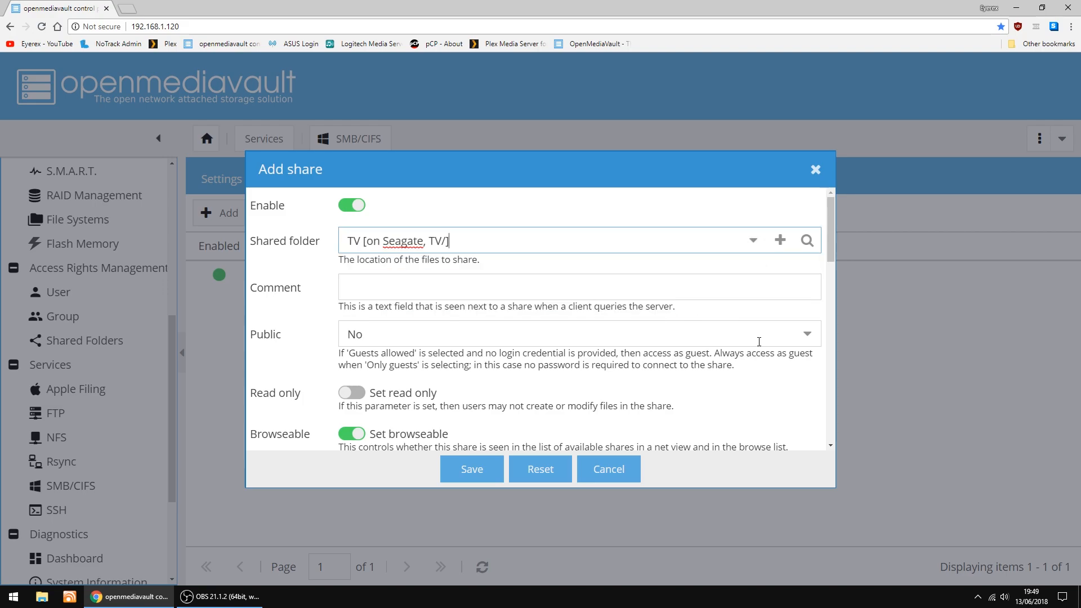
click(580, 334)
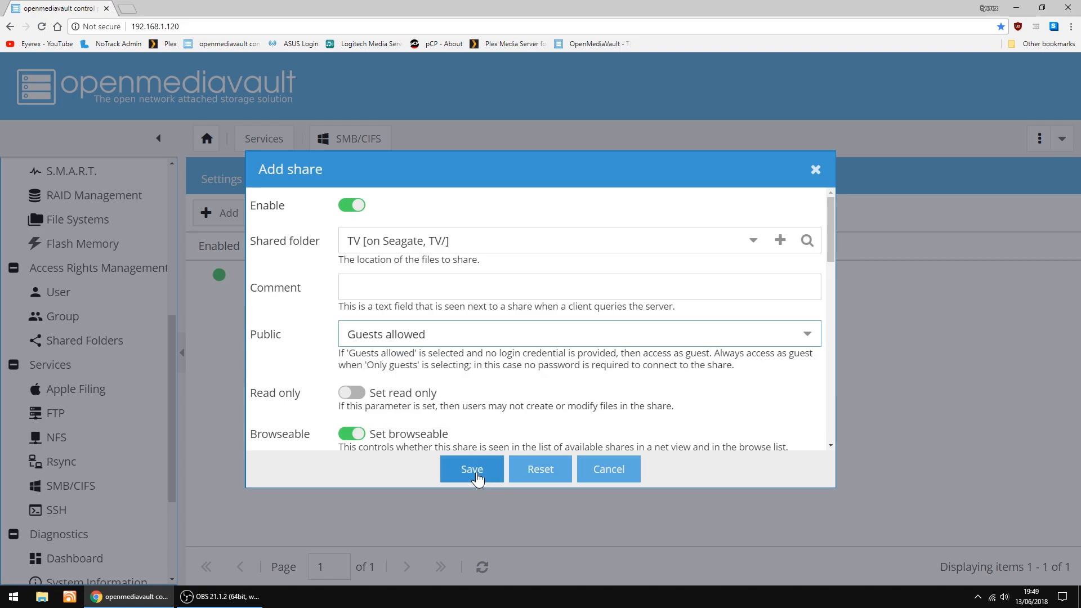
click(472, 469)
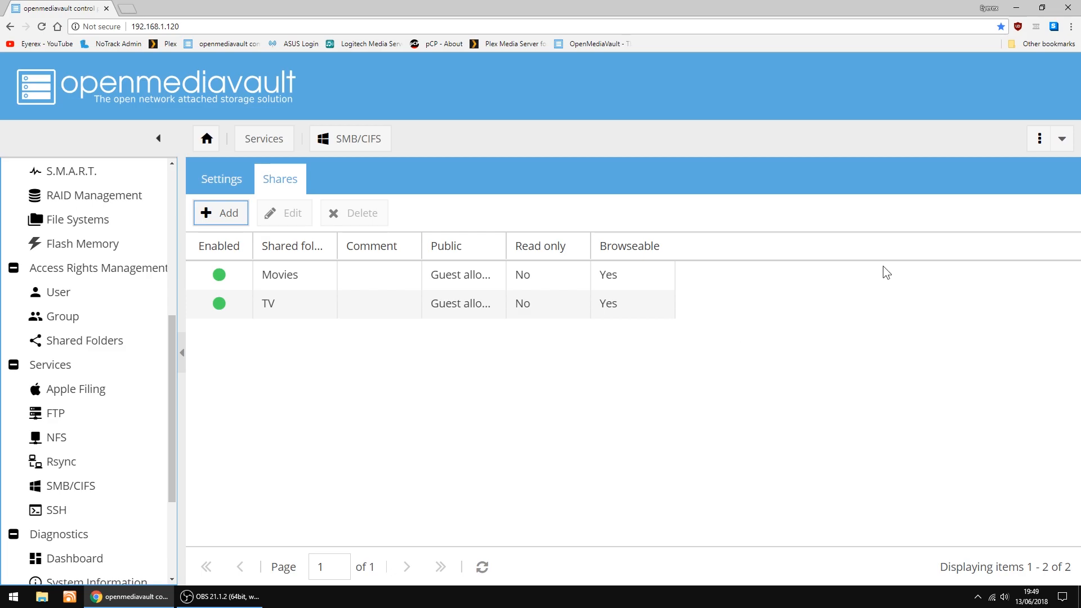
mouse_move(906, 233)
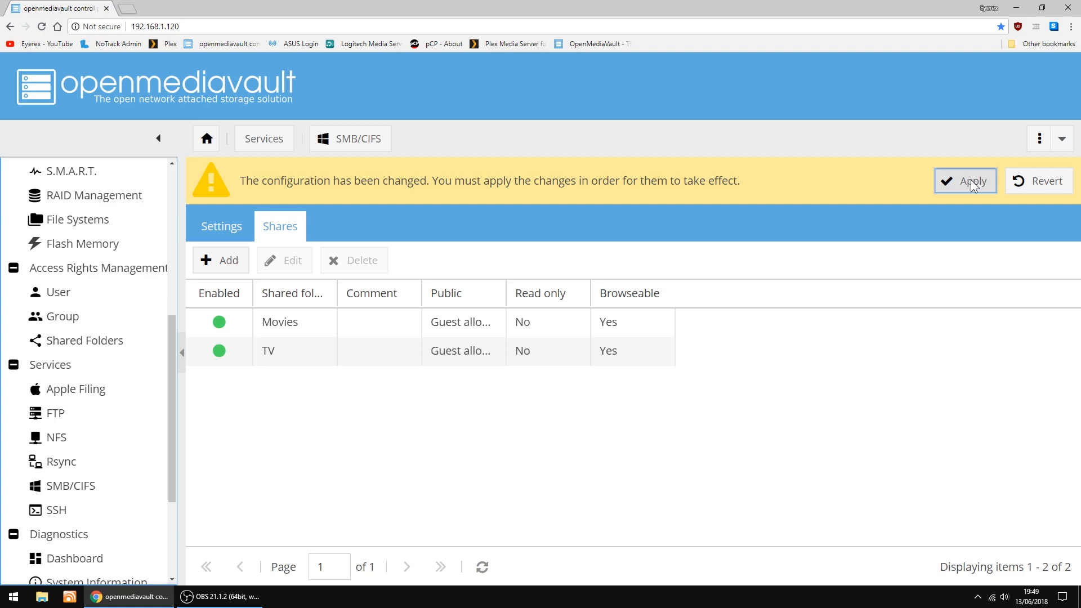
click(964, 181)
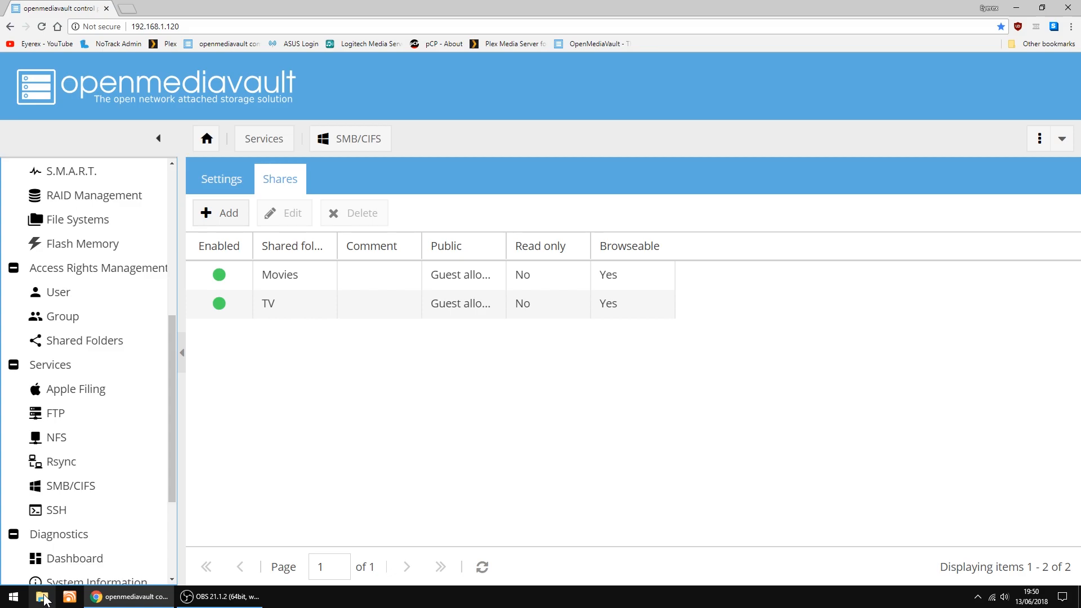
Browse RASPBERRYPI under Network in File Explorer, opening the Movies and tv shares.
click(43, 597)
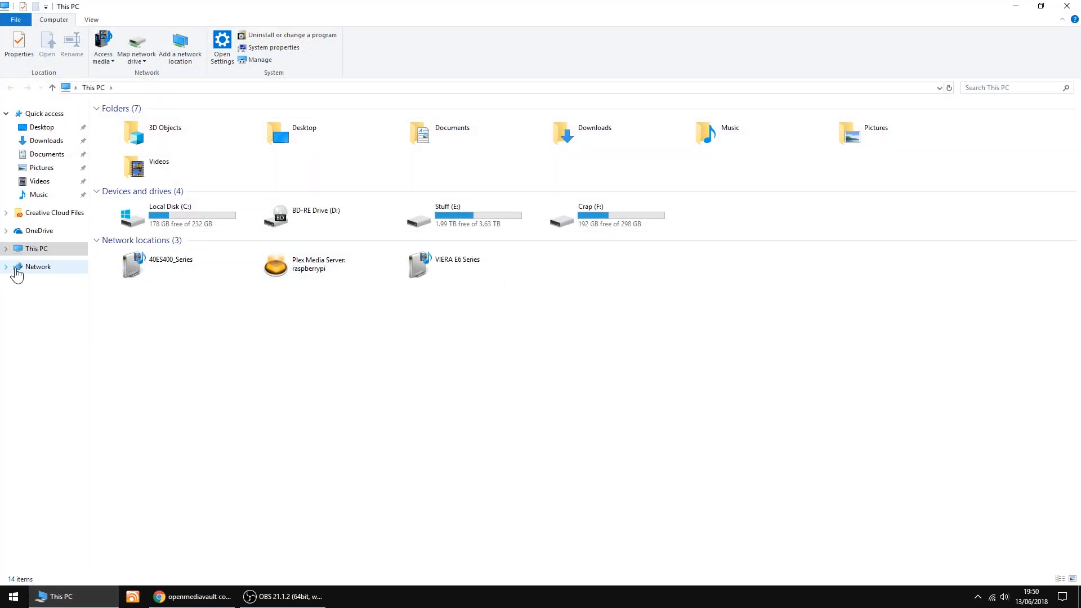
click(38, 267)
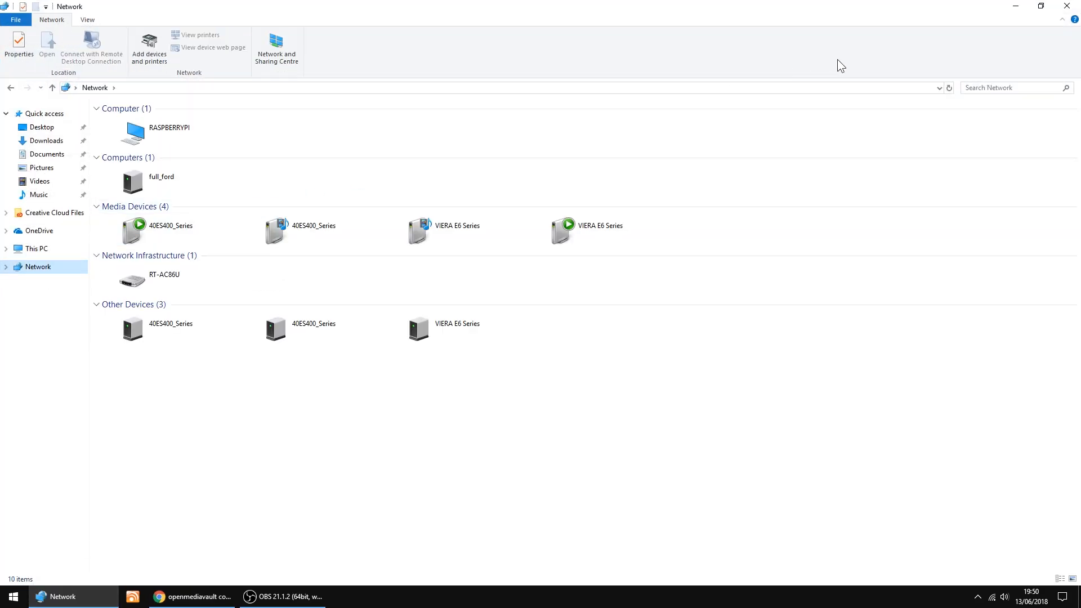
mouse_move(371, 115)
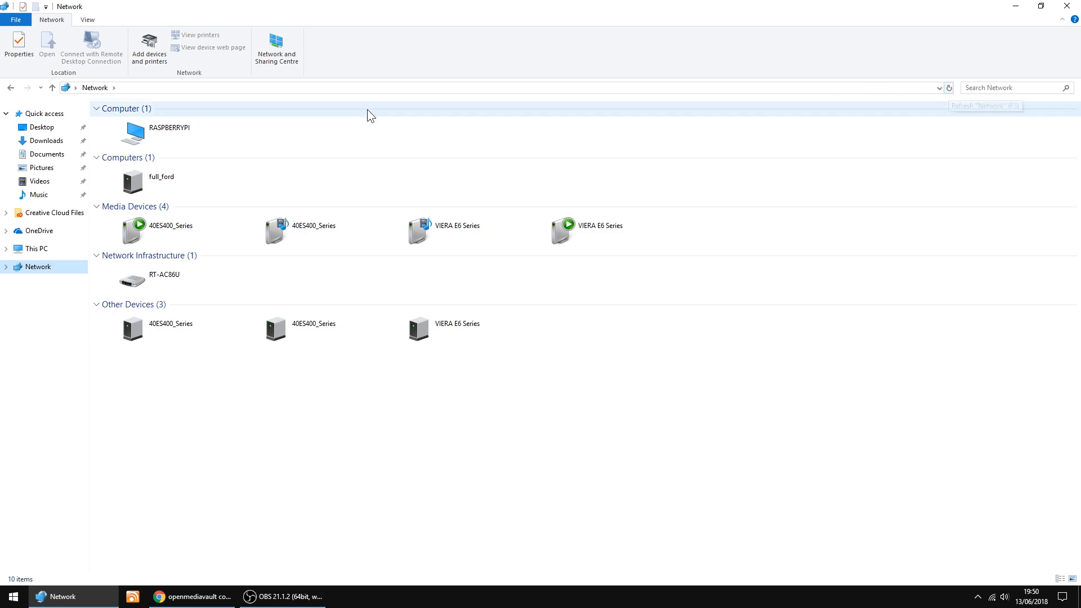
click(170, 128)
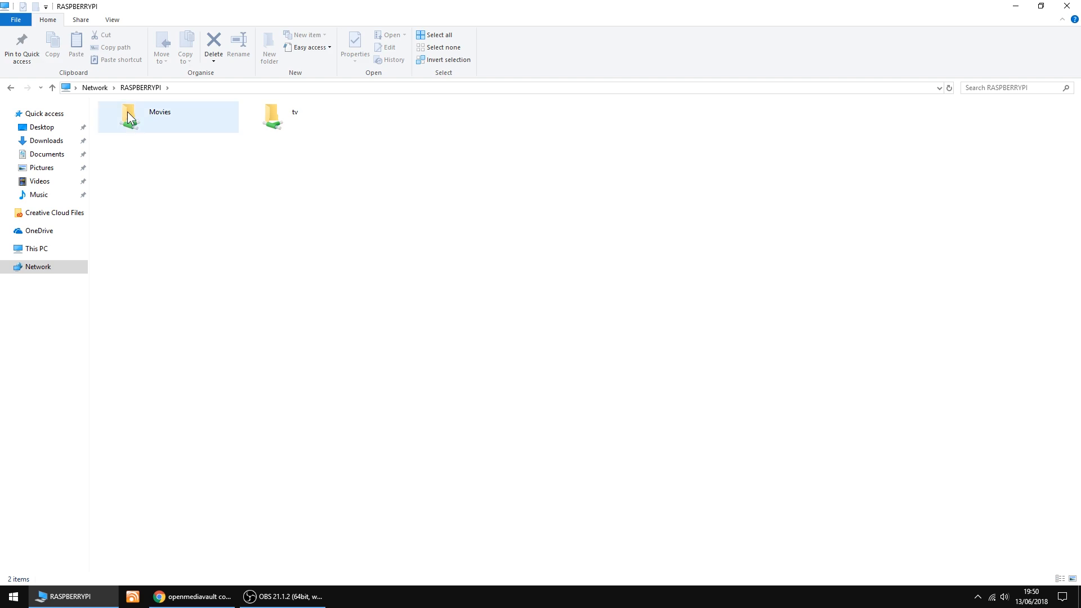
double_click(135, 116)
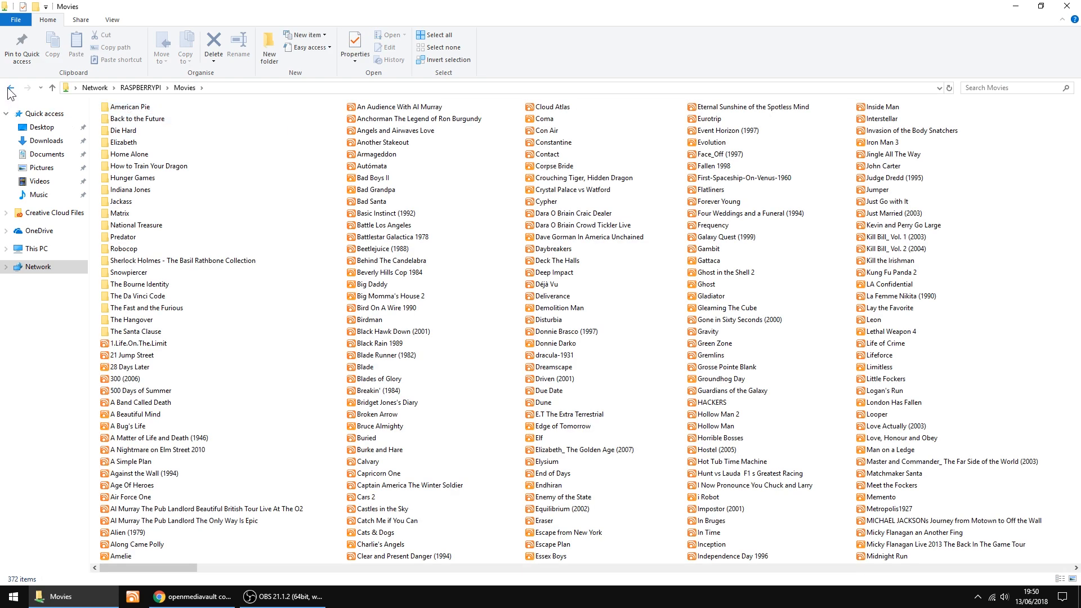
click(10, 88)
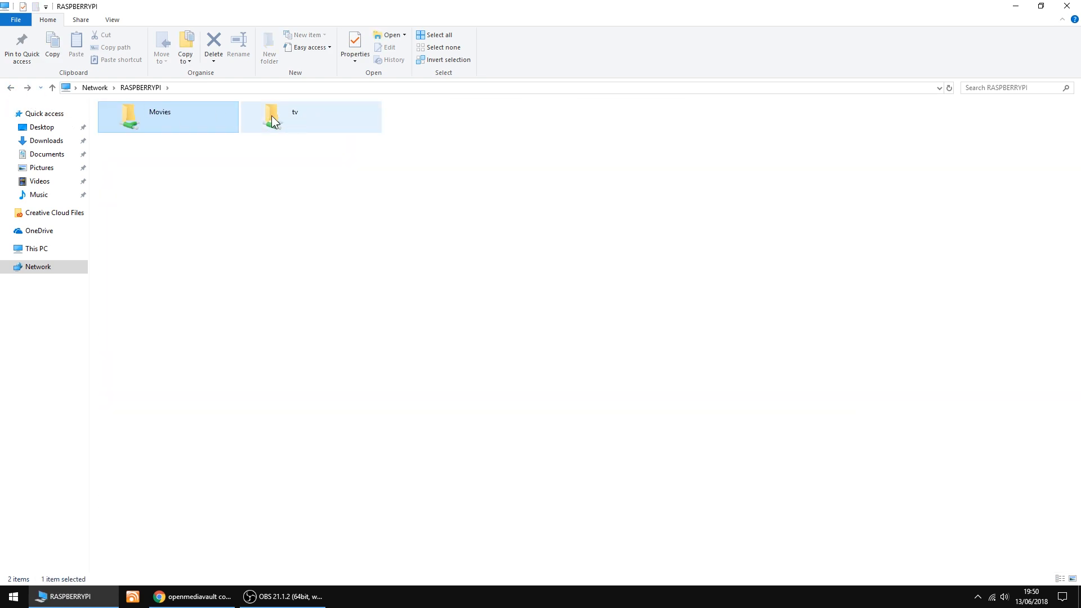
double_click(271, 116)
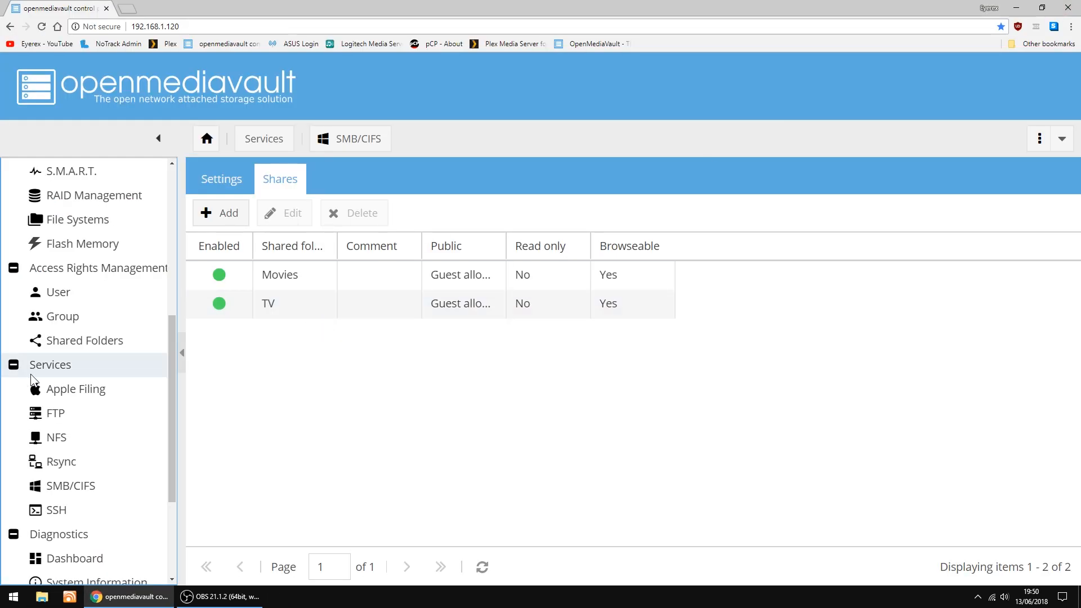
Turn on Permit root login in the SSH service settings, save, and apply.
scroll(down, 3)
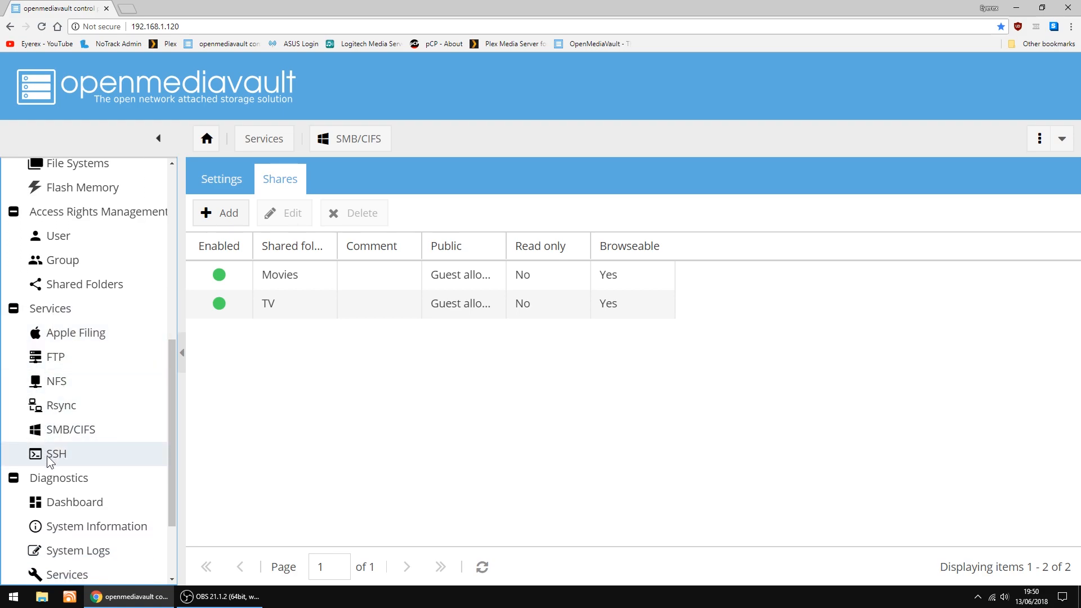
click(57, 454)
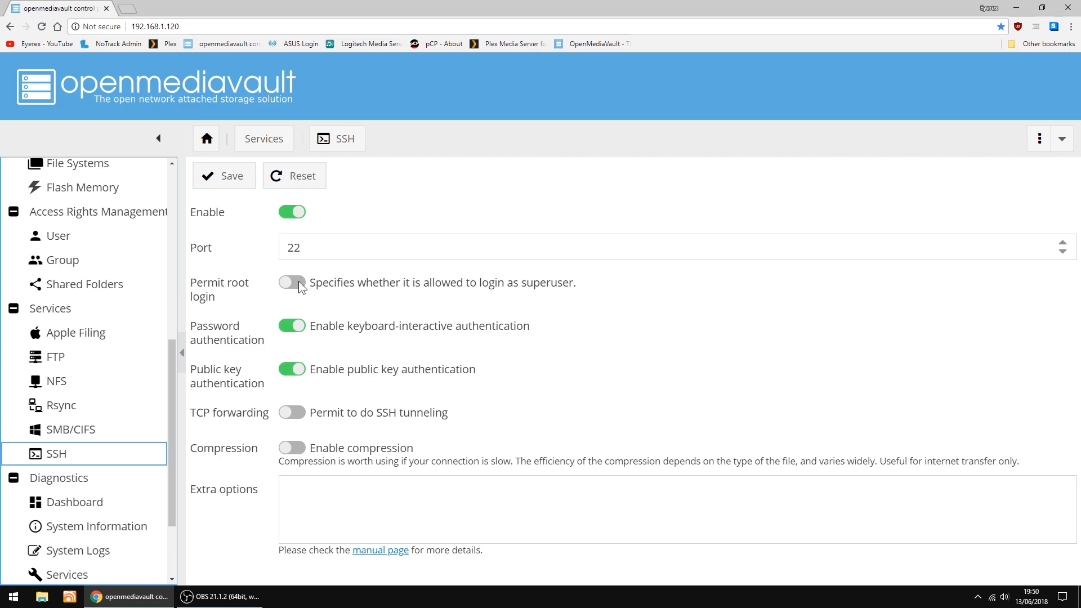
mouse_move(219, 295)
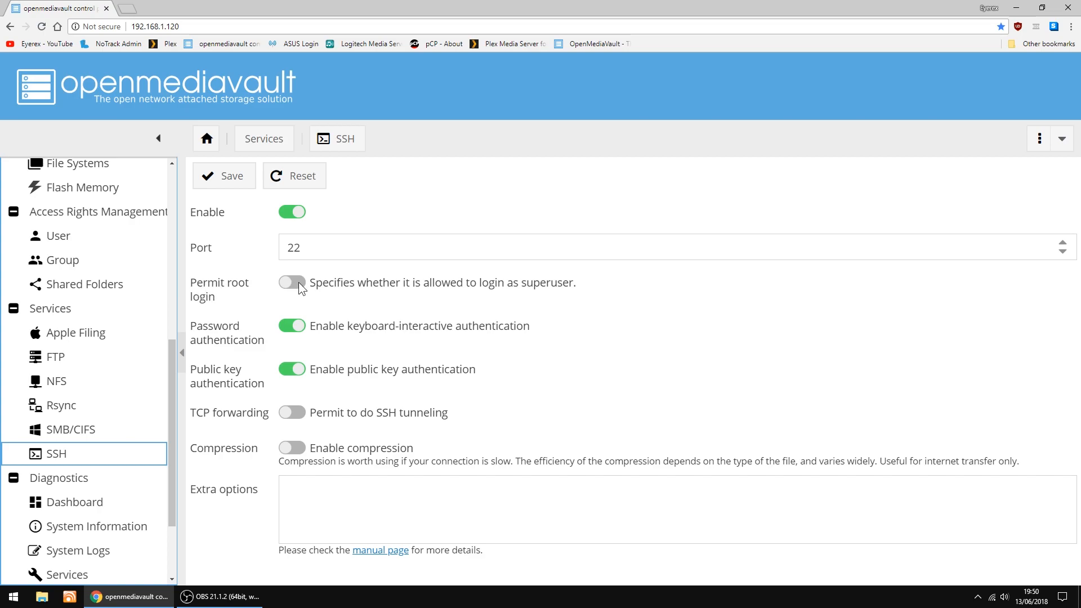
click(292, 282)
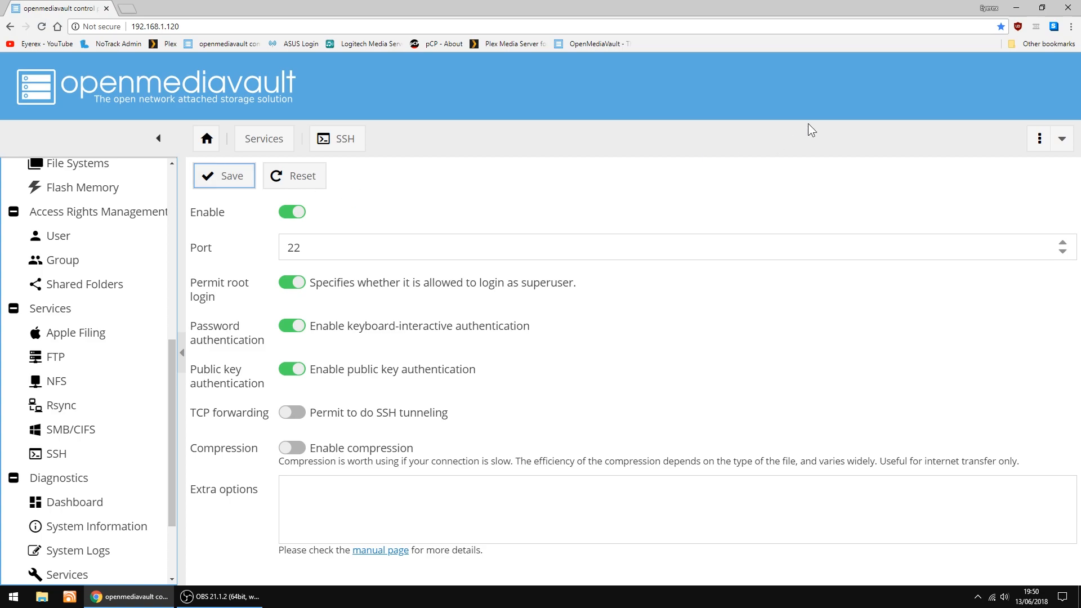
click(224, 175)
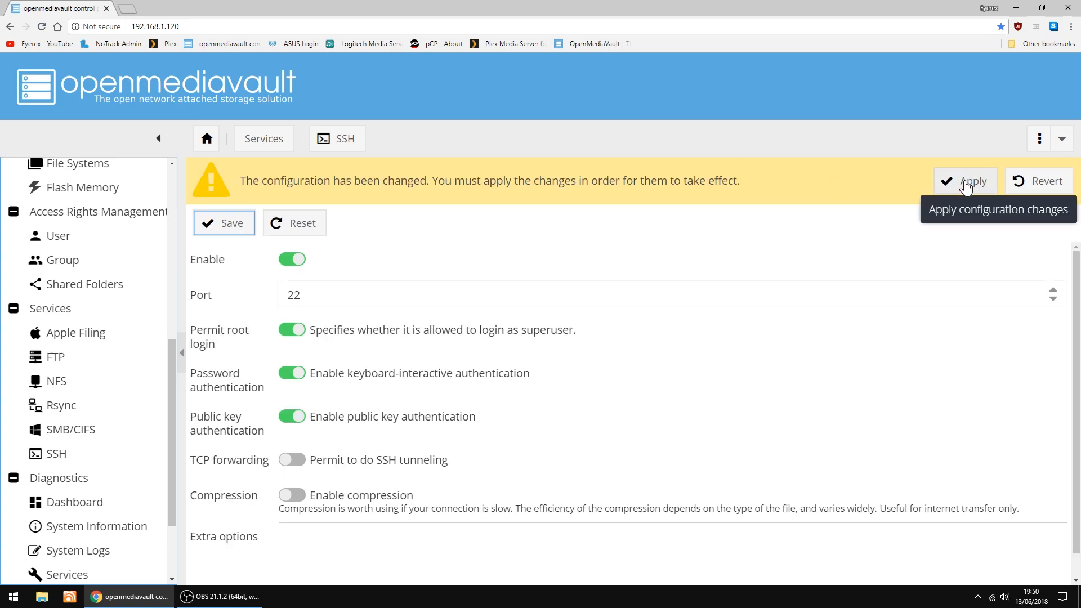
click(971, 181)
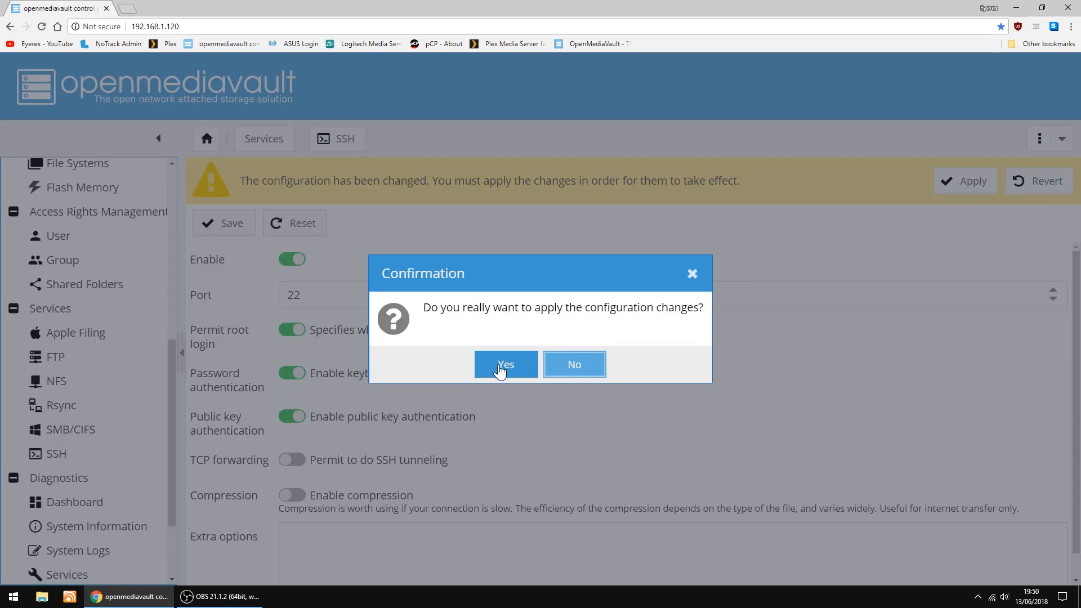
click(506, 364)
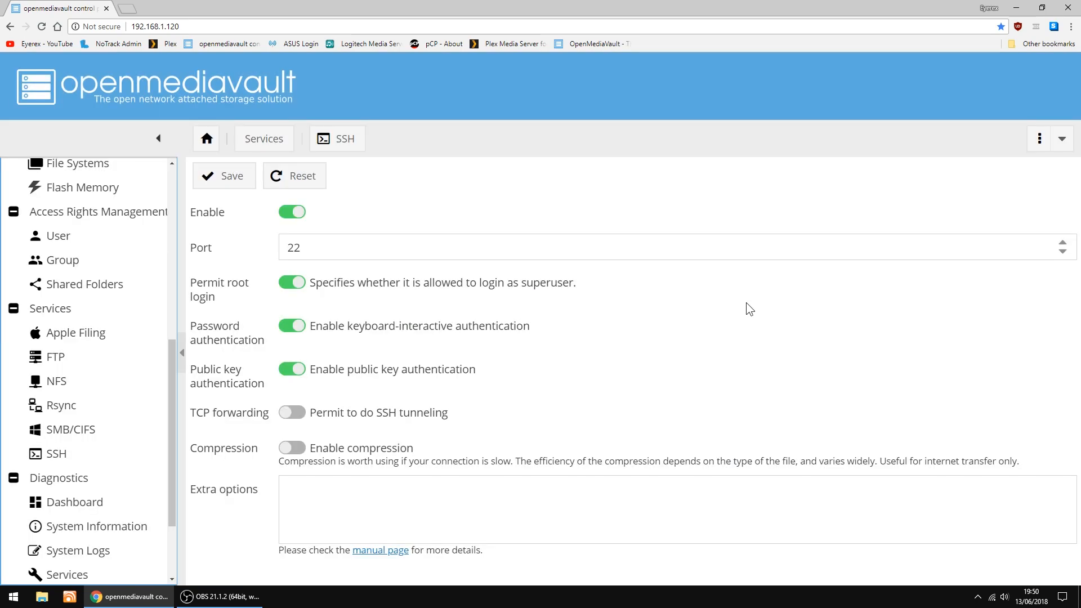
mouse_move(1071, 7)
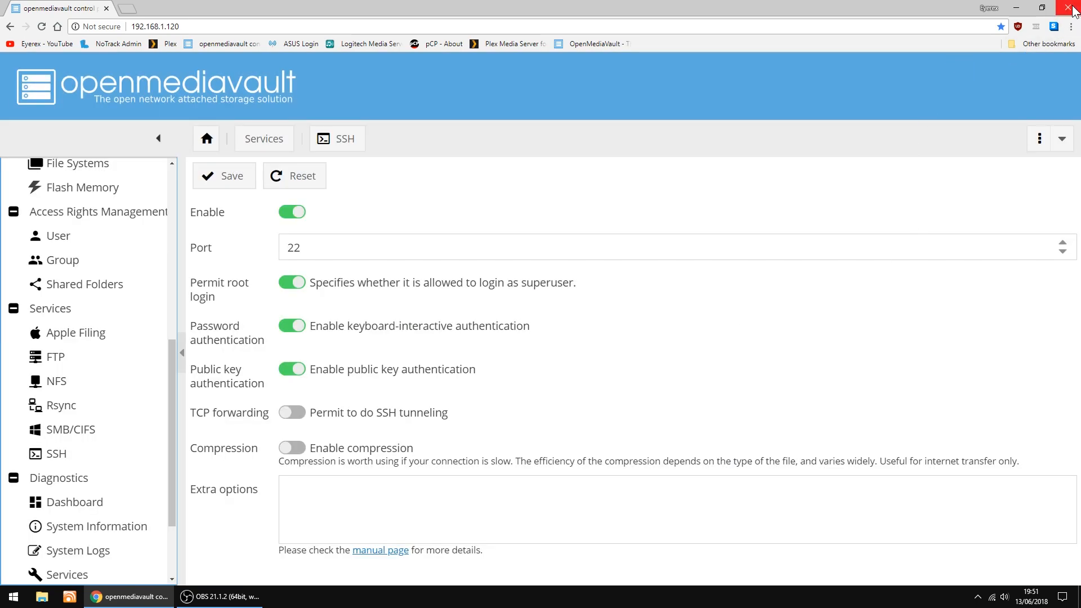
Close Chrome and confirm leaving the openmediavault site.
click(1072, 7)
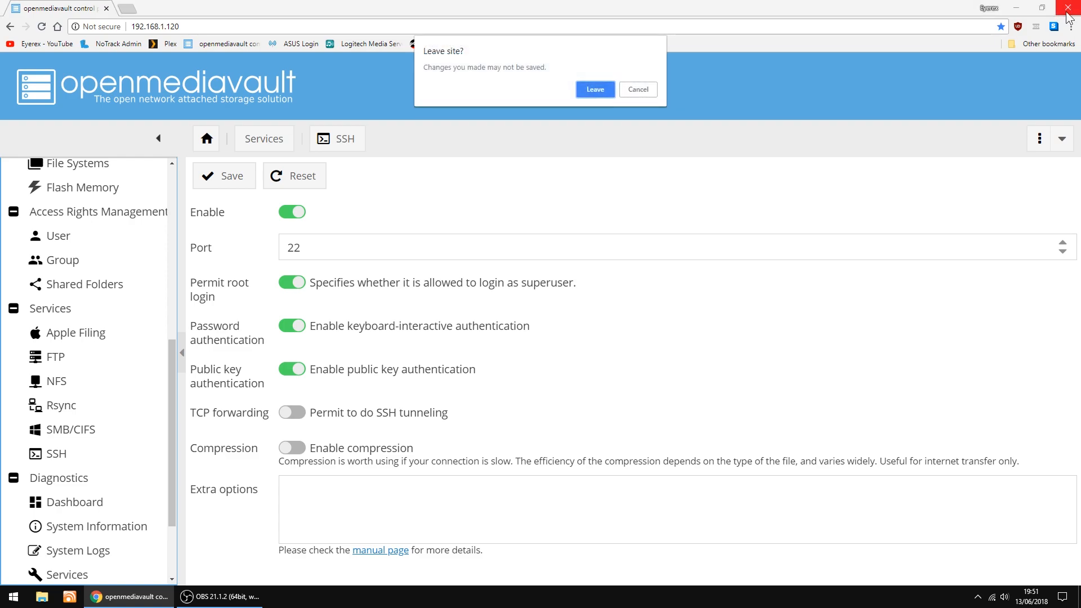
click(594, 89)
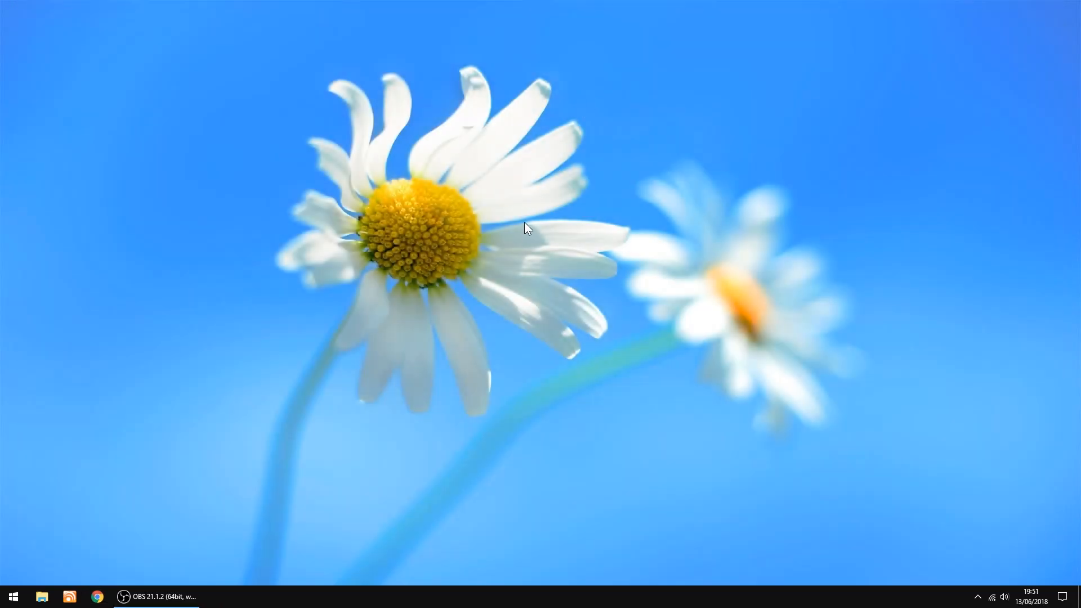
mouse_move(556, 285)
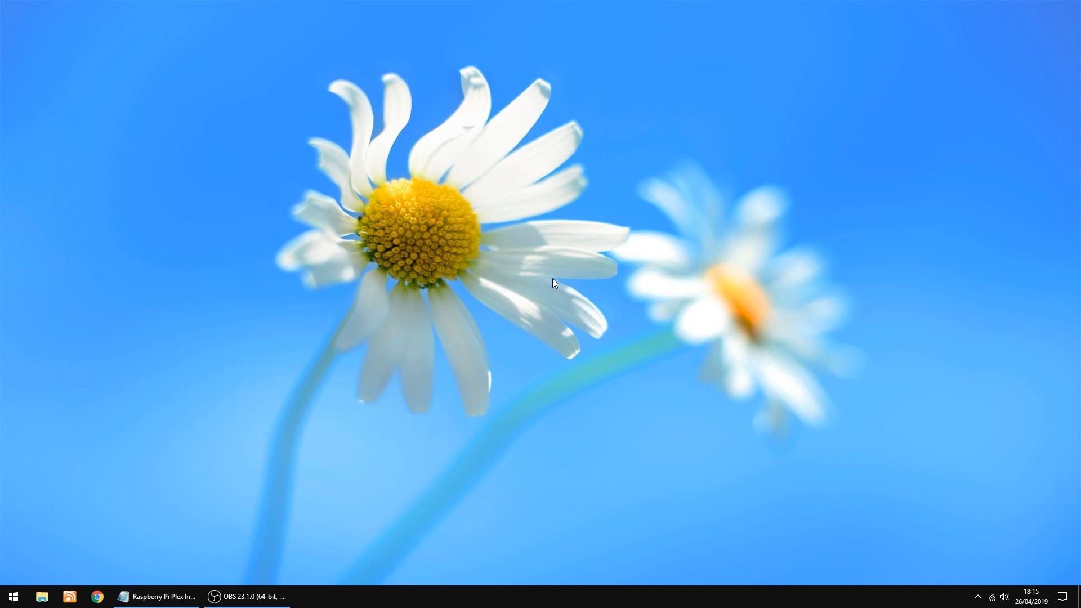
mouse_move(81, 533)
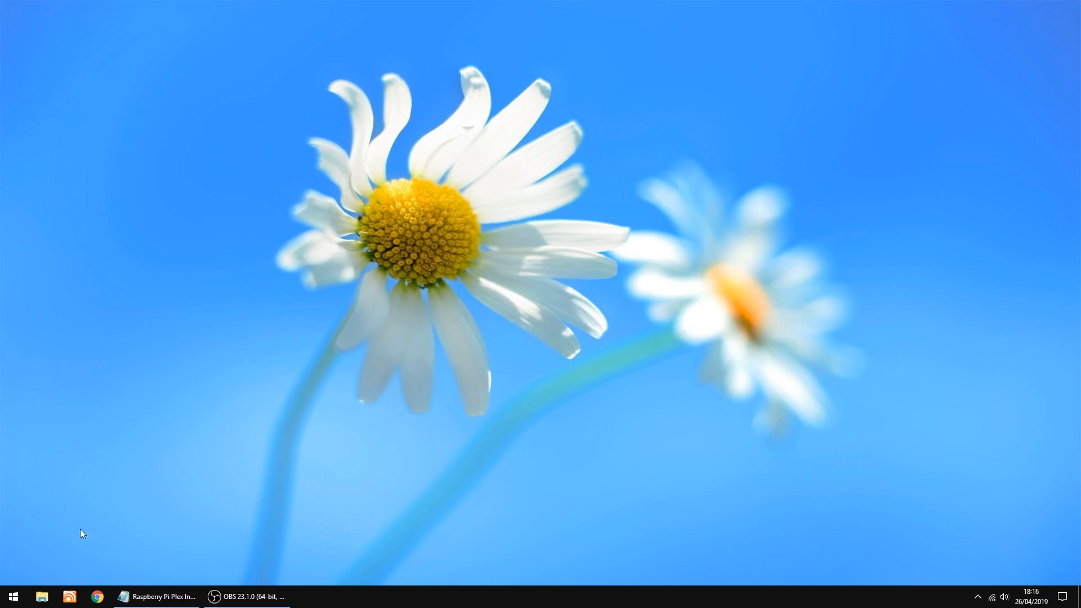
Launch PuTTY, connect to 192.168.1.171, and accept the Pi's new host key.
click(12, 596)
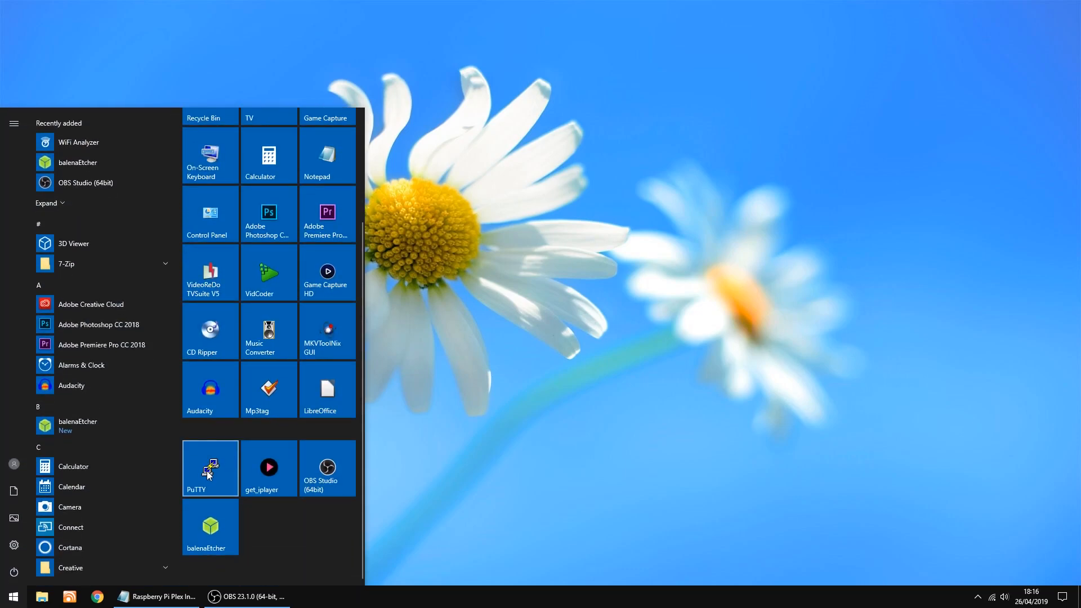
click(210, 467)
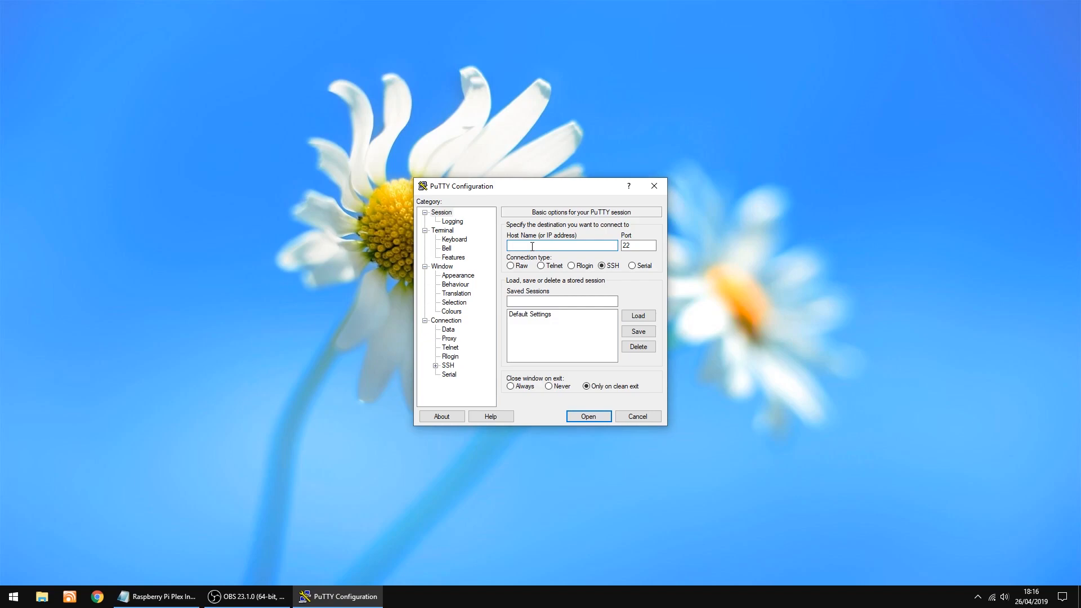
text(192.168.1.171)
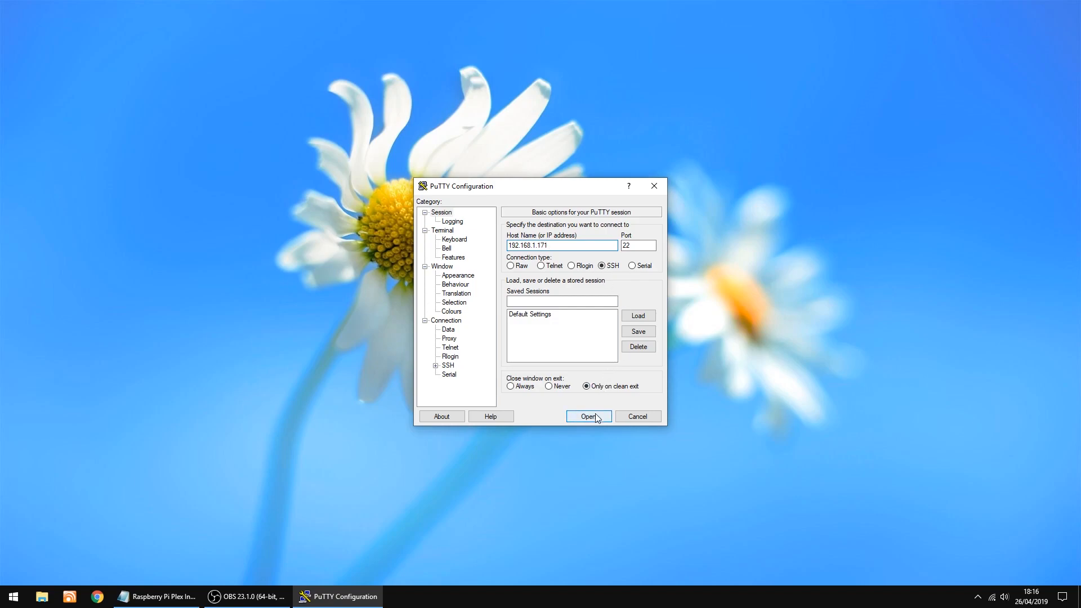
click(588, 416)
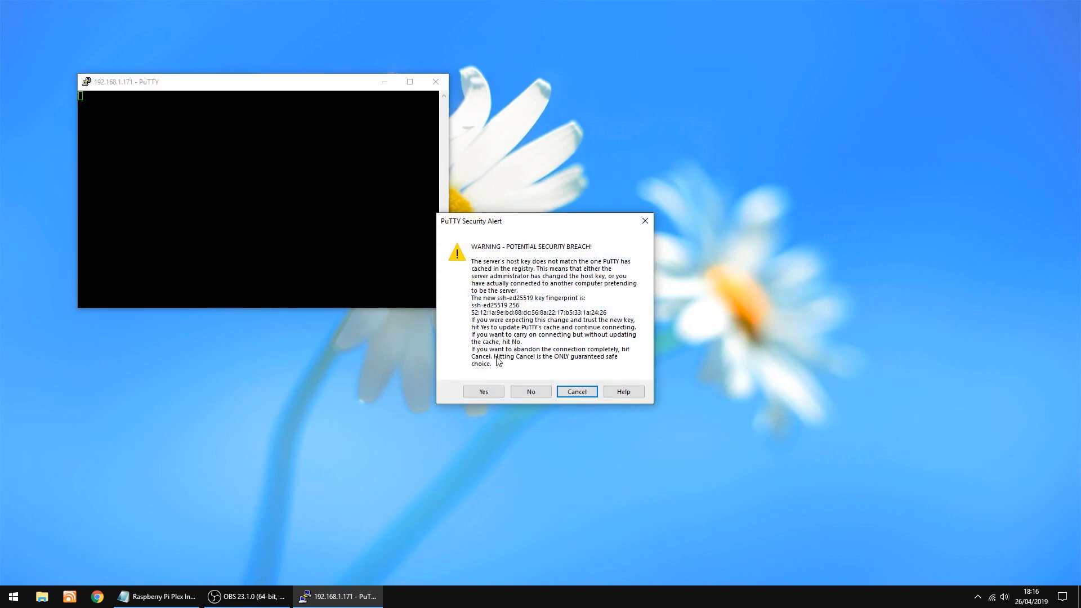
click(483, 392)
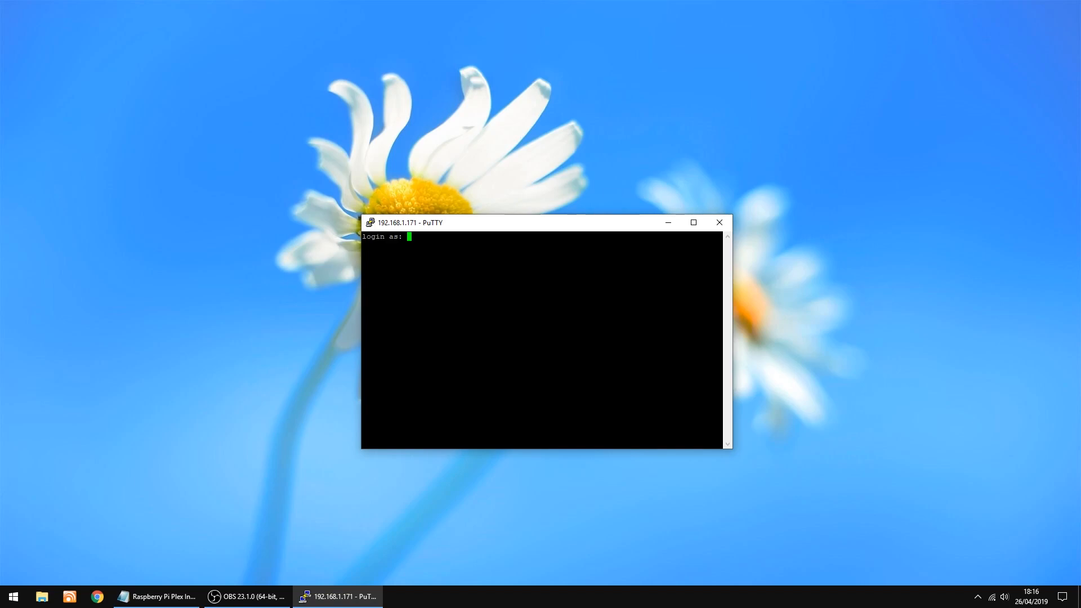
Log in as root, change the password, run sudo reboot, and close the dropped session.
text(root)
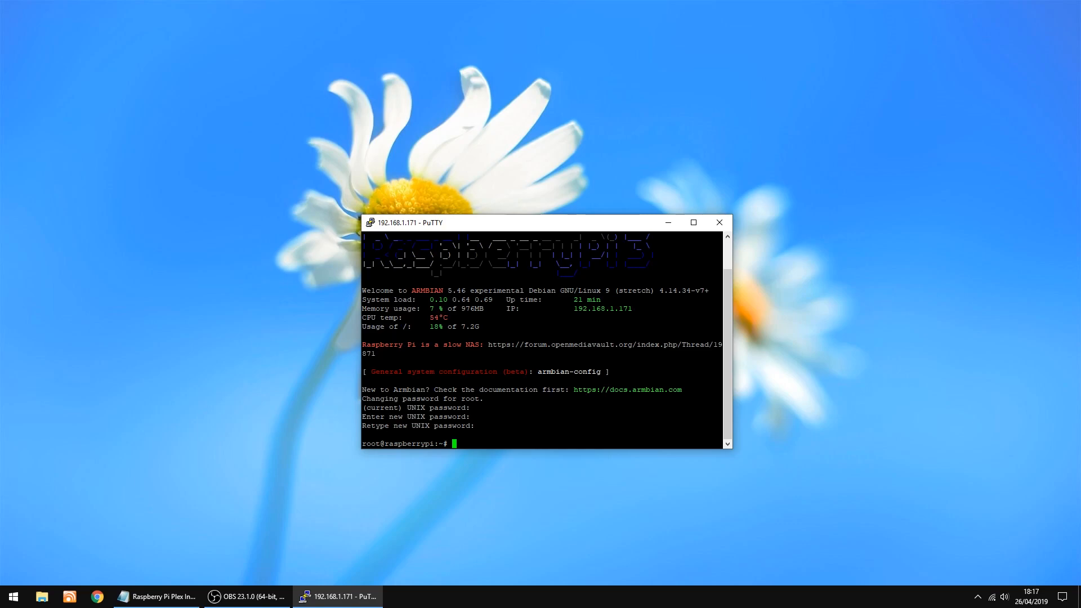
text(sudo)
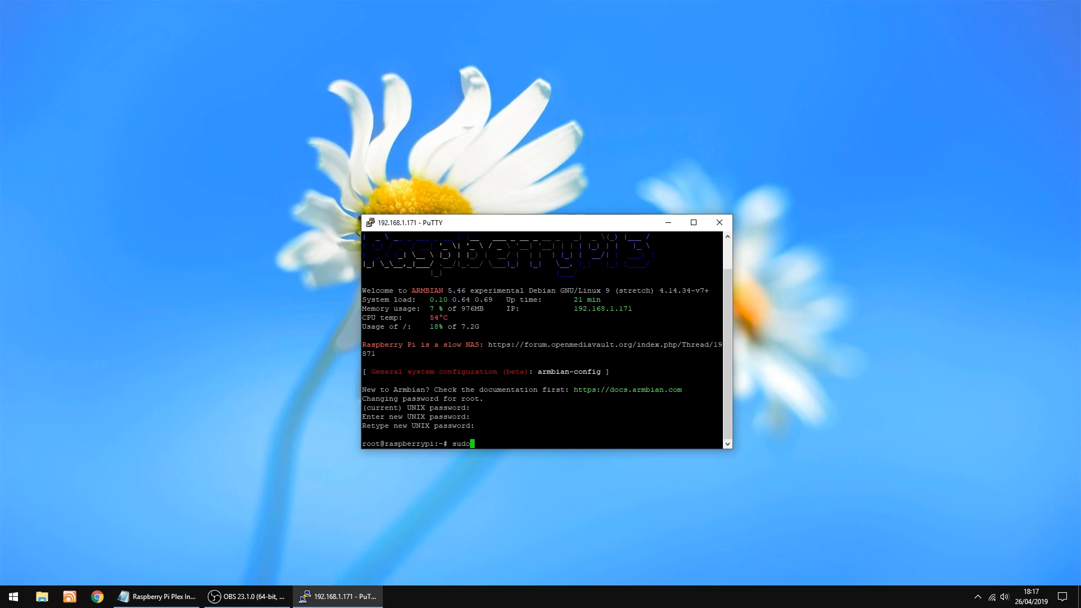
text(reb)
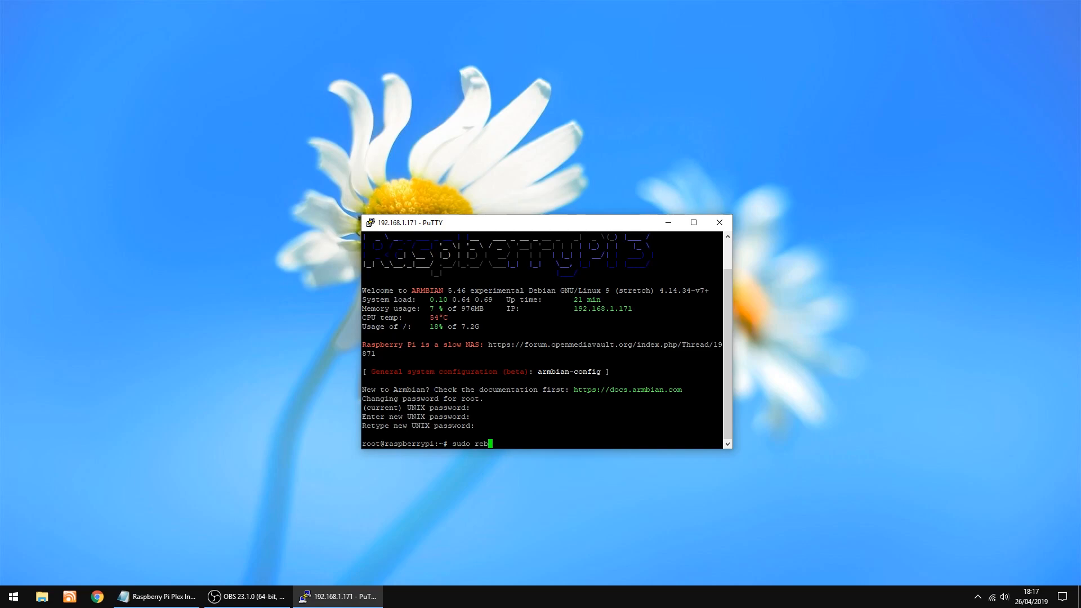
text(oot)
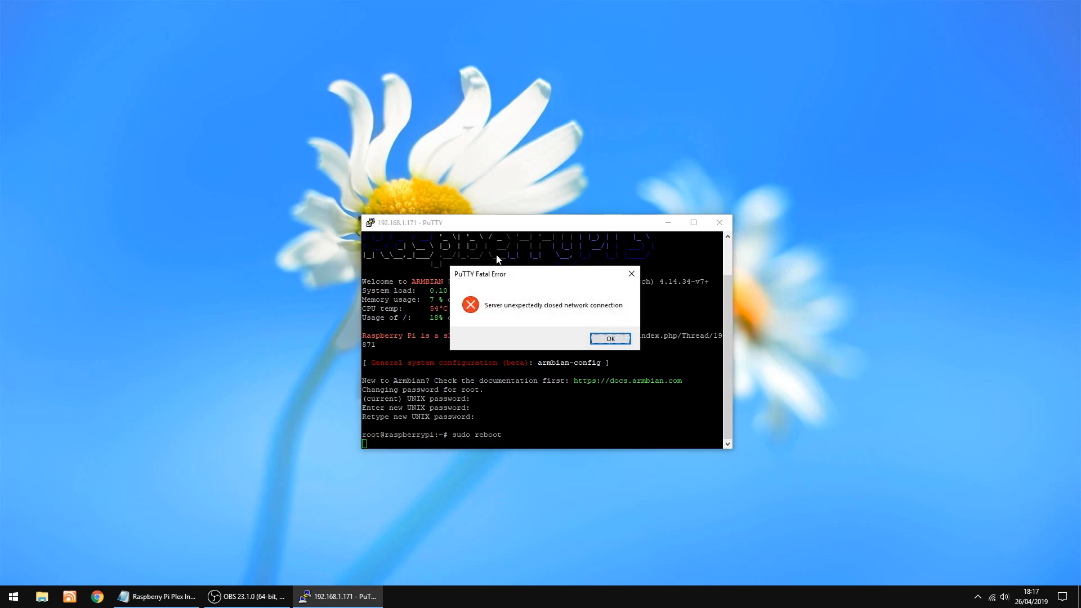
mouse_move(583, 324)
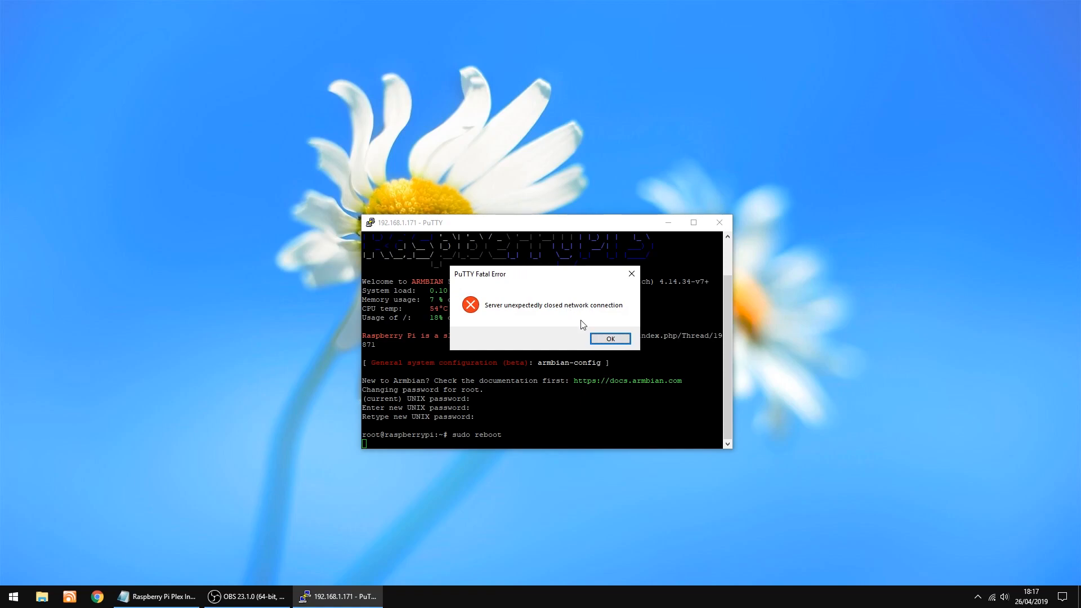
click(609, 338)
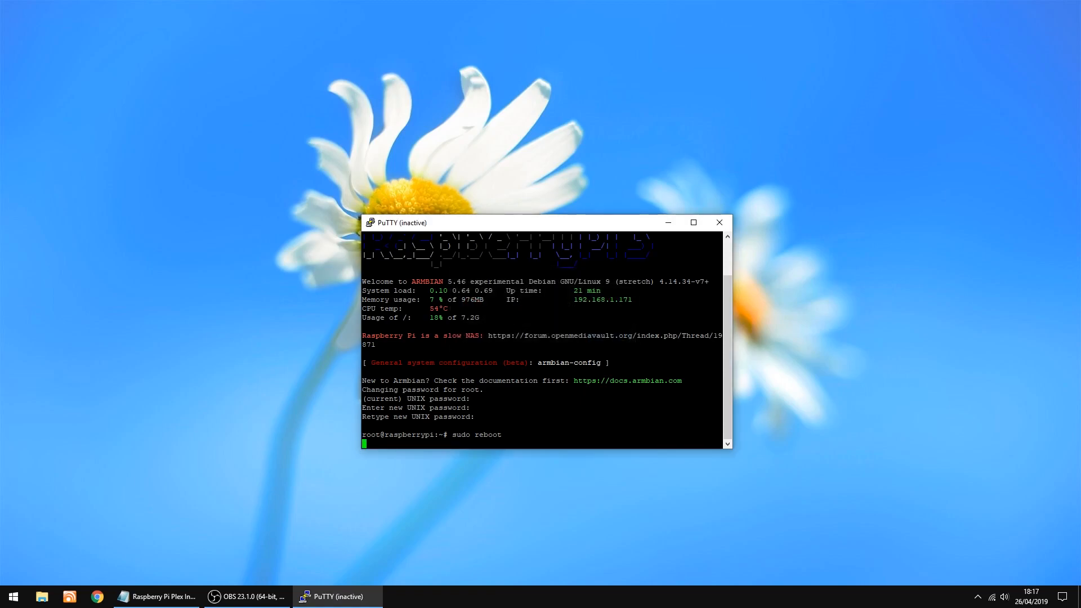
click(719, 221)
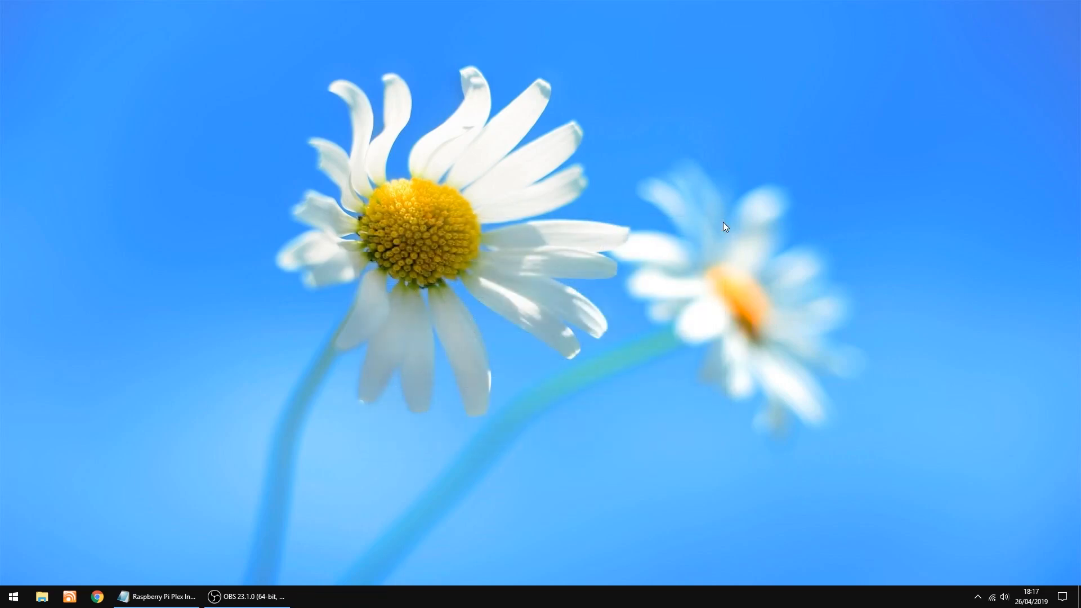
mouse_move(556, 284)
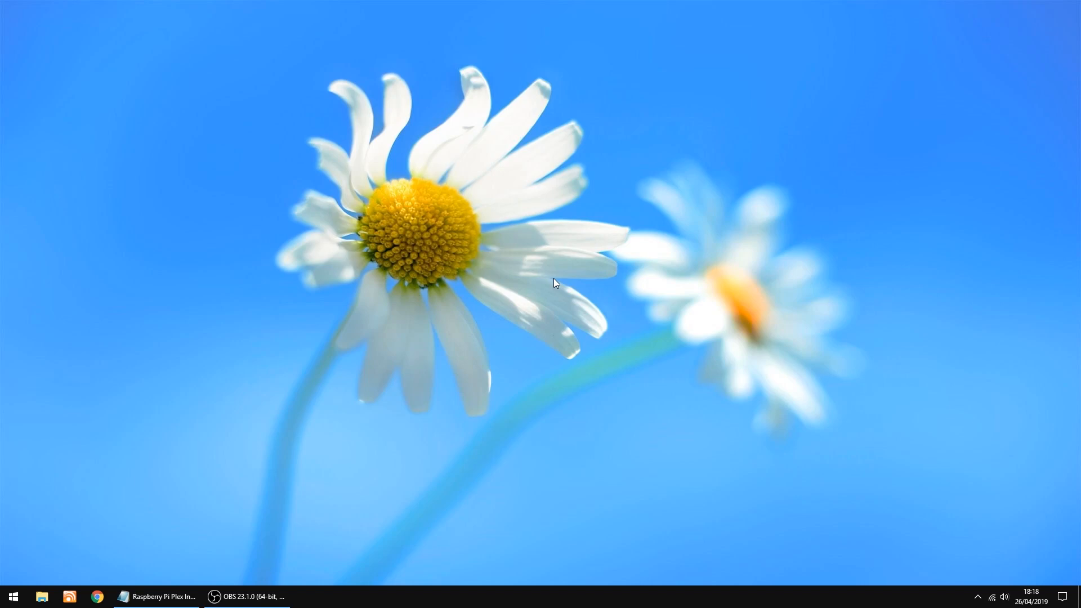
mouse_move(423, 333)
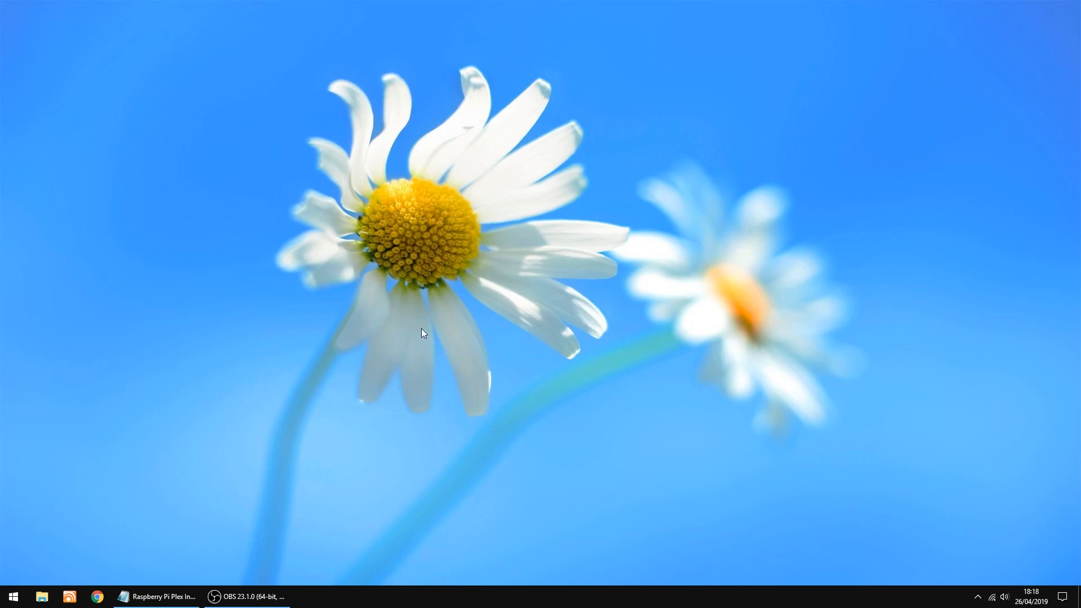
Launch PuTTY, open an SSH session to 192.168.1.171, and log in as root.
click(11, 596)
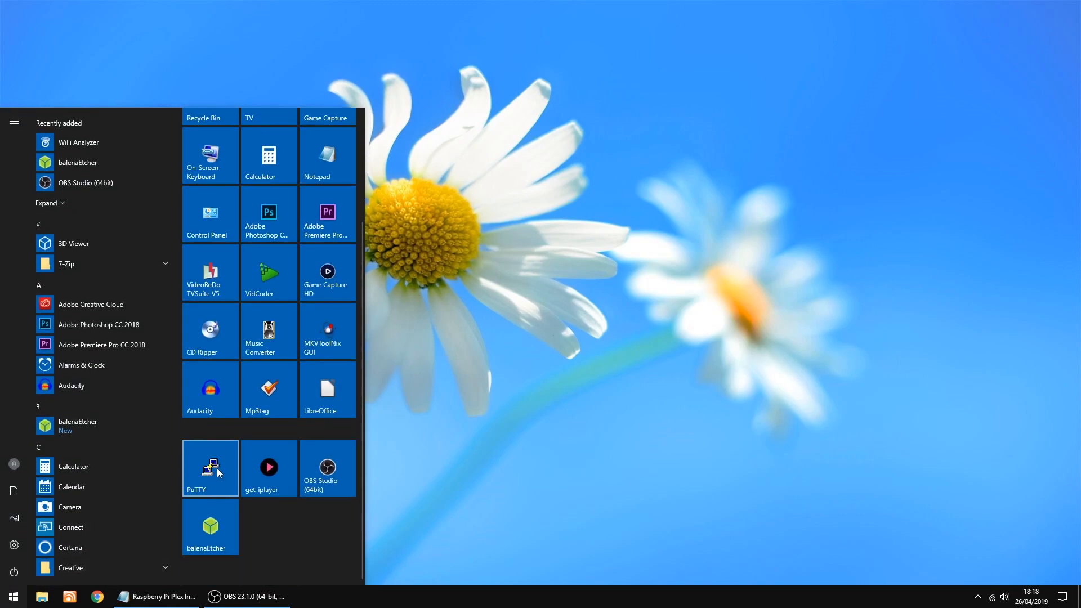
click(210, 467)
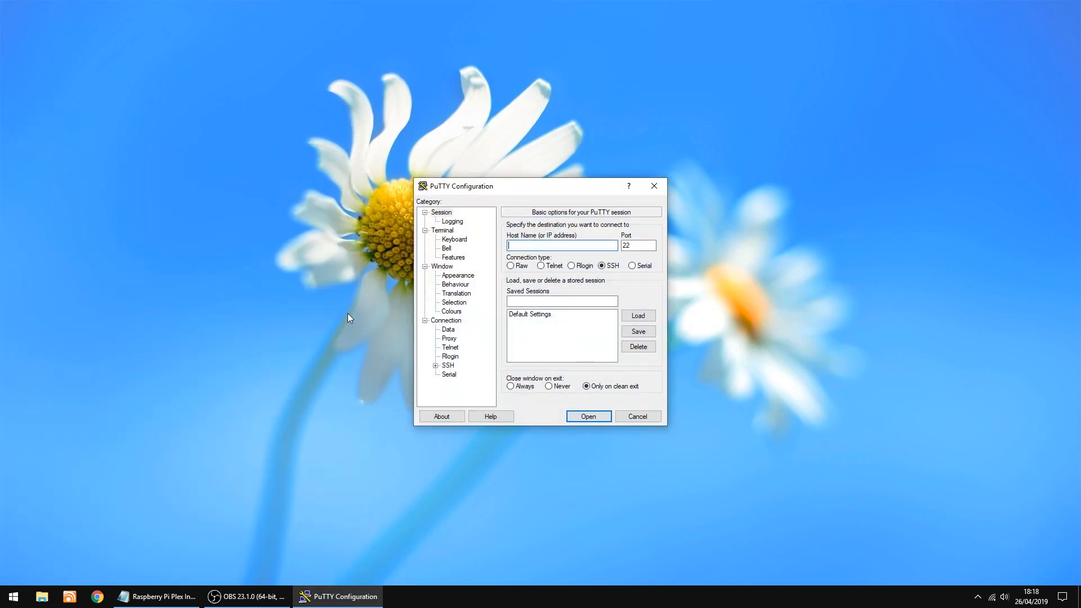
text(192.168.1.171)
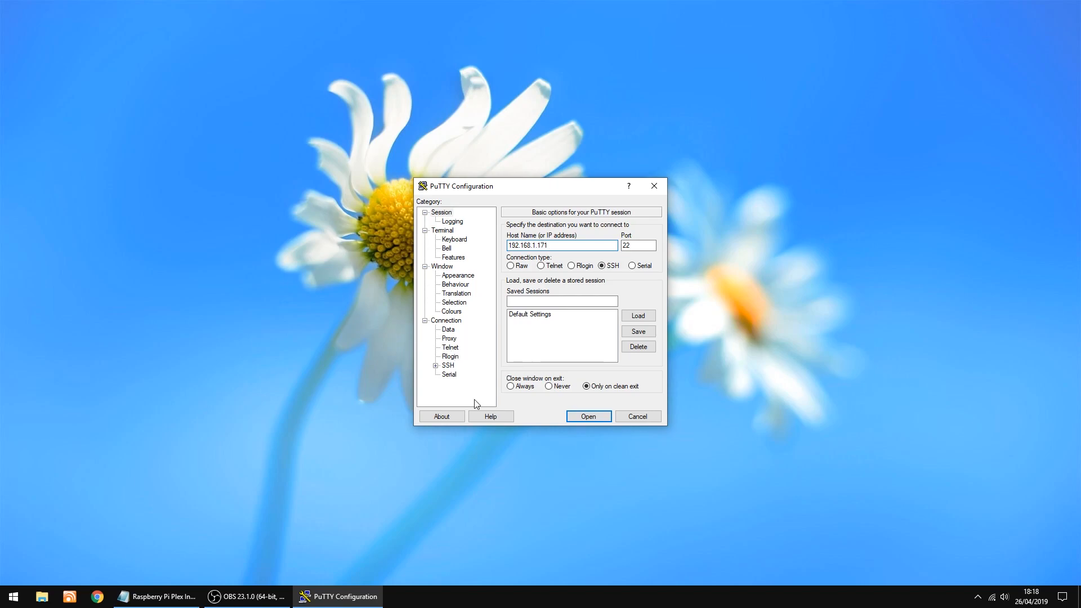
click(587, 415)
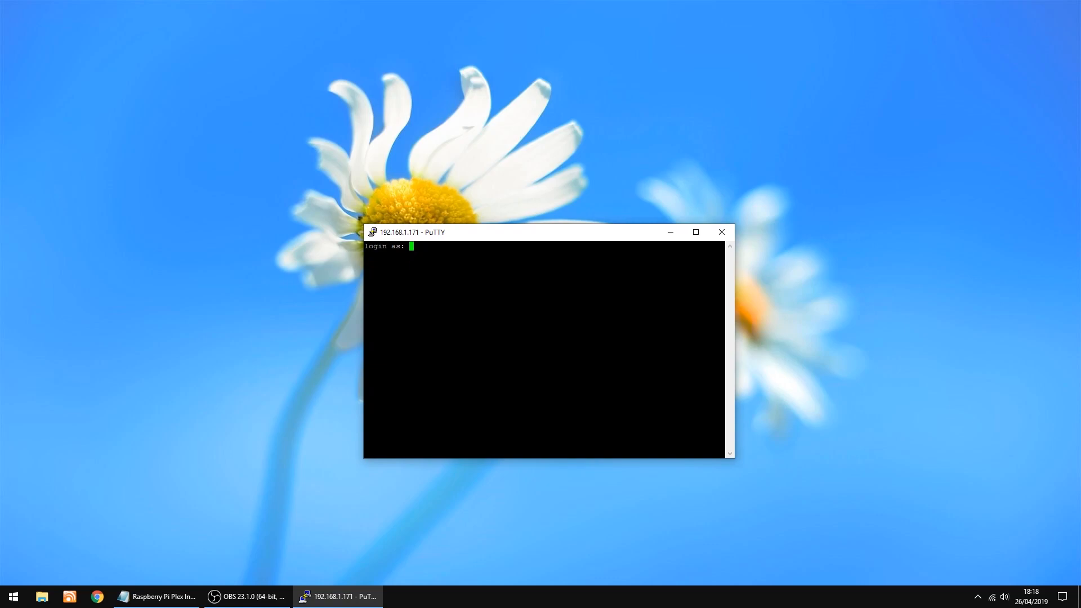
text(root)
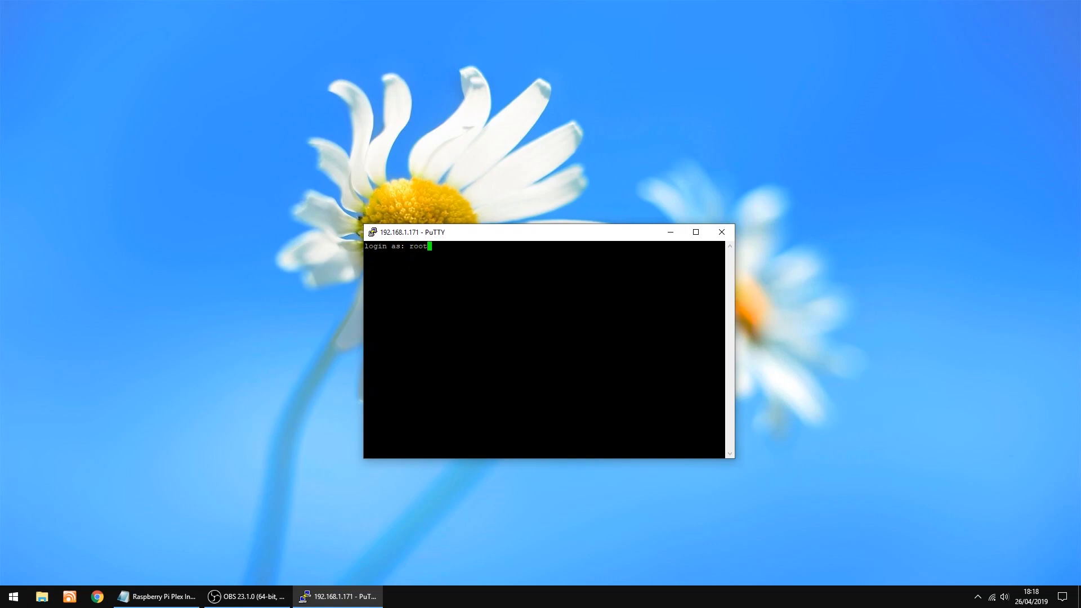
key(Return)
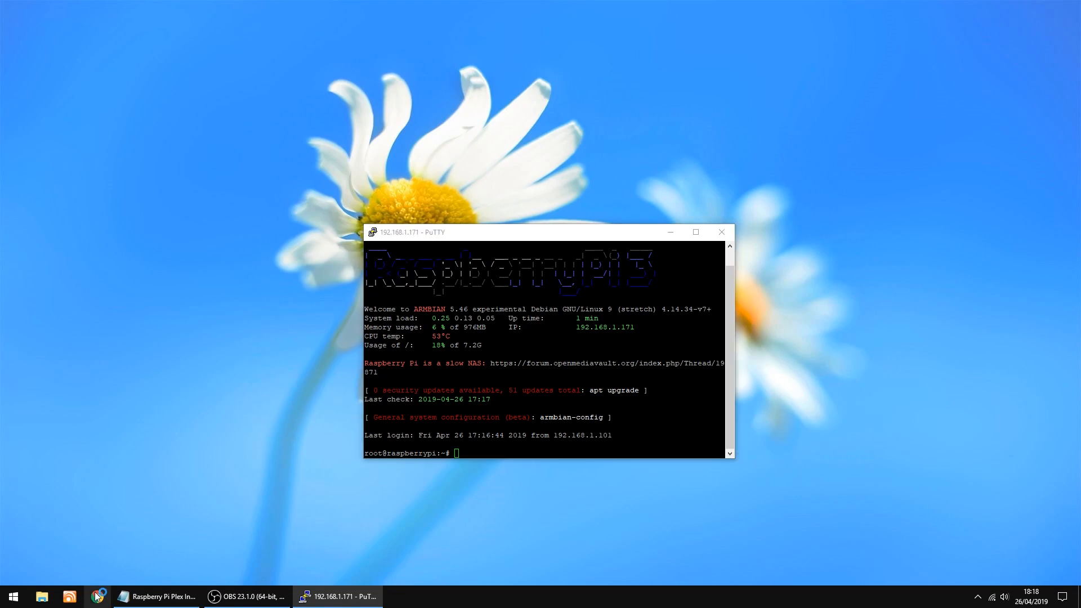
Open plex.tv from Chrome's bookmark and follow 'Get Plex' to the Downloads page.
click(98, 596)
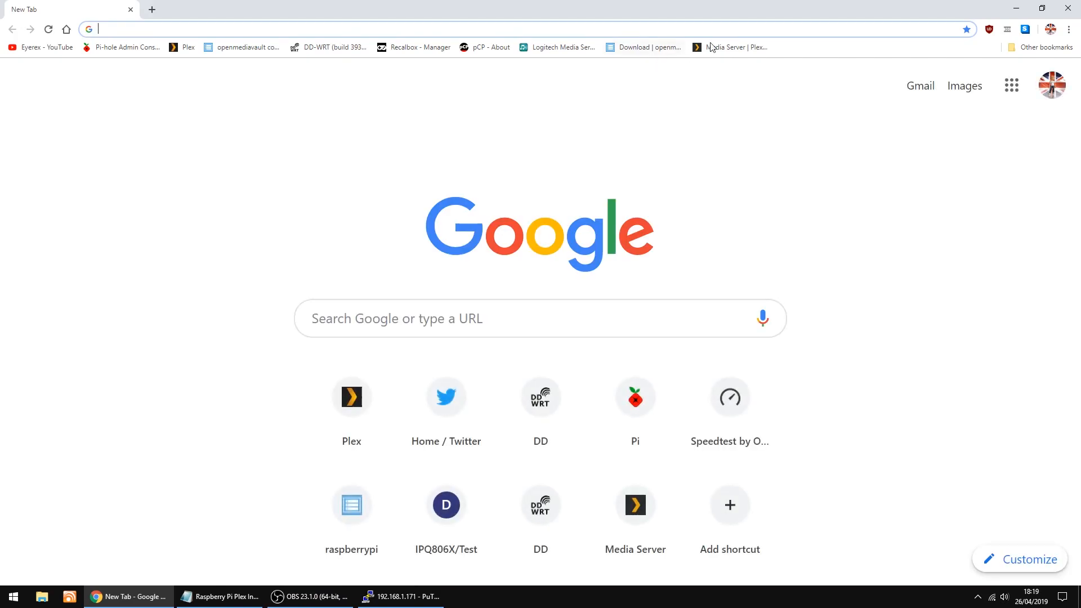
click(730, 47)
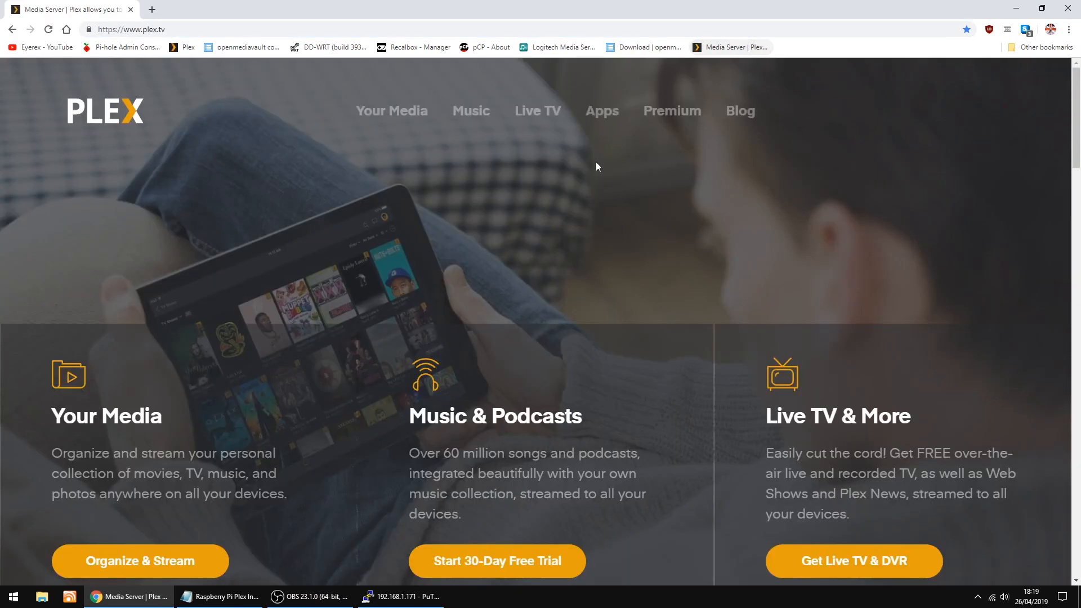
scroll(down, 3)
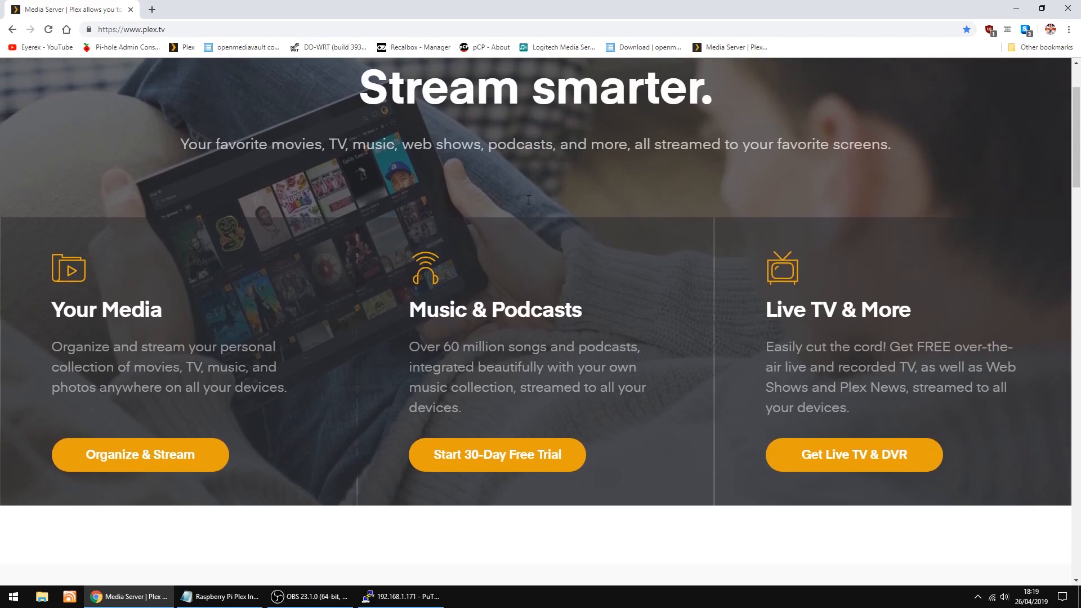
scroll(down, 3)
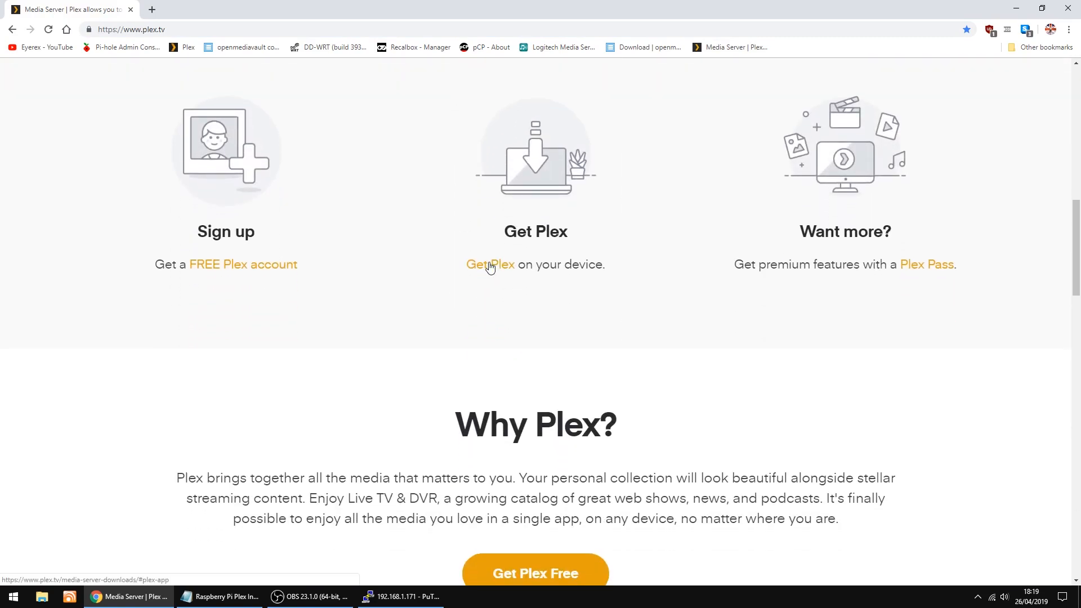
click(491, 264)
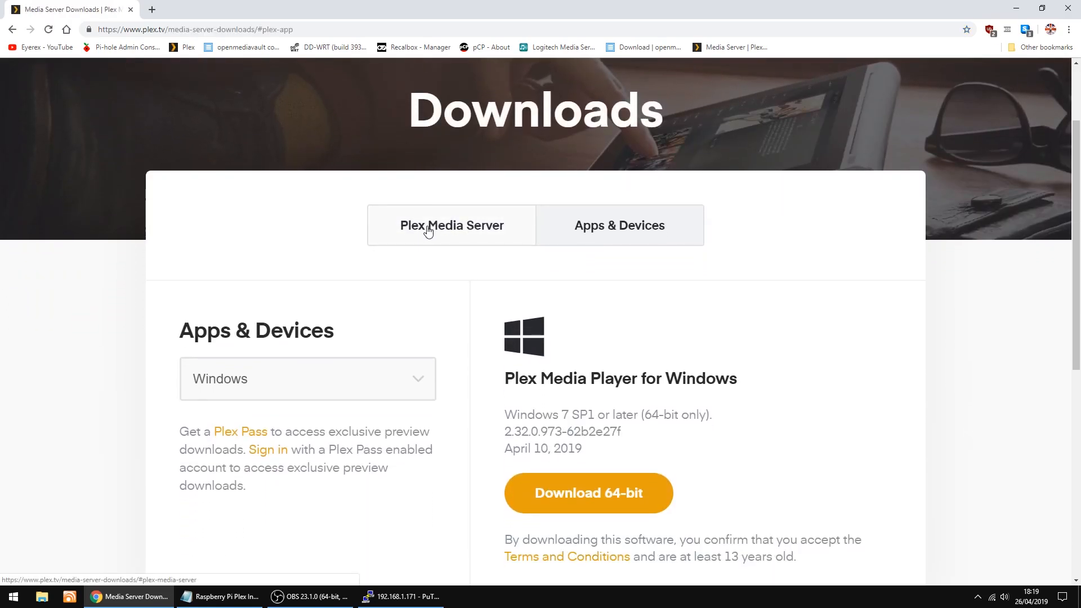
Copy the link address of the Plex Media Server Linux Ubuntu/Debian ARMv7 download.
click(451, 226)
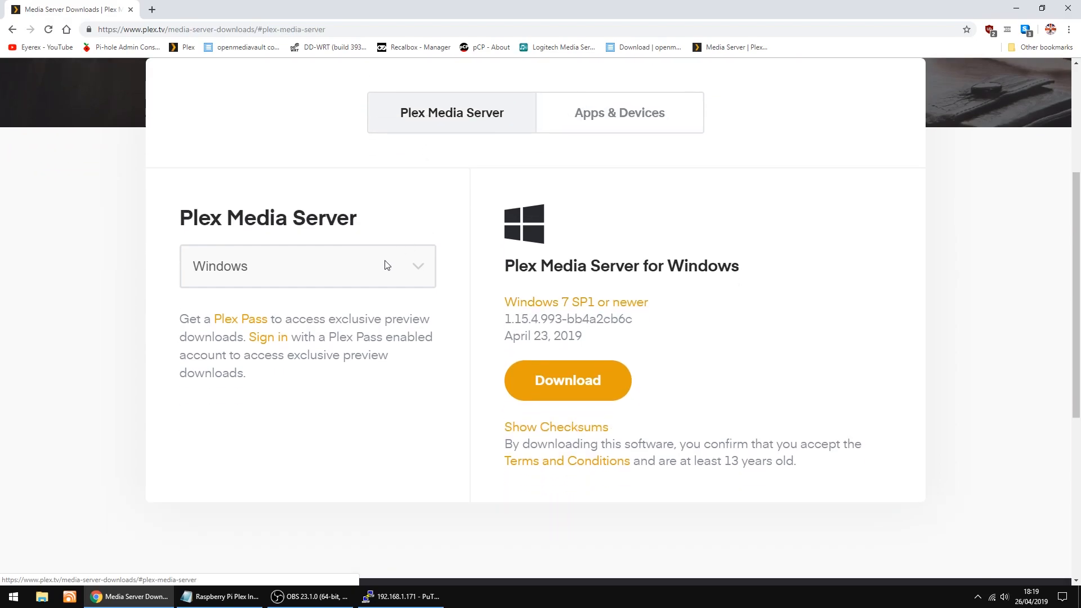
click(307, 266)
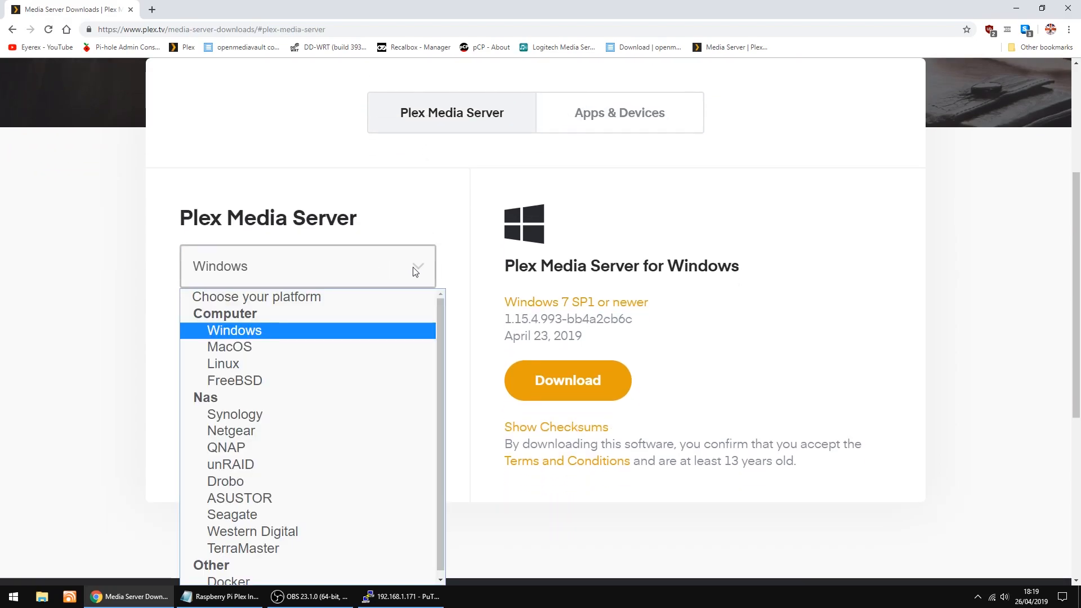
mouse_move(223, 364)
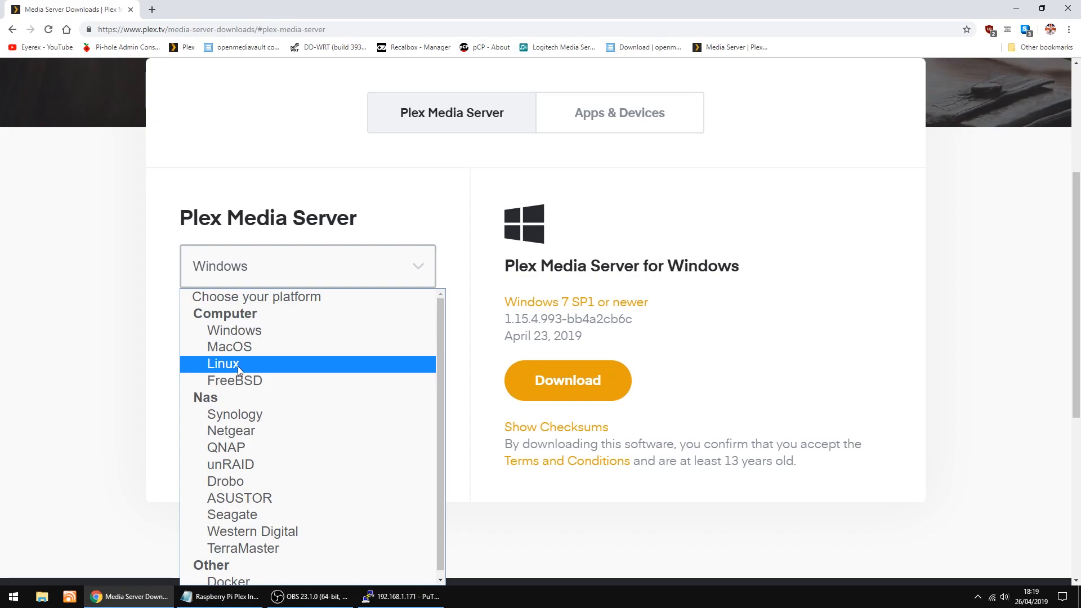
click(221, 364)
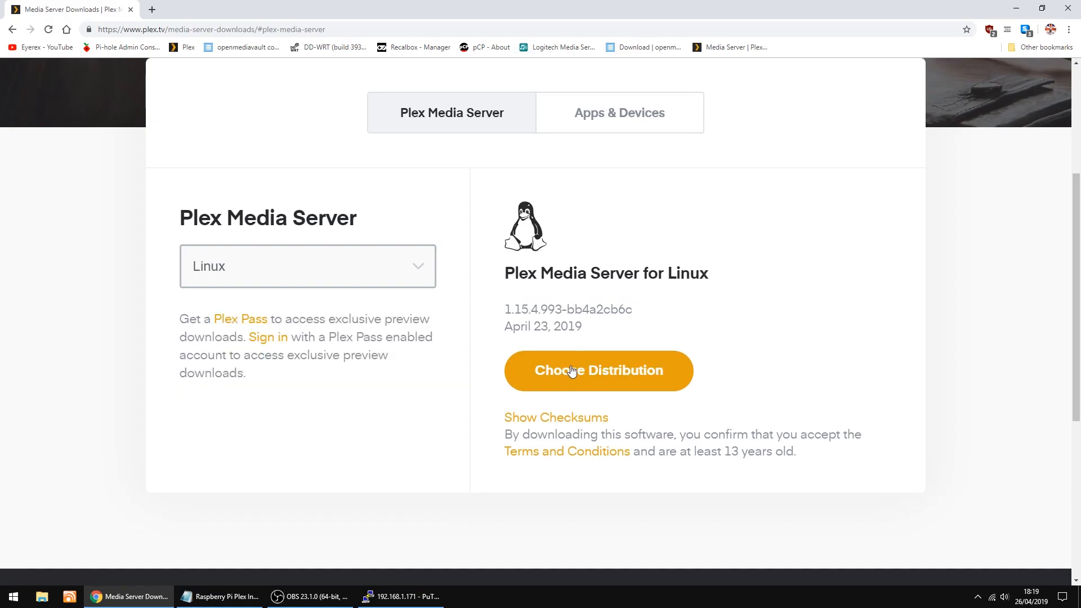
click(597, 371)
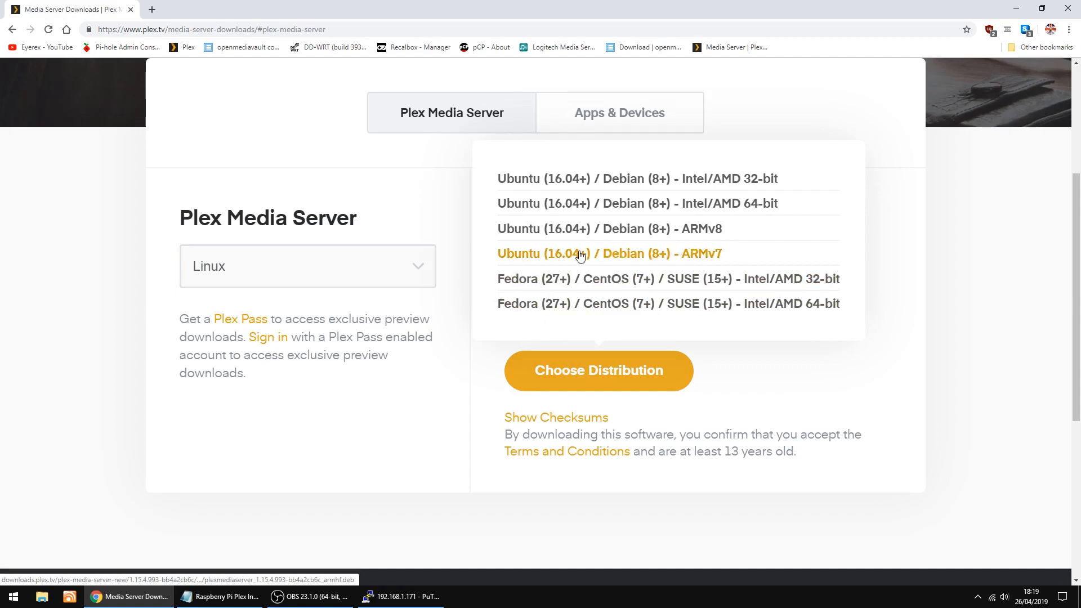
mouse_move(609, 258)
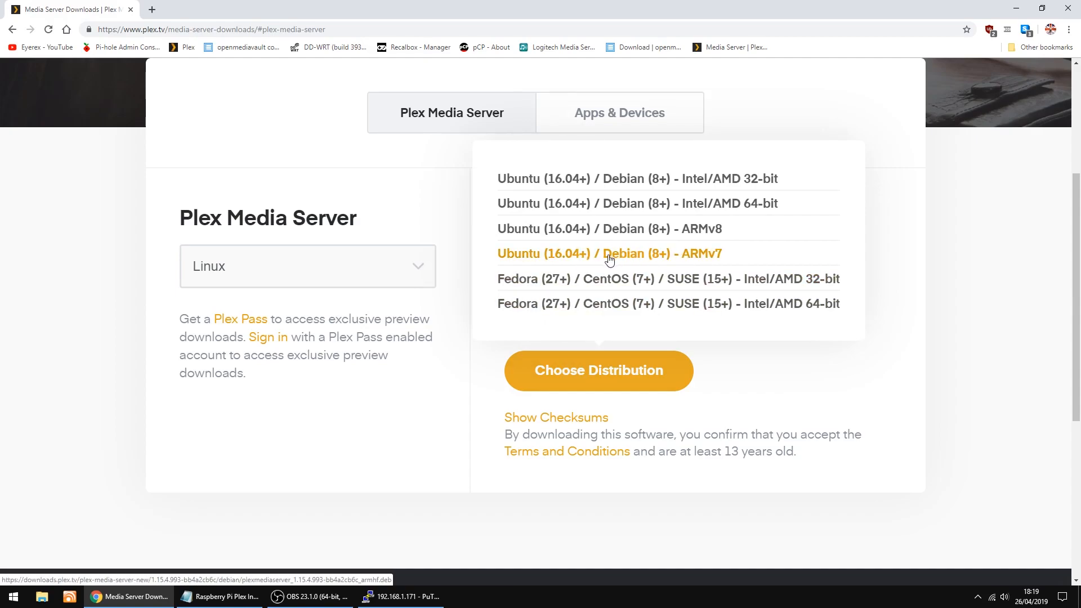
mouse_move(722, 262)
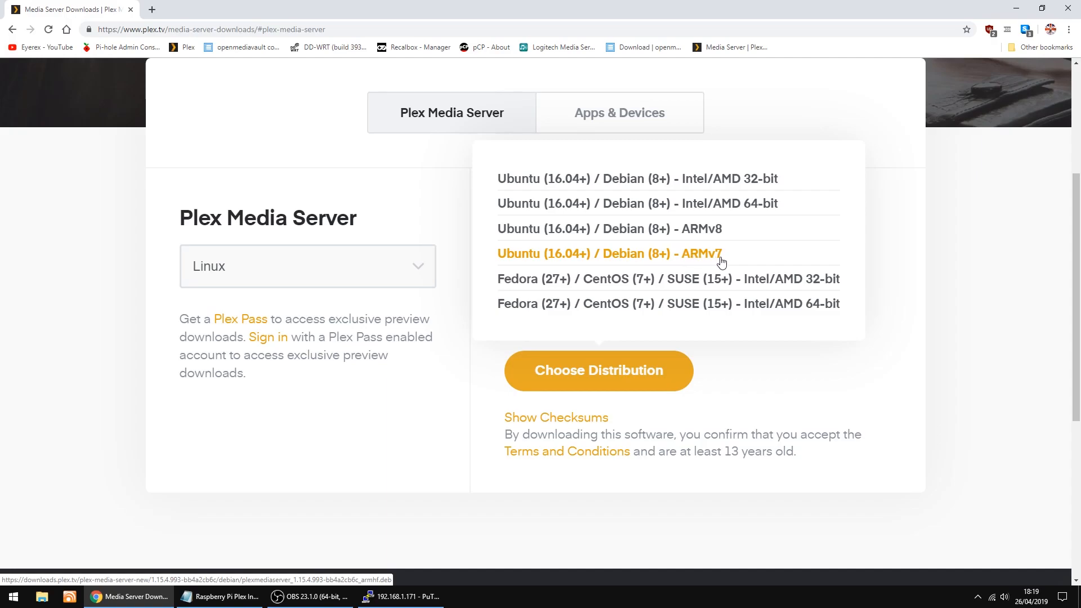
mouse_move(609, 256)
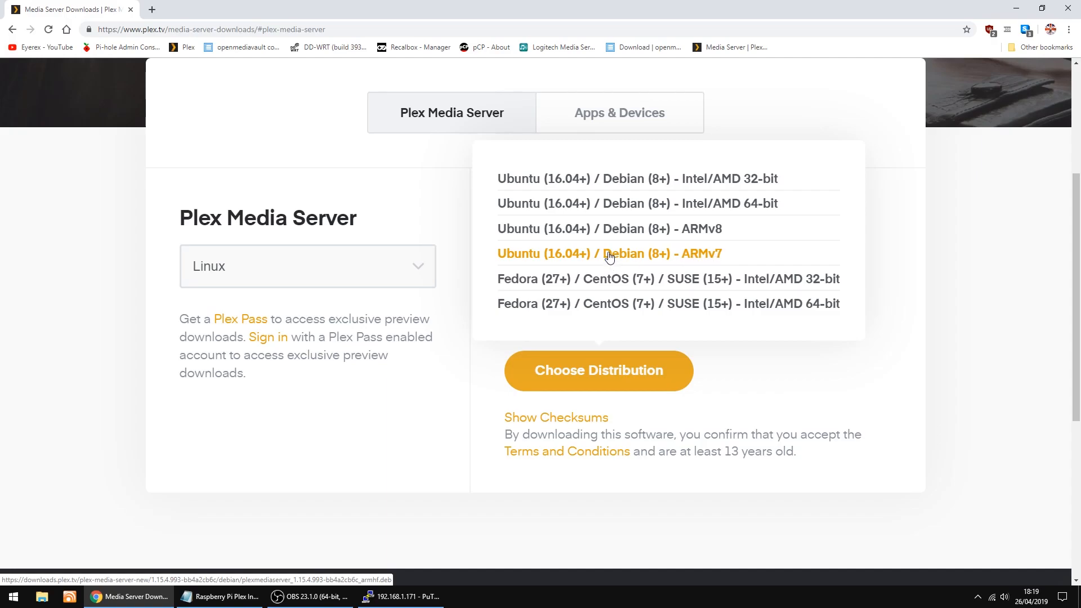
right_click(609, 253)
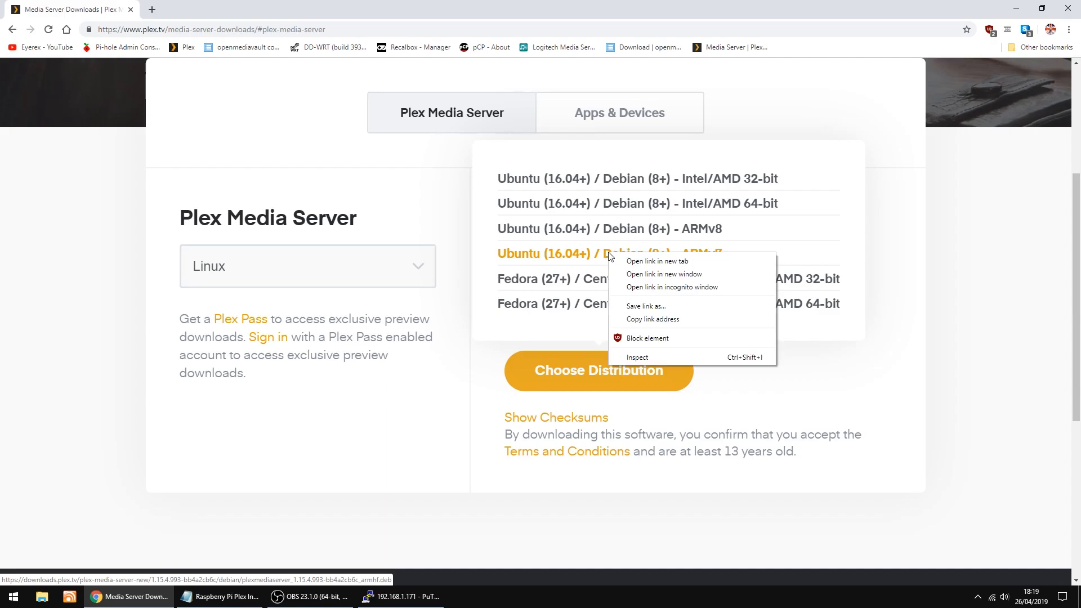
mouse_move(636, 323)
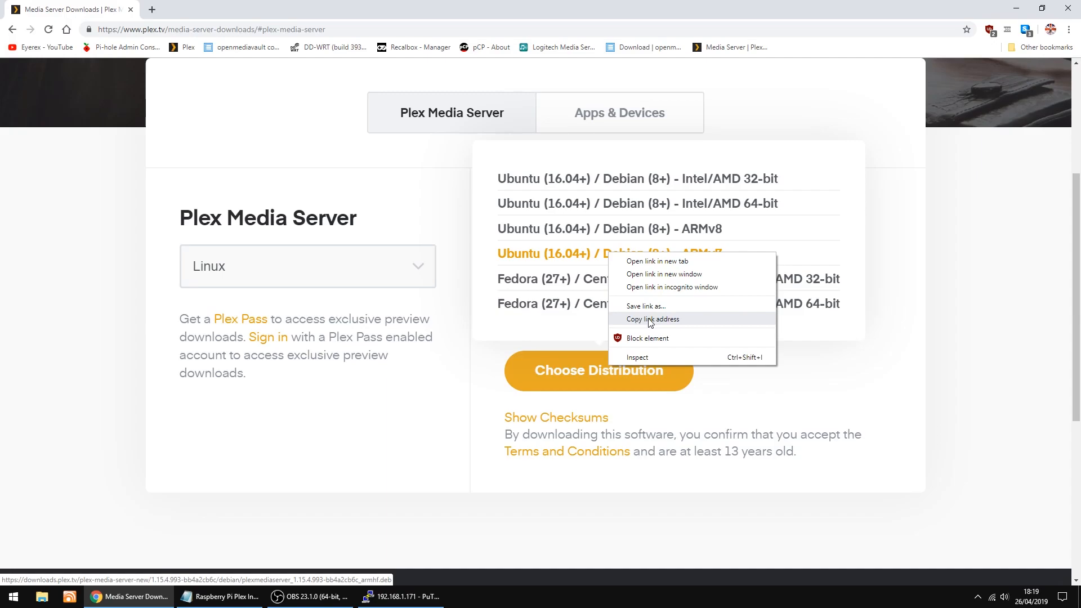
click(651, 319)
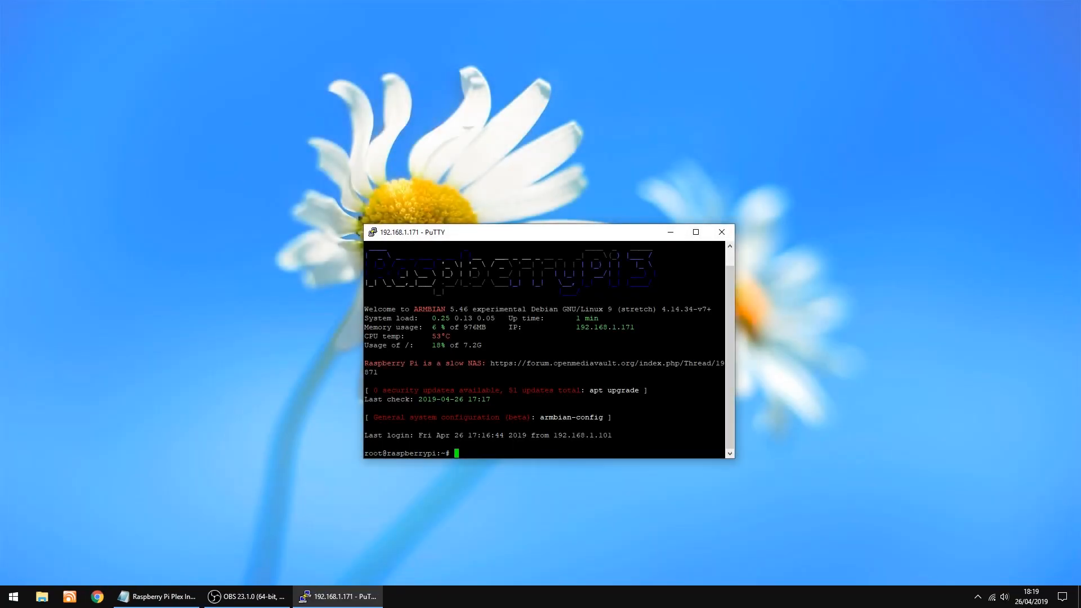
click(157, 596)
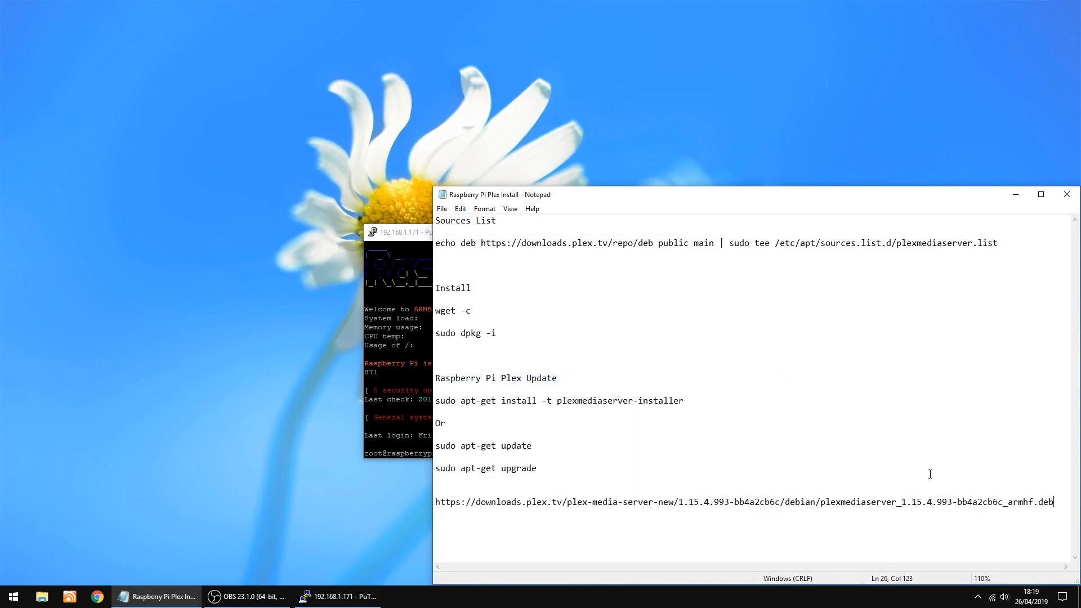
drag(572, 502, 1053, 502)
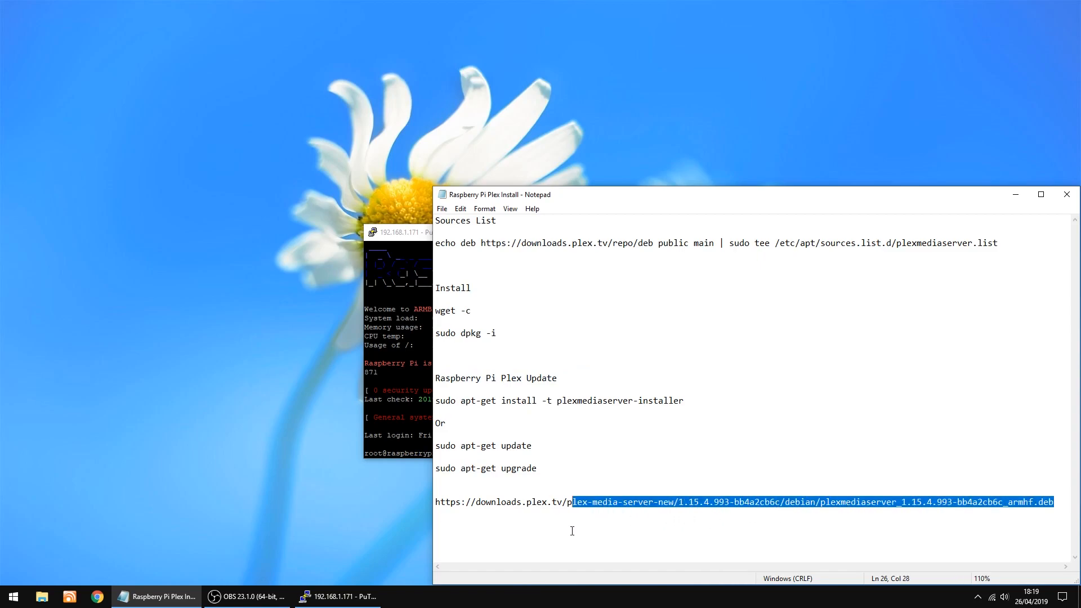
right_click(486, 505)
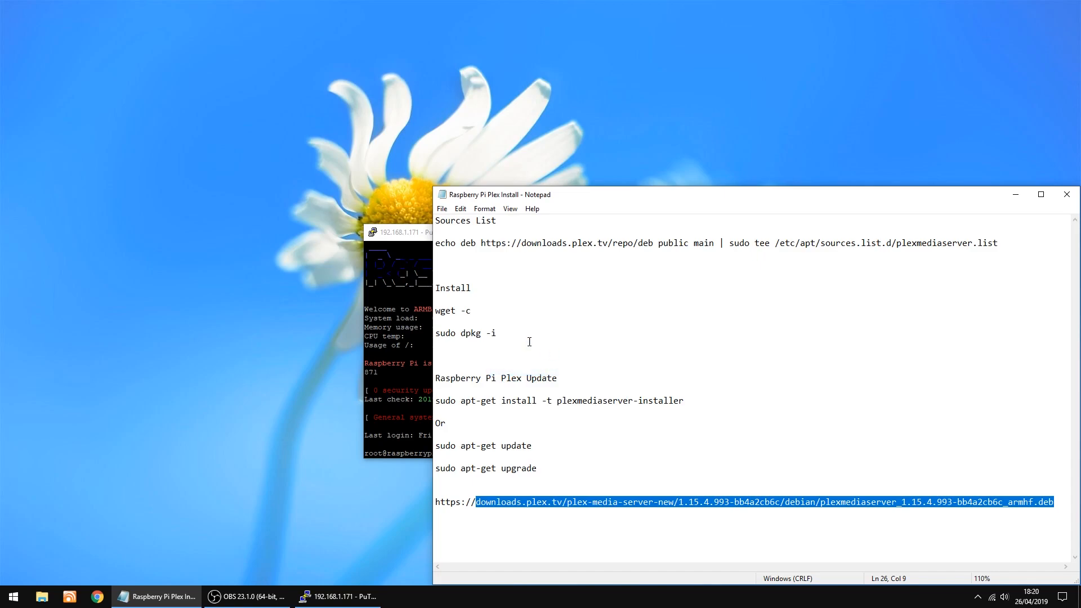
click(472, 310)
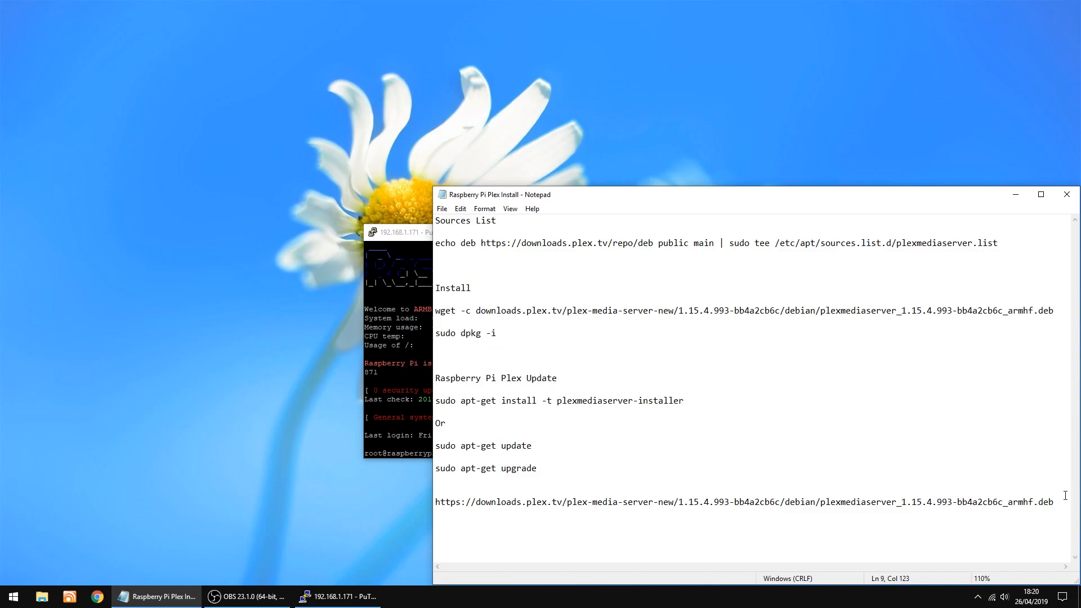
drag(820, 502, 1054, 502)
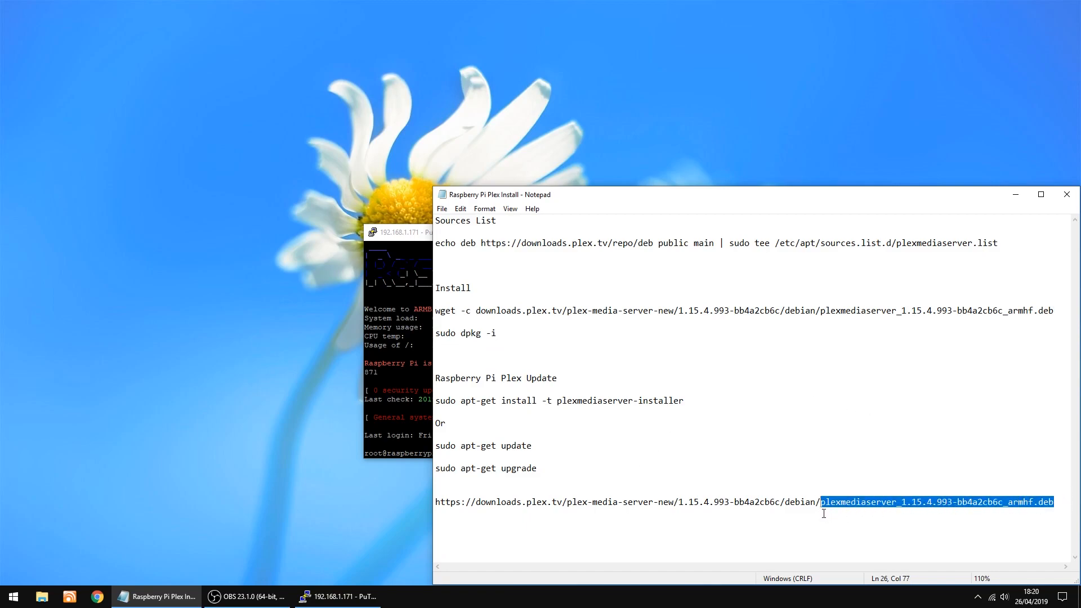
right_click(823, 513)
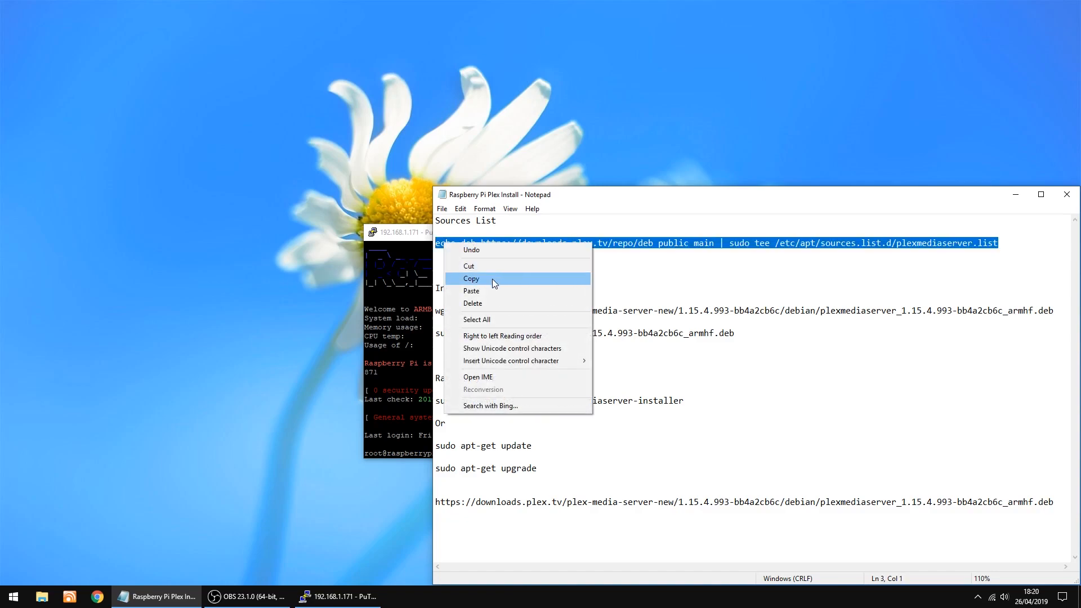
Run the Plex sources-list echo command, then paste the ARMv7 wget -c command at the prompt.
click(471, 279)
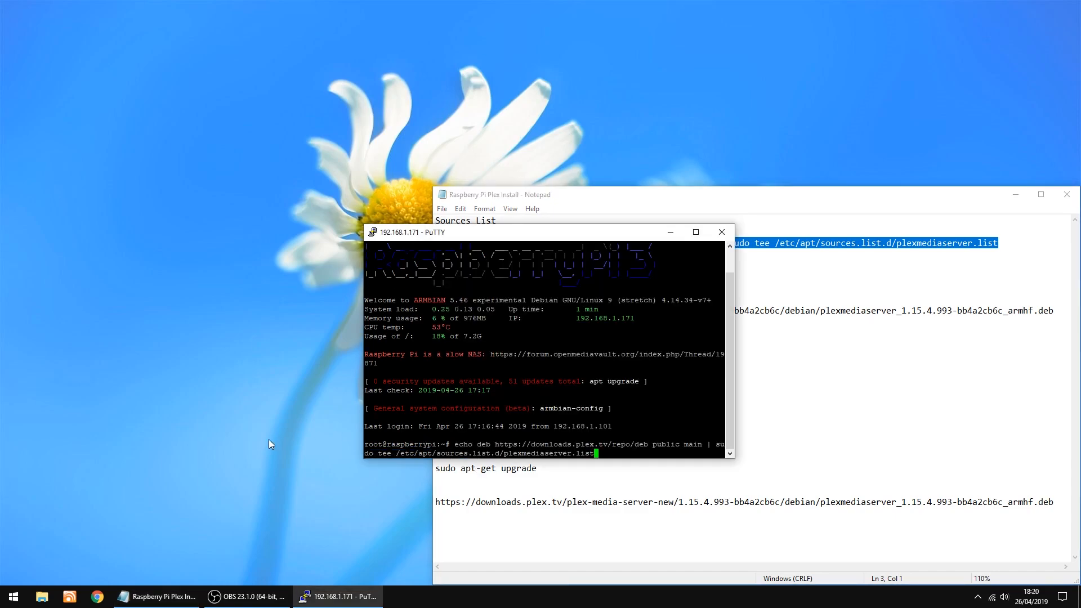
key(Return)
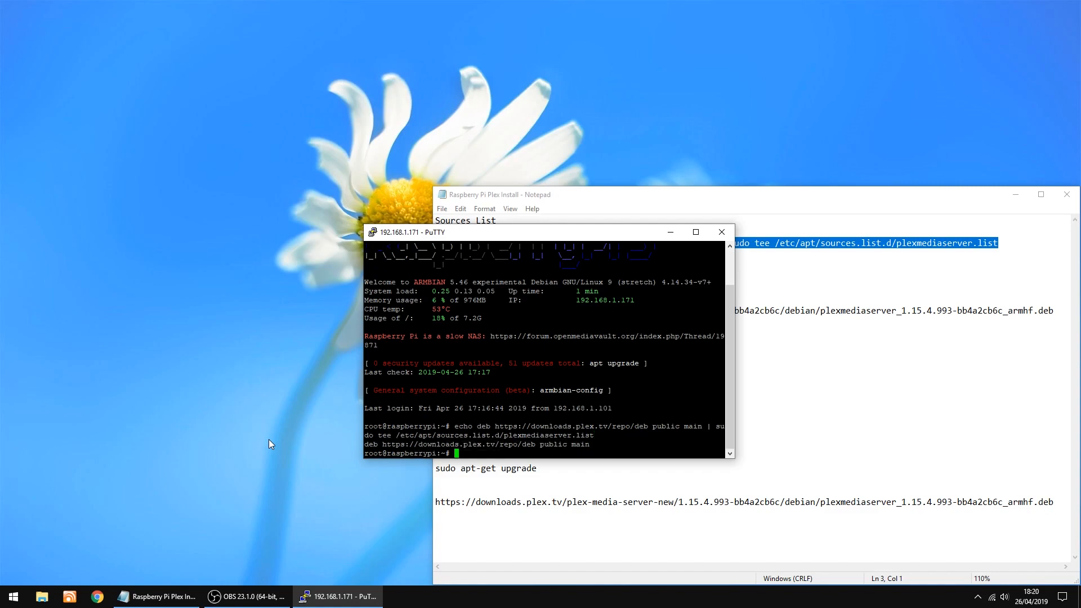
mouse_move(799, 372)
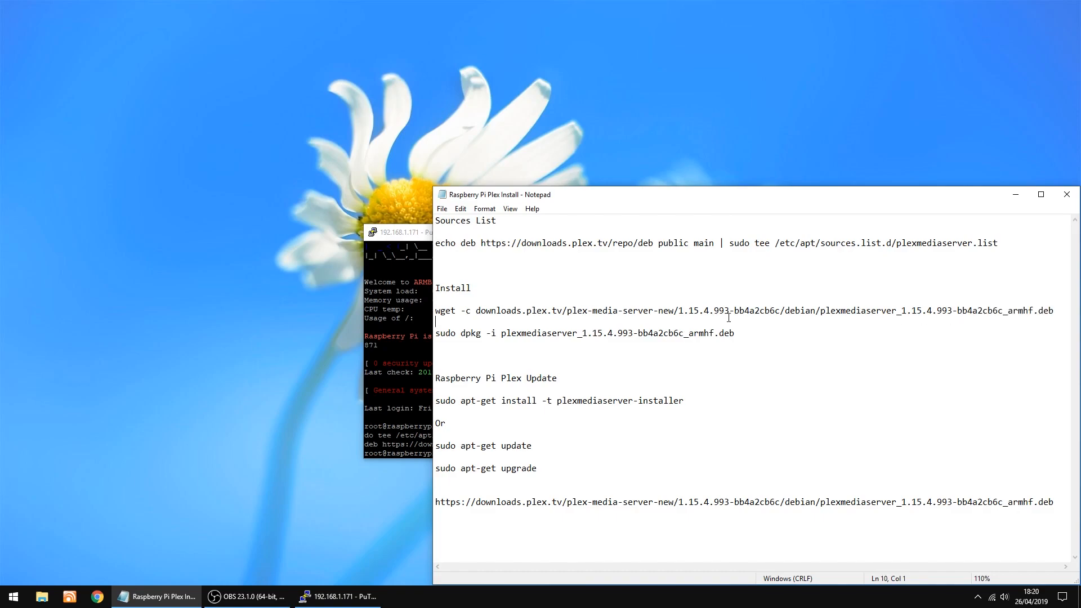
triple_click(689, 310)
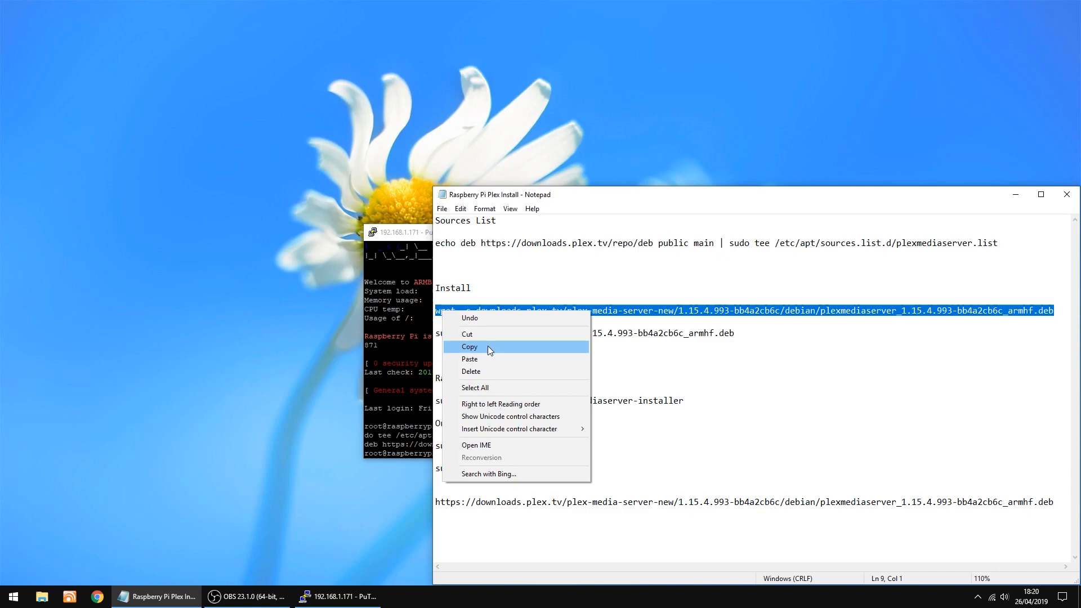
click(337, 596)
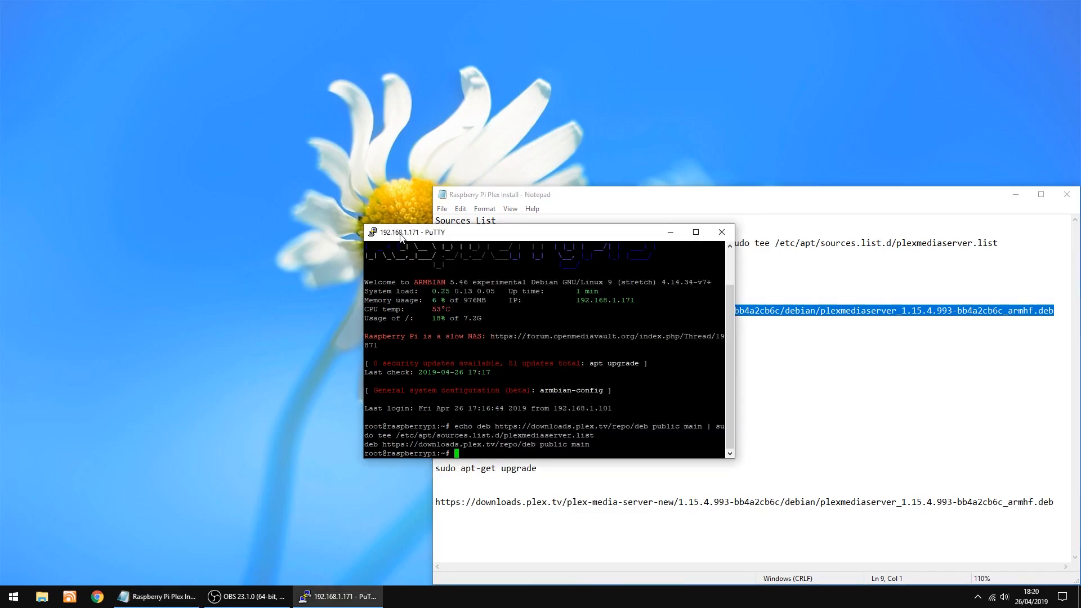
text(wget -c downloads.plex.tv/plex-media-server-new/1.15.4.993-bb4a2cb6c/debian/plexmediaserver_1.15.4.993-bb4a2cb6c_armhf.deb)
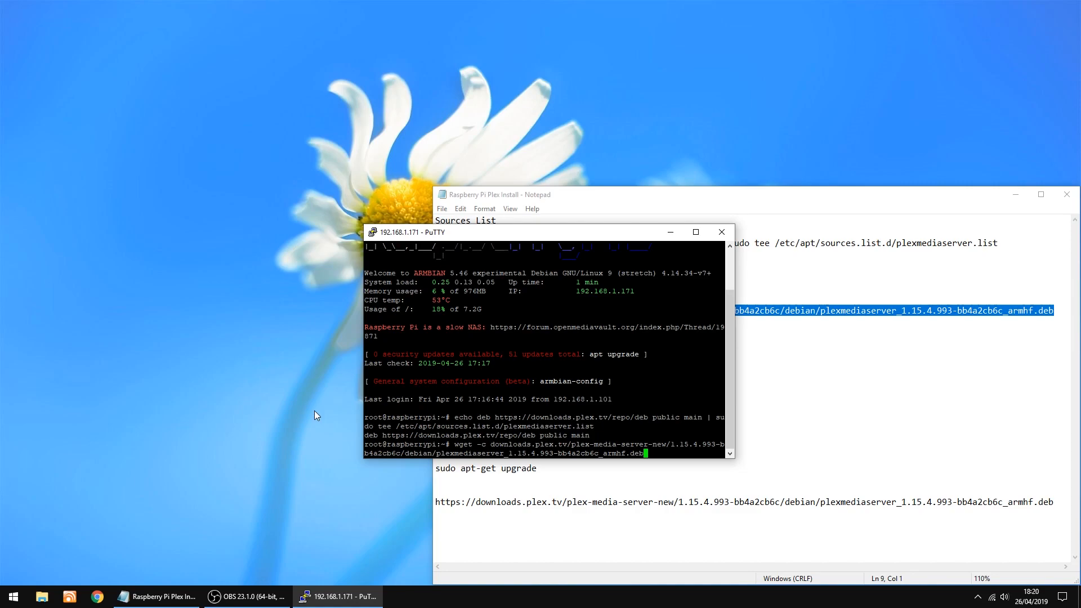
Run wget to download the Plex 1.15.4.993 armhf .deb package (75173680 bytes).
key(Return)
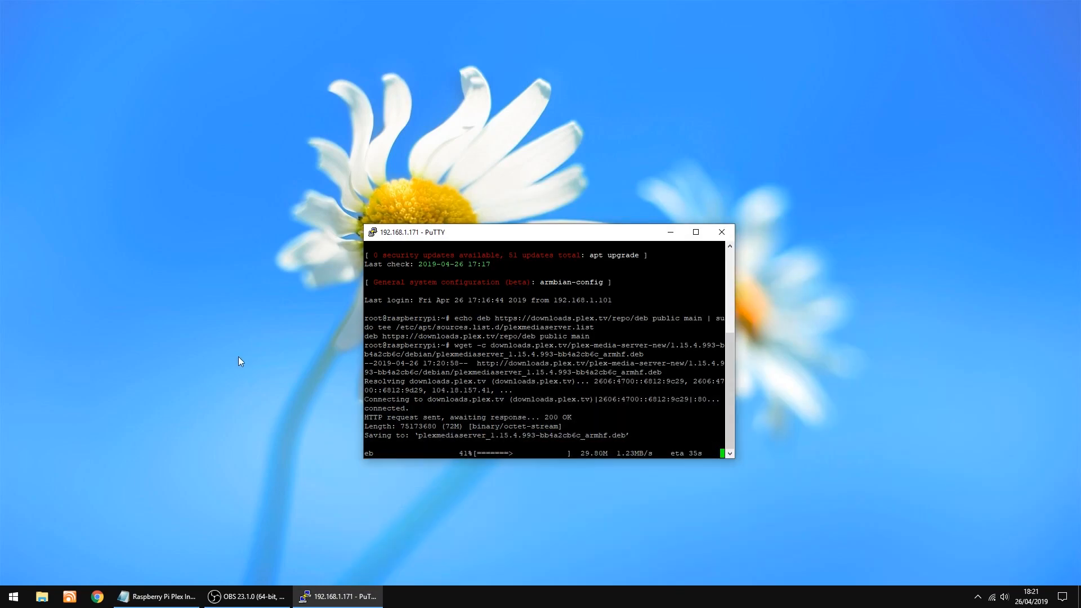
mouse_move(233, 387)
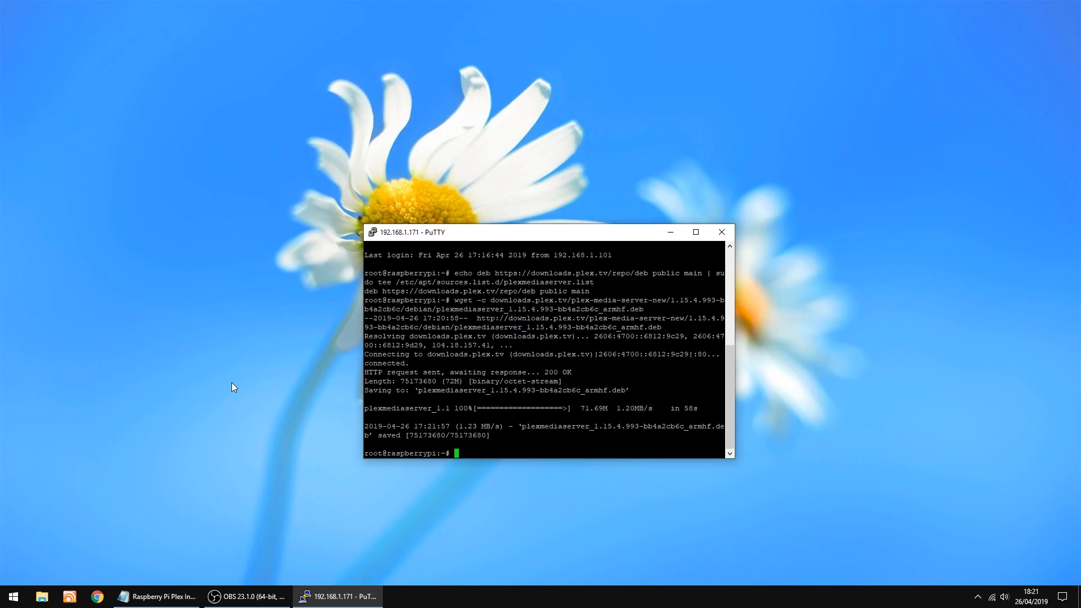
click(159, 597)
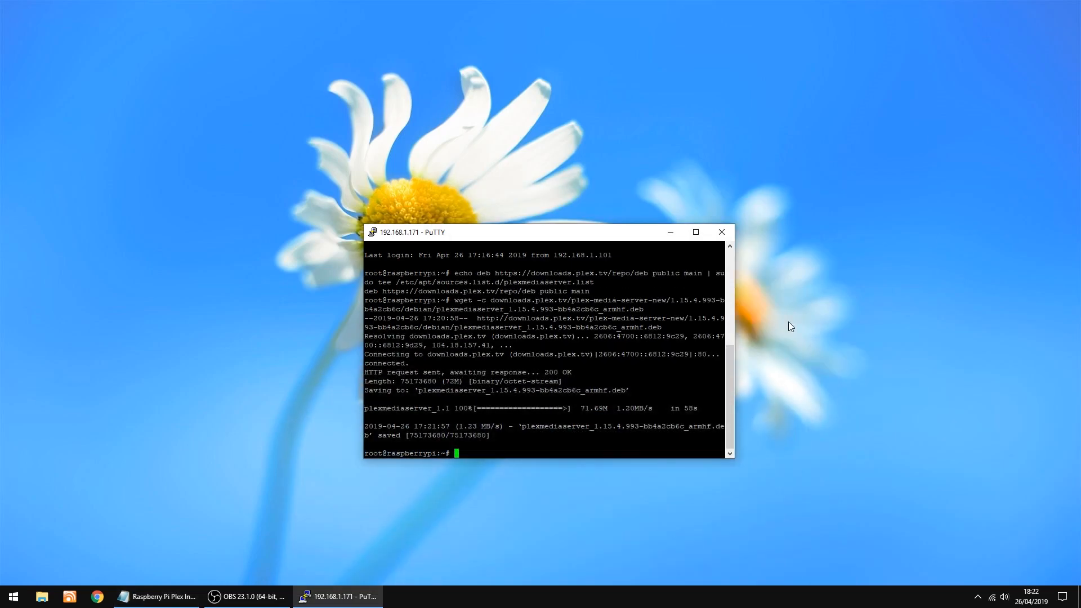
Install plexmediaserver_1.15.4.993-bb4a2cb6c_armhf.deb with sudo dpkg -i, answering y at the sources-list prompt.
text(sudo dpkg -i plexmediaserver_1.15.4.993-bb4a2cb6c_armhf.deb)
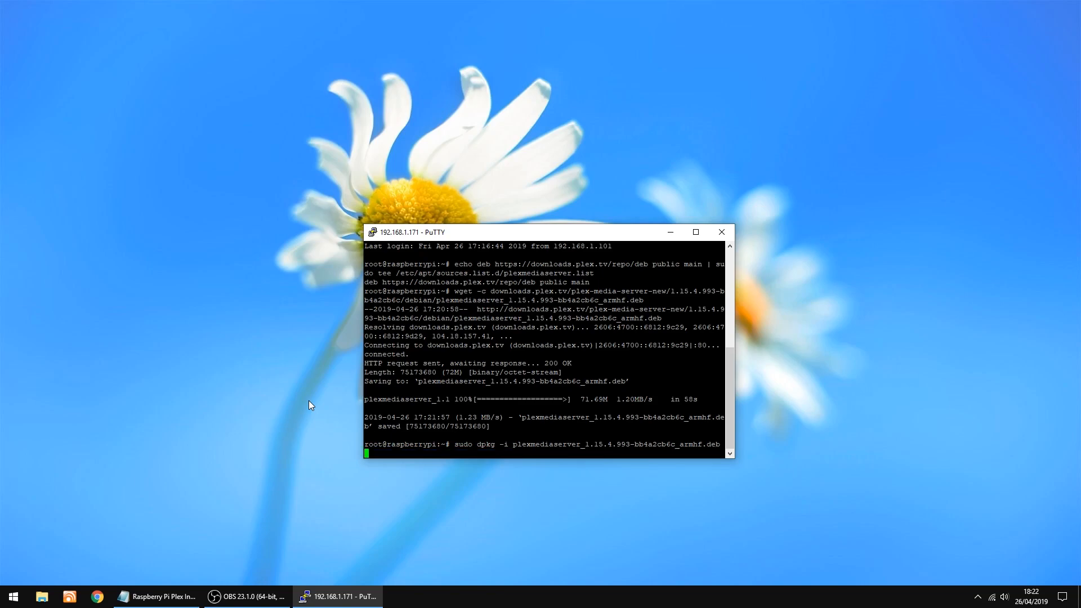
mouse_move(273, 420)
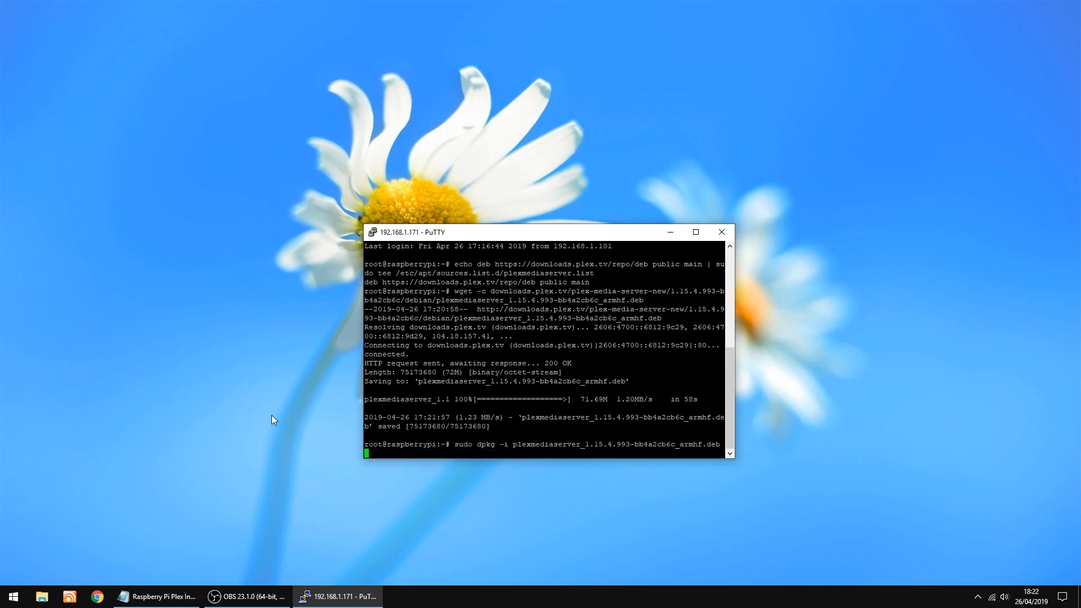
mouse_move(283, 316)
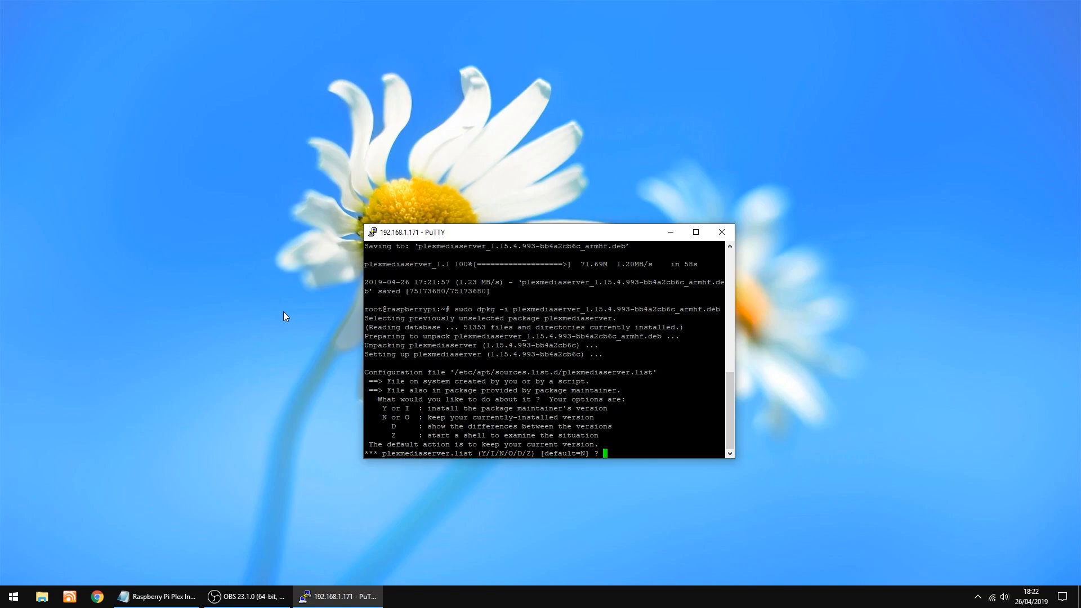
text(y)
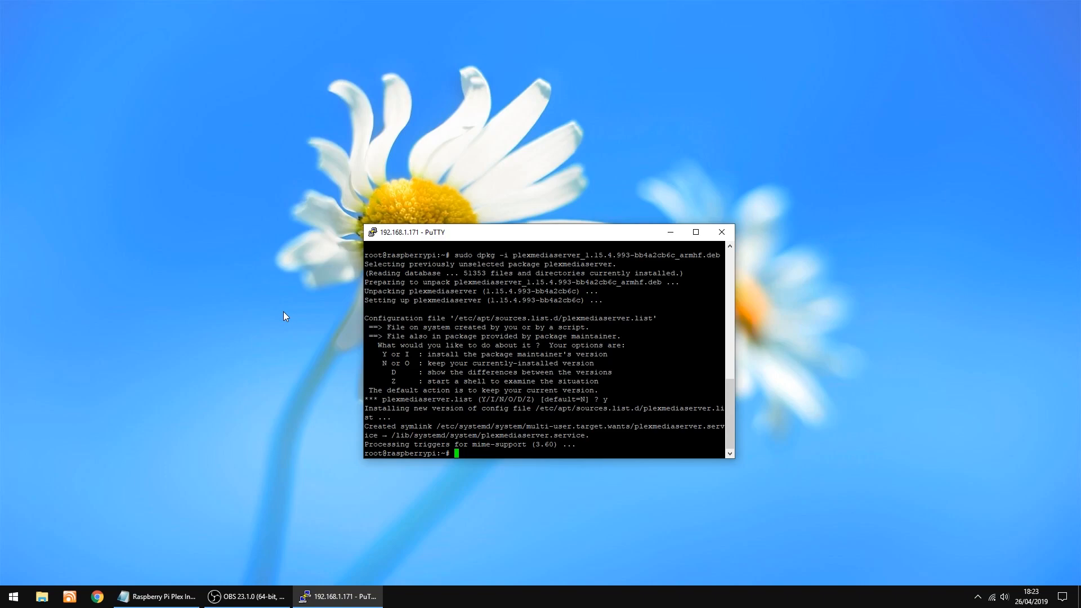
Bring up the Notepad install notes and highlight the apt-get Plex update command line.
click(159, 596)
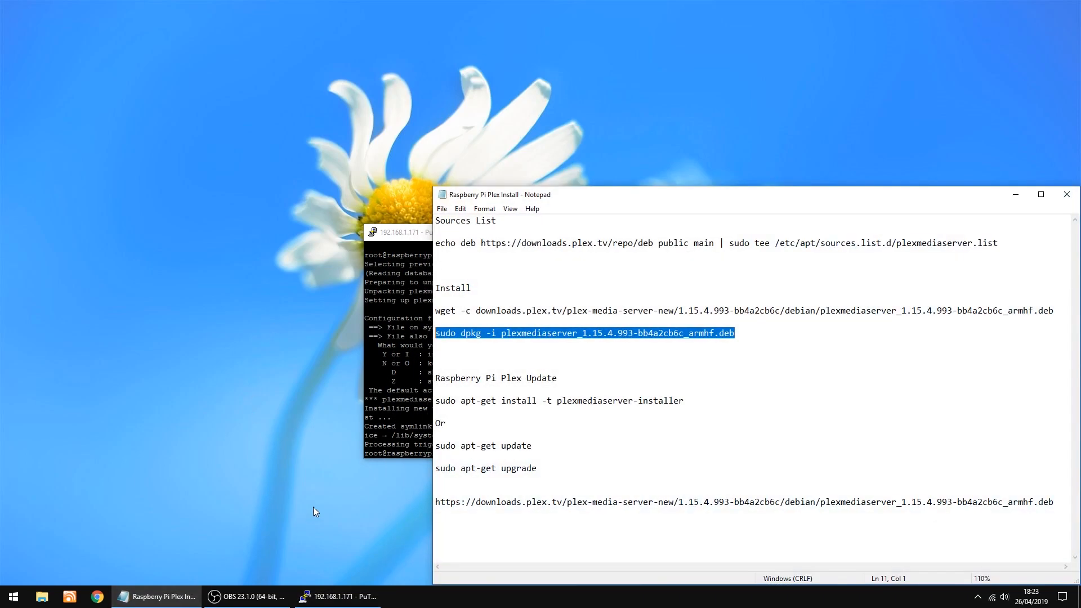
click(561, 378)
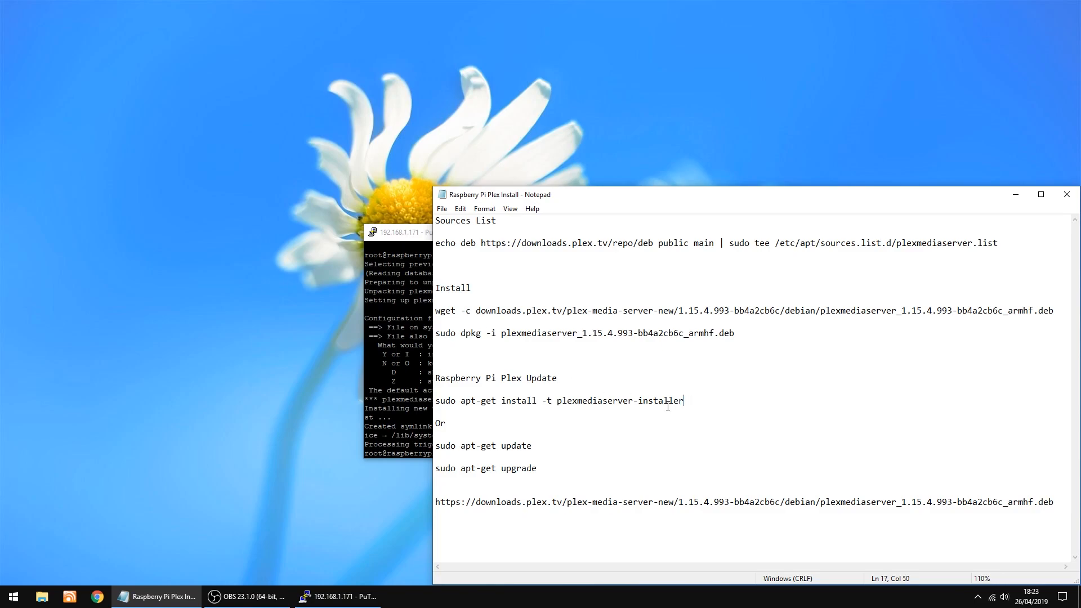
triple_click(559, 400)
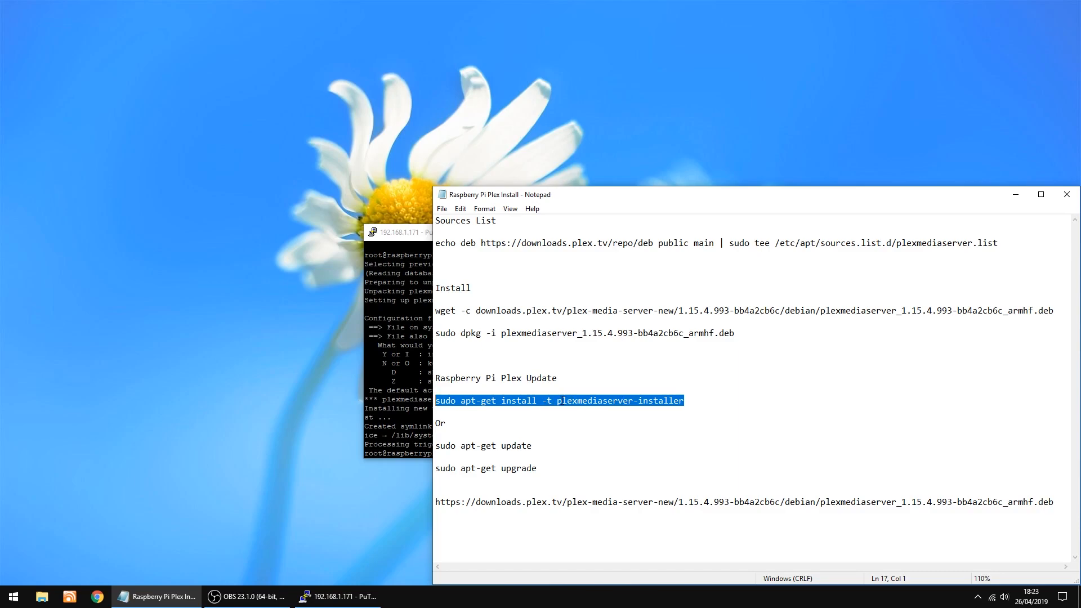
click(685, 400)
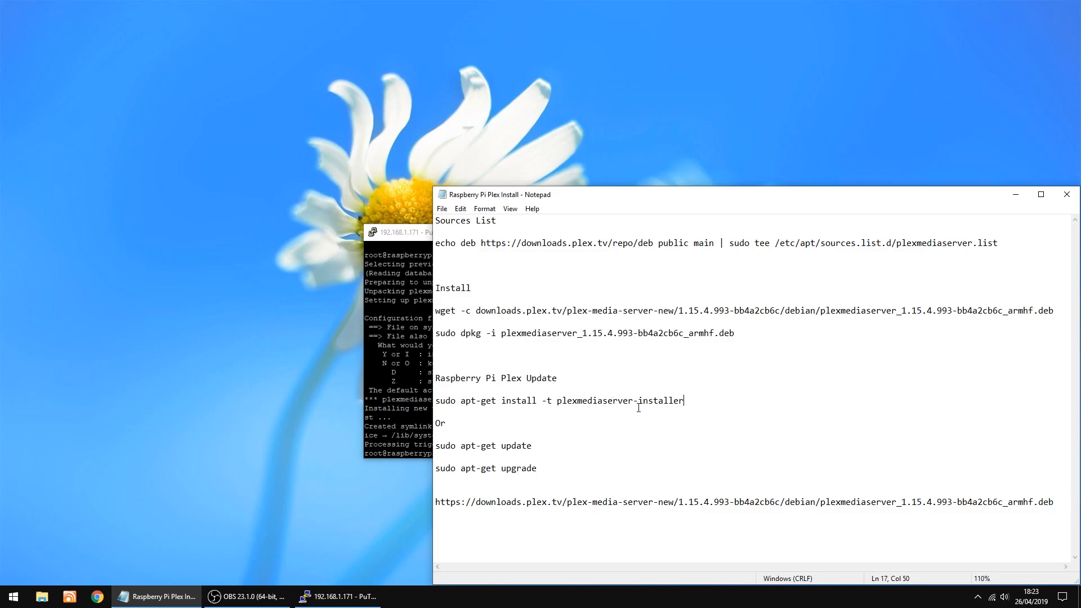
mouse_move(479, 463)
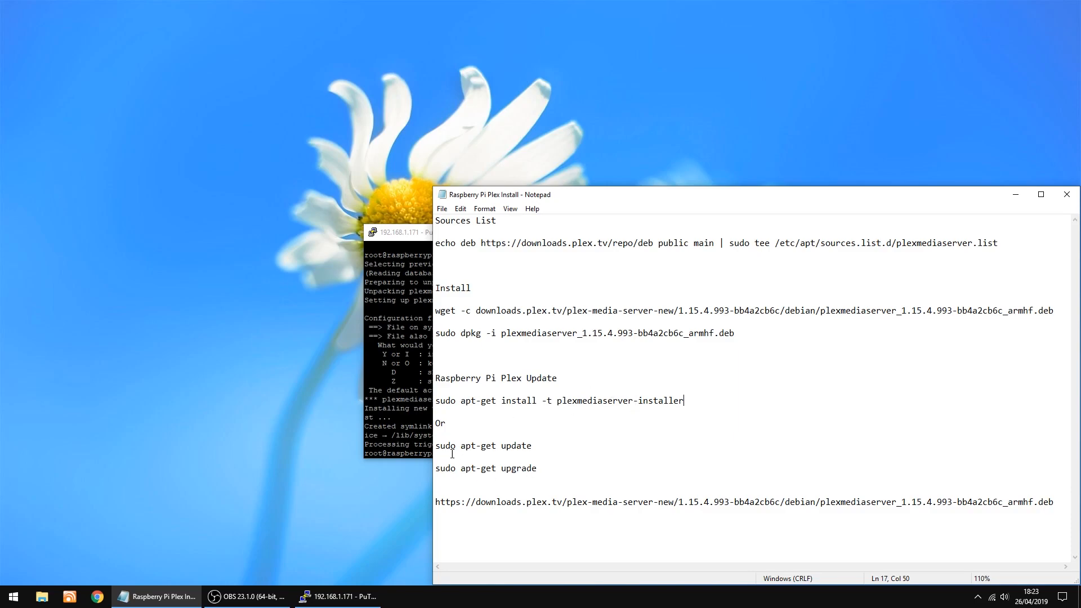
mouse_move(1014, 194)
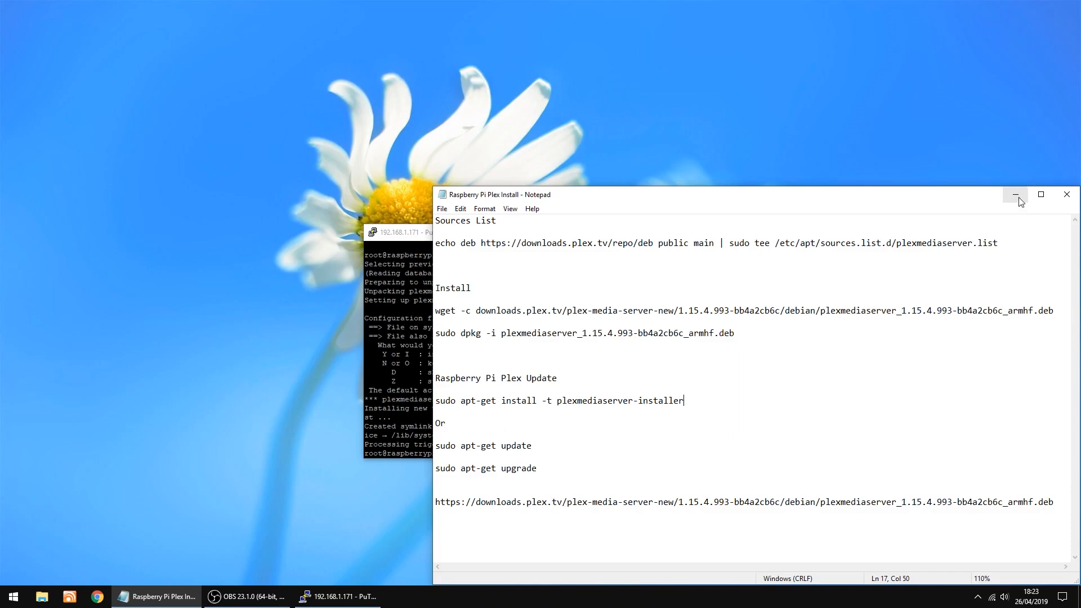
mouse_move(1028, 202)
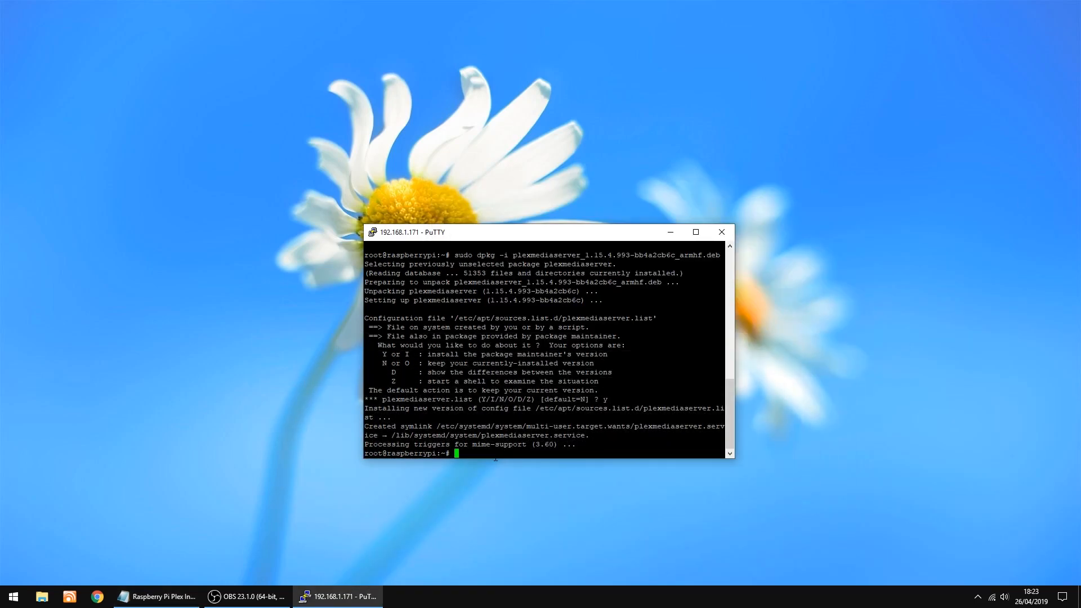
mouse_move(470, 517)
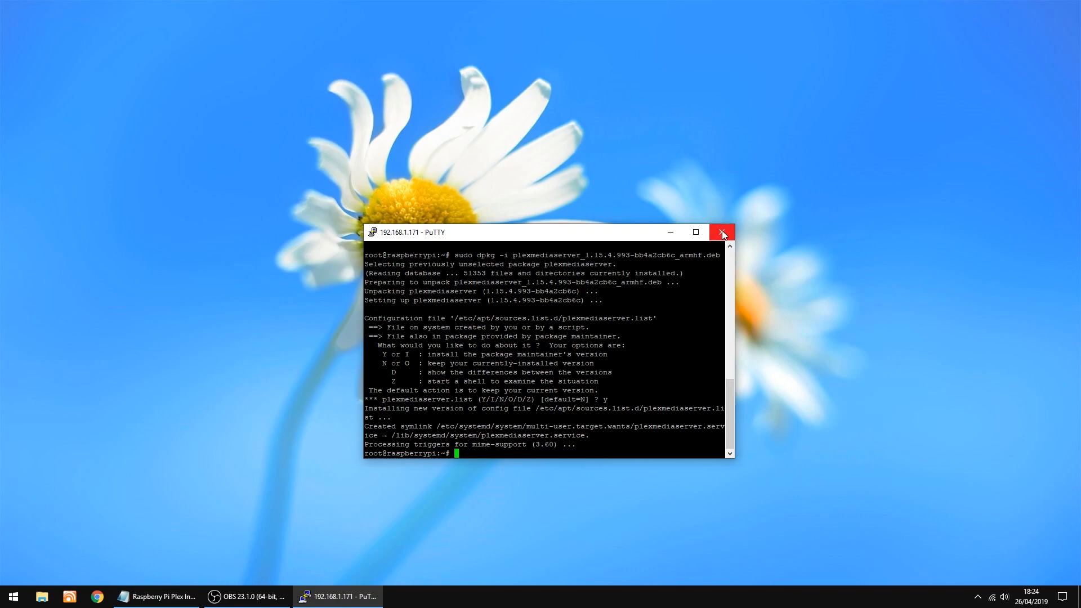
Close the PuTTY window to bring up its exit confirmation.
click(722, 233)
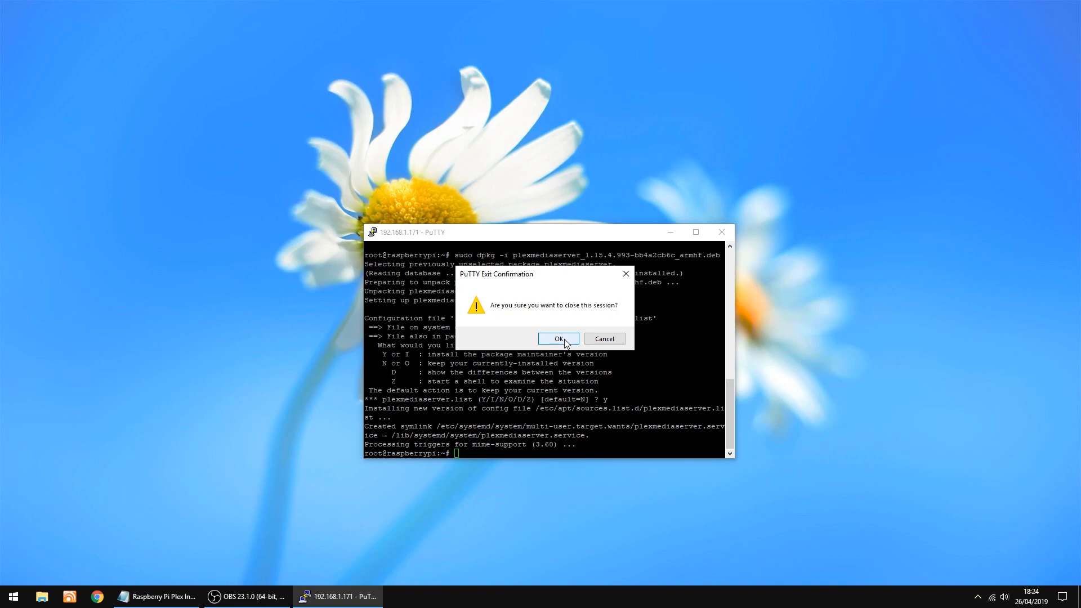
Confirm the PuTTY exit, closing the session to the Pi.
click(558, 339)
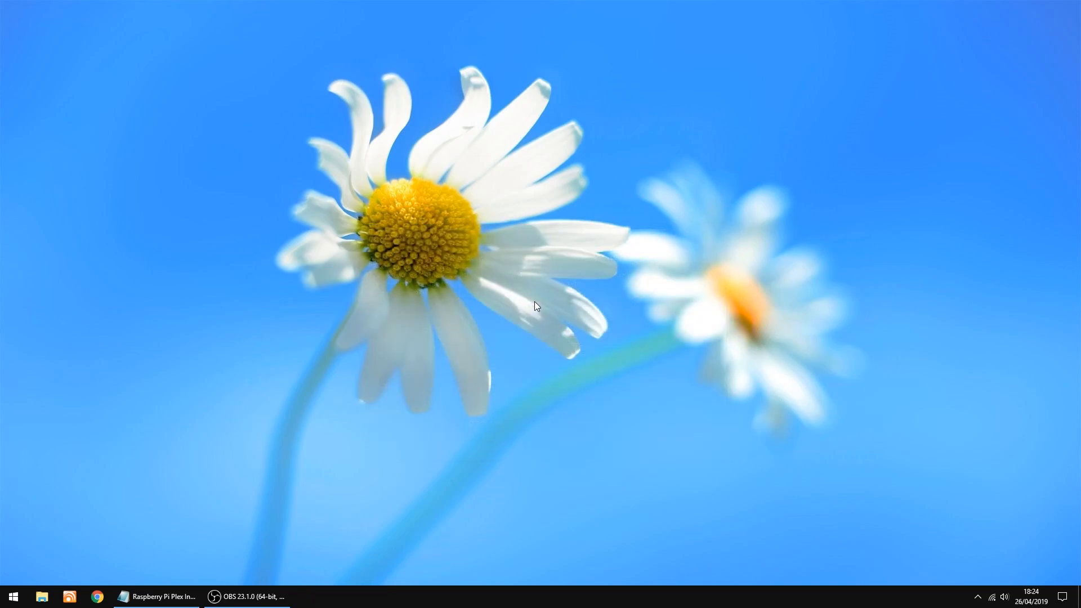
mouse_move(554, 281)
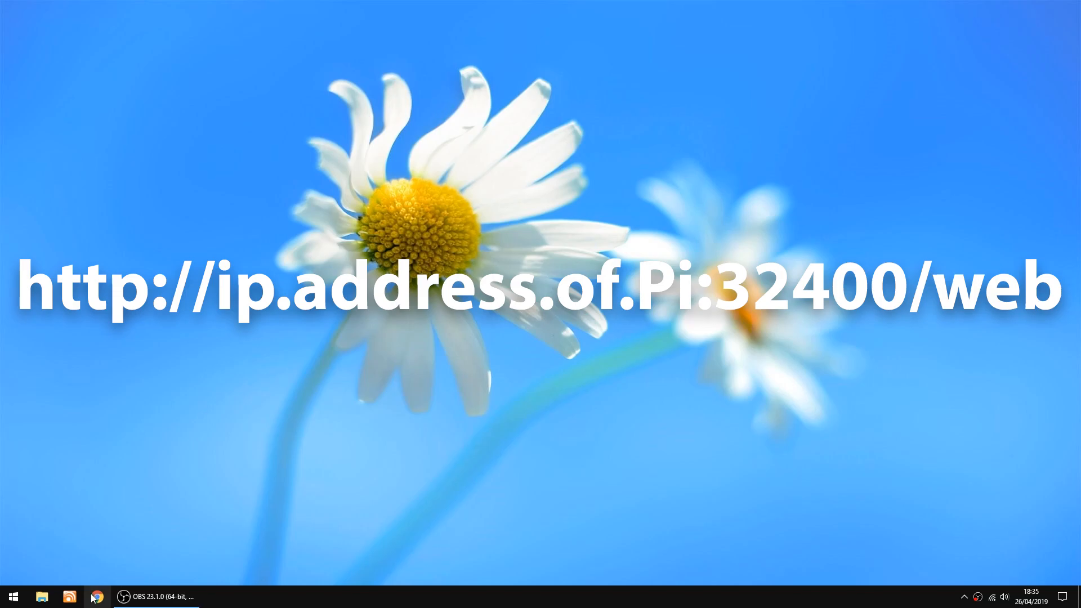
Launch Chrome and open the Plex web app bookmark at 192.168.1.171:32400/web.
click(99, 596)
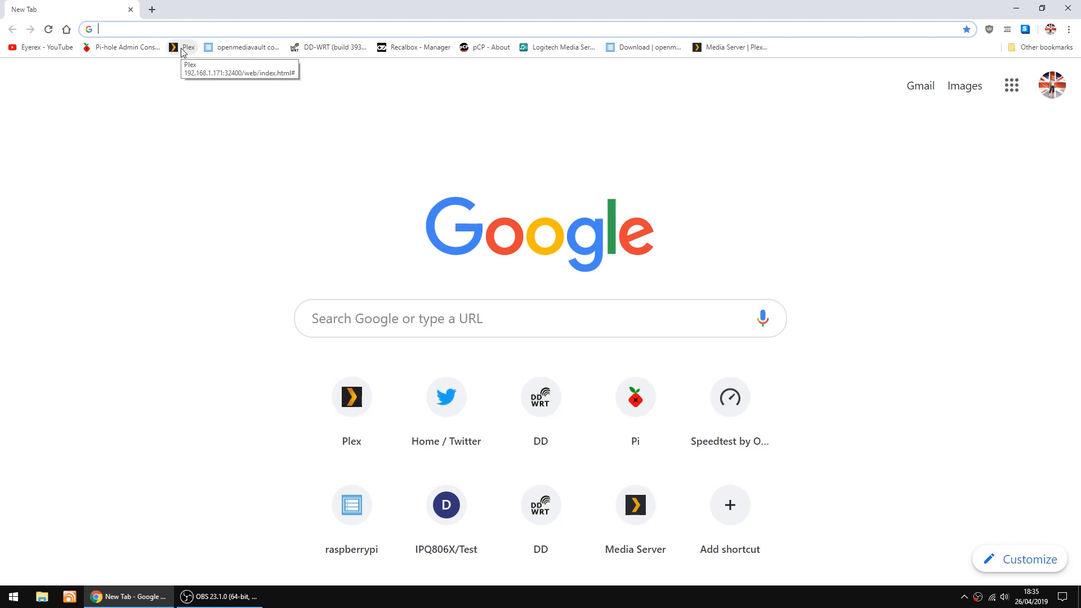
click(182, 47)
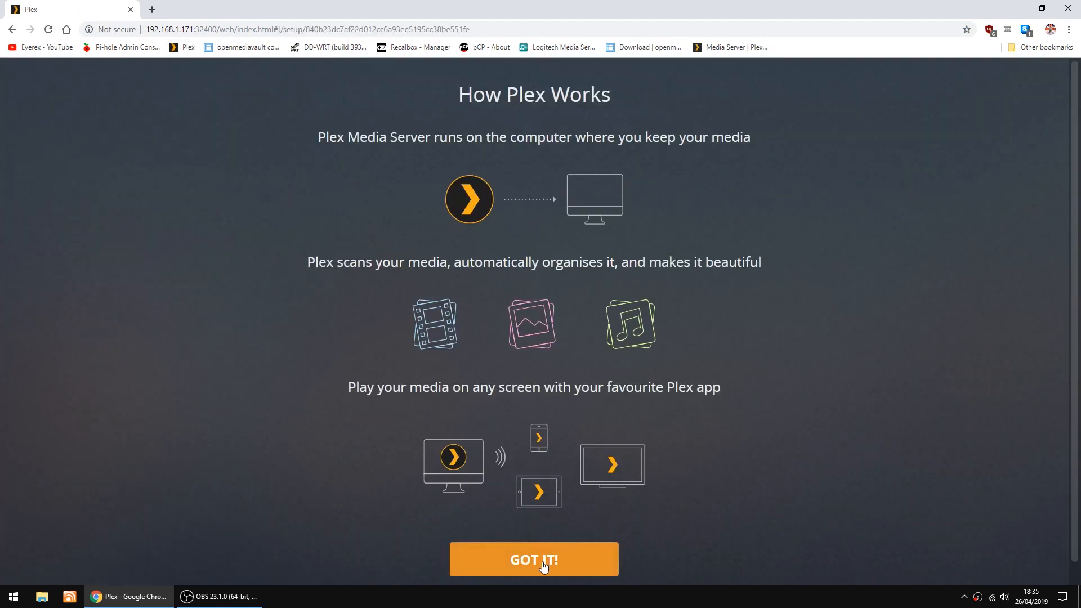
Dismiss the intro and Plex Pass offer, rename the server to 'Pi', and disable outside access.
click(534, 559)
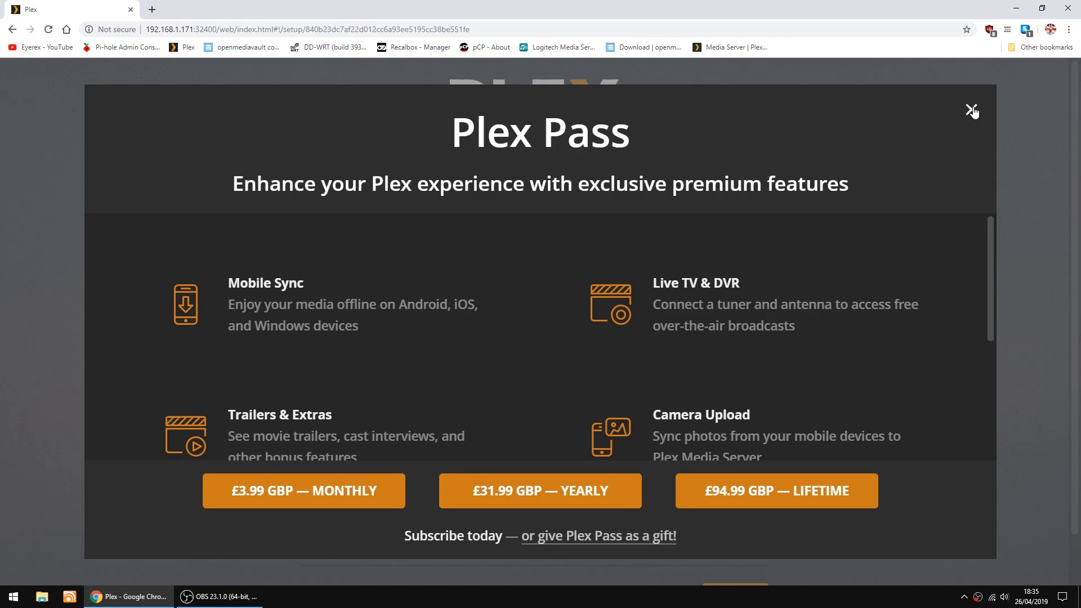
click(973, 111)
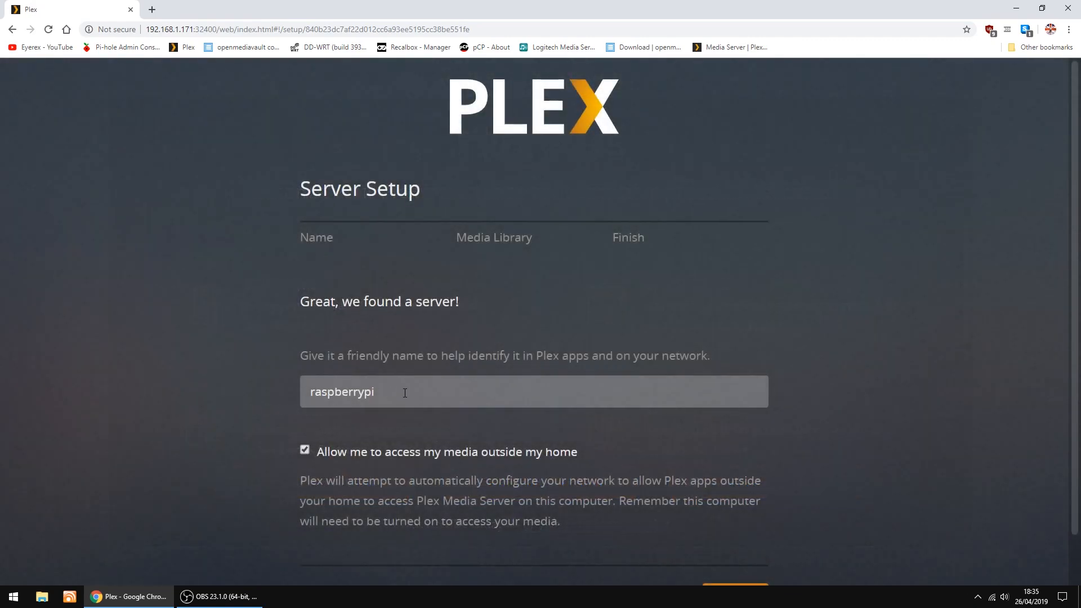
triple_click(342, 391)
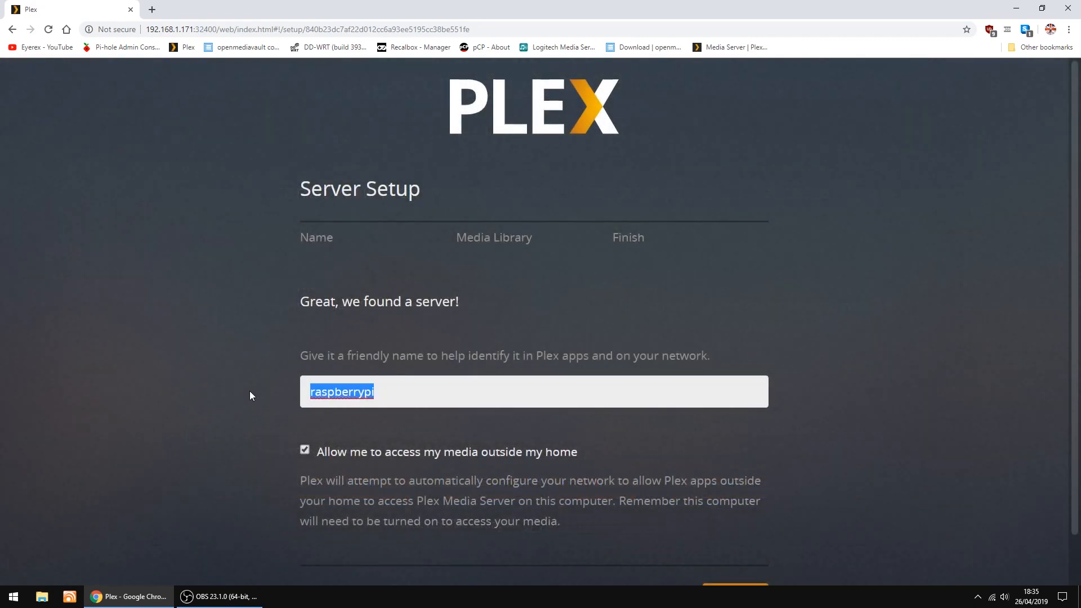
text(Pi)
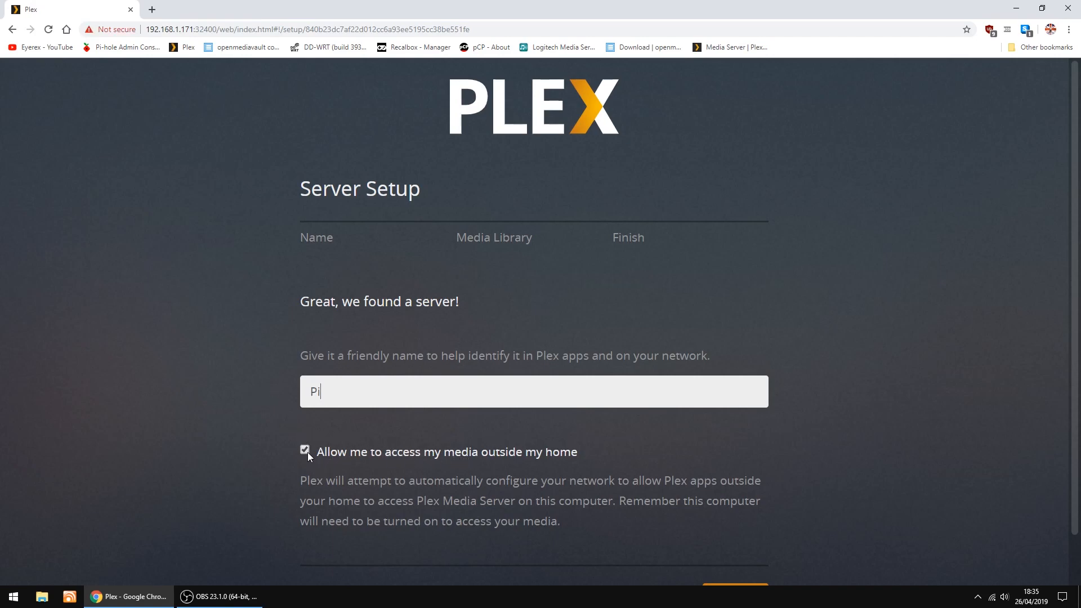
click(304, 452)
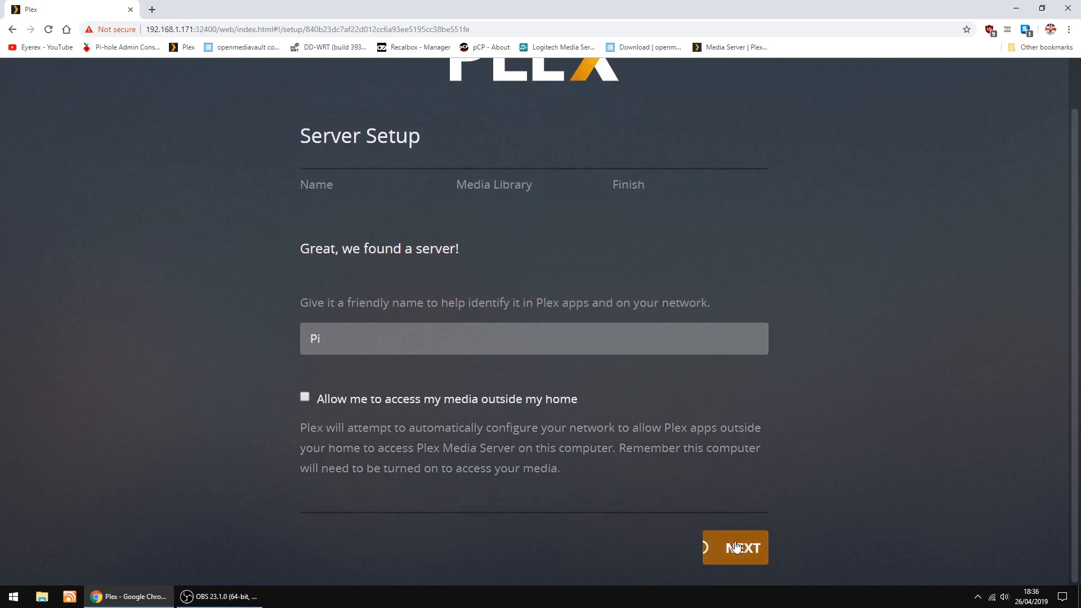
click(734, 547)
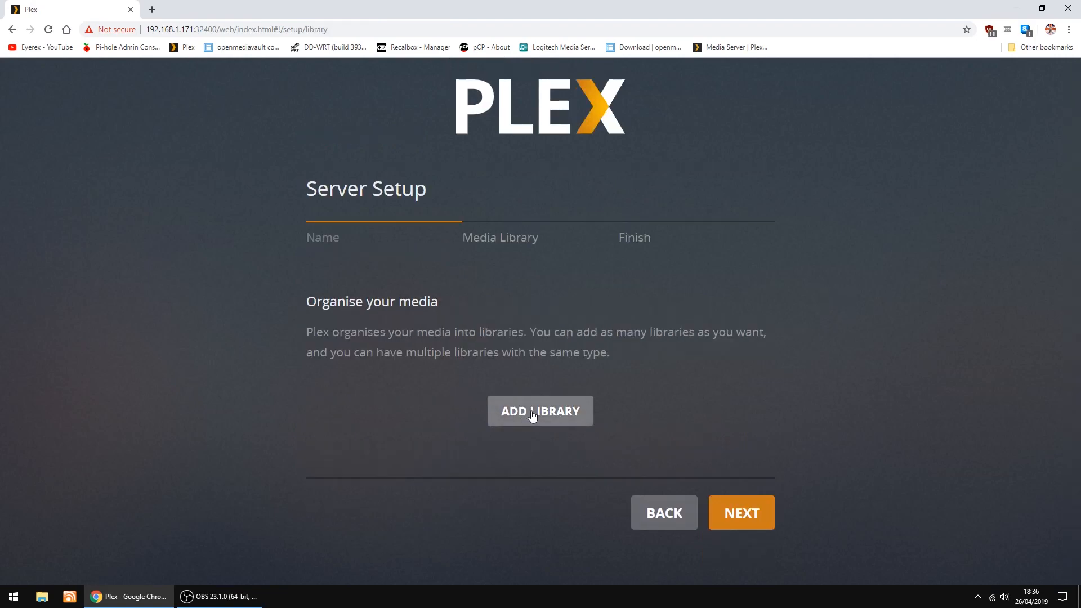
Create a Films library pointing to the /sharedfolders/Movies folder, then advance the wizard.
click(540, 411)
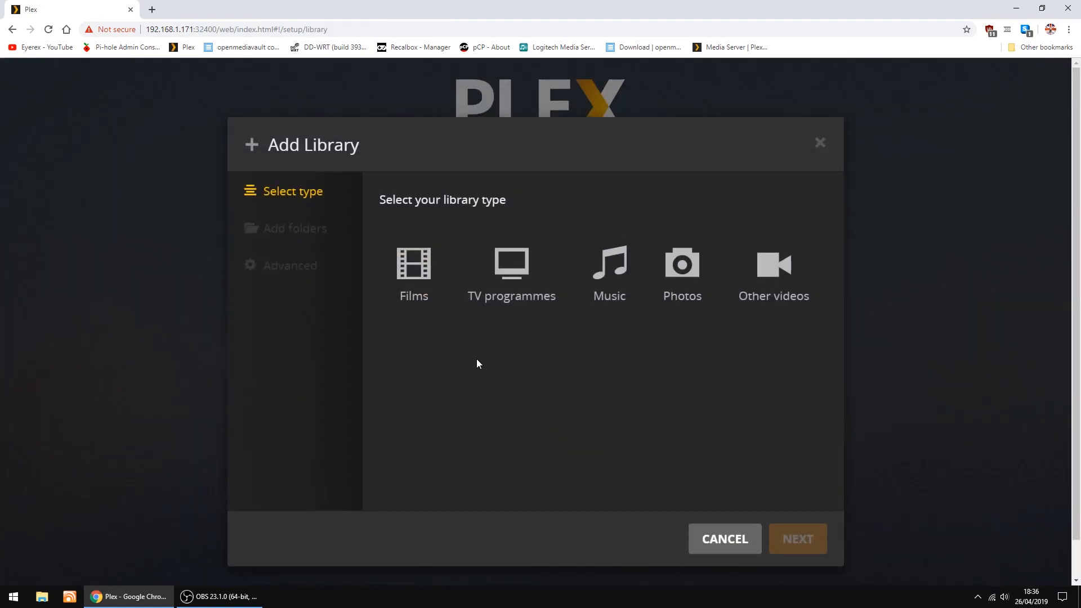
click(414, 266)
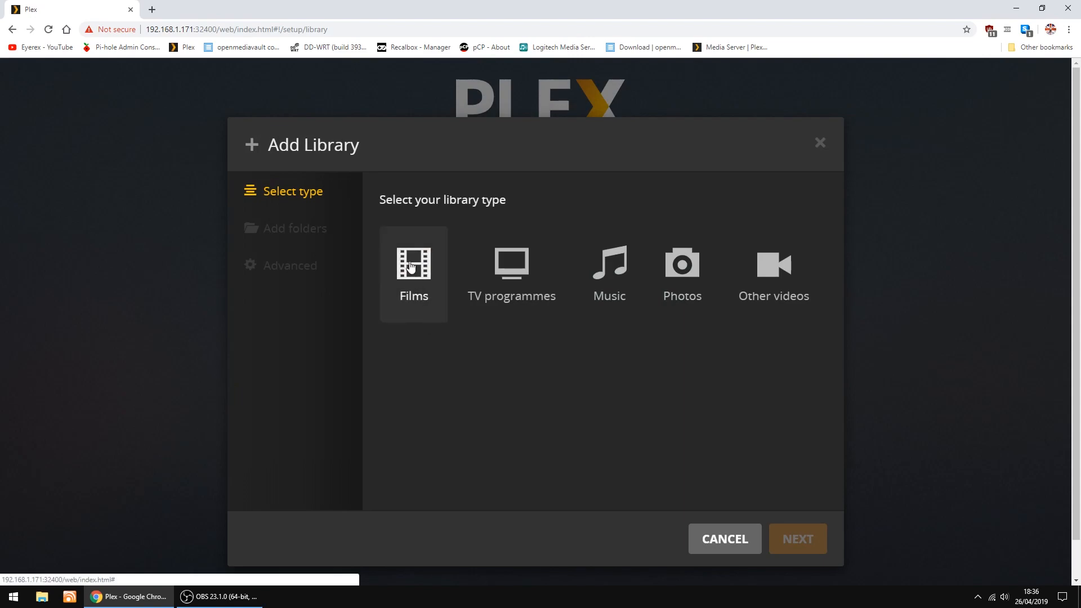
click(413, 263)
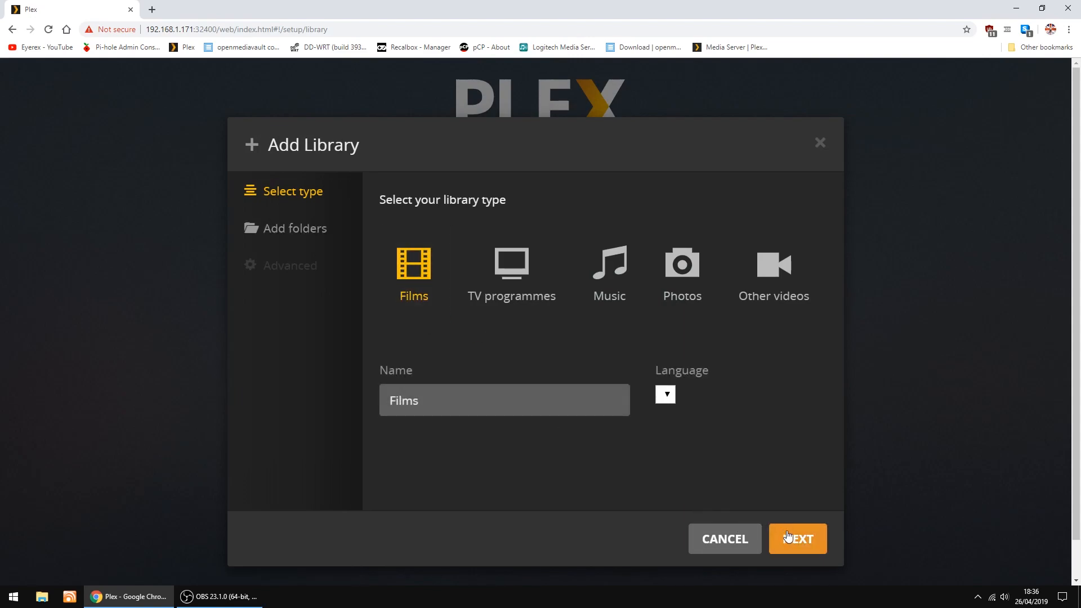
click(796, 538)
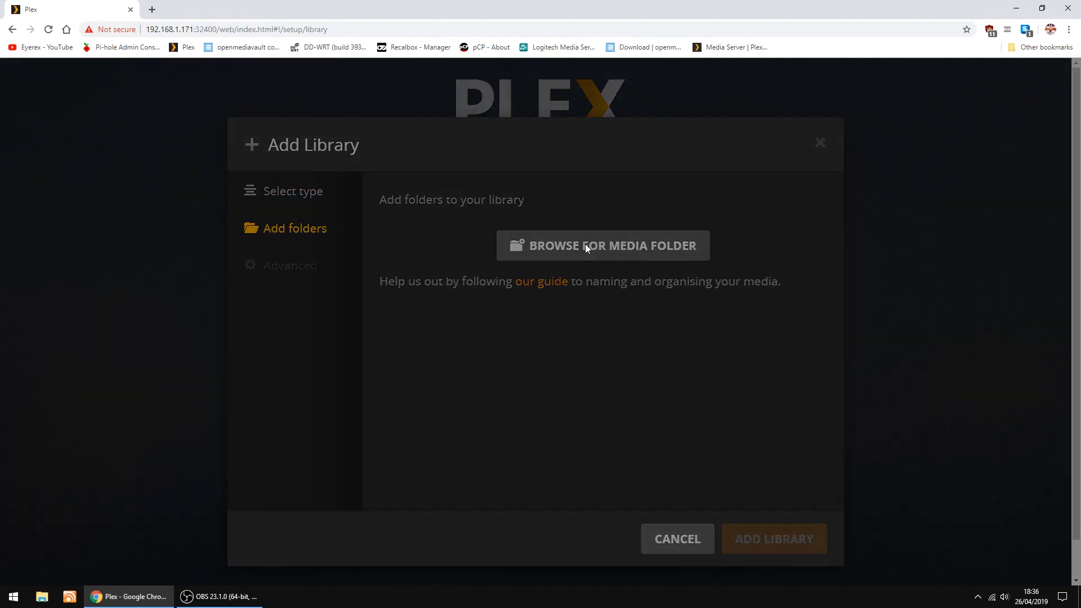
click(602, 246)
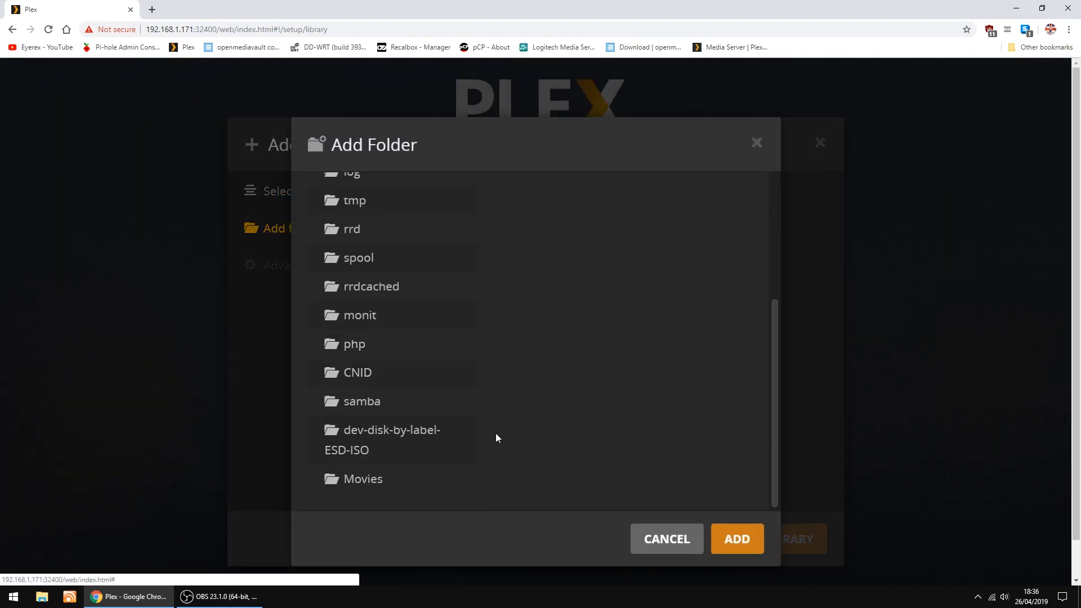
mouse_move(363, 478)
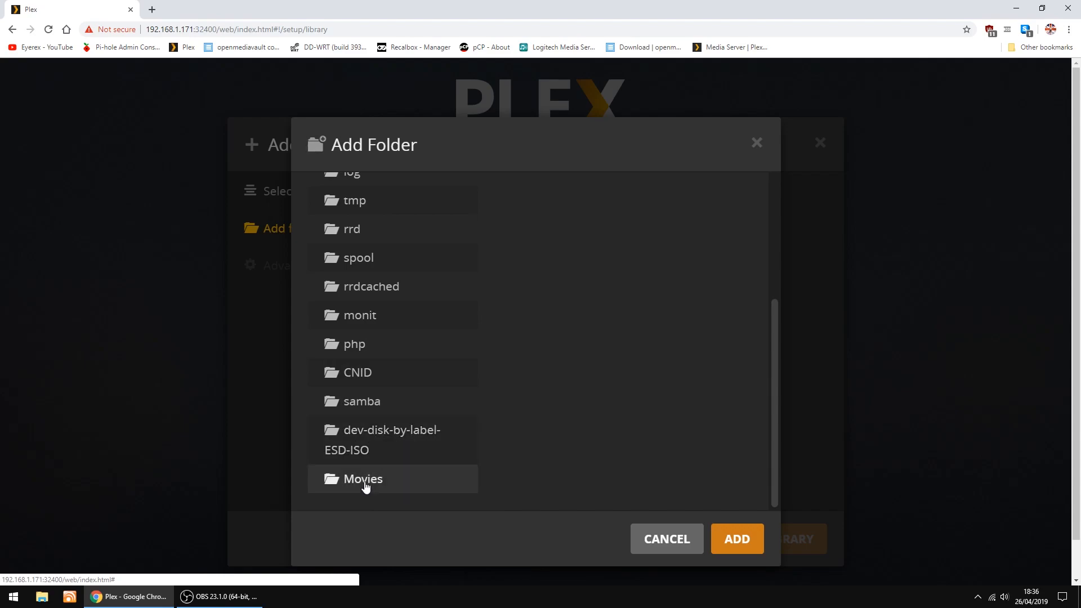
click(363, 479)
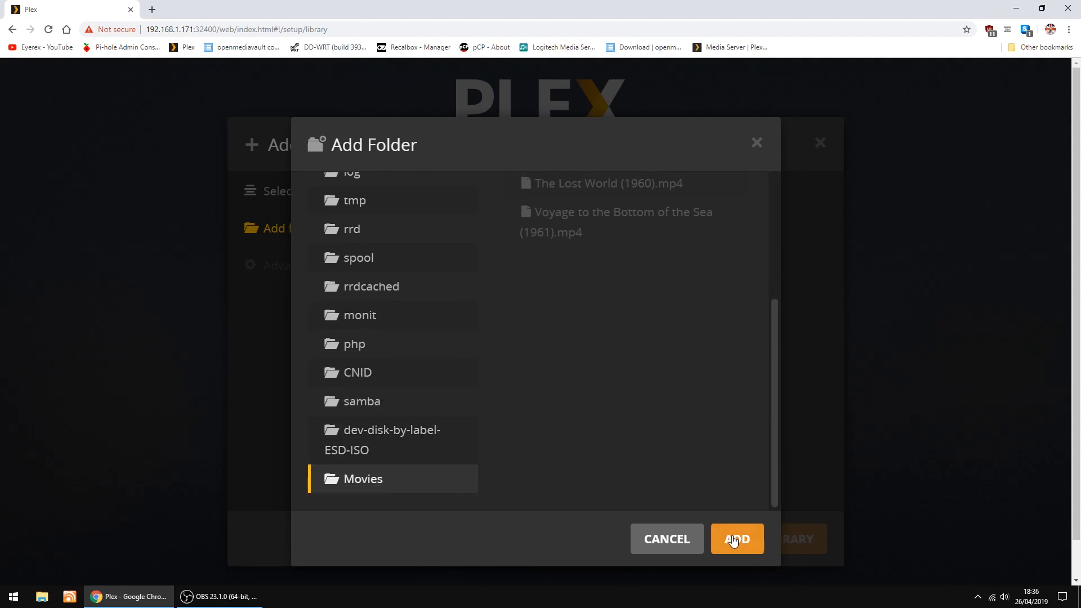
click(736, 539)
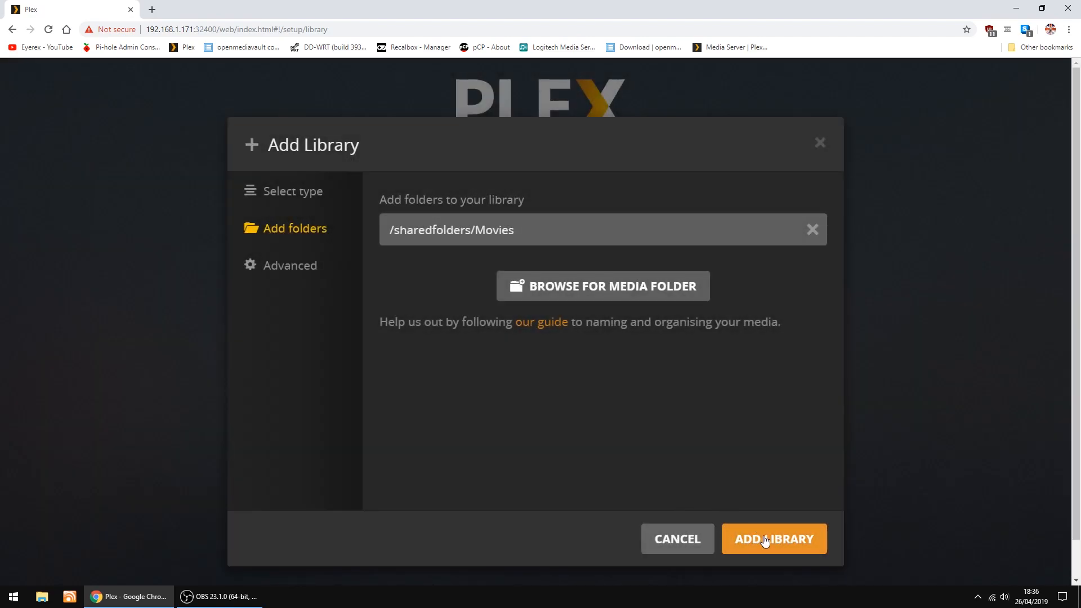
click(774, 538)
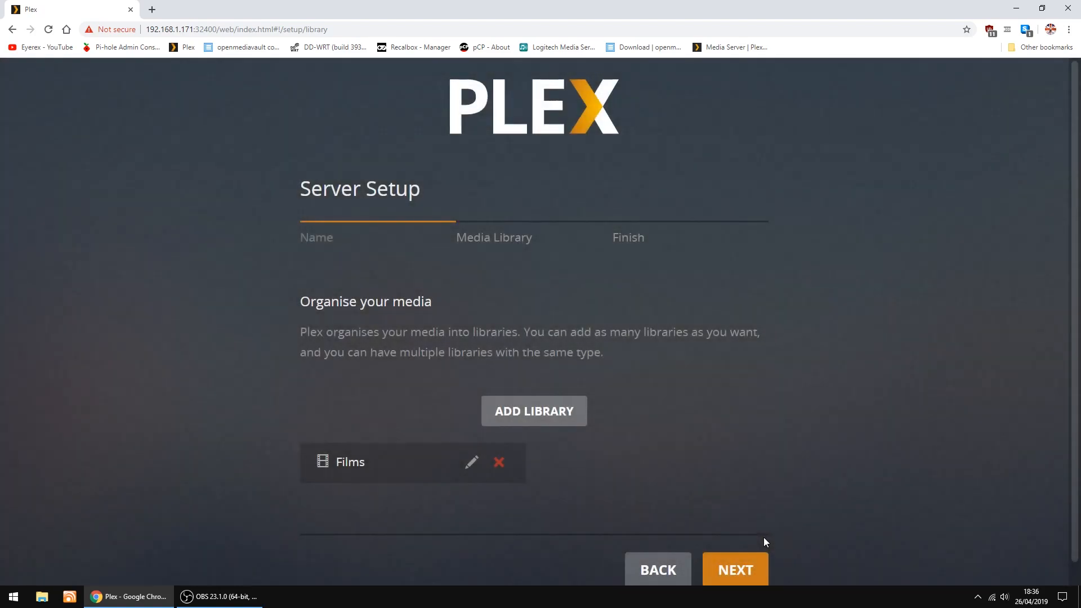
mouse_move(533, 411)
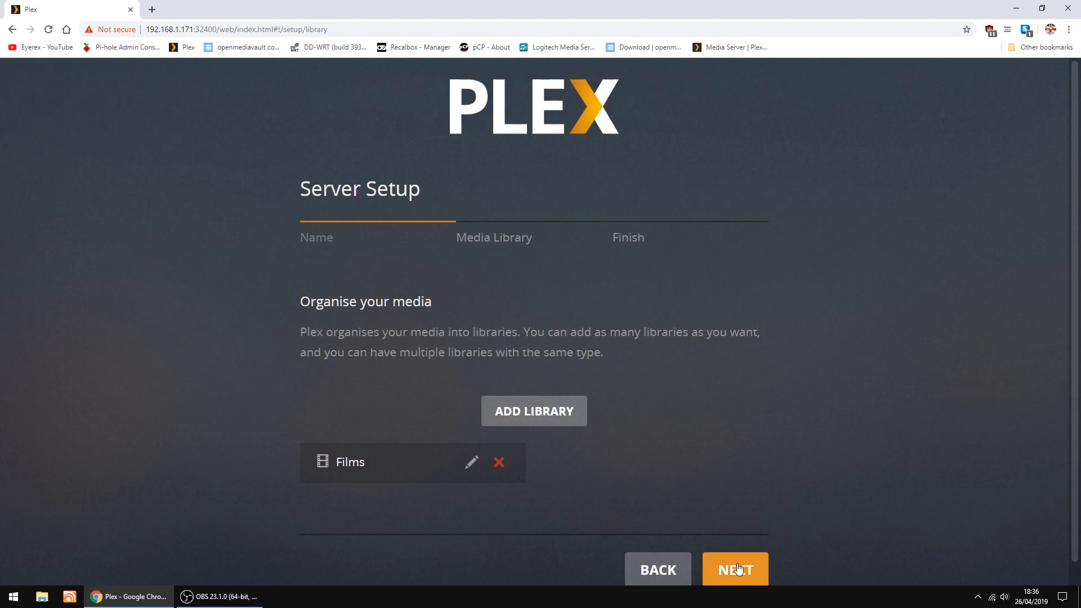
click(735, 569)
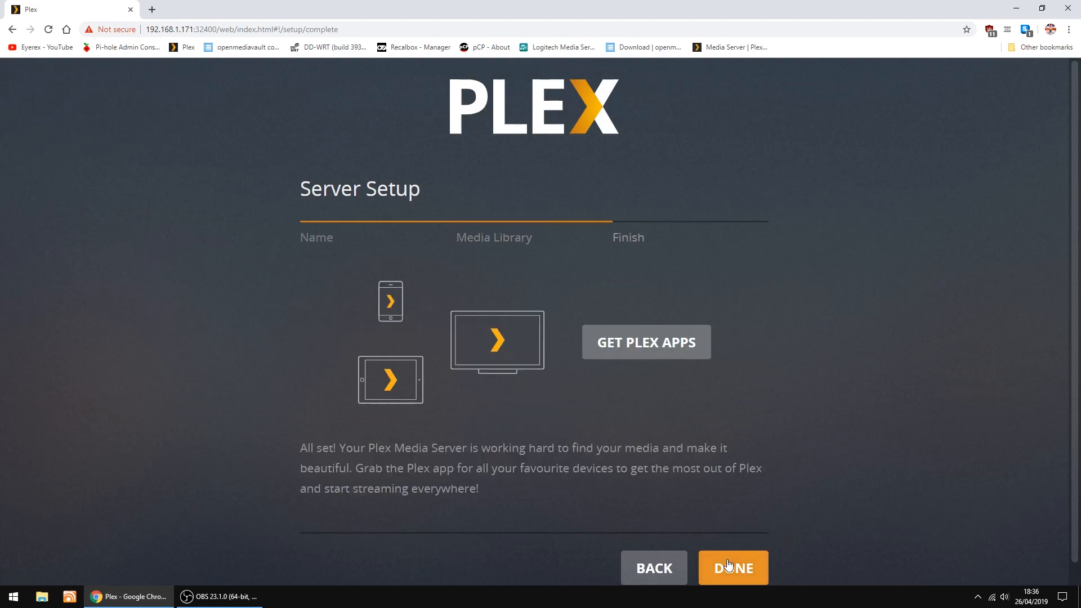
Click Done to finish setup, then go back from The Lost World details.
click(732, 568)
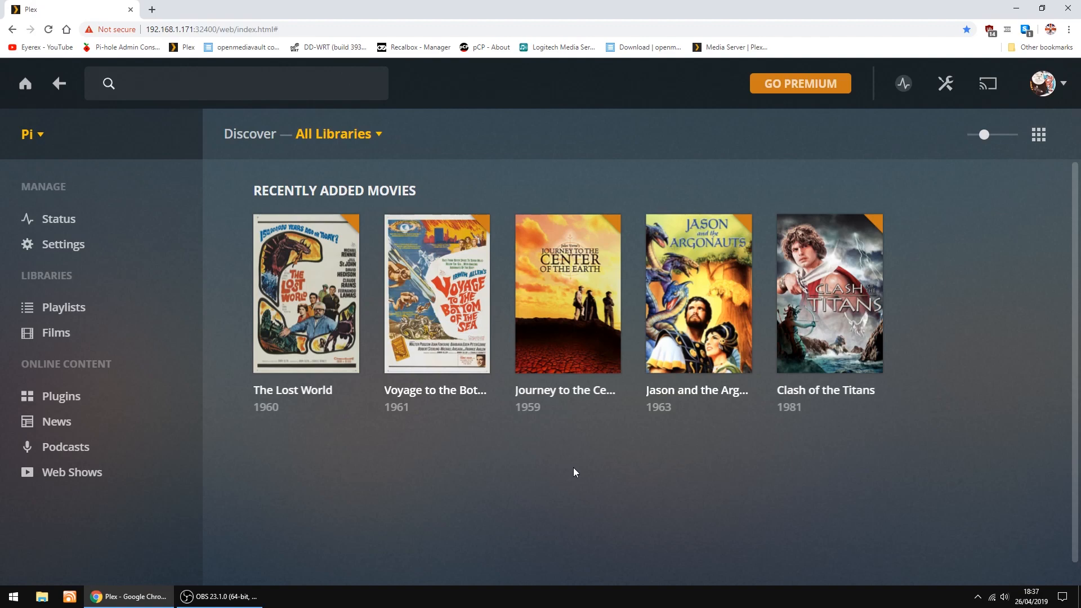
mouse_move(292, 389)
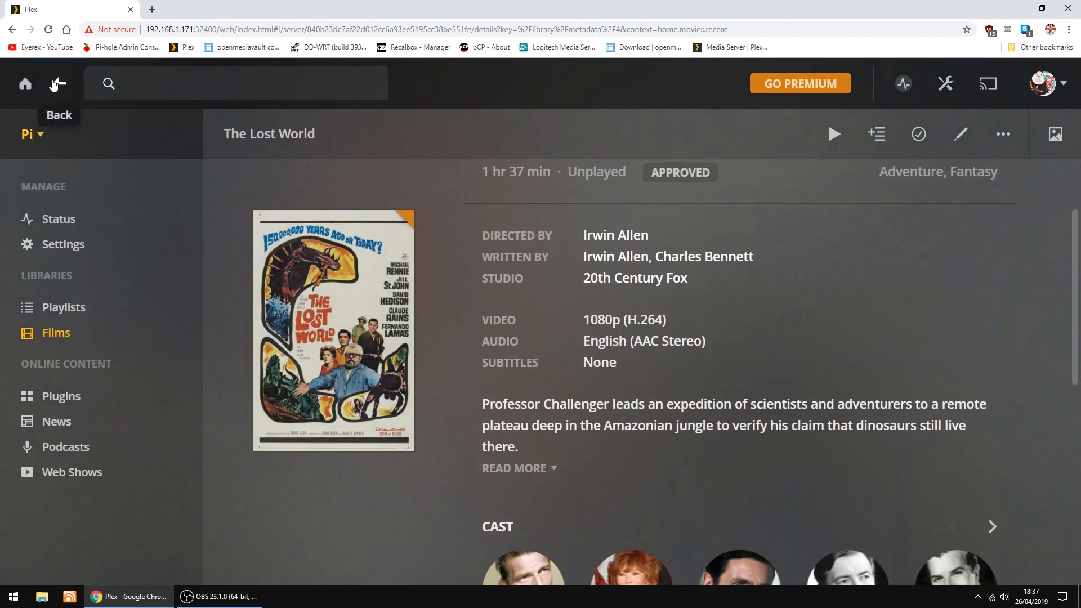
click(58, 83)
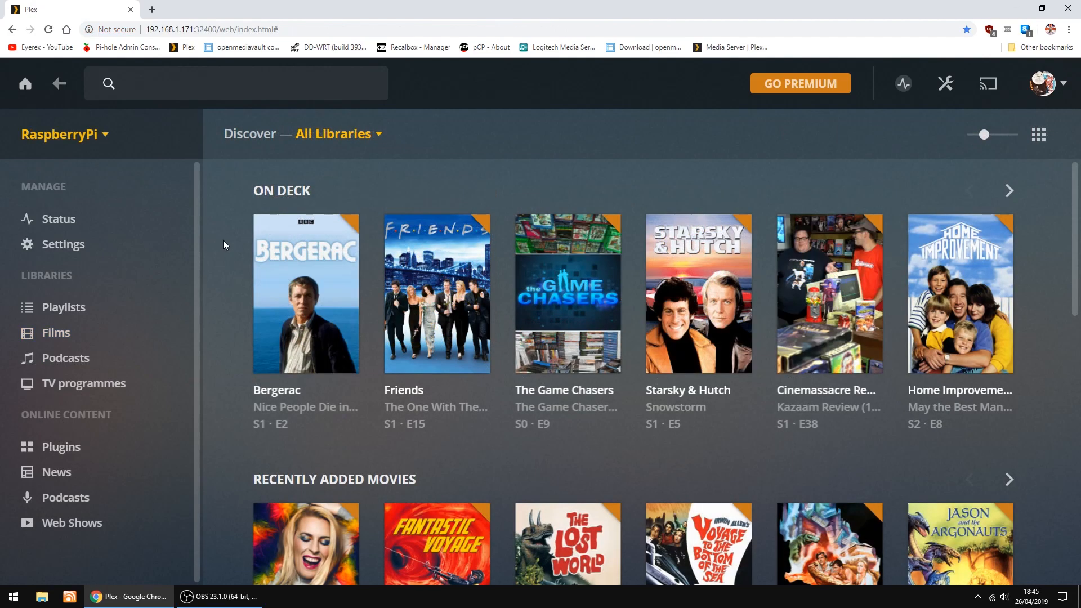
Scroll down the RaspberryPi home page to the Recently Added TV and Music rows.
scroll(down, 3)
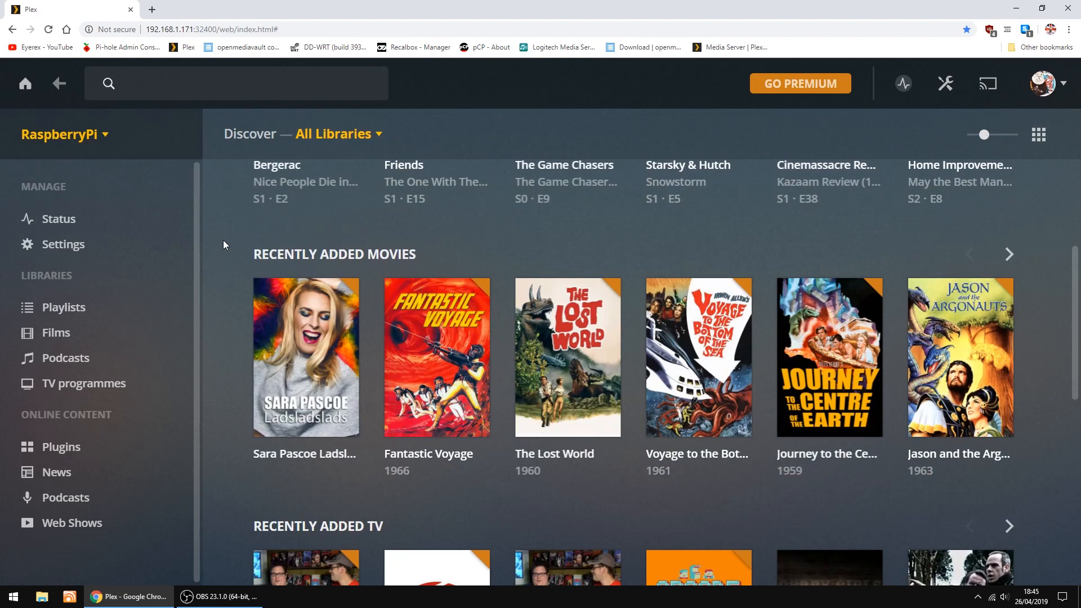
scroll(down, 3)
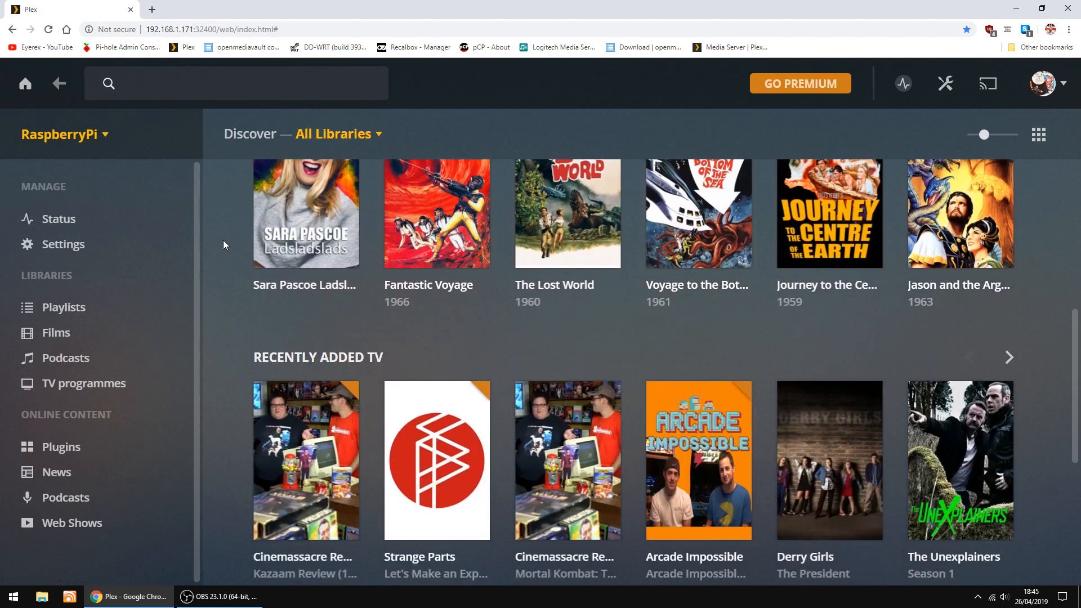
scroll(down, 3)
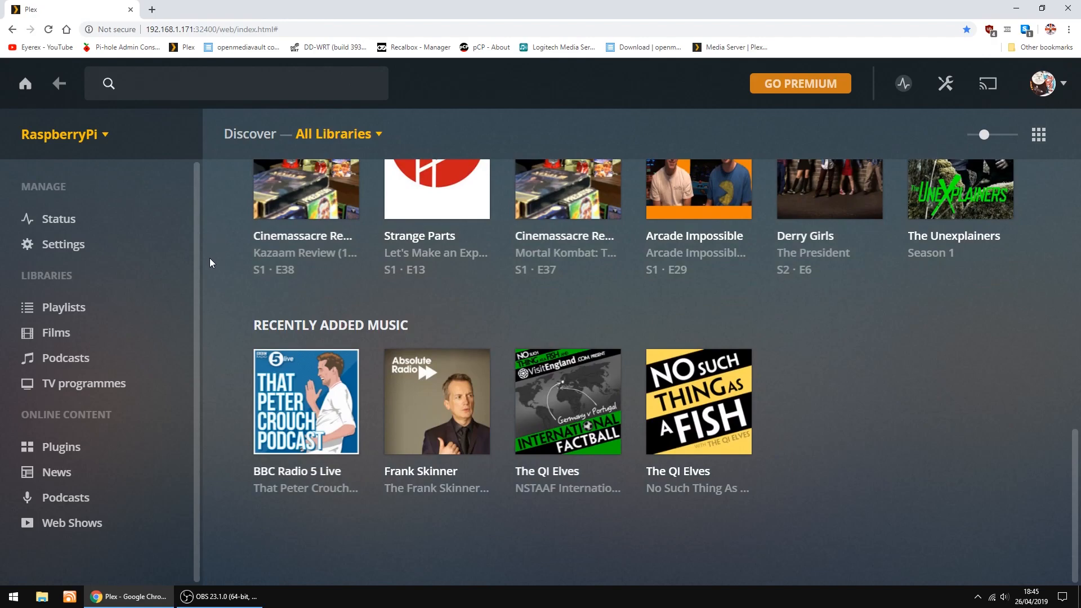
scroll(down, 3)
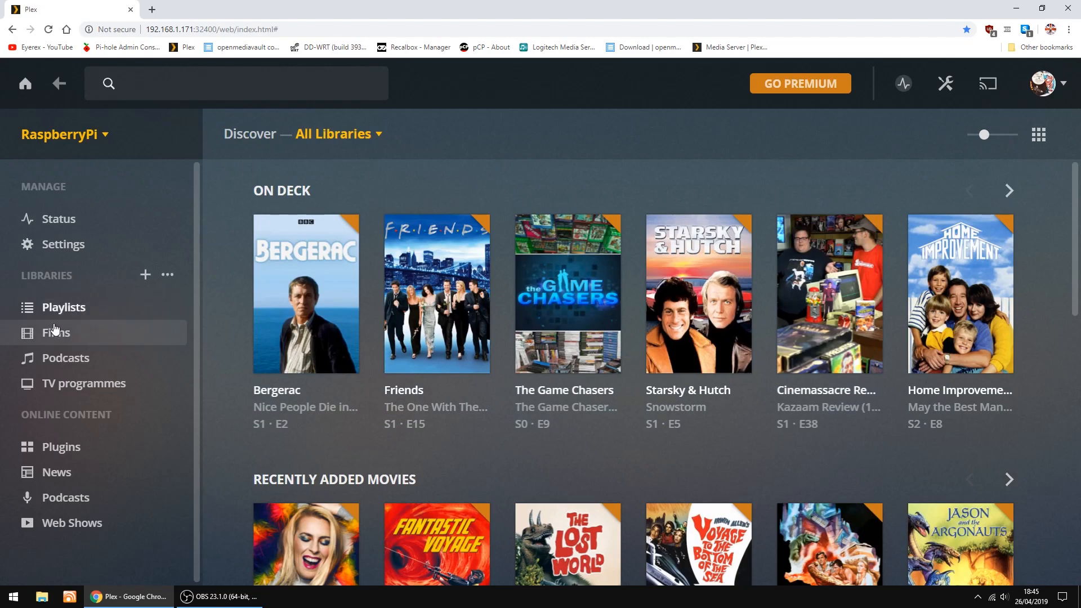
Open the RaspberryPi server's 603-movie Films library and scroll through the poster grid.
click(55, 333)
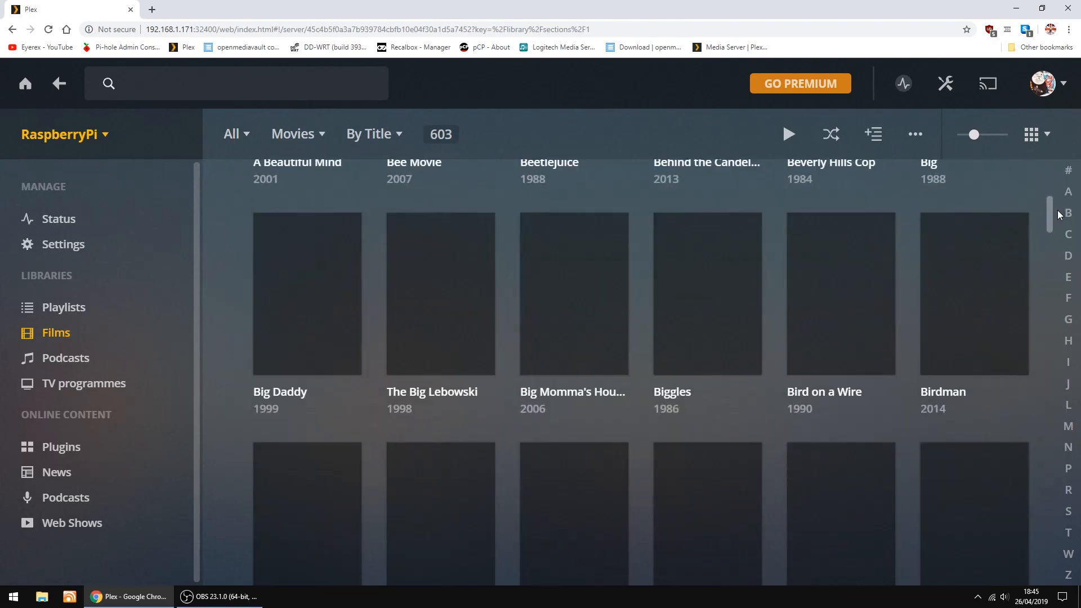
scroll(down, 3)
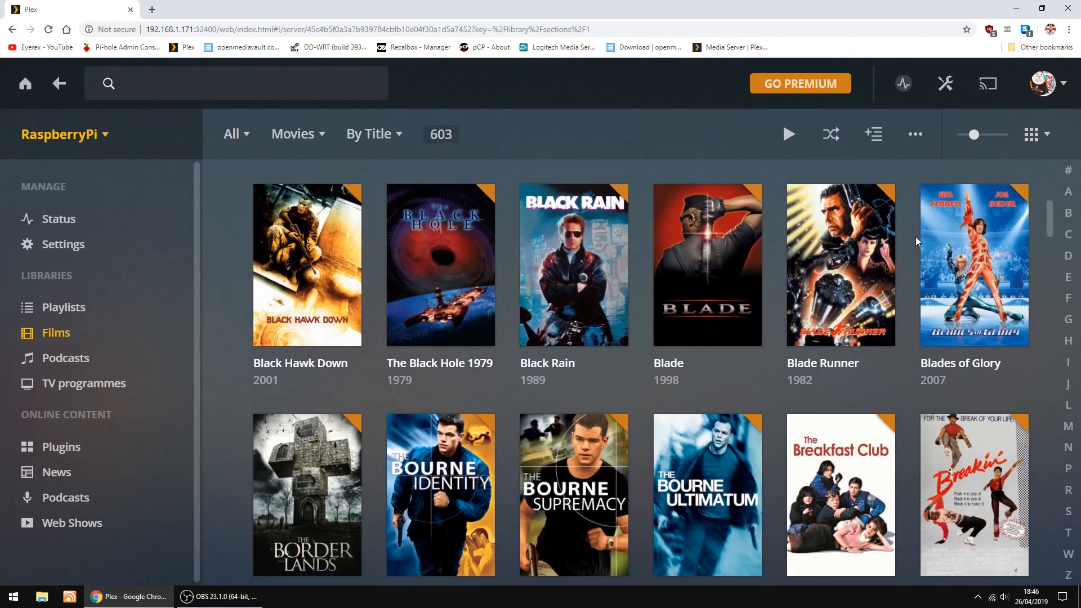
scroll(down, 3)
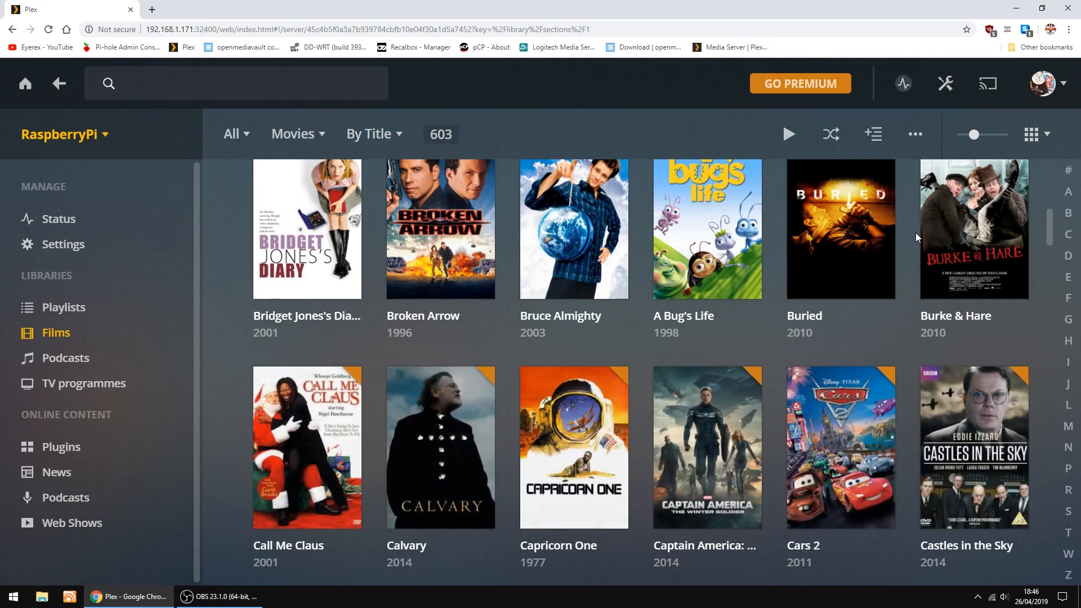
scroll(down, 3)
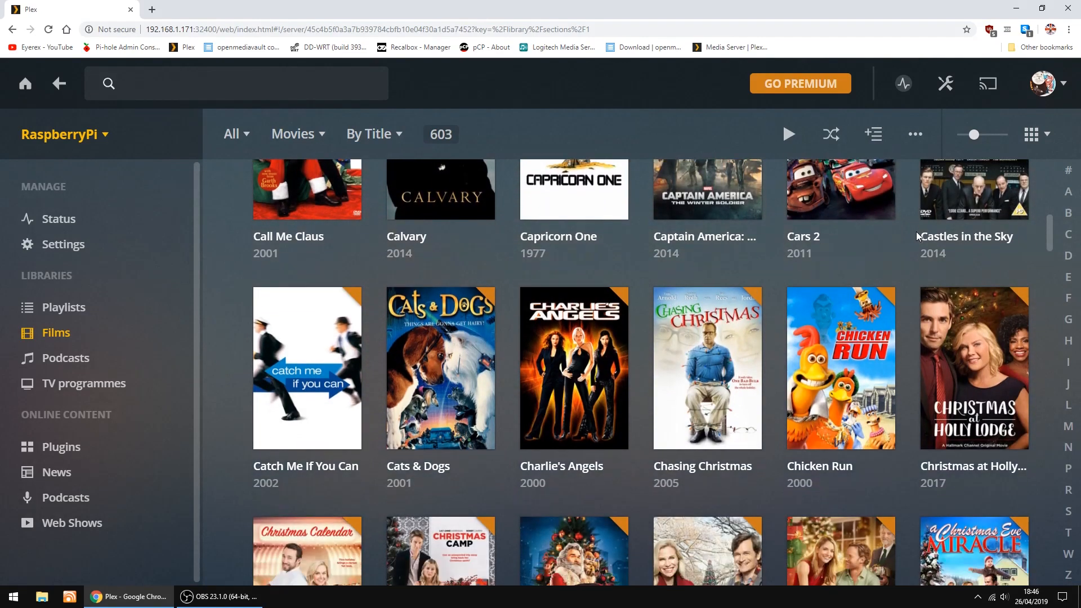
scroll(down, 3)
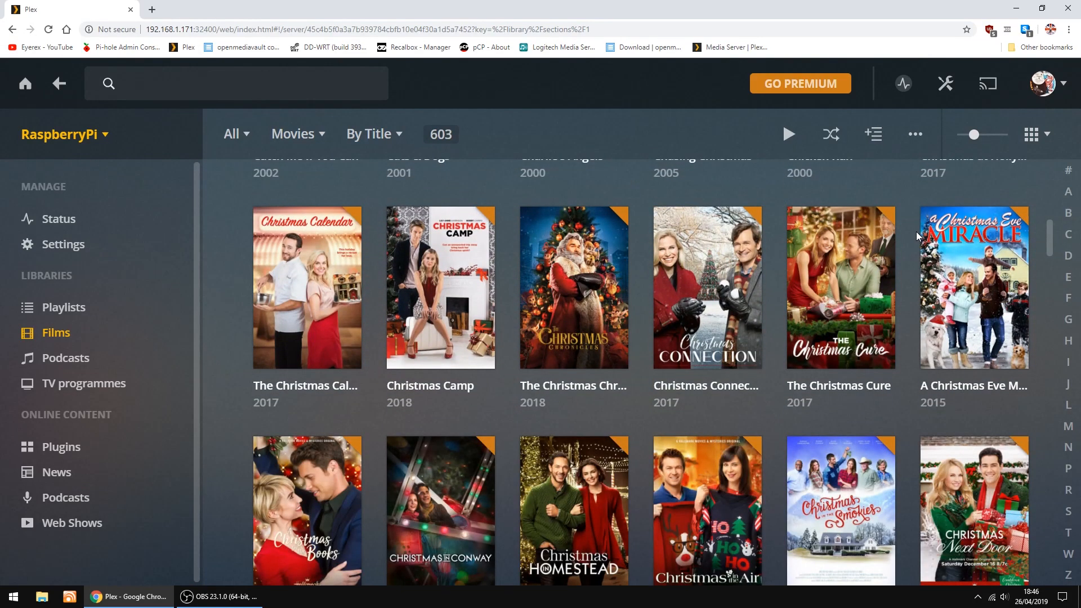
scroll(down, 3)
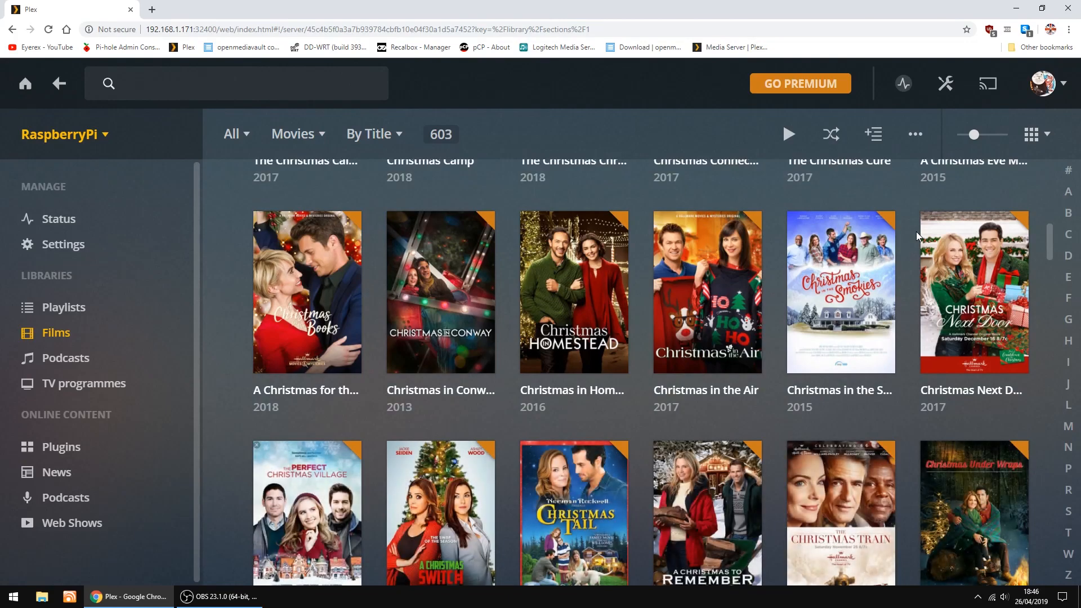
scroll(down, 3)
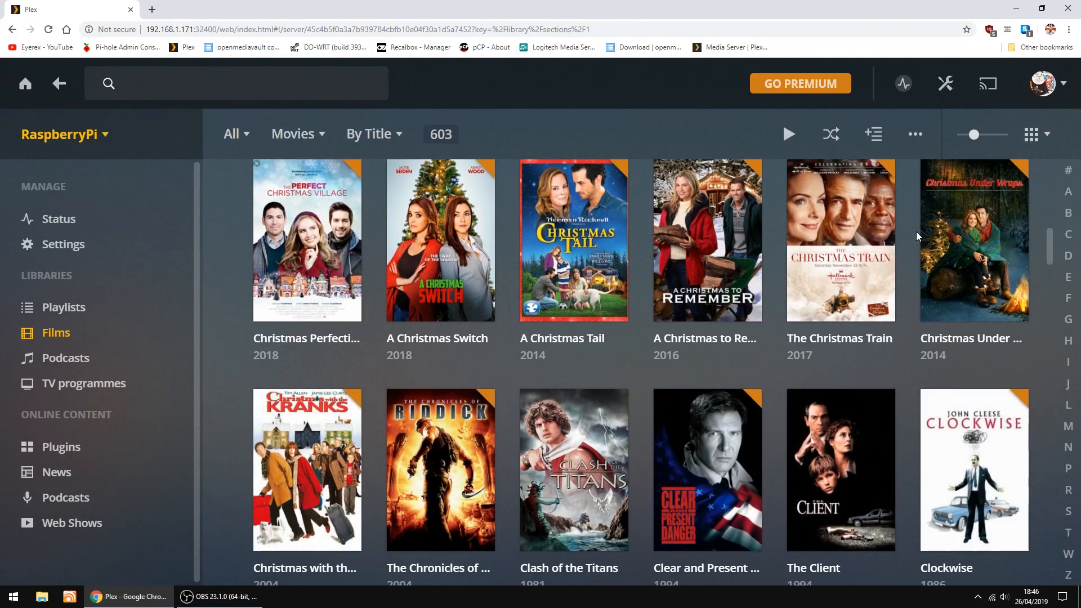
scroll(down, 3)
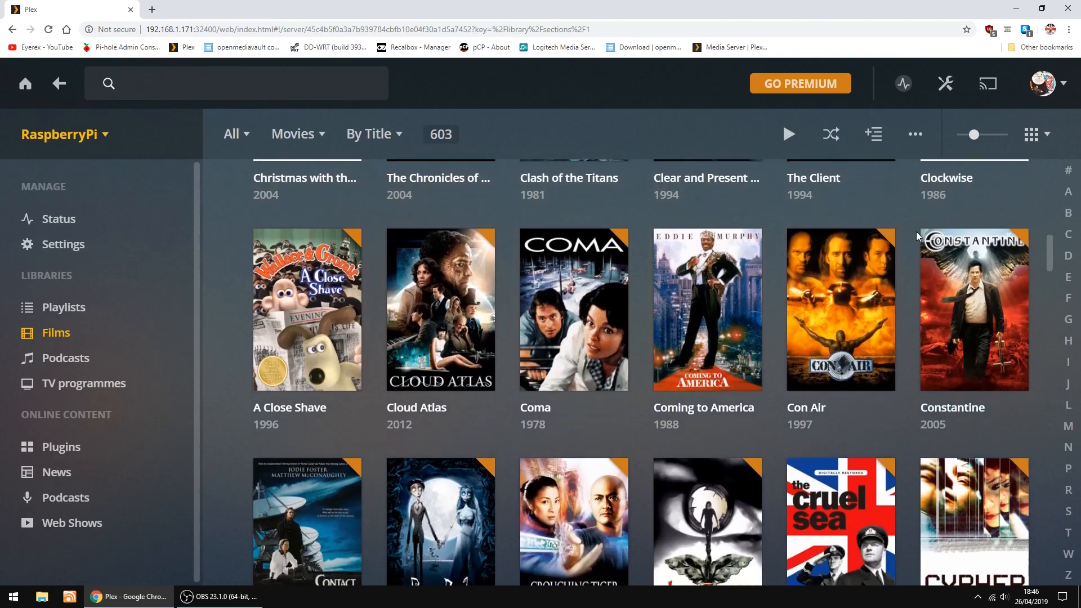
scroll(down, 3)
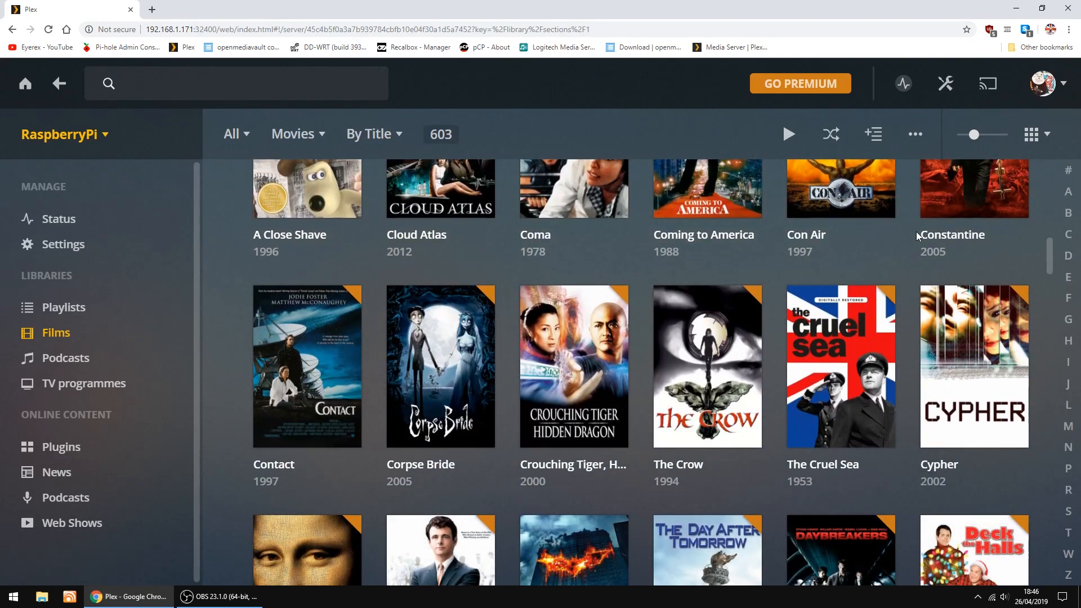
scroll(down, 3)
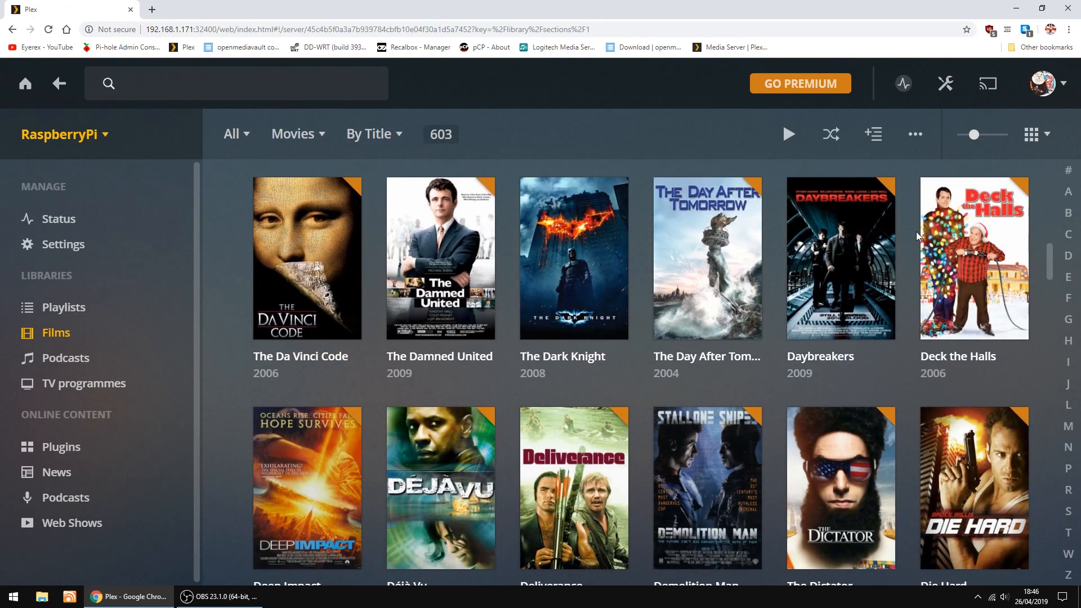
scroll(down, 3)
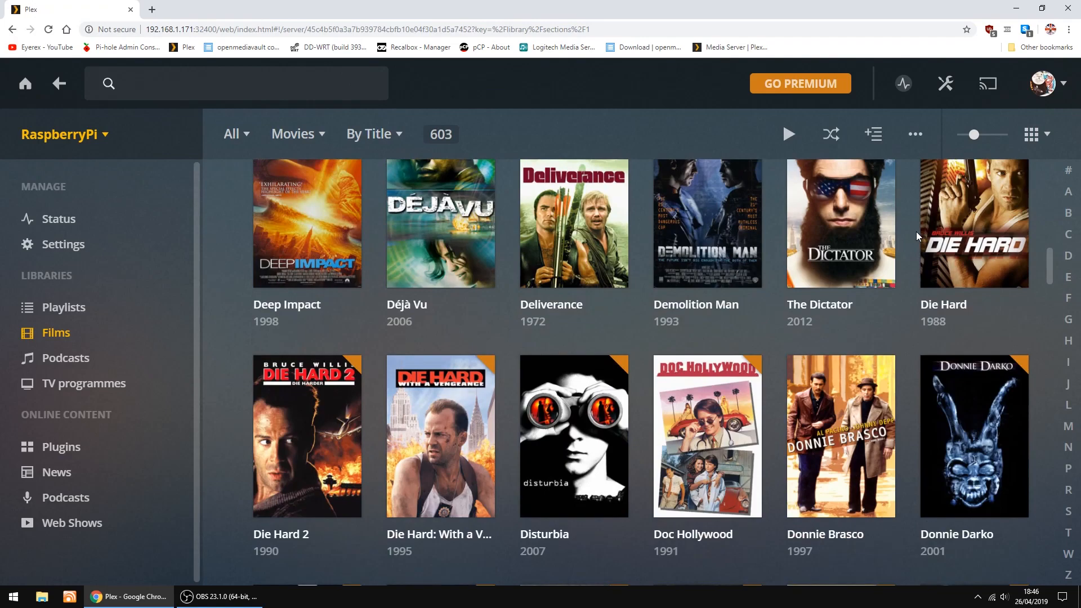